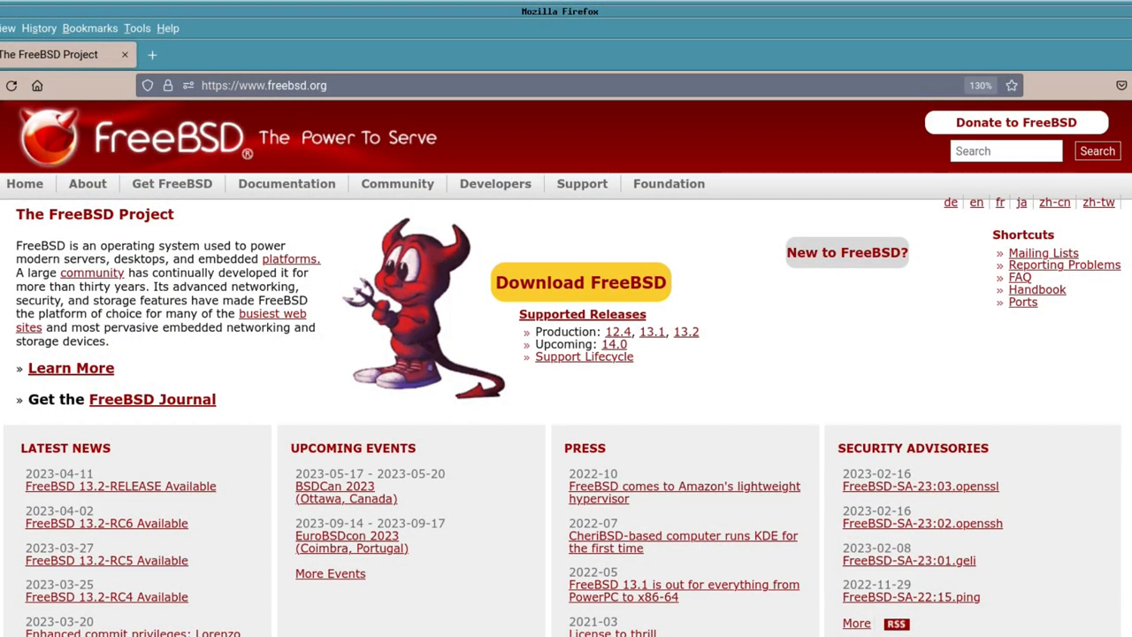
mouse_move(540, 451)
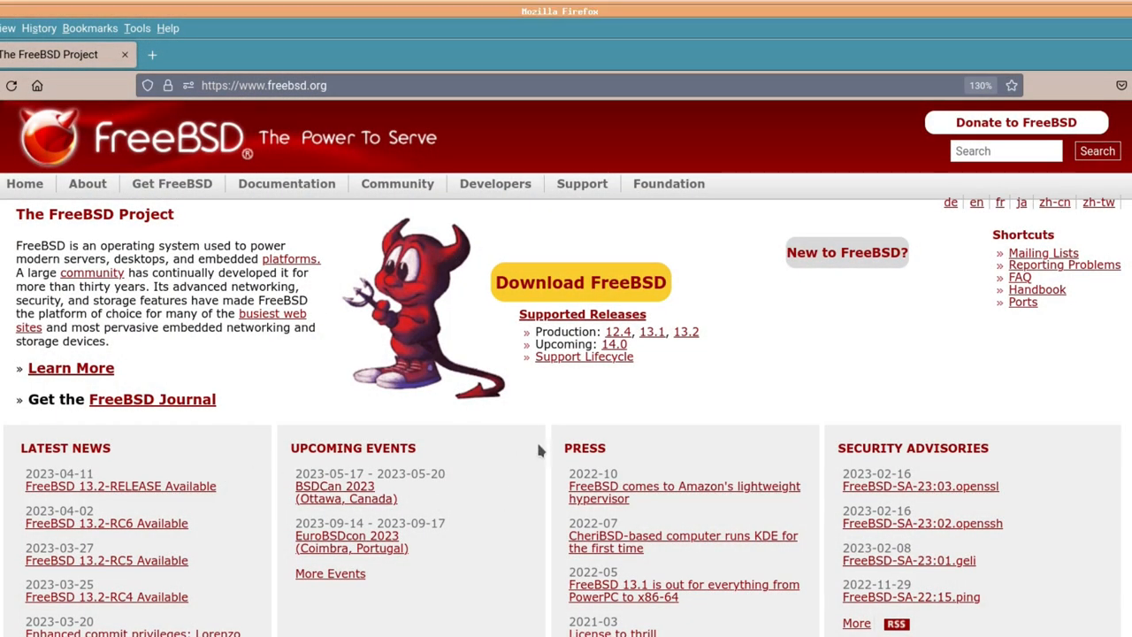
mouse_move(468, 443)
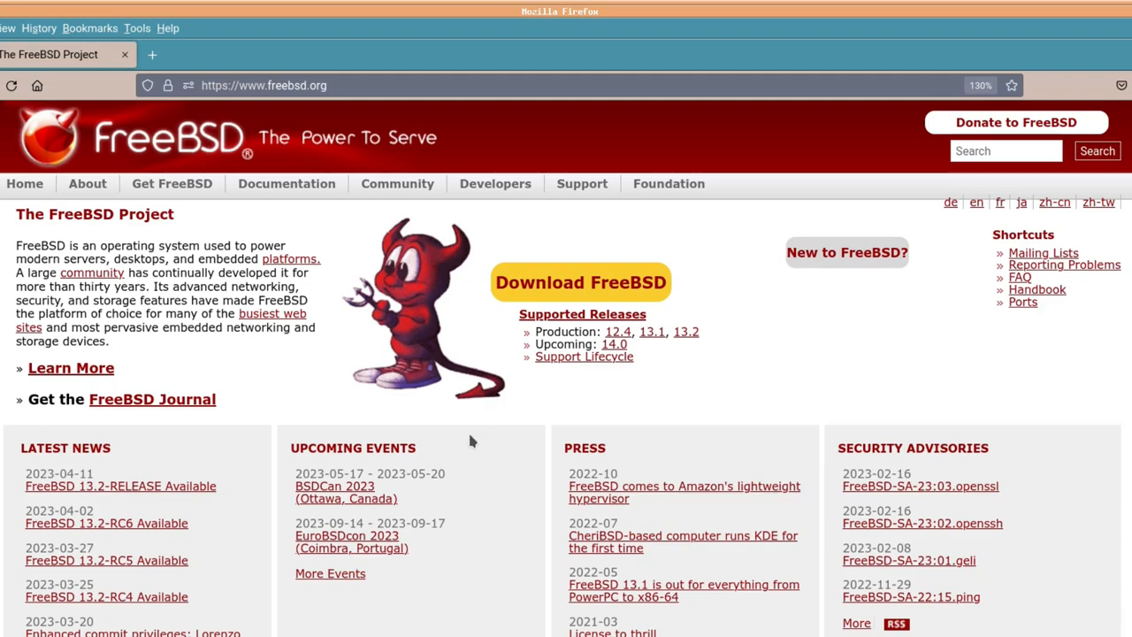
mouse_move(608, 366)
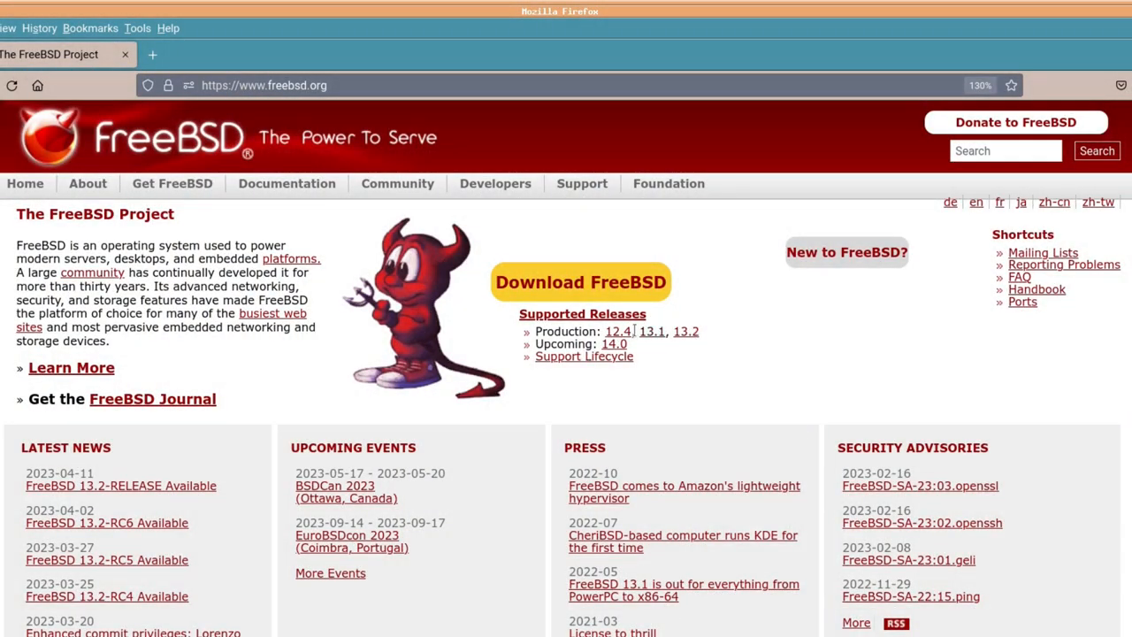
From Get FreeBSD, reach the 13.2-RELEASE amd64 installer images and start the memstick.img download.
click(580, 281)
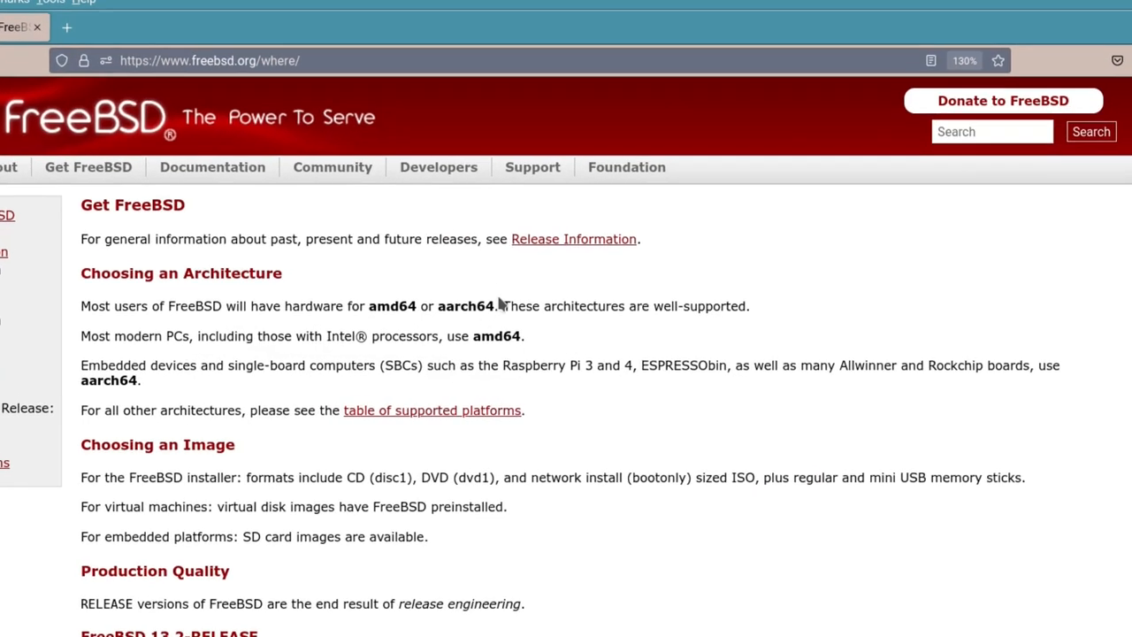
scroll(down, 3)
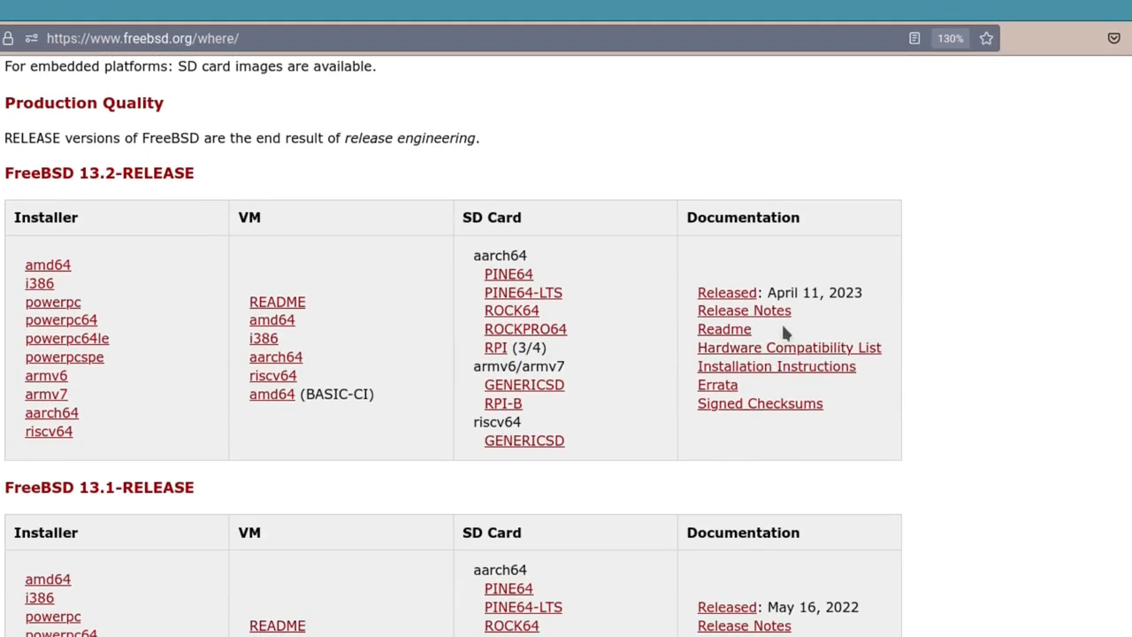
mouse_move(874, 300)
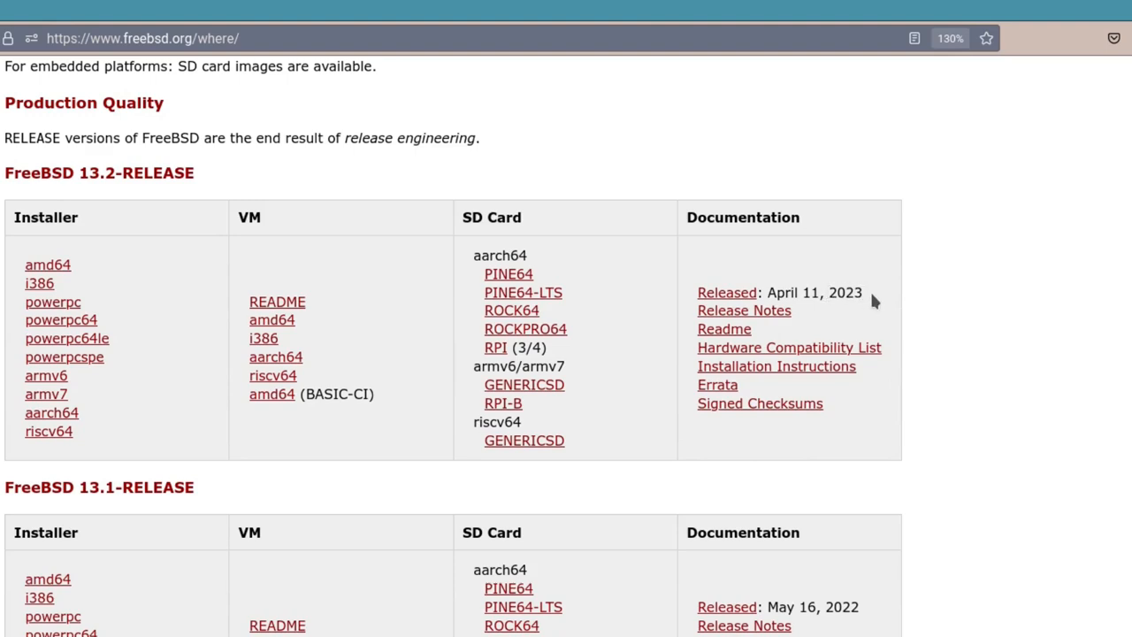
mouse_move(246, 280)
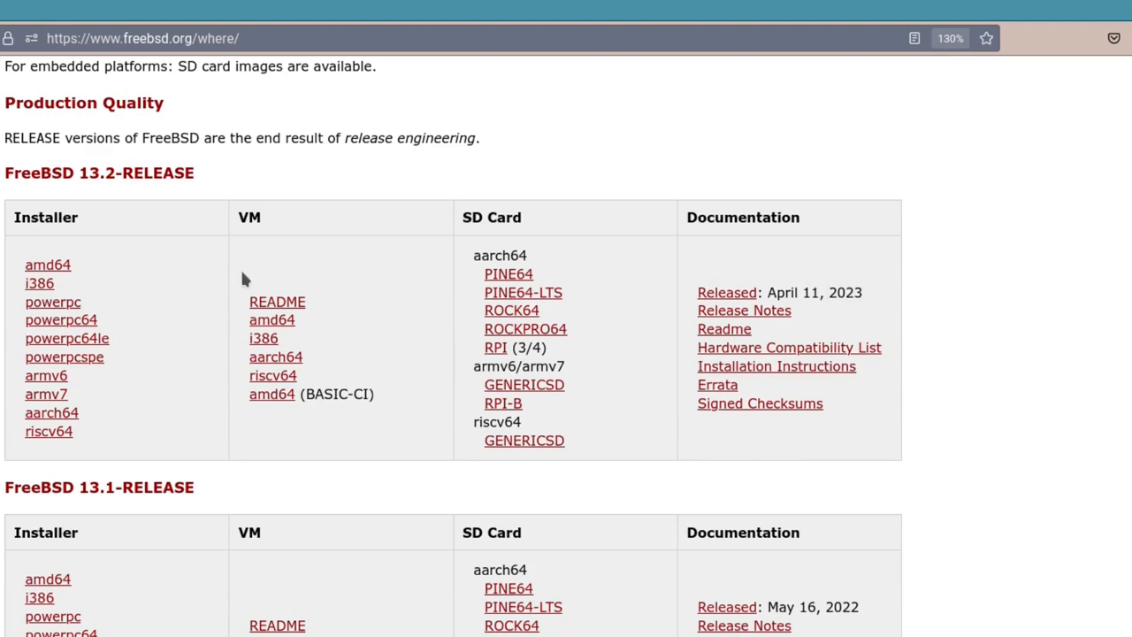
mouse_move(48, 269)
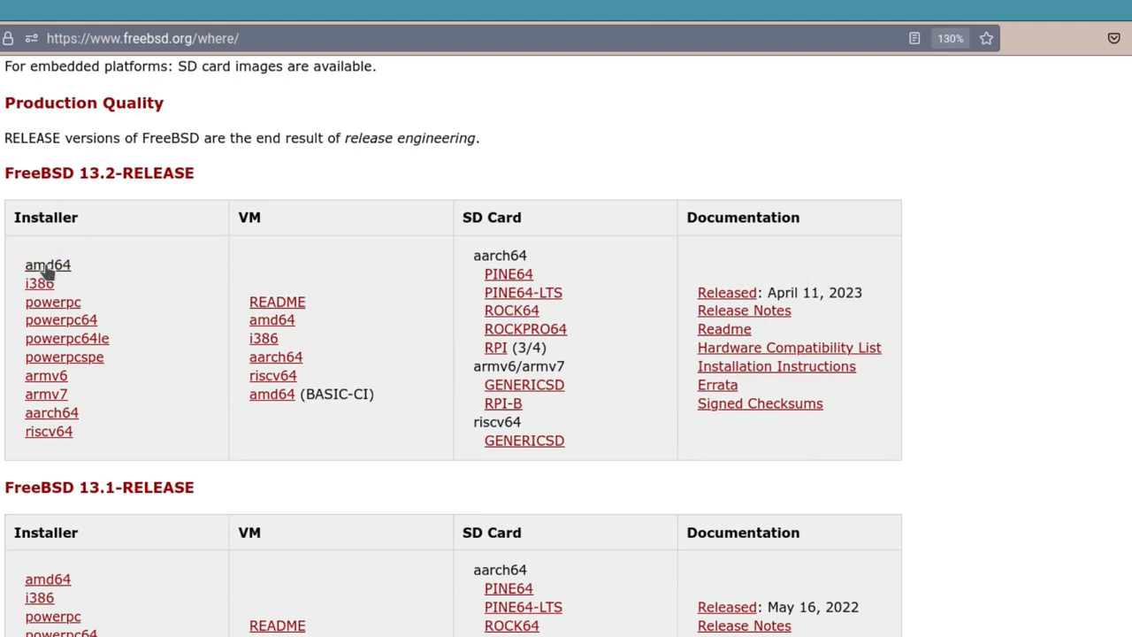
mouse_move(492, 265)
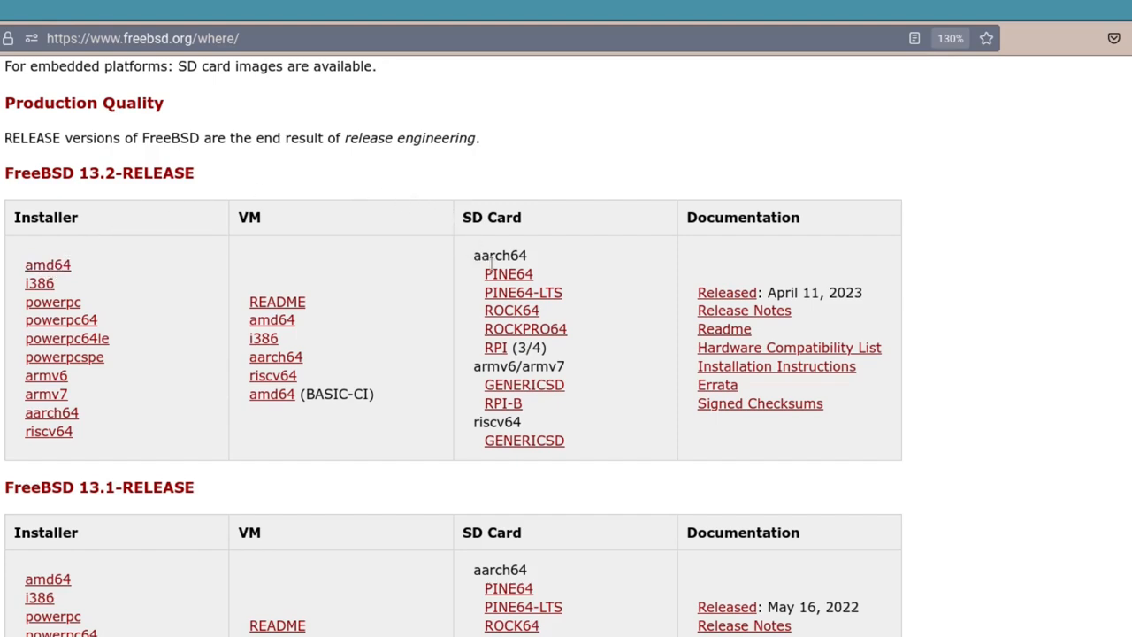
mouse_move(474, 363)
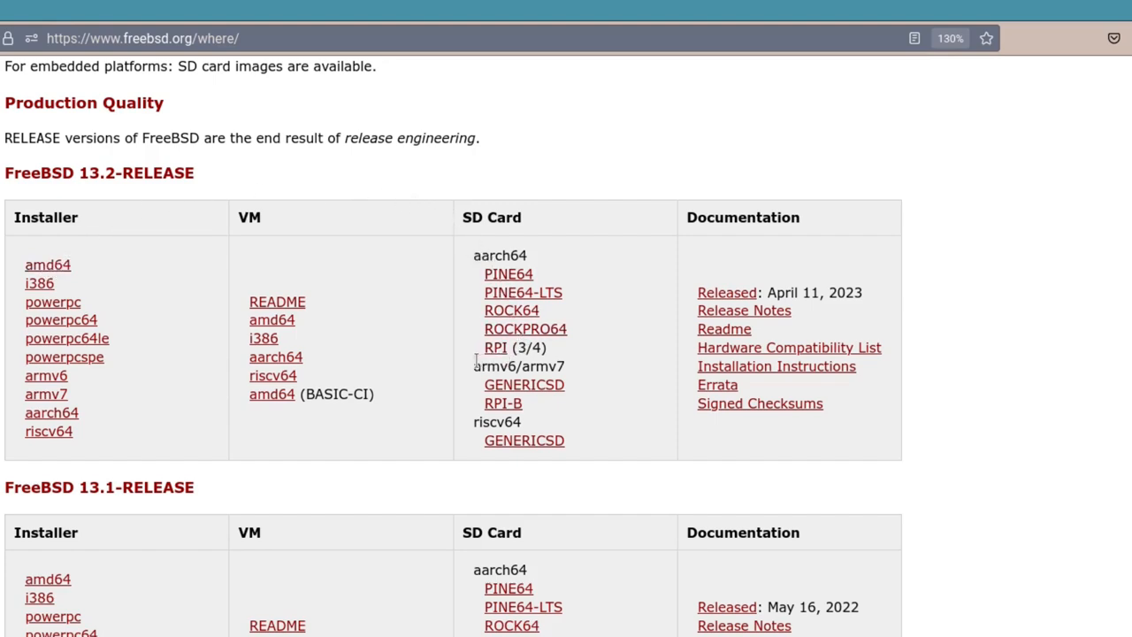
mouse_move(48, 265)
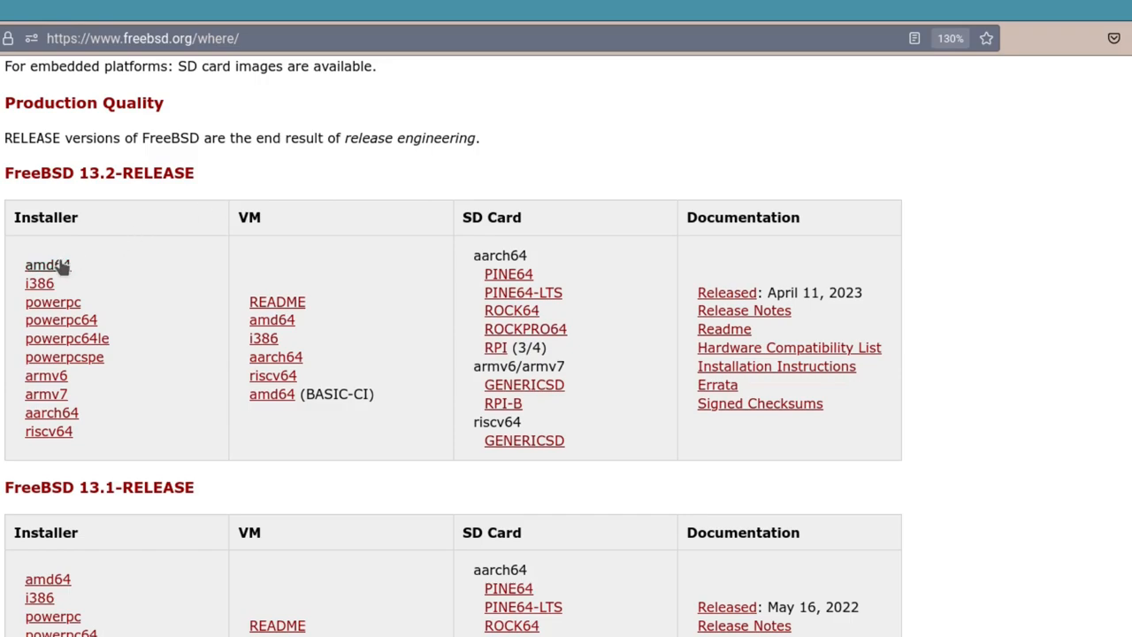
click(46, 265)
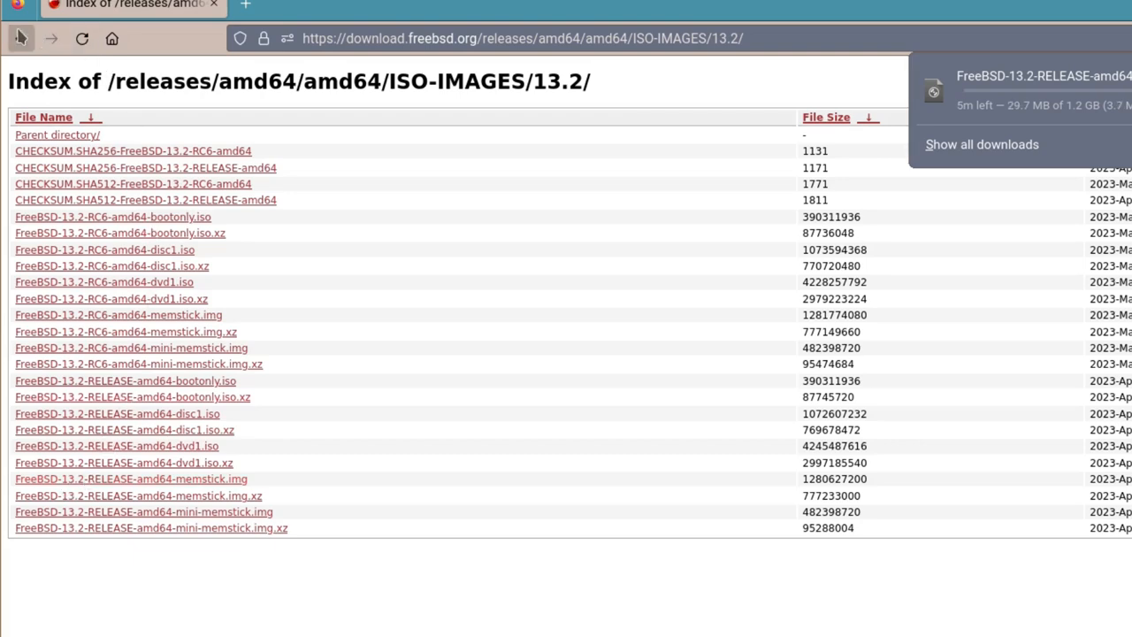
Return to the release table and scroll the 13.2 arm64 listing to the RELEASE RPI.img.xz entry.
click(21, 39)
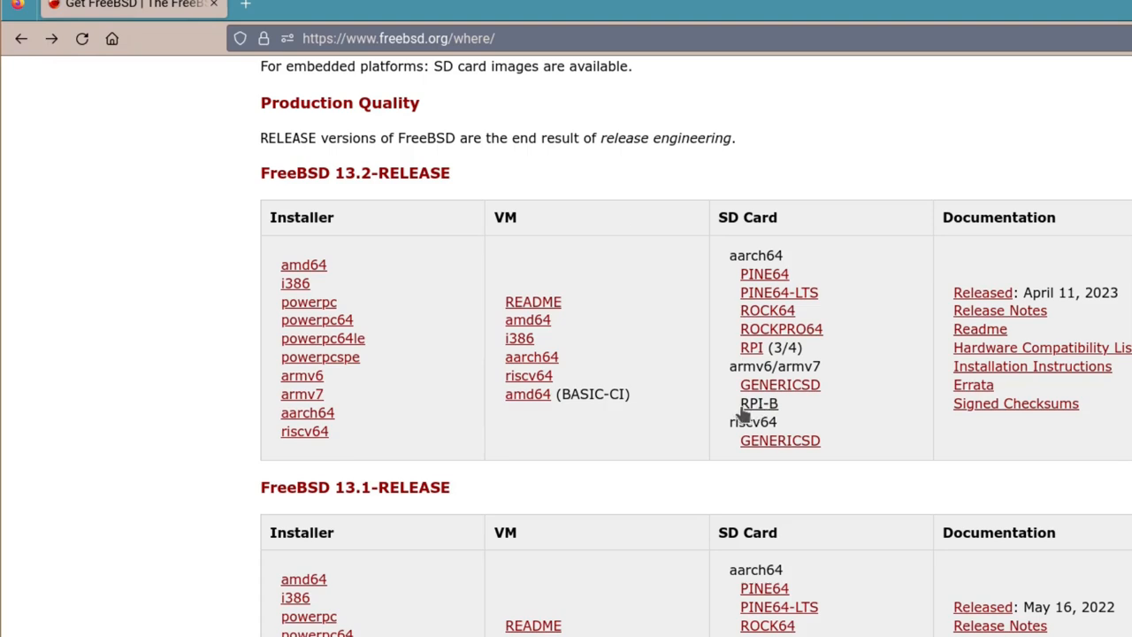
mouse_move(740, 265)
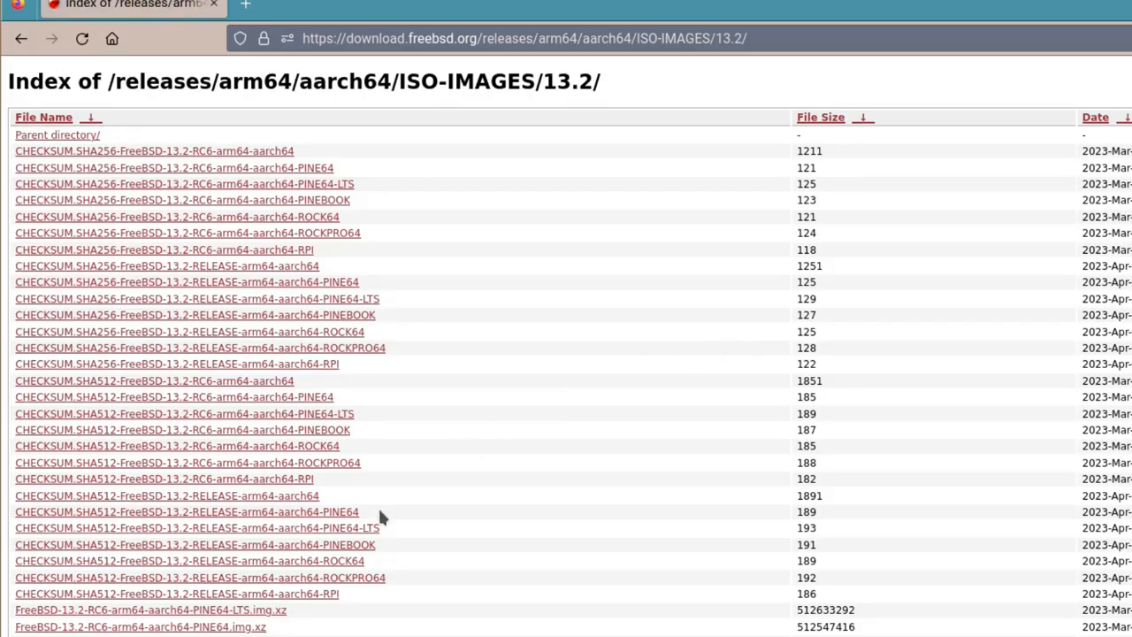
scroll(down, 3)
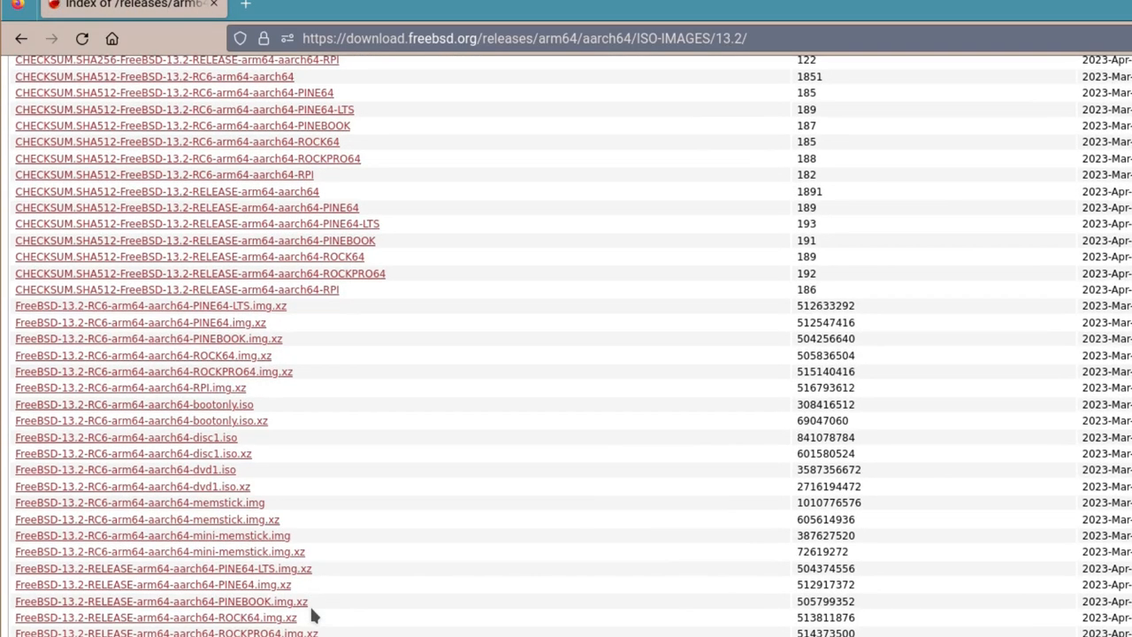
scroll(down, 3)
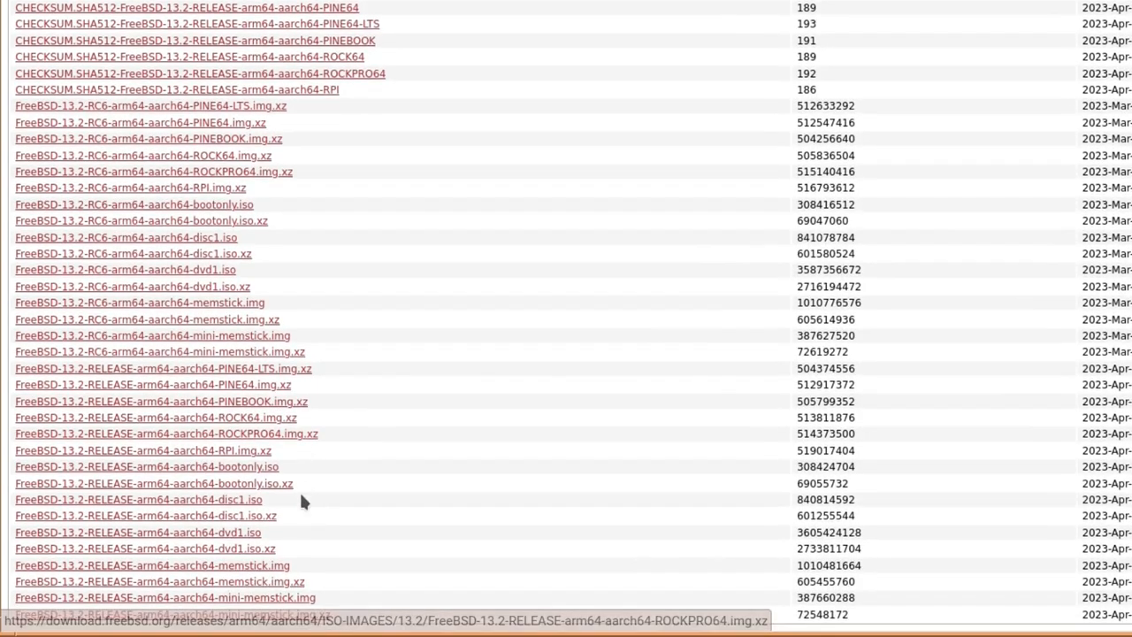
mouse_move(216, 592)
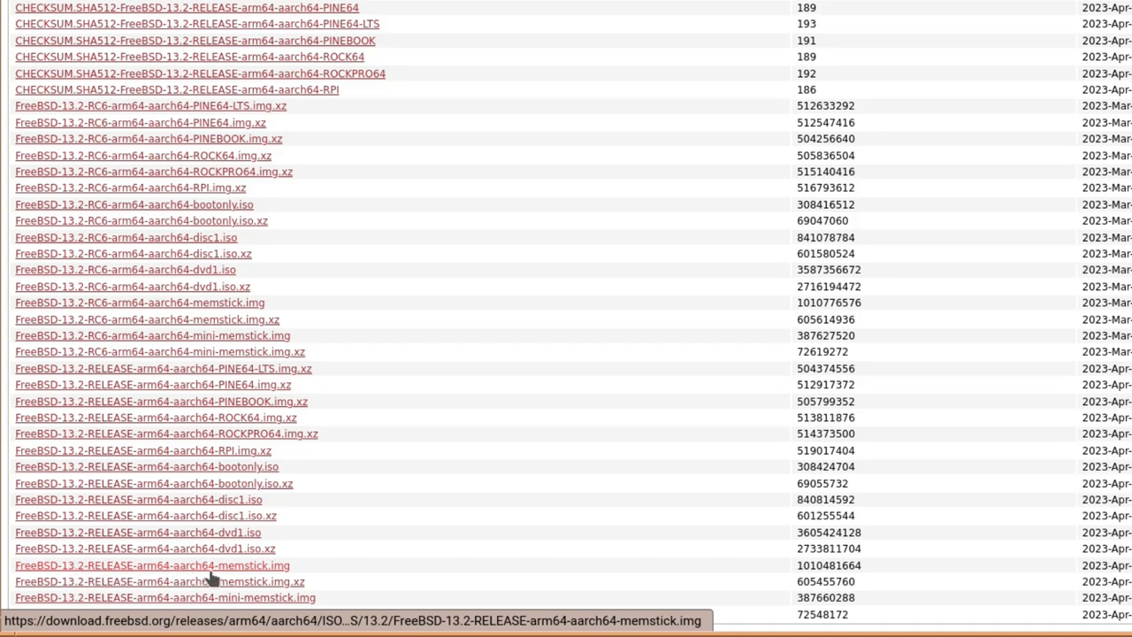
mouse_move(227, 549)
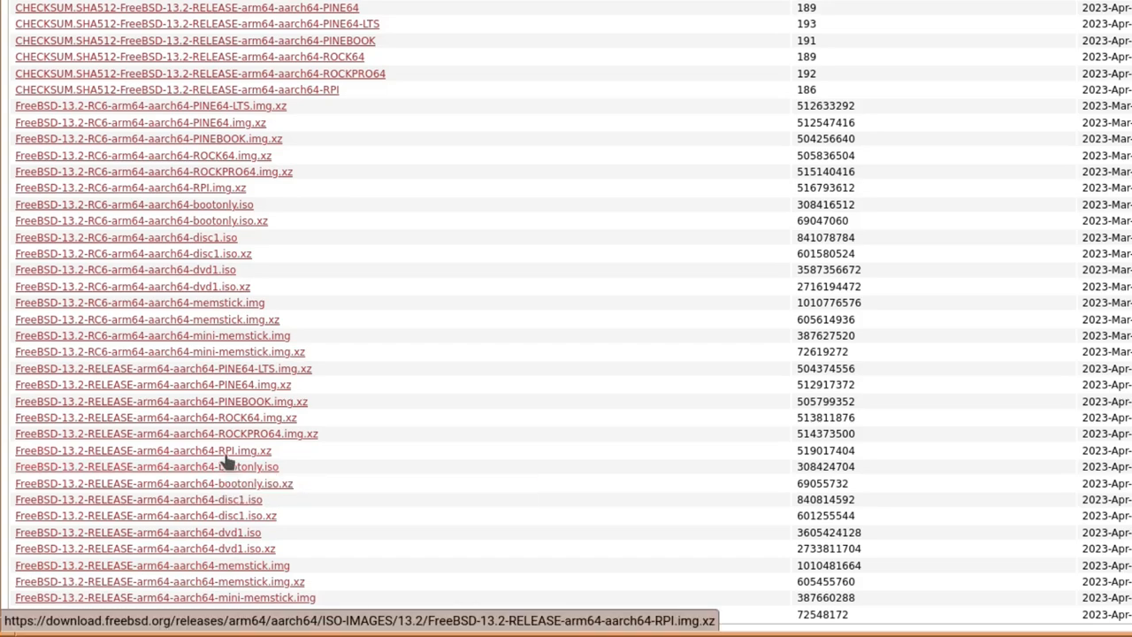
mouse_move(150, 457)
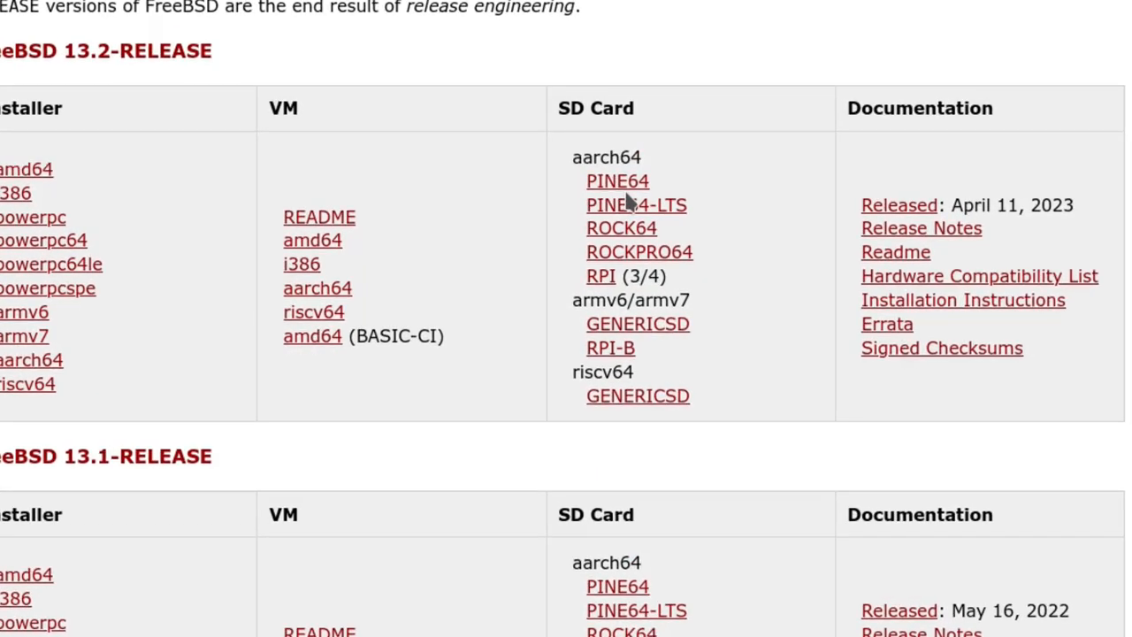
mouse_move(839, 174)
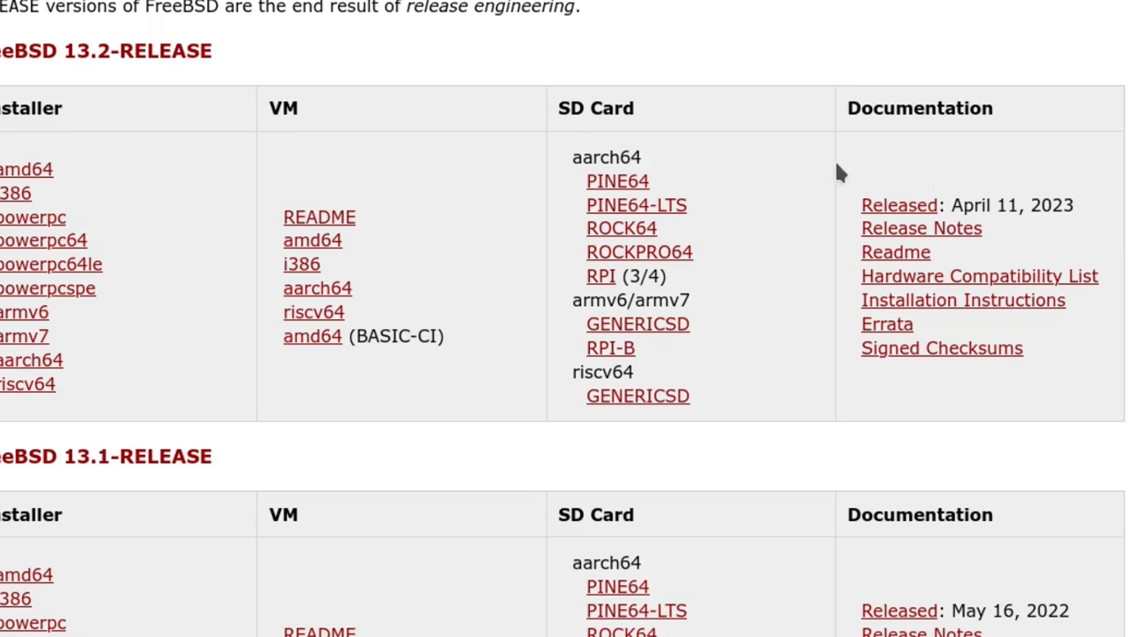
mouse_move(876, 222)
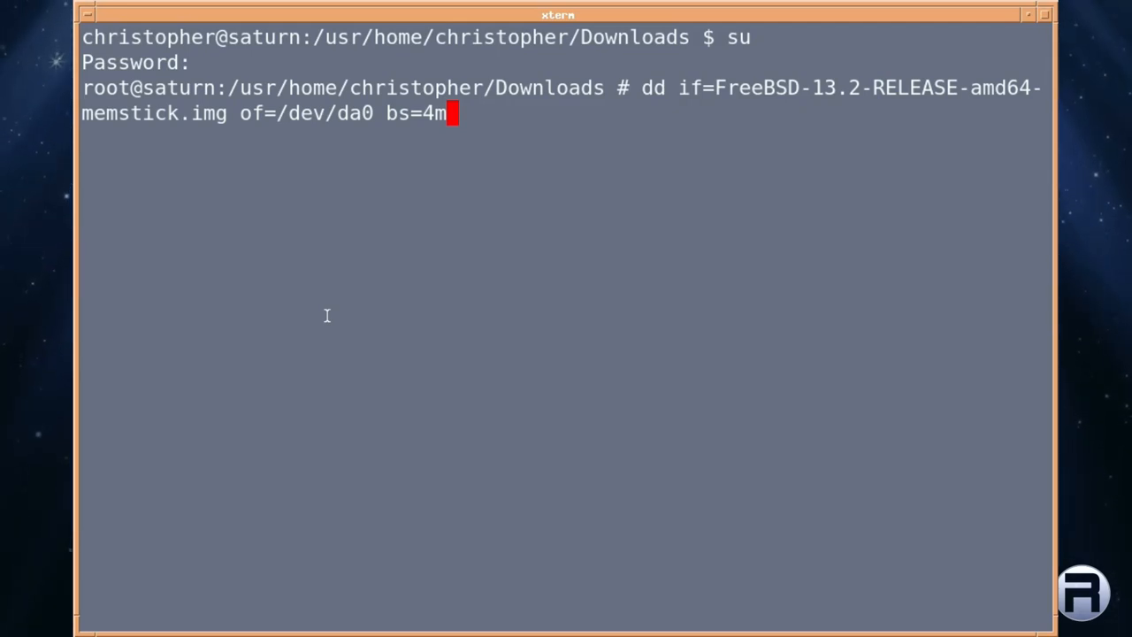
As root, run dd writing FreeBSD-13.2-RELEASE-amd64-memstick.img to /dev/da0 with bs=4m.
key(Return)
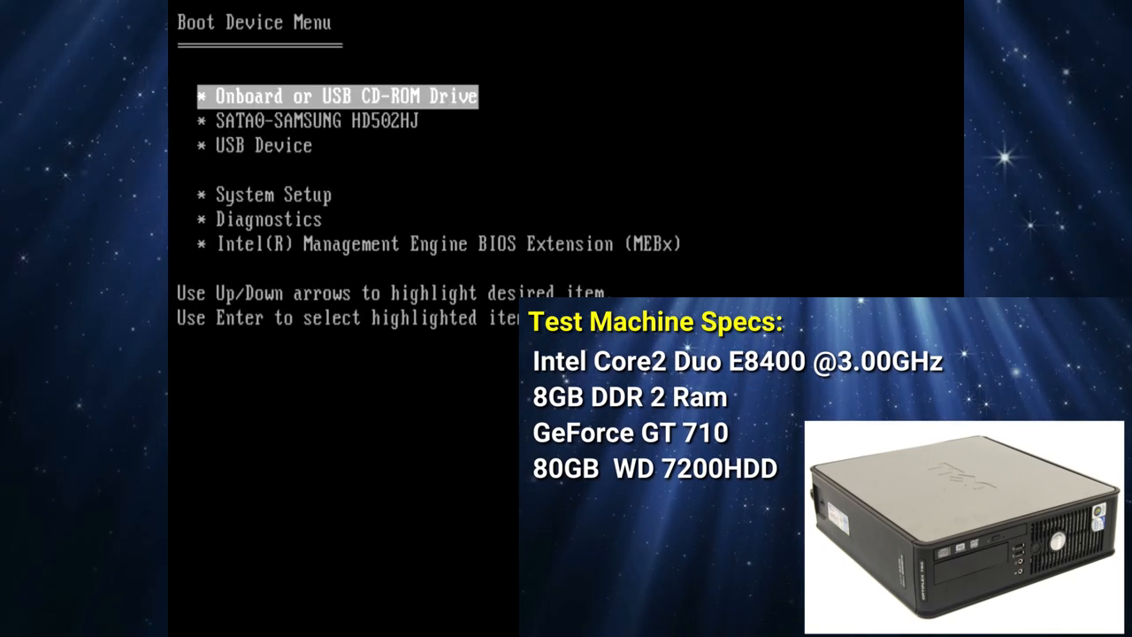
Boot the test PC from the USB installer device in the BIOS boot menu.
key(Down)
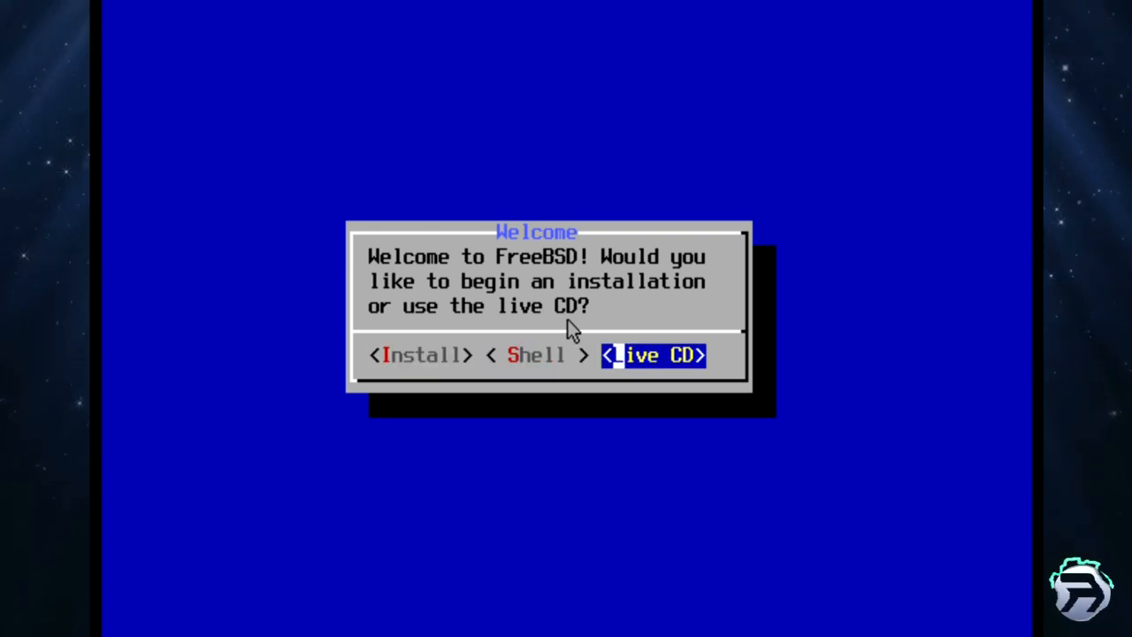
Begin a fresh install with the United Kingdom uk.kbd keymap and hostname 'test'.
key(Left)
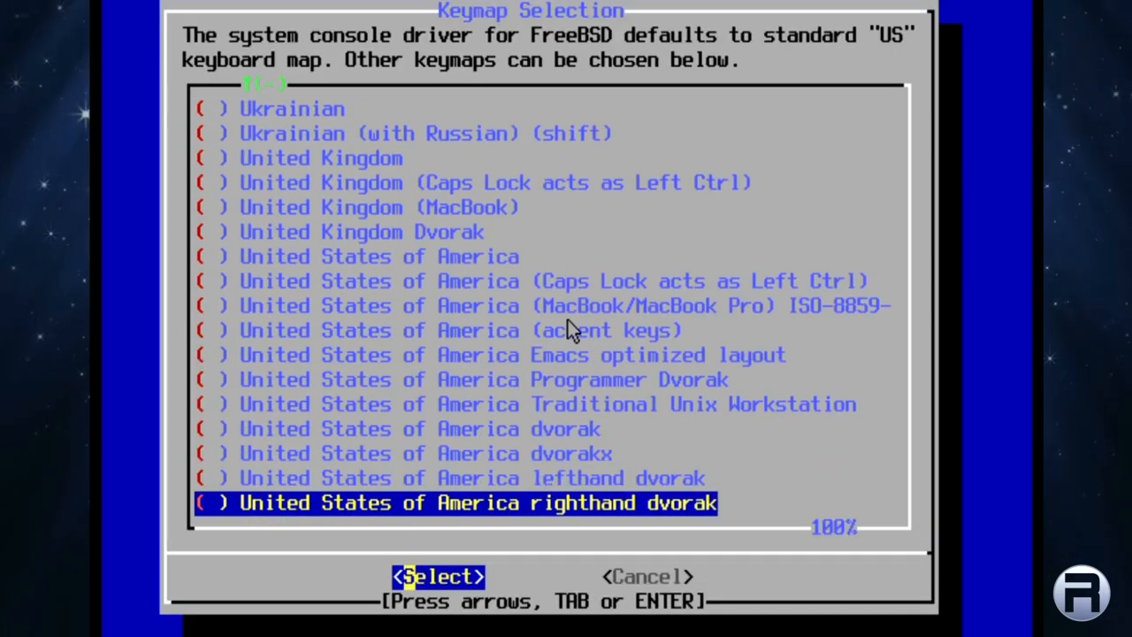
key(up)
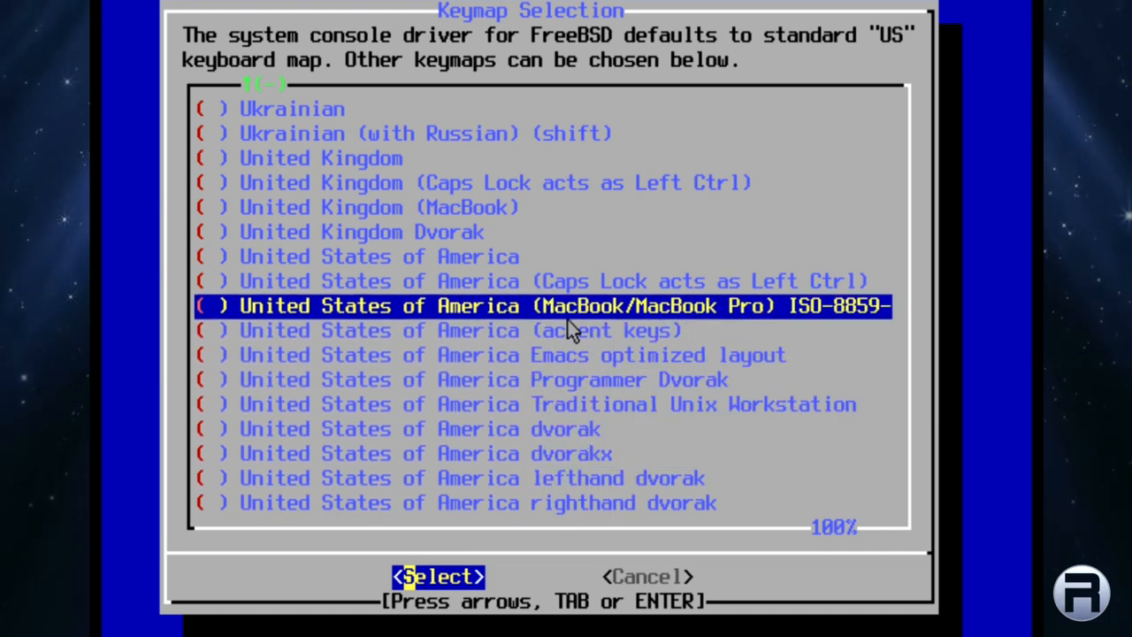
key(up)
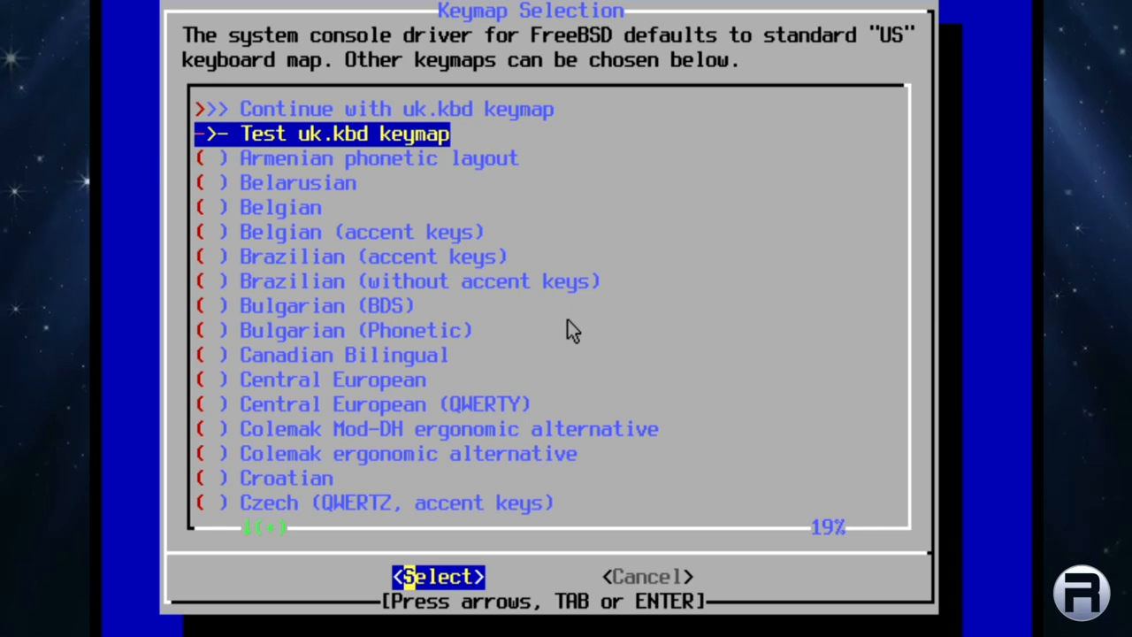
key(Up)
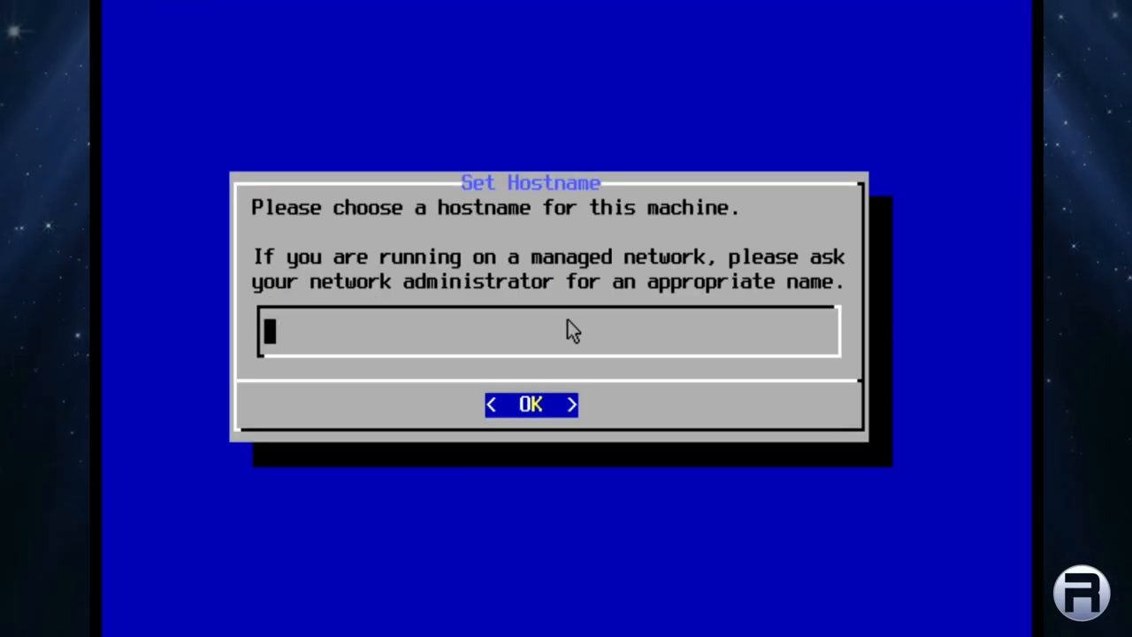
text(test)
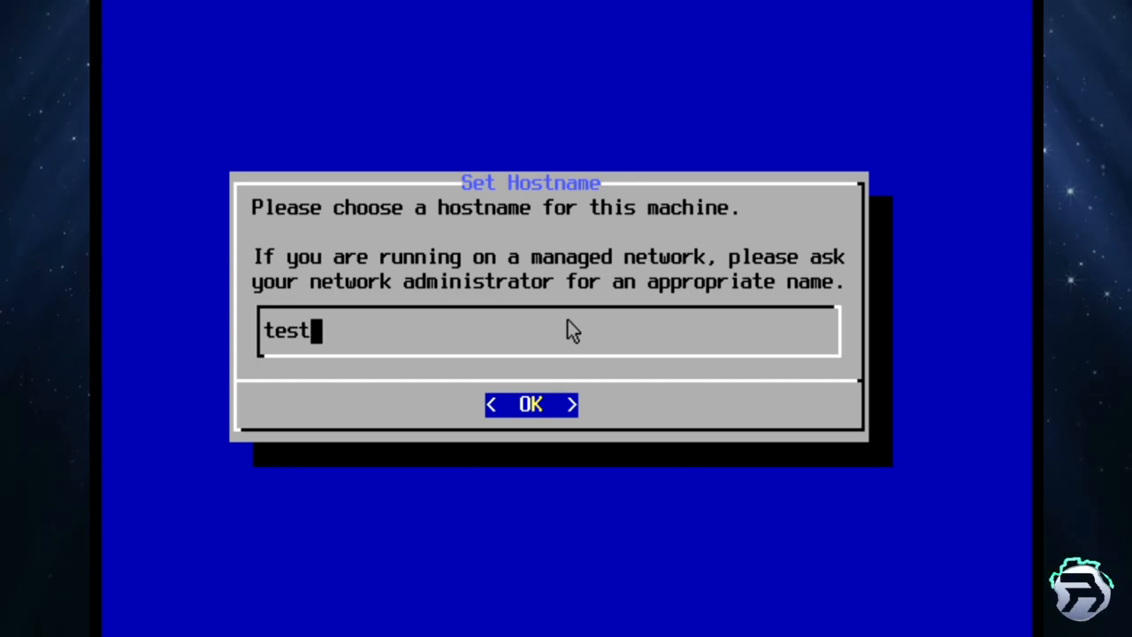
click(531, 403)
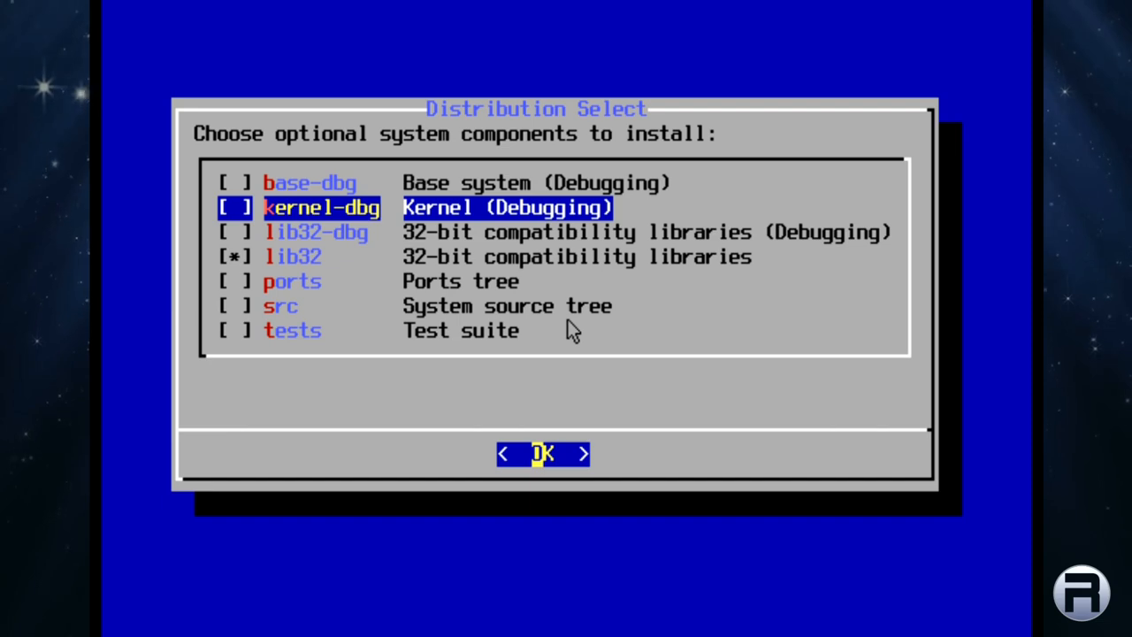
Accept the optional components keeping only the 32-bit compatibility libraries (lib32).
key(Down)
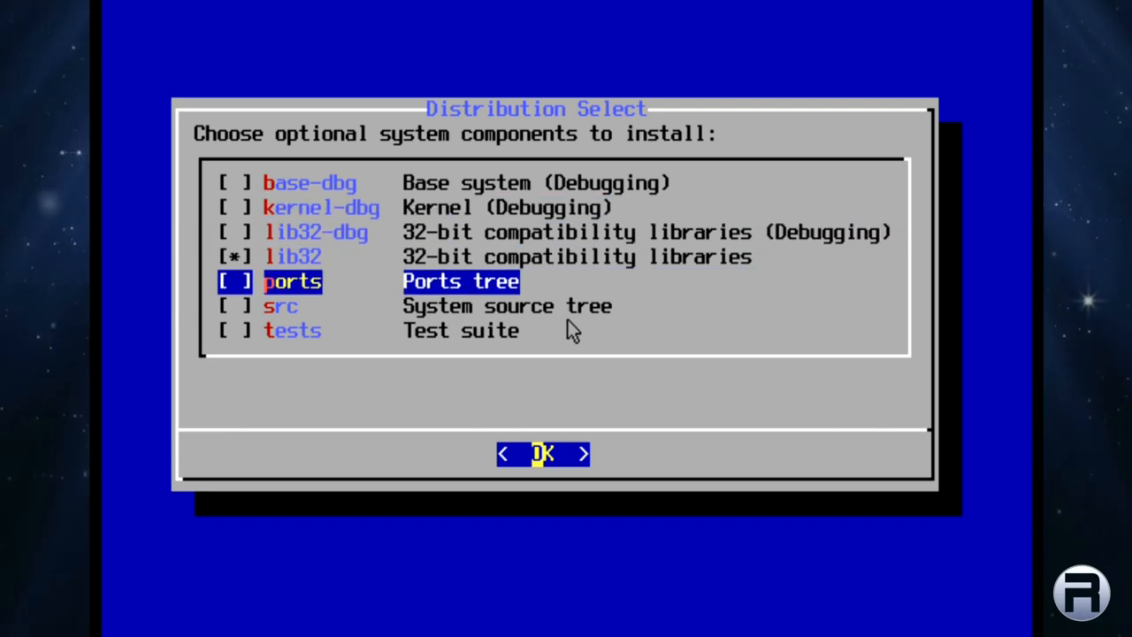
key(Down)
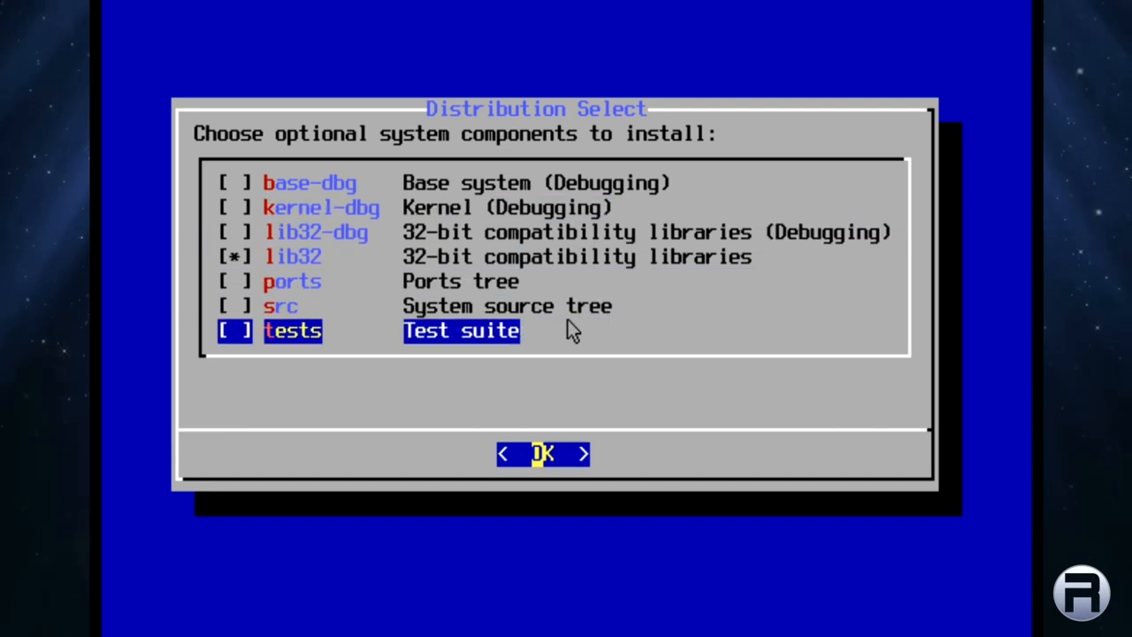
key(Up)
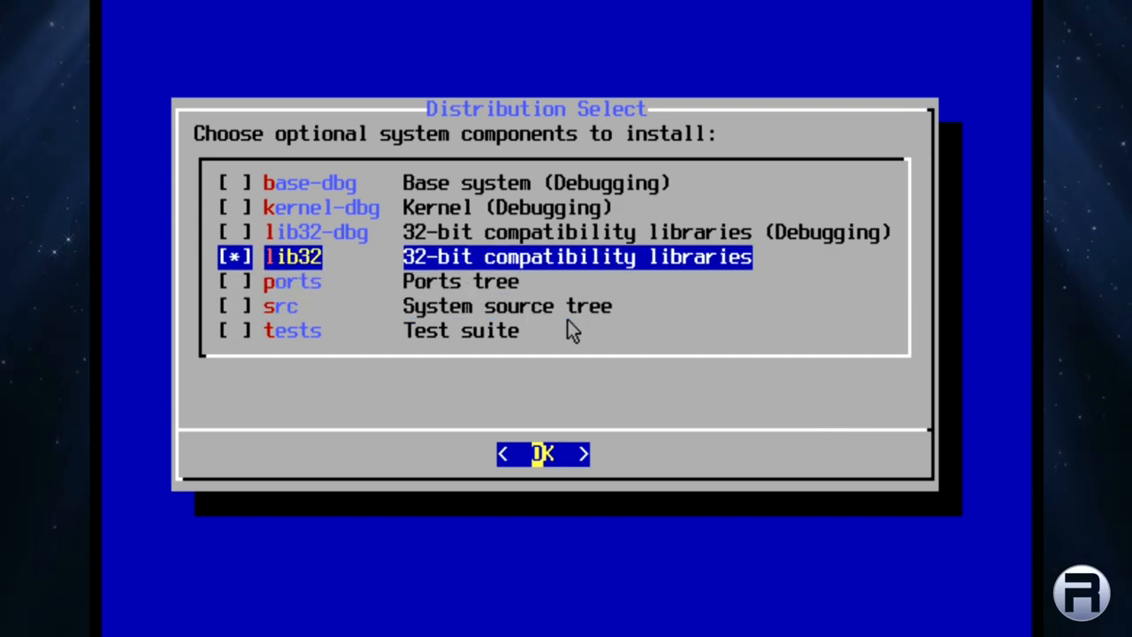
click(541, 453)
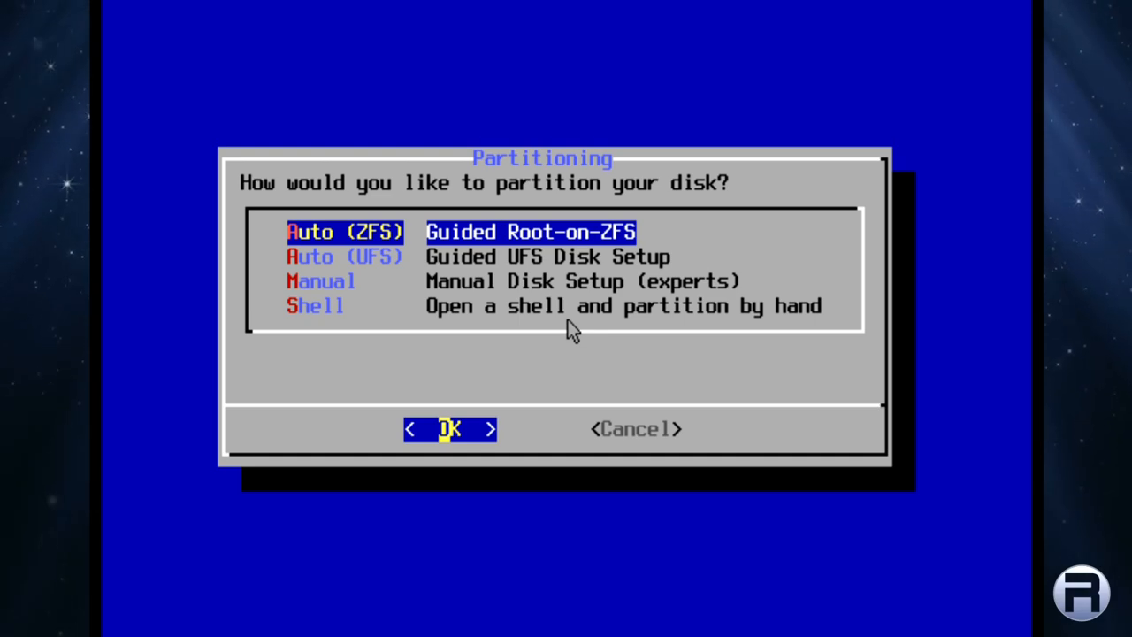
Choose Auto (ZFS) with pool 'tank' striped on ada0 SAMSUNG, 2g swap, GPT (BIOS), and install.
click(449, 430)
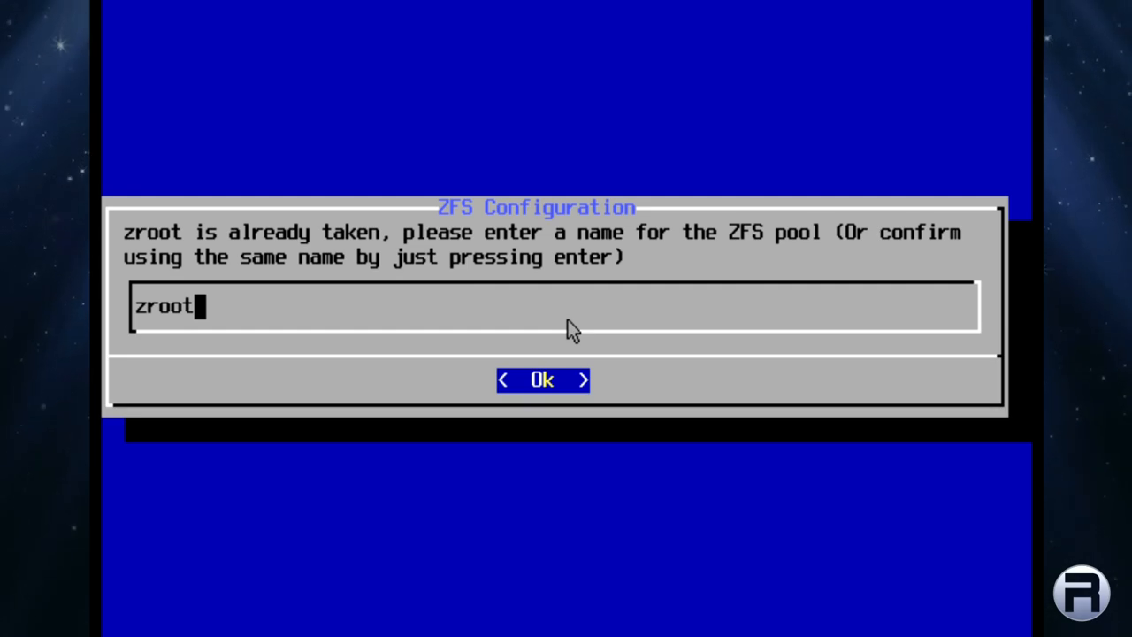
key(BackSpace)
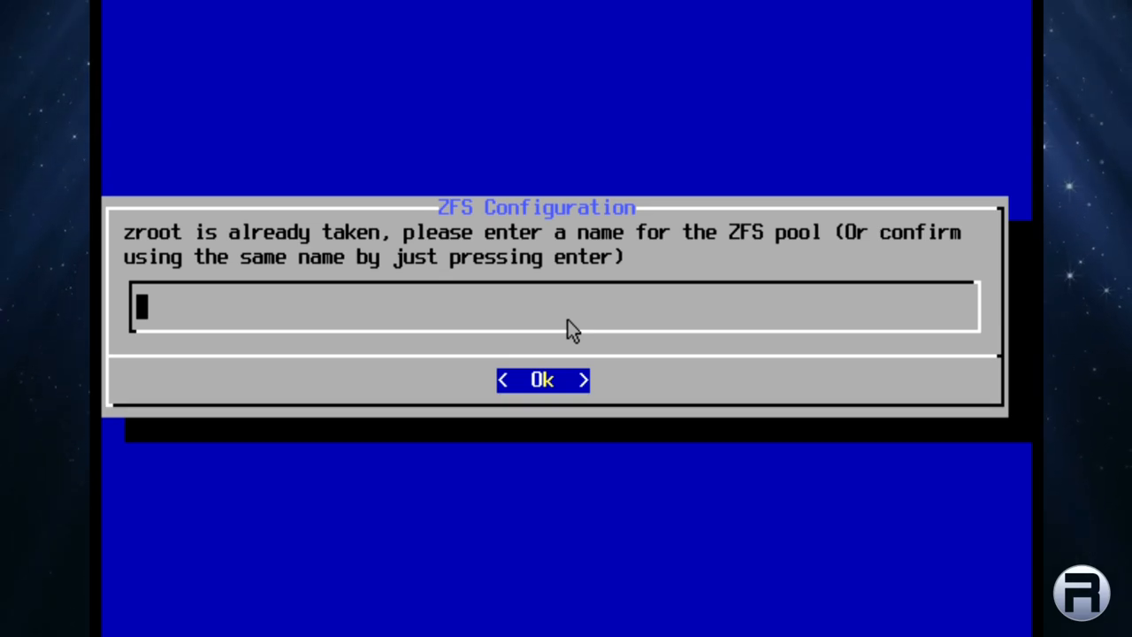
text(tank)
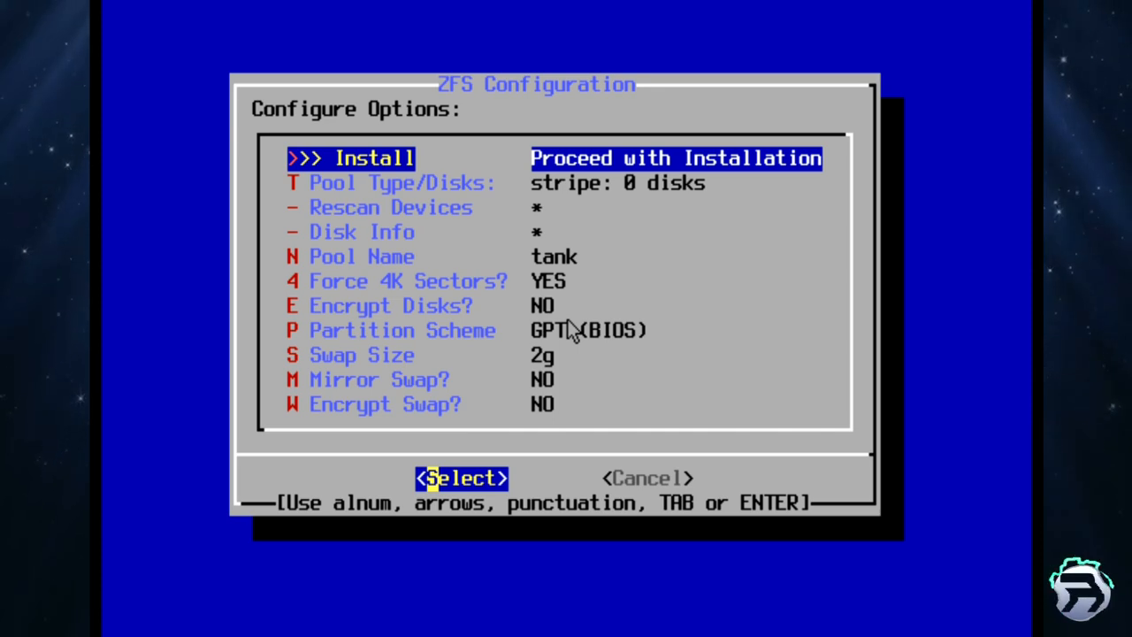
click(400, 182)
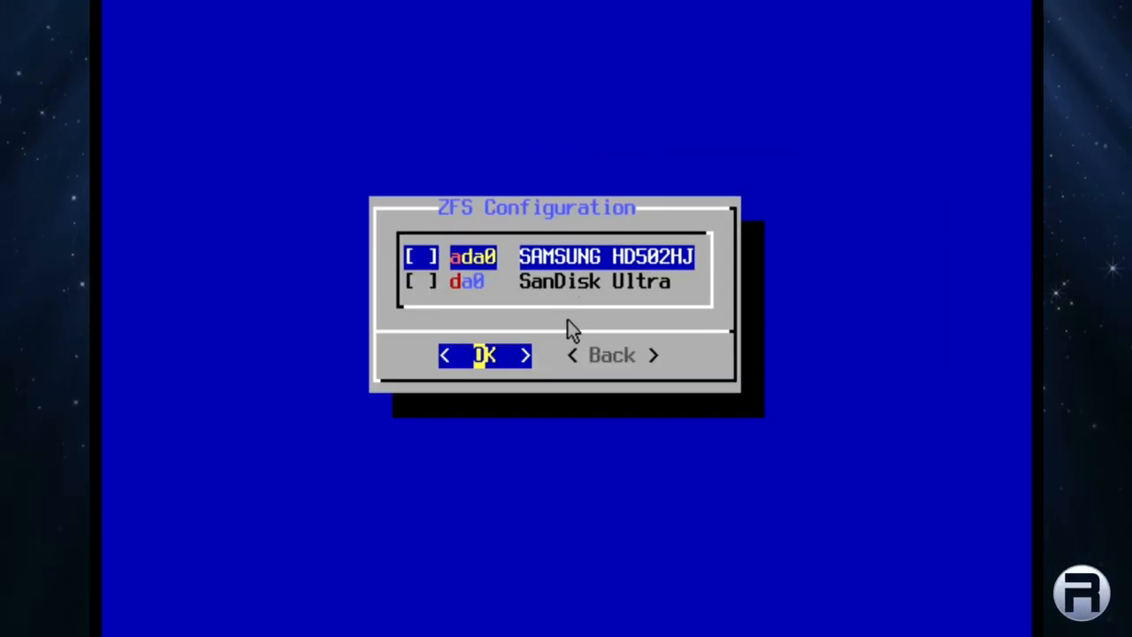
click(485, 353)
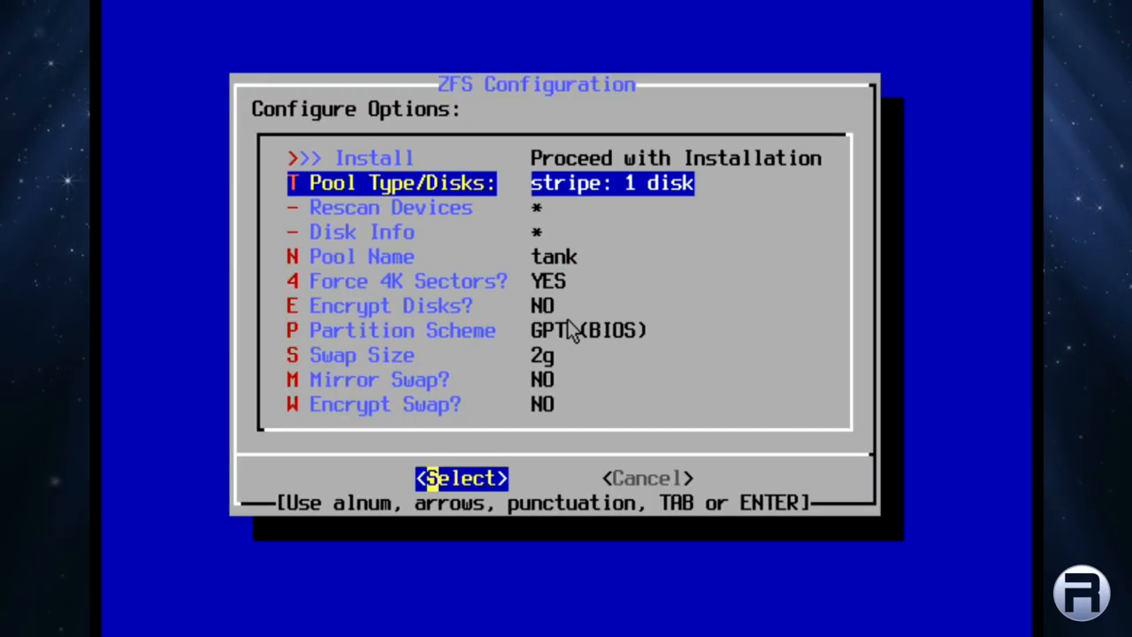
key(Down)
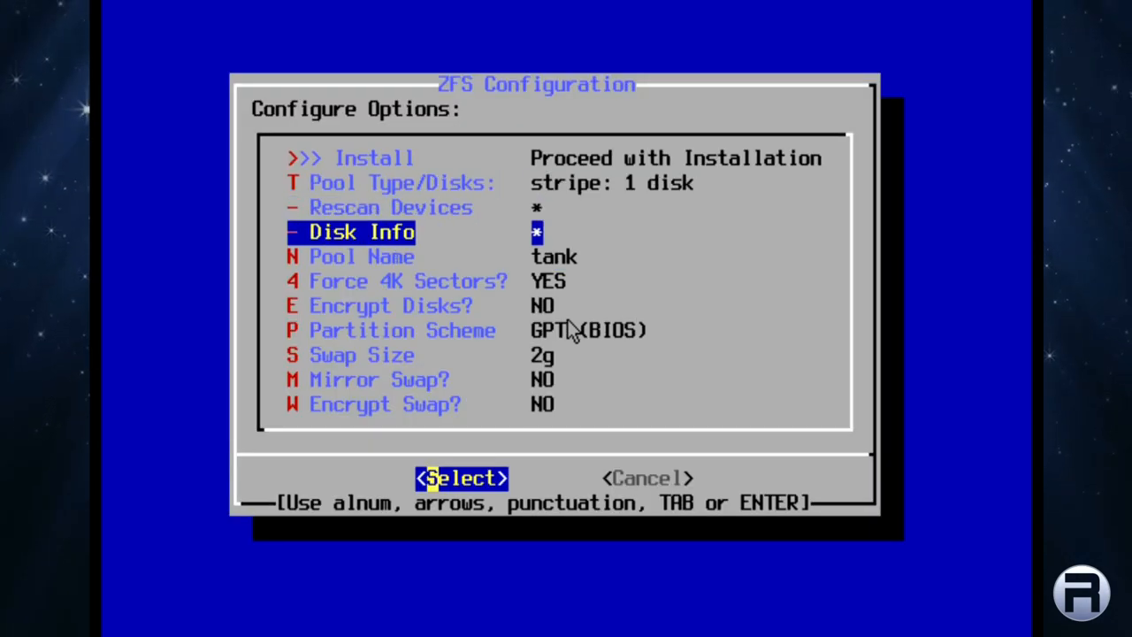
key(Down)
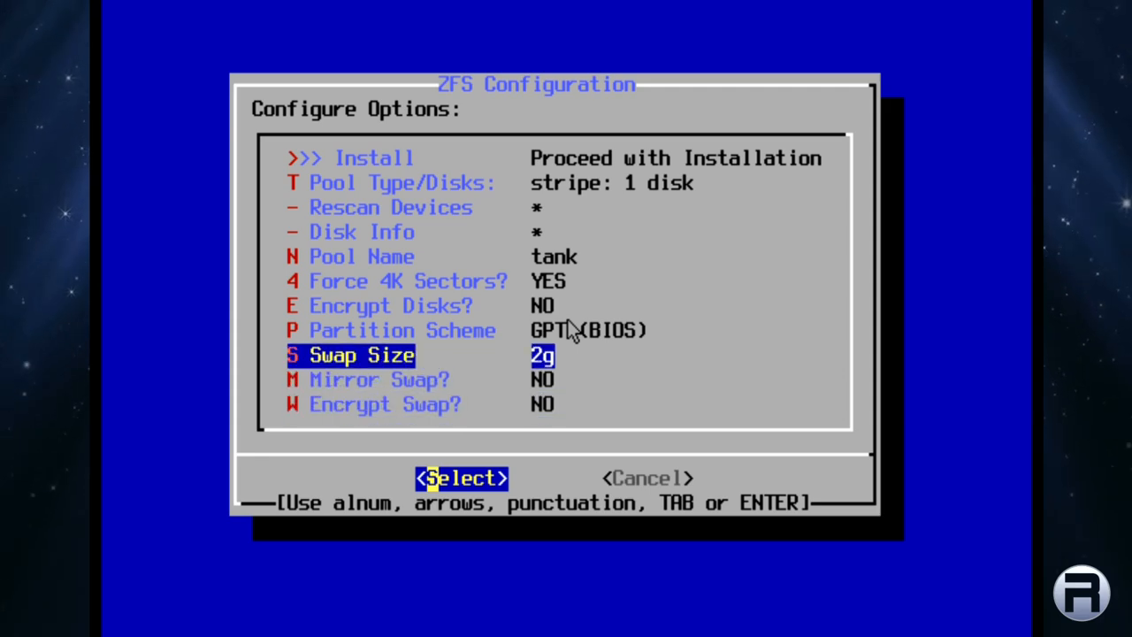
key(Up)
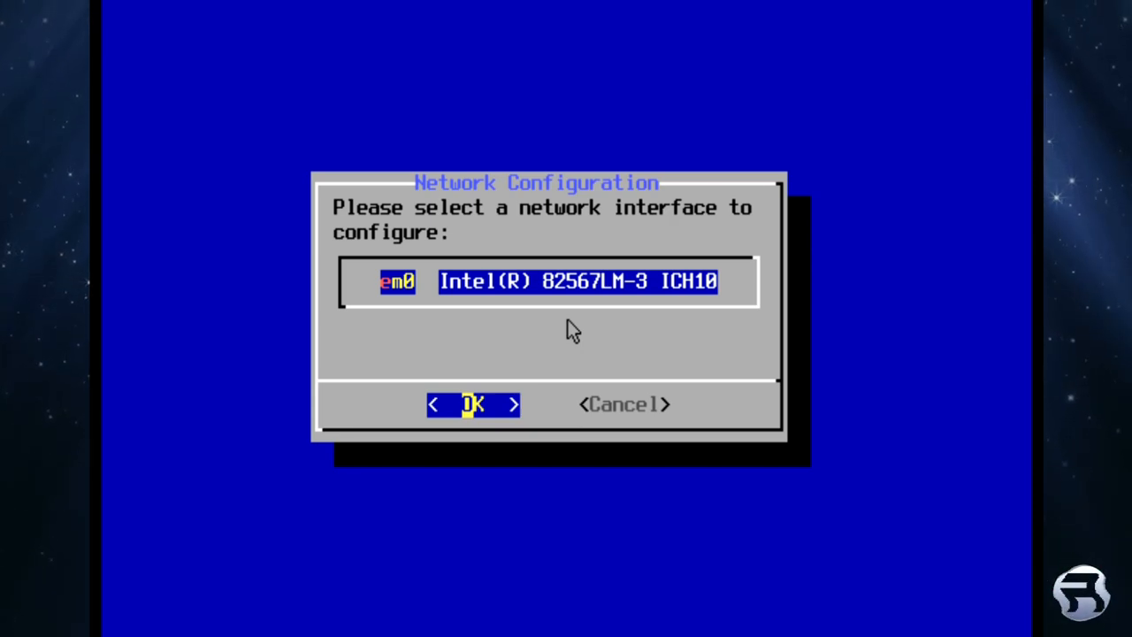
Configure the em0 Intel interface for IPv4 without DHCP and accept the DNS resolver settings.
click(474, 403)
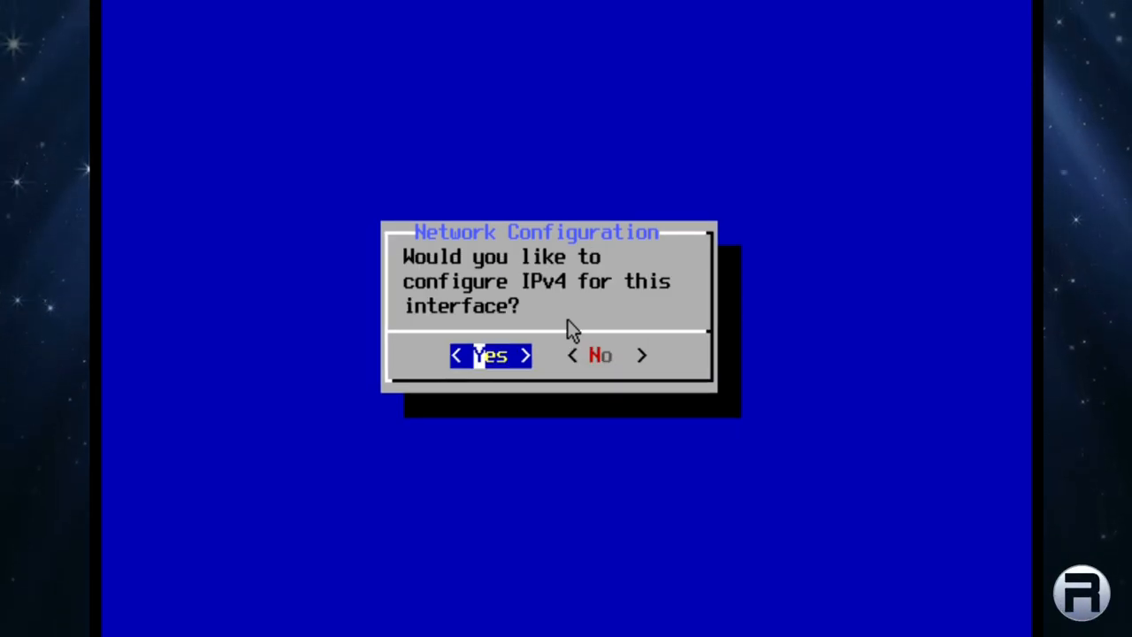
click(489, 354)
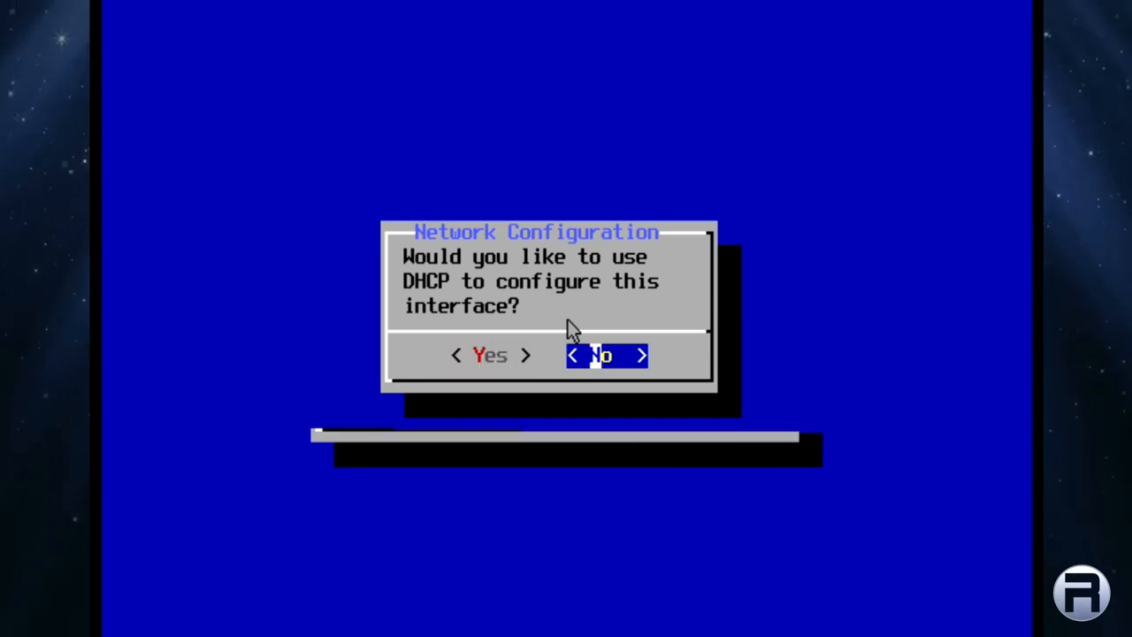
click(605, 354)
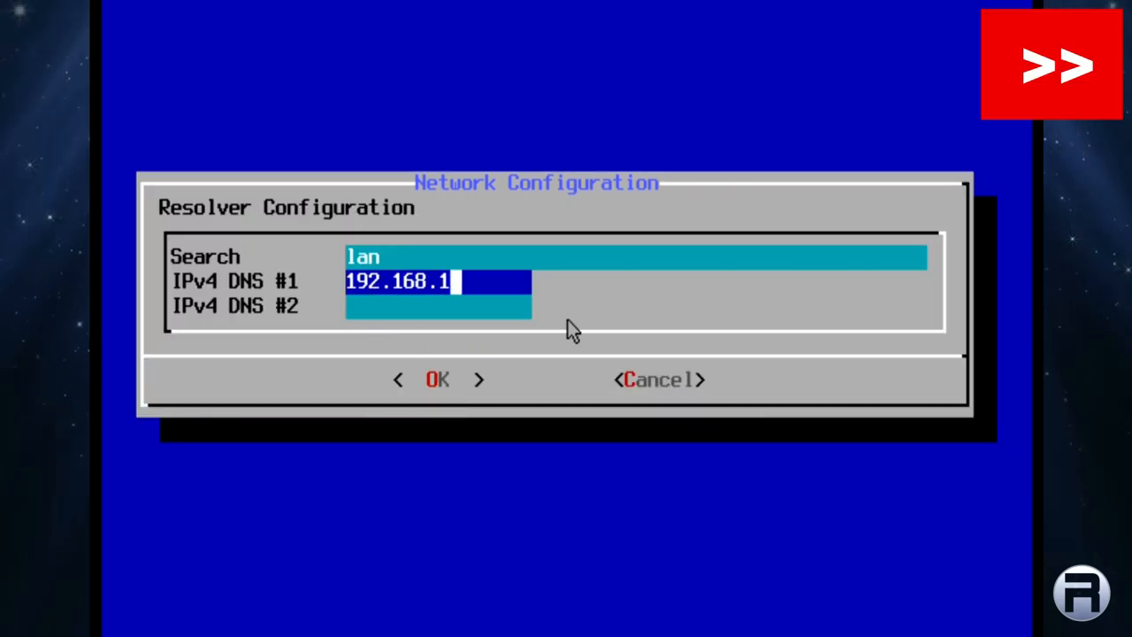
click(436, 379)
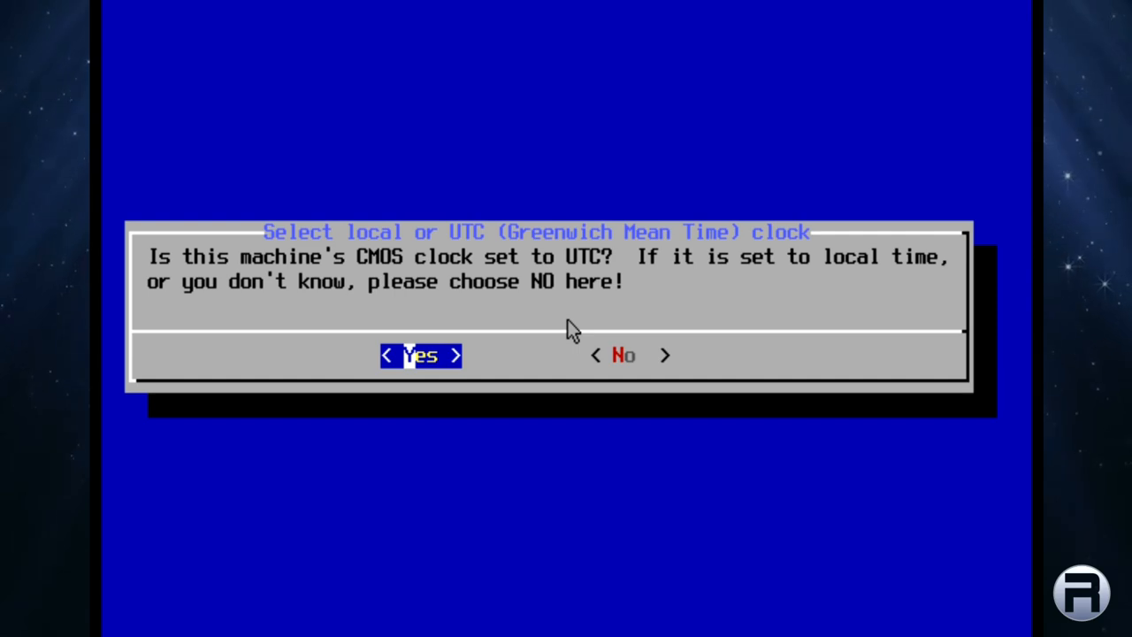
Set the clock to UTC with the Europe/United Kingdom time zone and accept the April 2023 date and time.
click(421, 354)
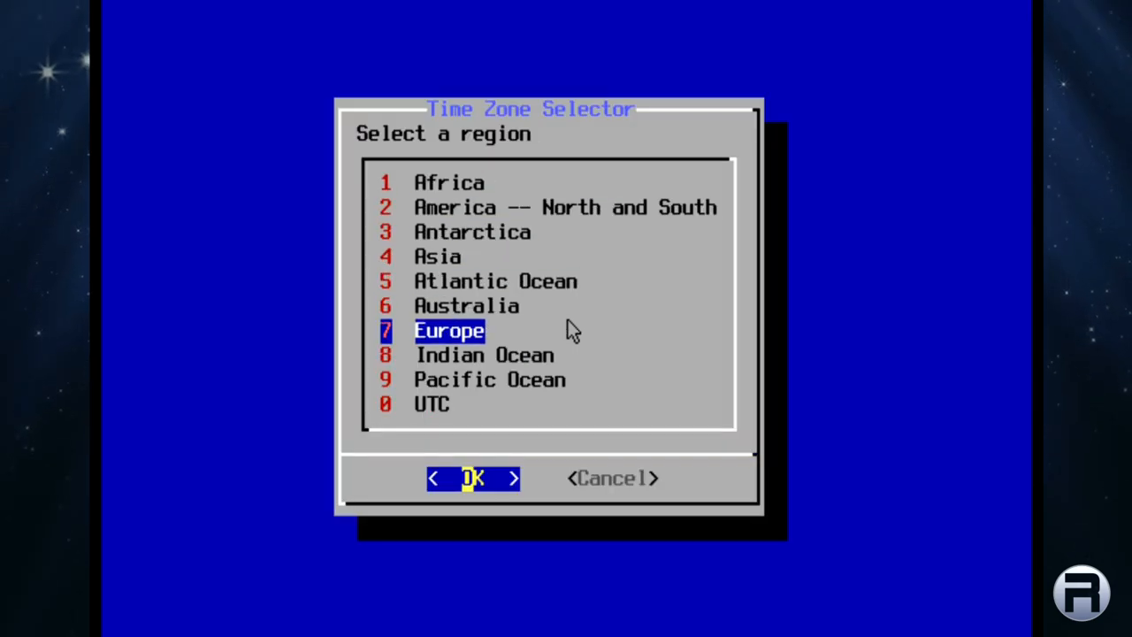
click(474, 478)
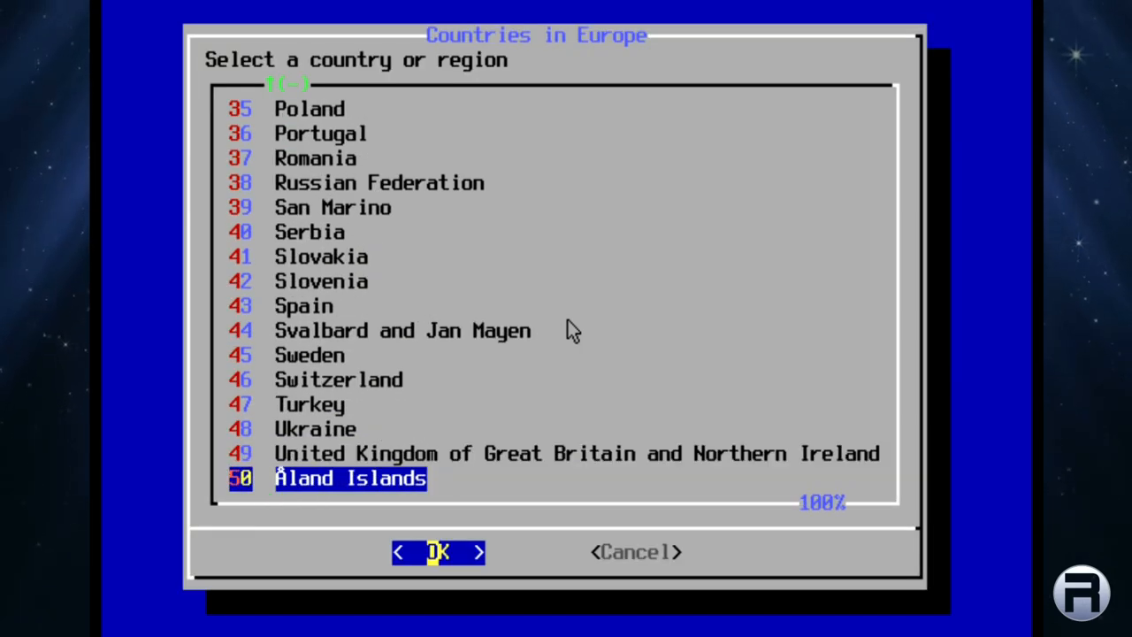
key(Up)
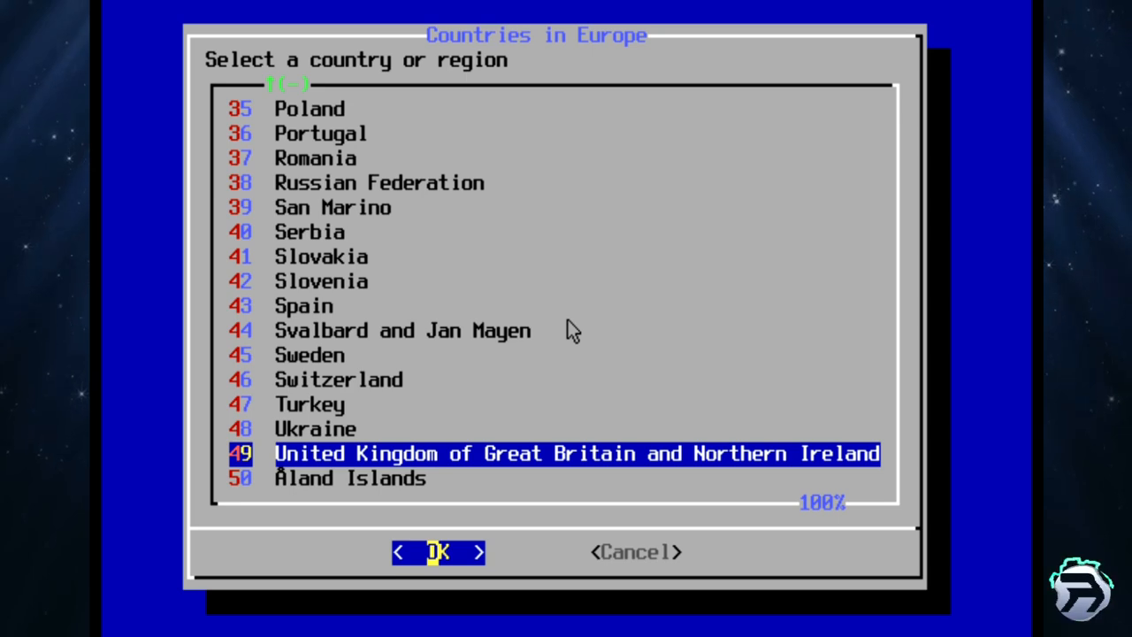
click(439, 552)
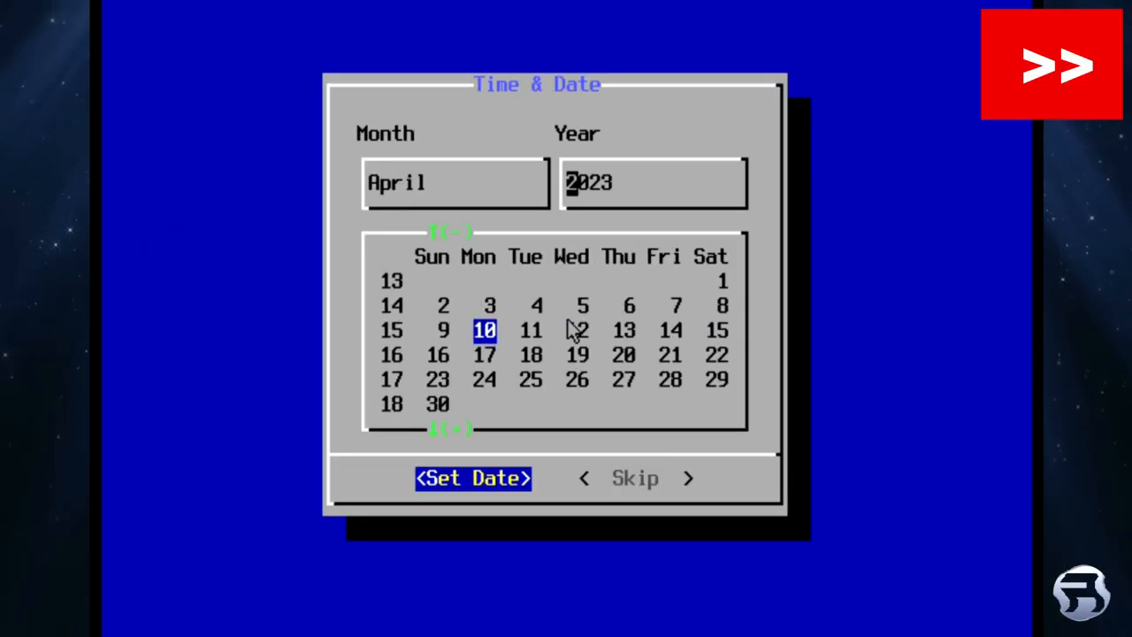
click(472, 478)
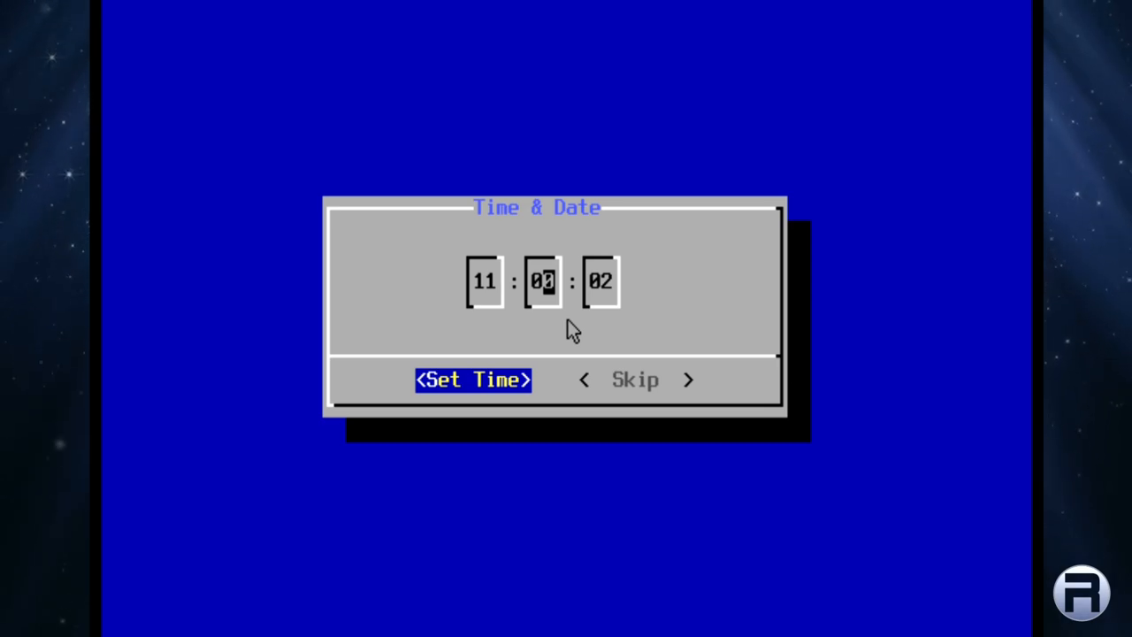
click(473, 379)
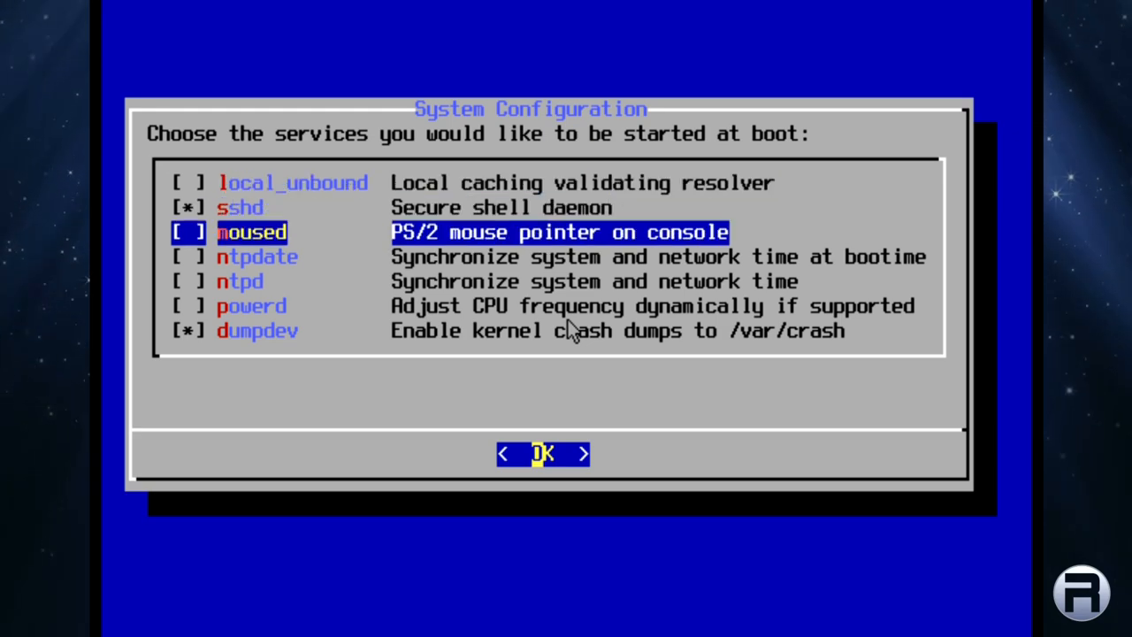
Enable sshd, moused, ntpdate and ntpd at boot without dumpdev, then apply hardening including disable_syslogd.
key(space)
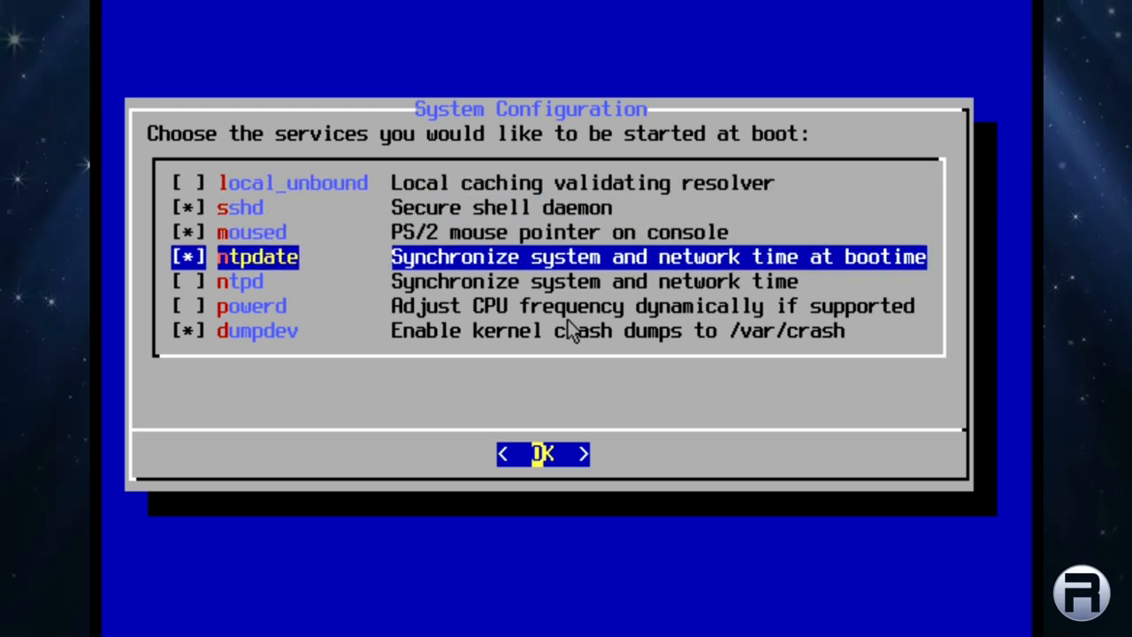
key(Down)
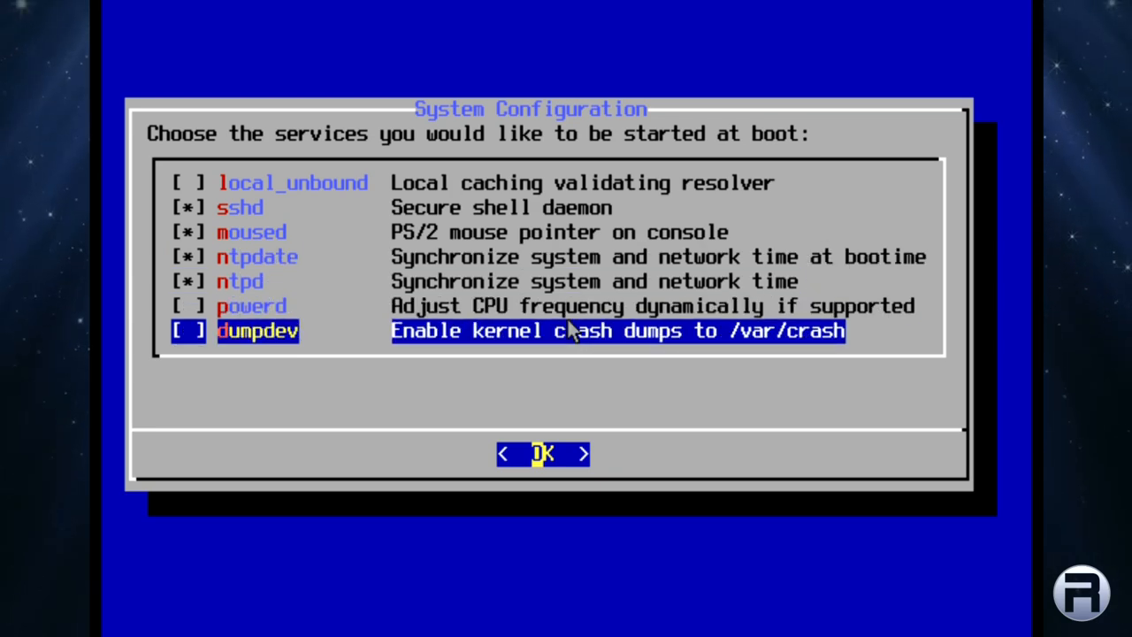
click(541, 453)
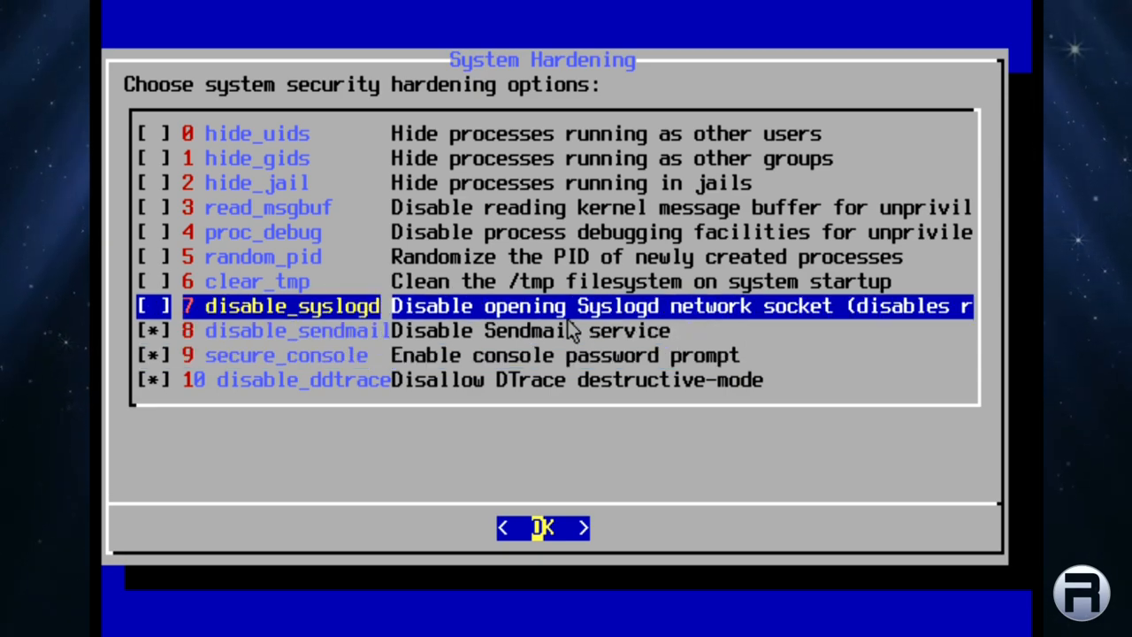
key(up)
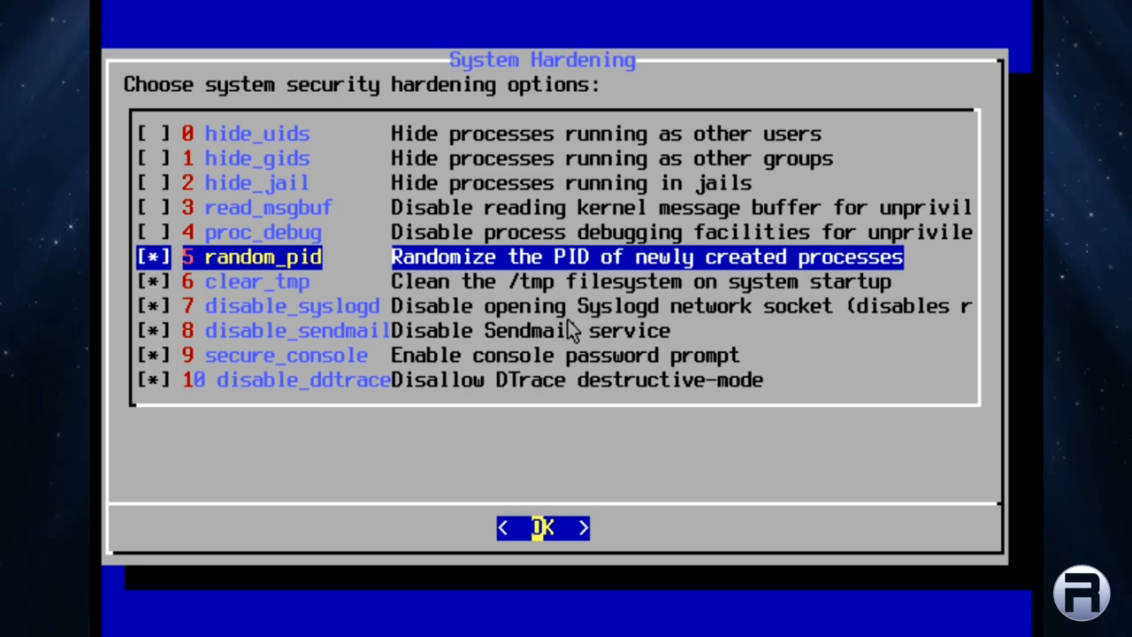
click(542, 528)
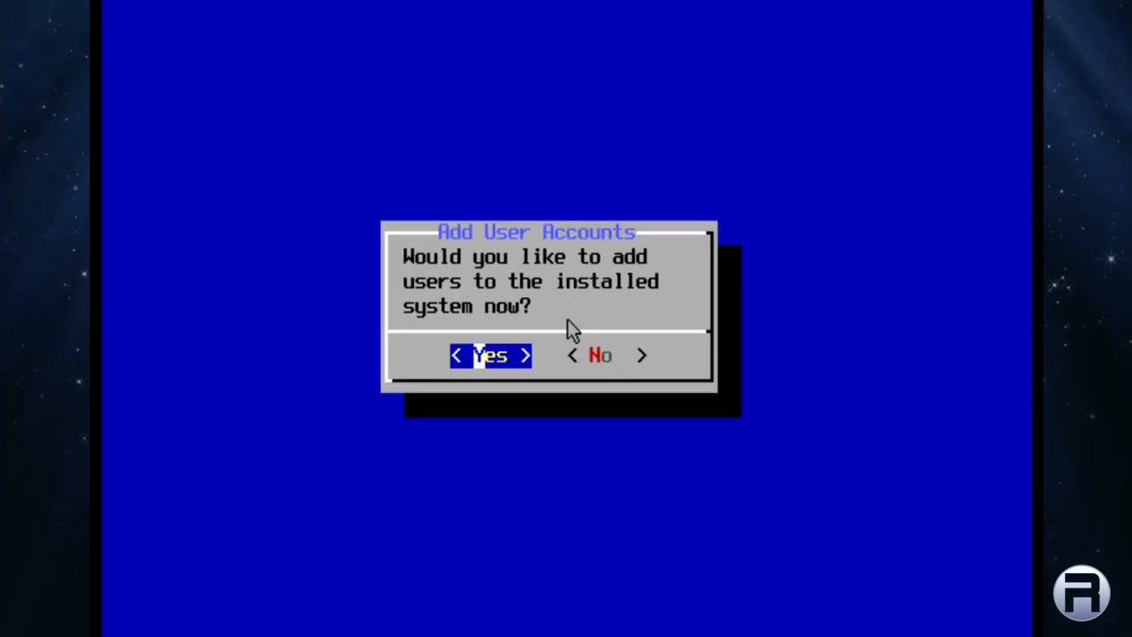
Add user 'robonuggie' with full name RoboNuggie and the default uid.
click(488, 354)
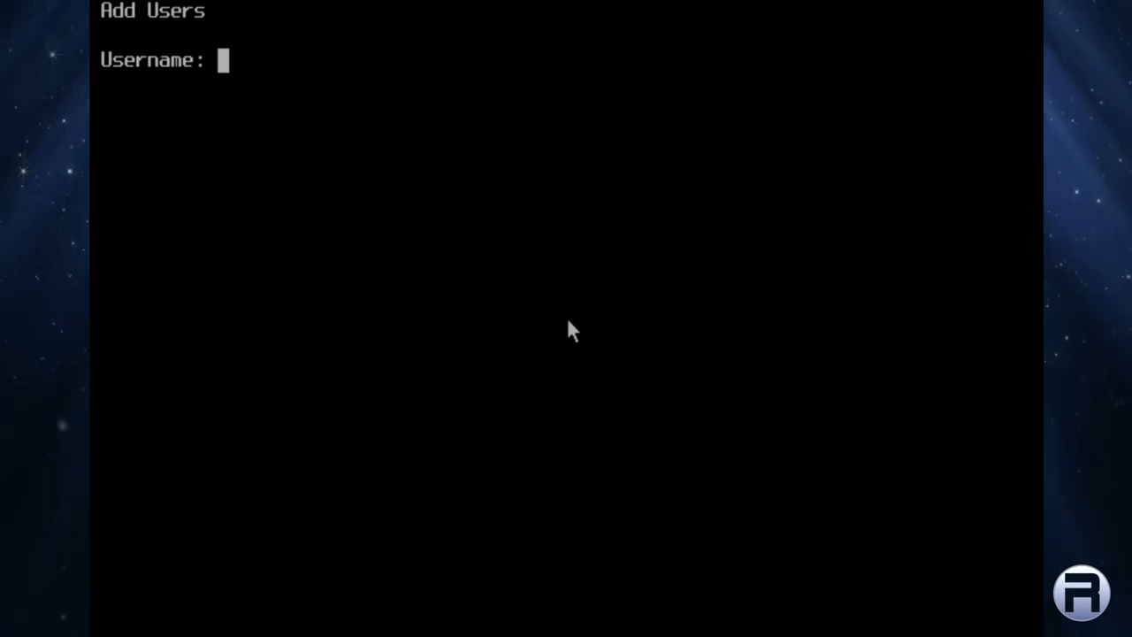
text(robo)
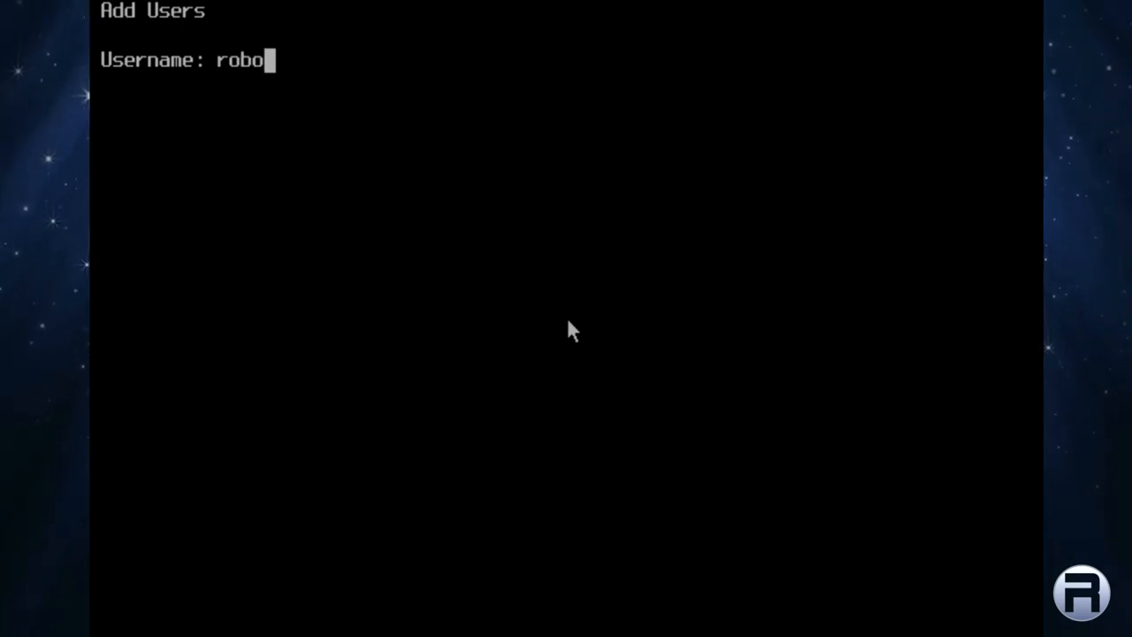
text(nuggie)
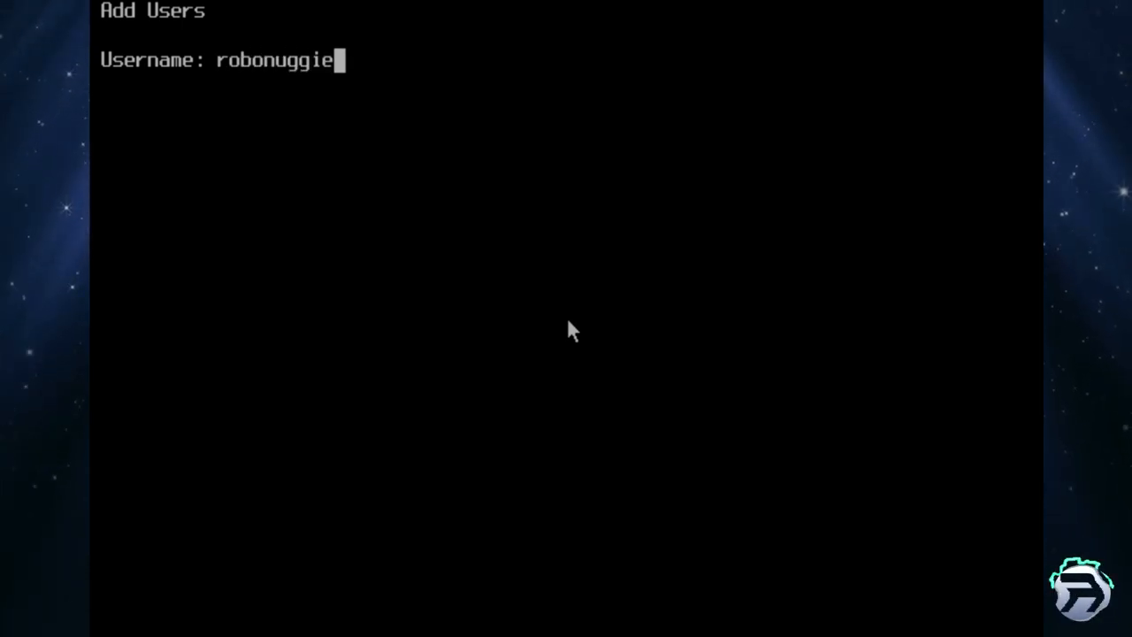
text(Rob)
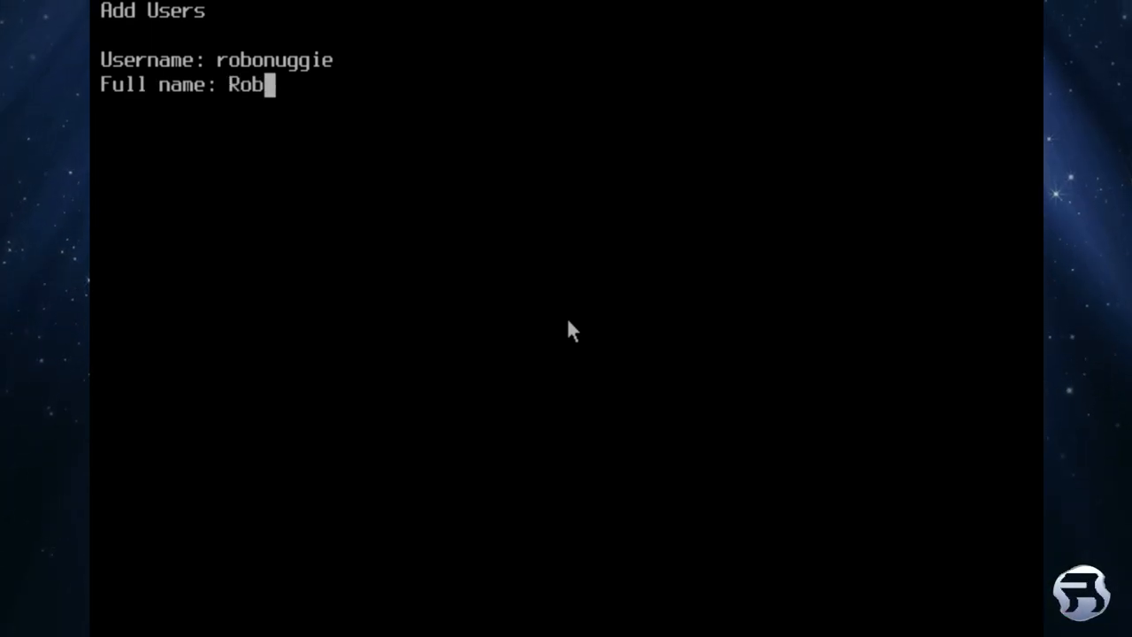
text(oNuggie)
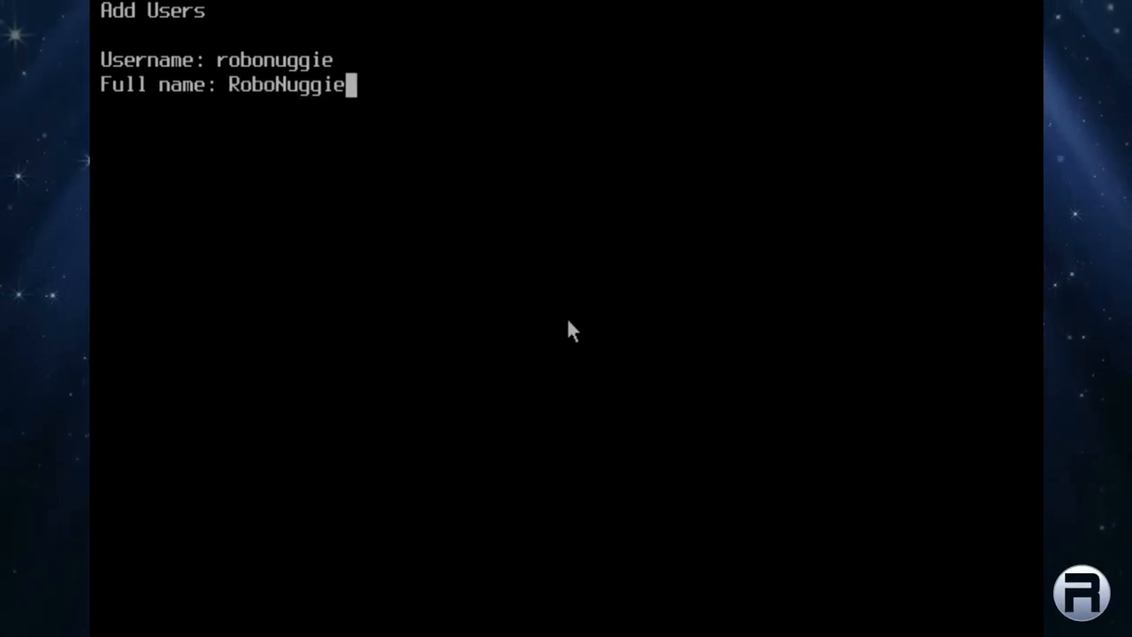
key(Return)
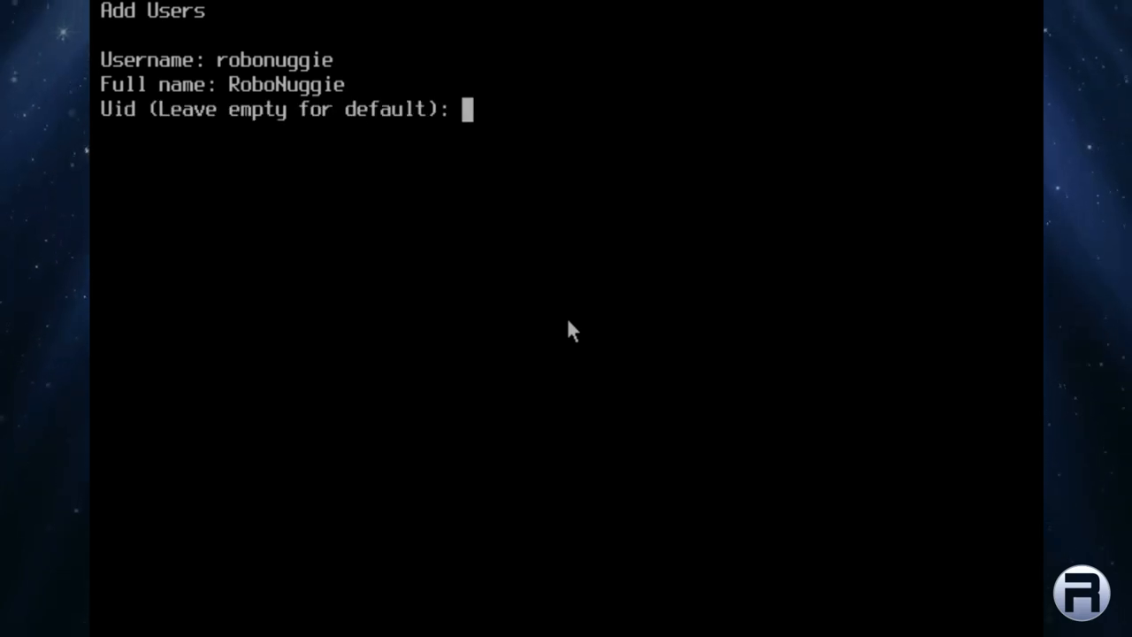
key(Return)
text(wh)
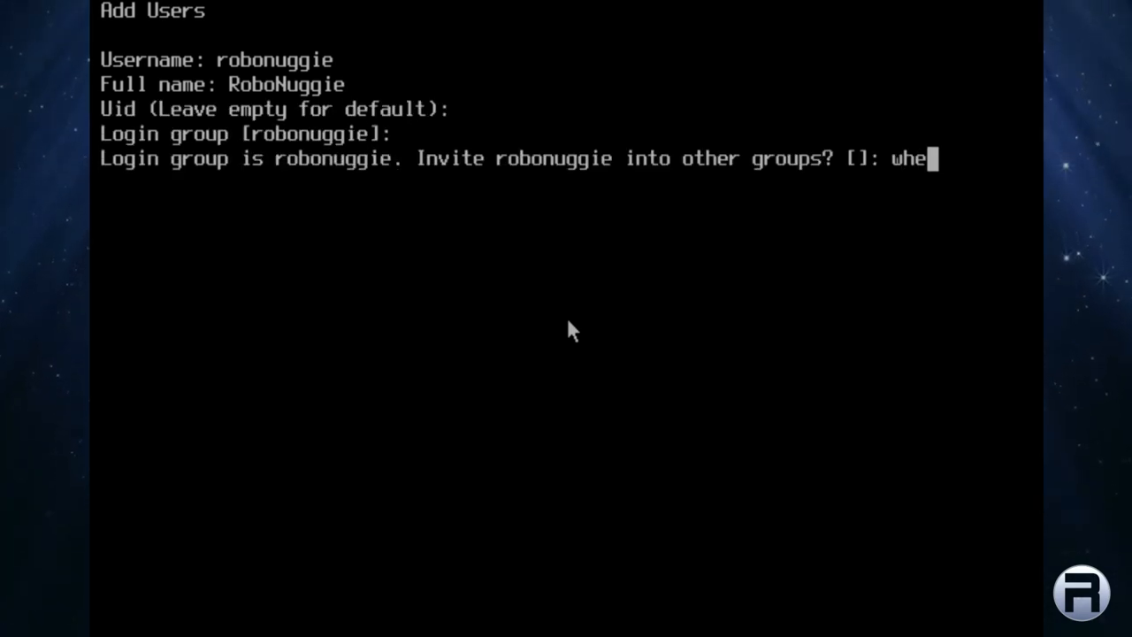
Put the user in wheel, operator and video with sh shell and a password, and confirm creation with yes.
text(el operator)
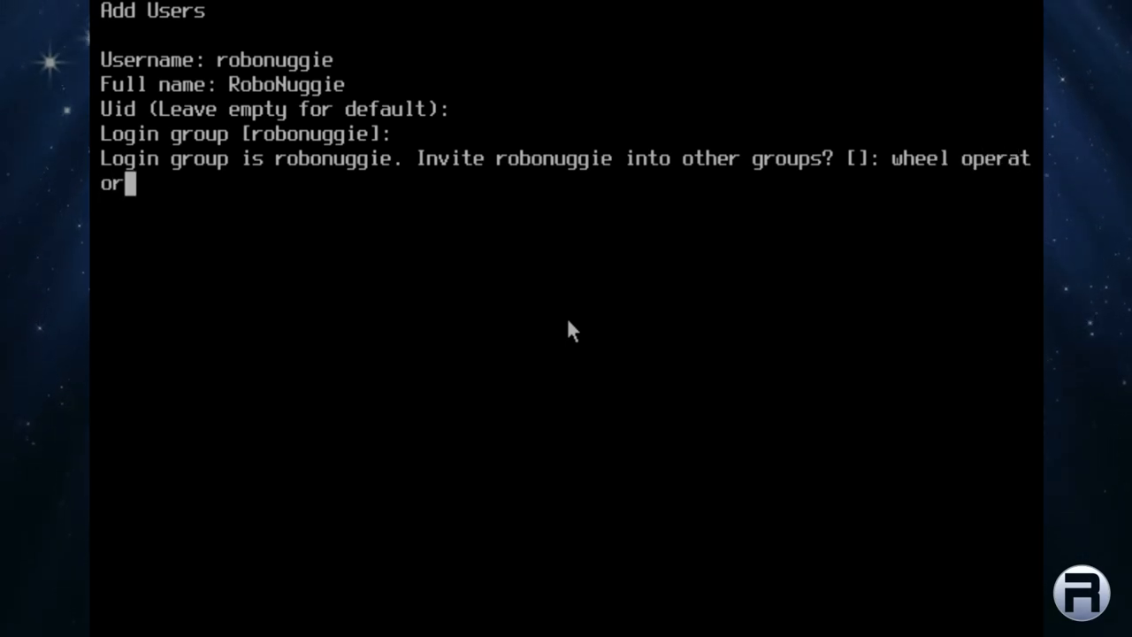
text(video)
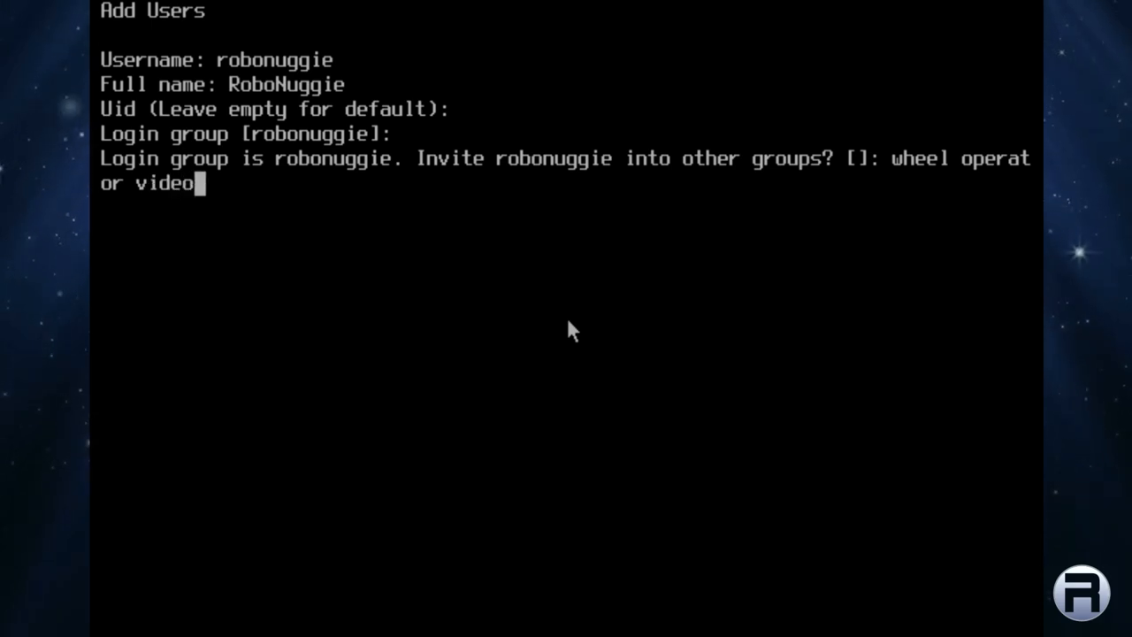
key(Return)
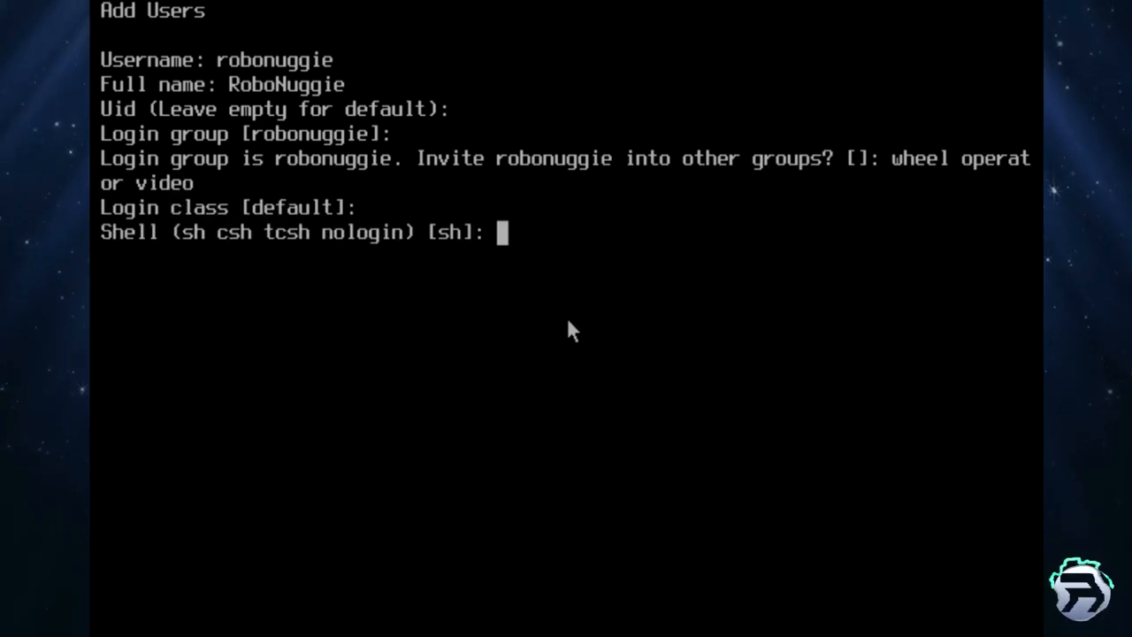
key(Return)
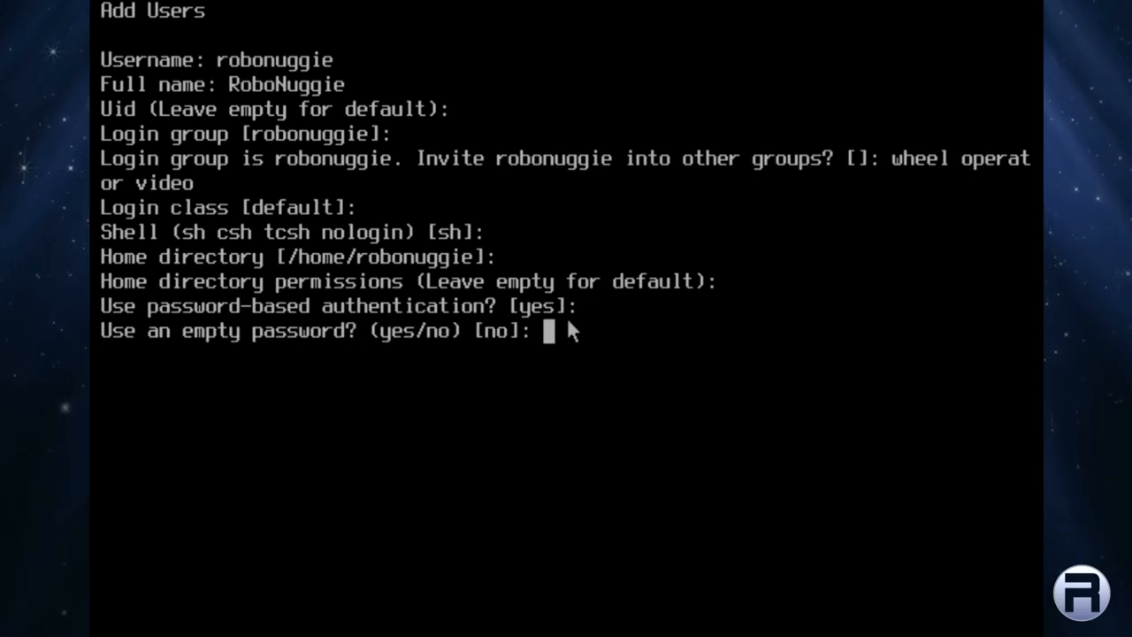
key(Return)
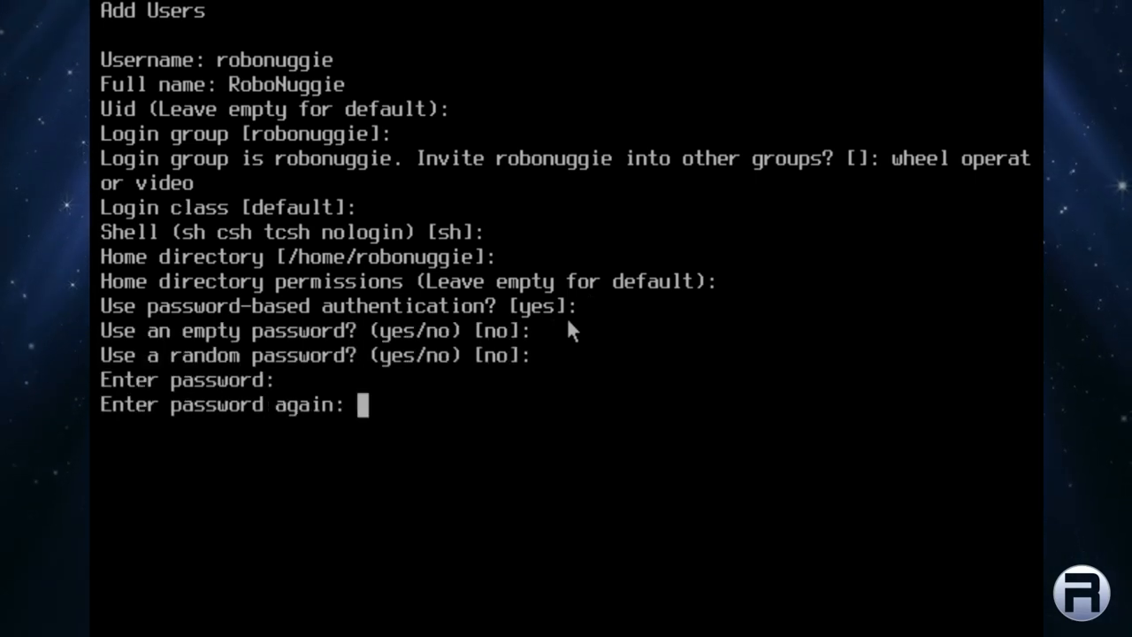
key(Return)
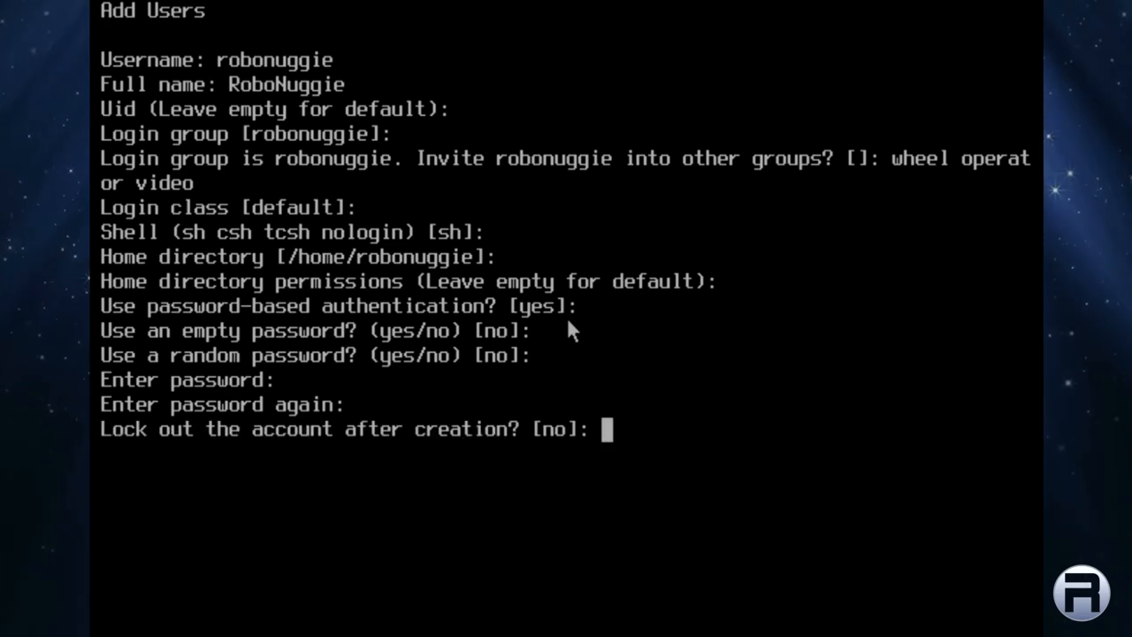
key(Return)
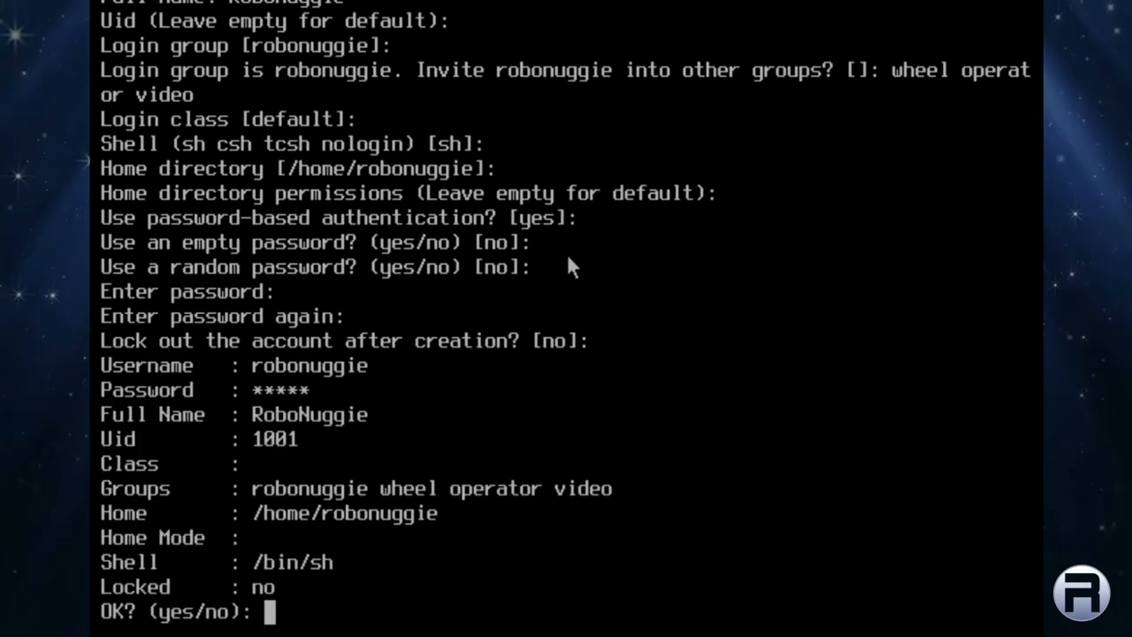
text(yes)
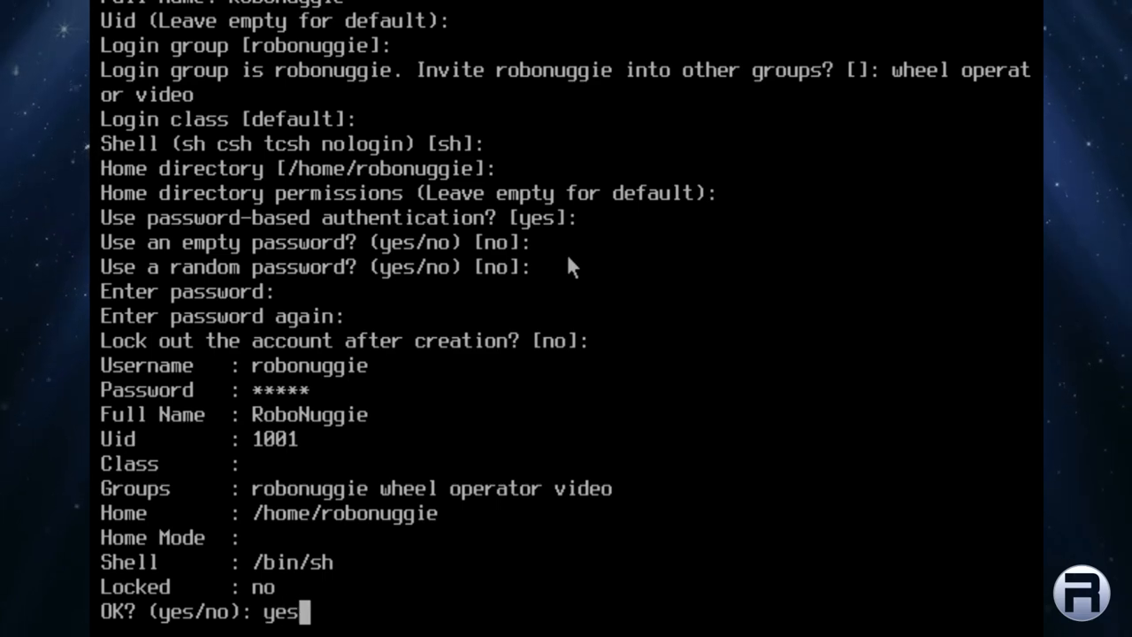
key(Return)
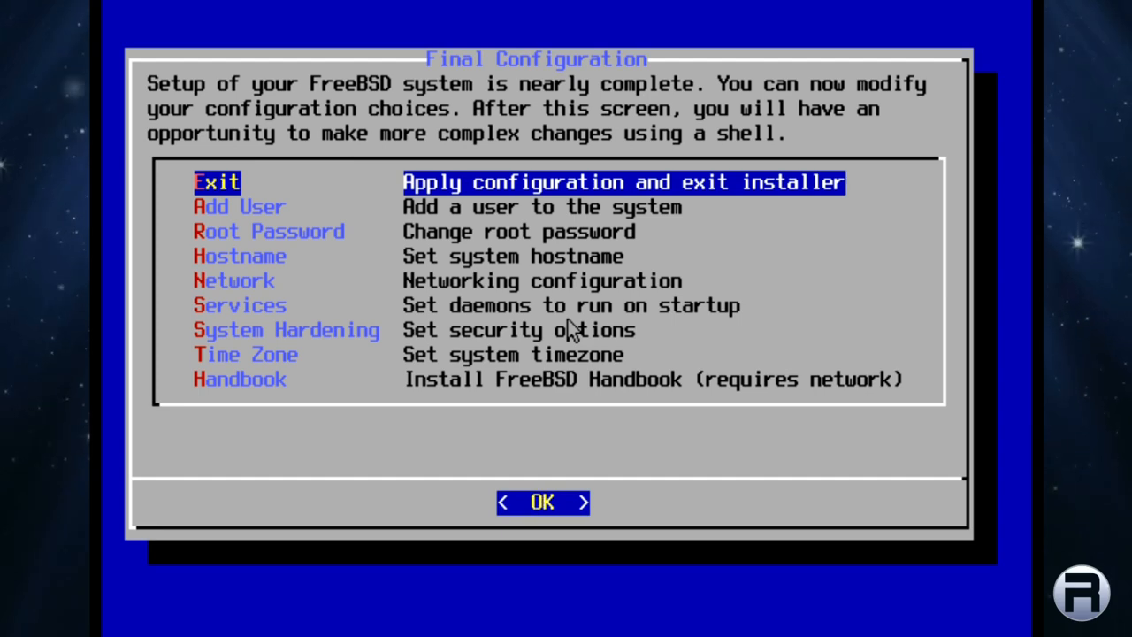
Exit Final Configuration without manual changes and reboot into the newly installed system.
click(542, 502)
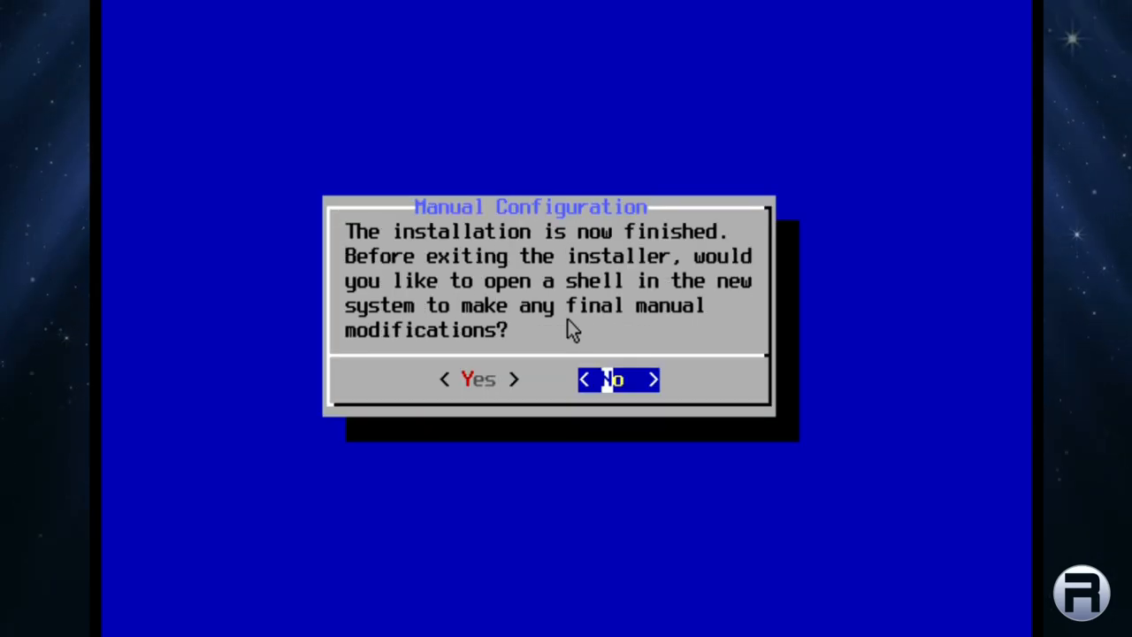
click(612, 379)
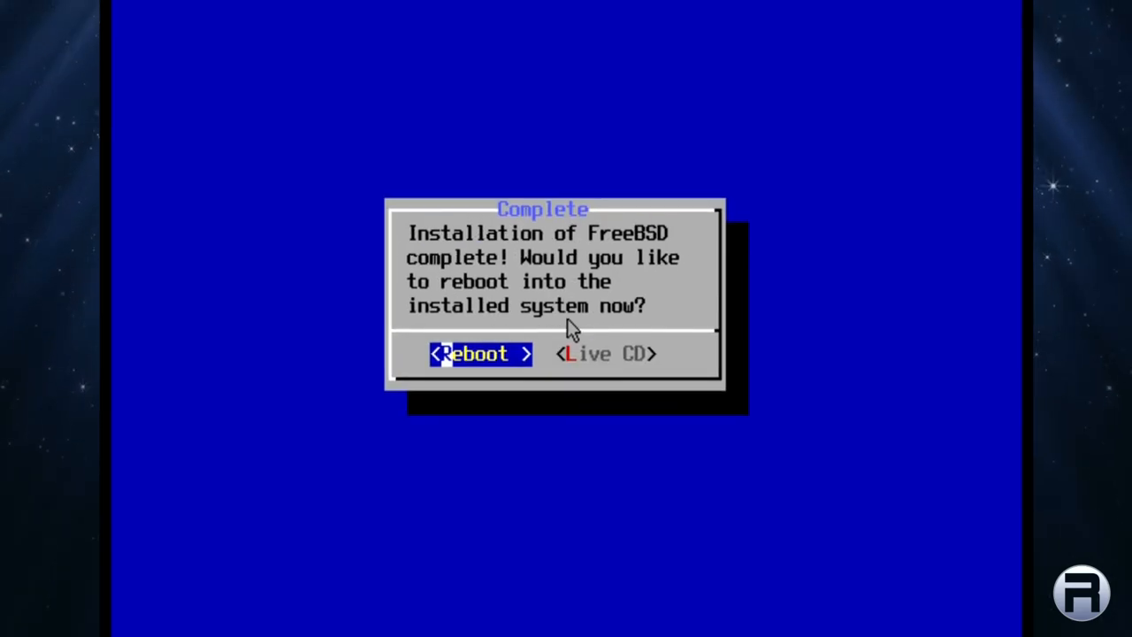
click(481, 354)
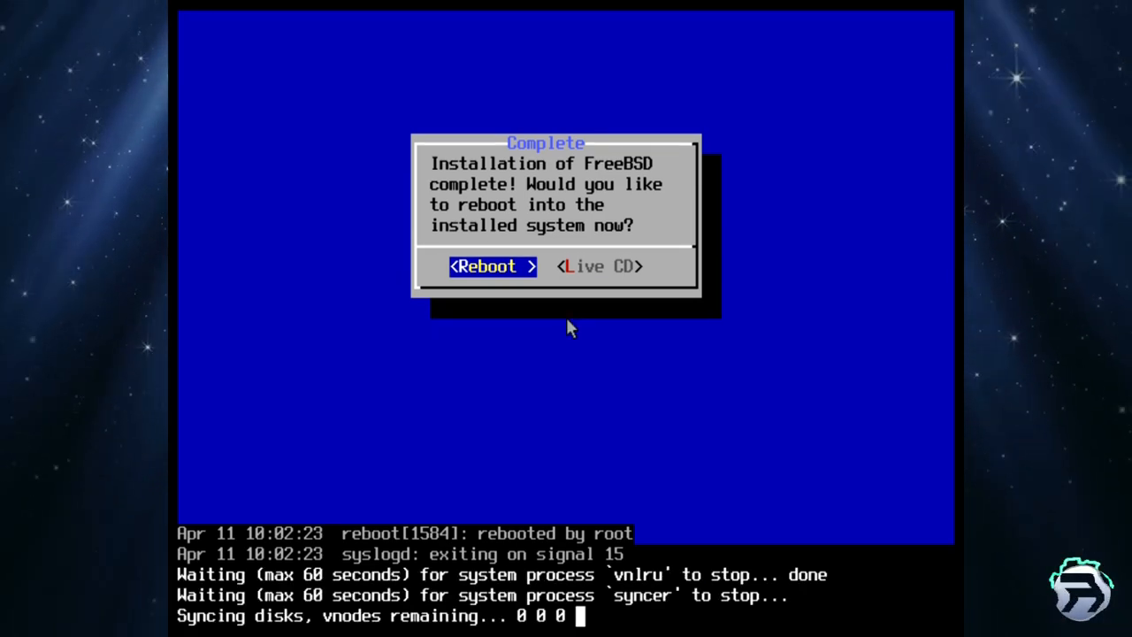
click(492, 265)
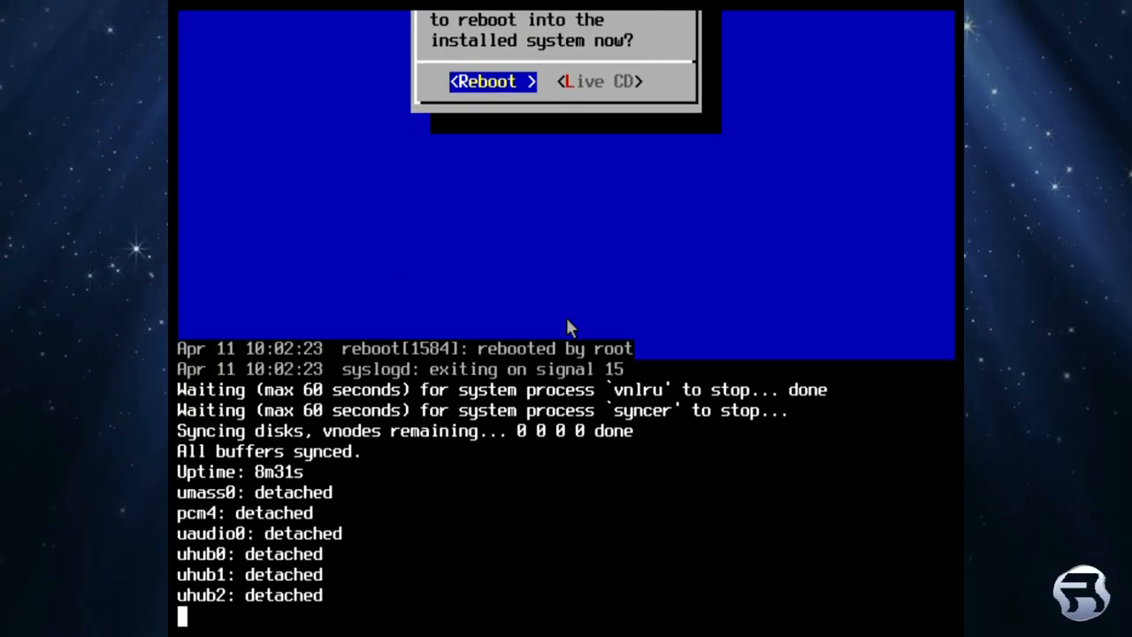
click(492, 81)
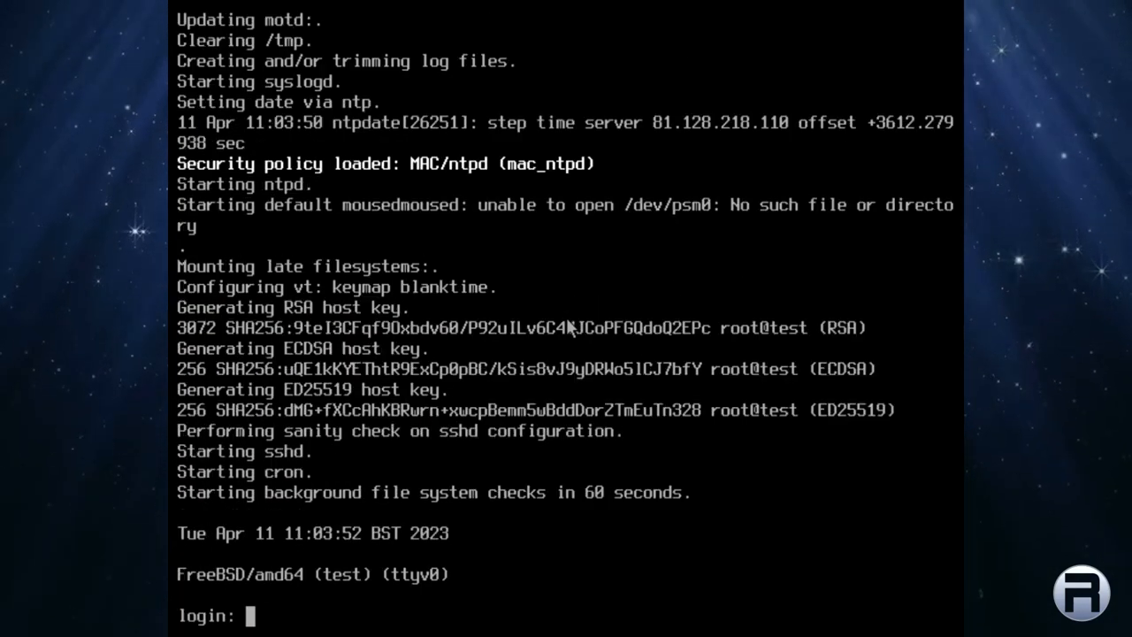
Log in as the new user, check the system version, and briefly run top.
text(ro)
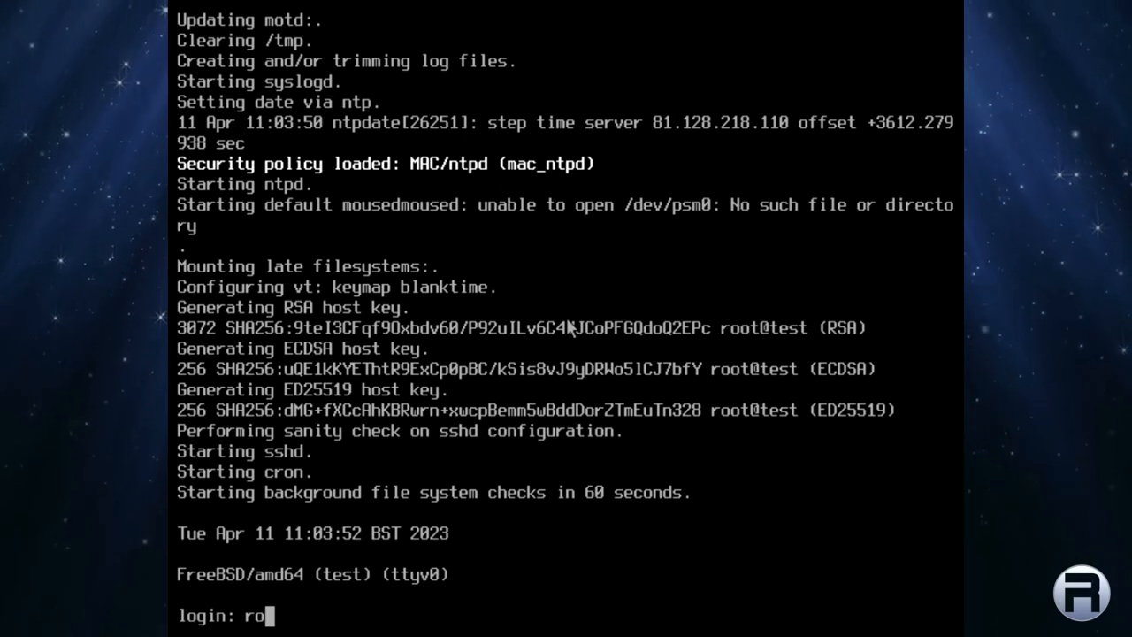
text(bonuggie)
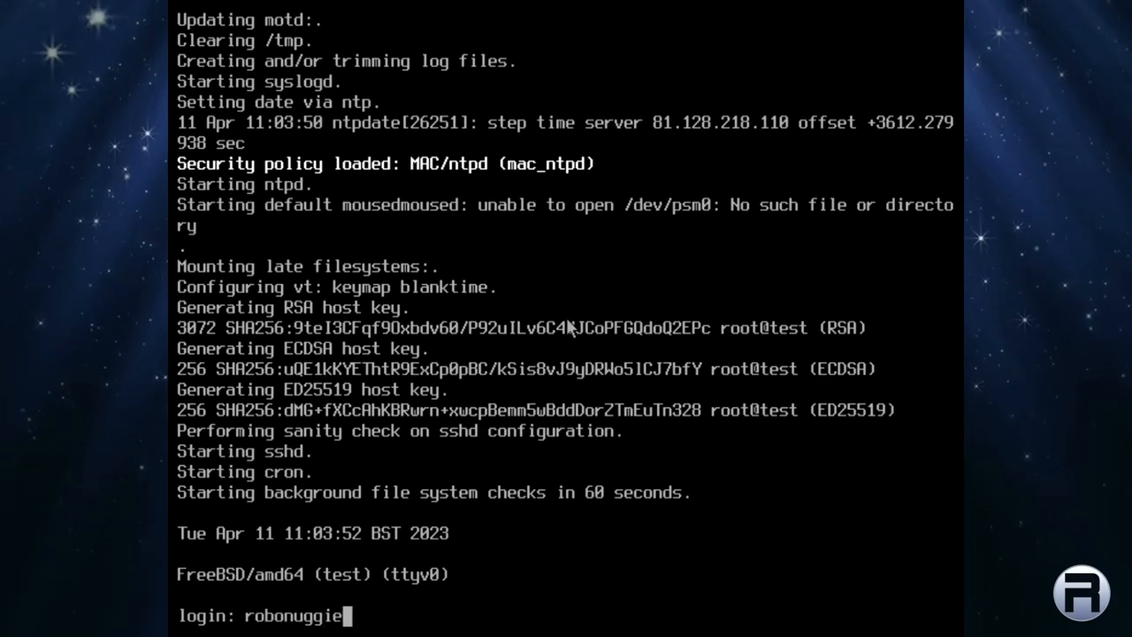
key(Return)
text(uname -)
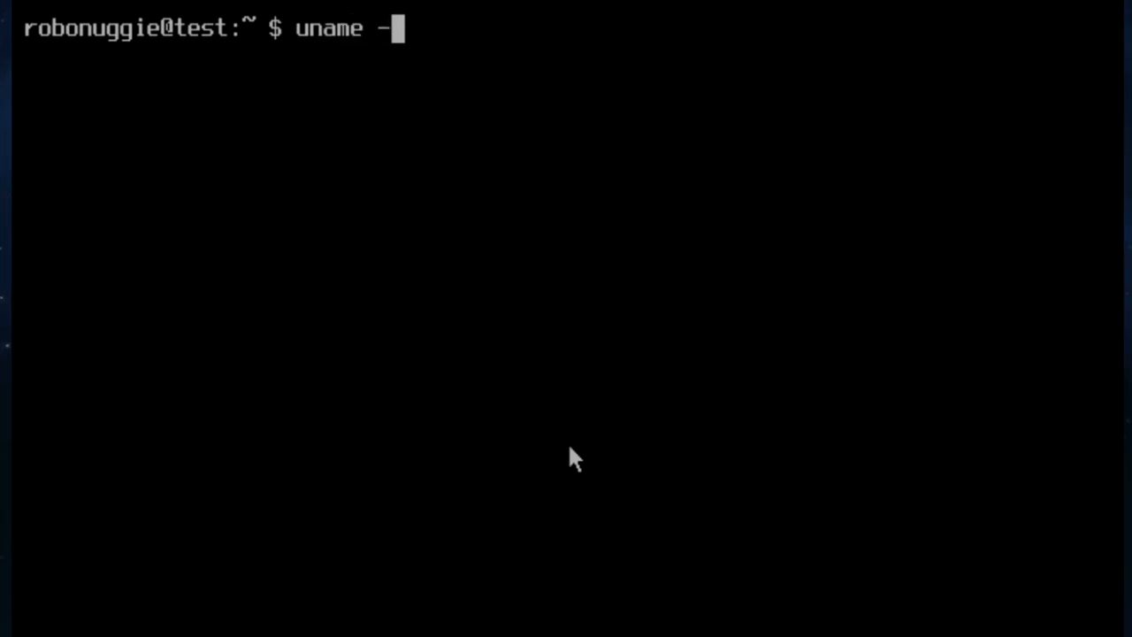
key(Return)
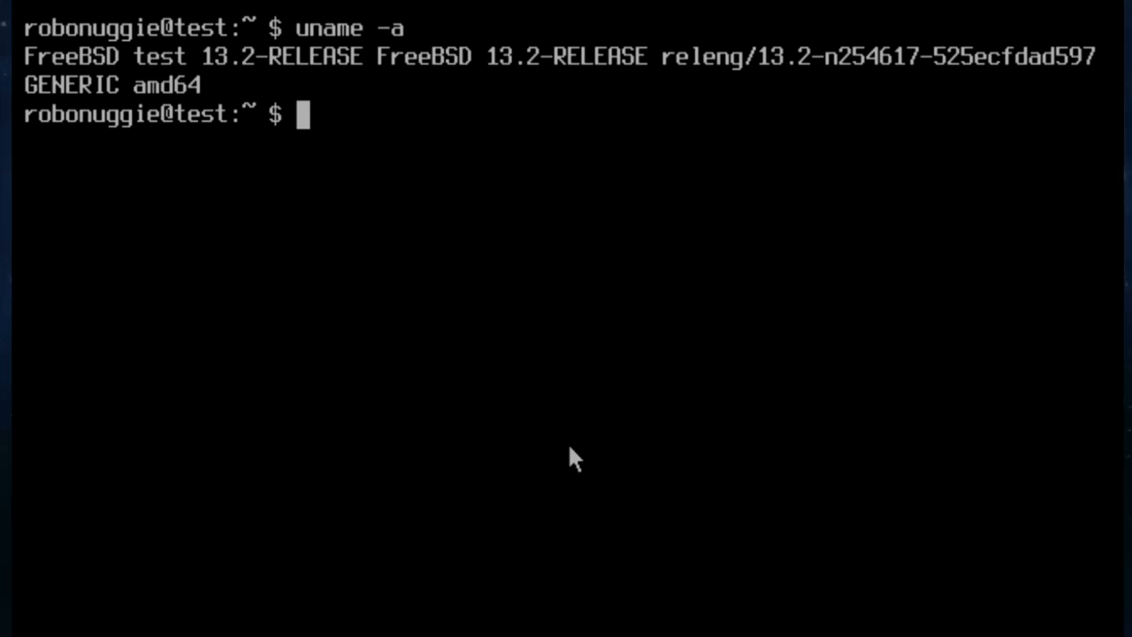
text(top)
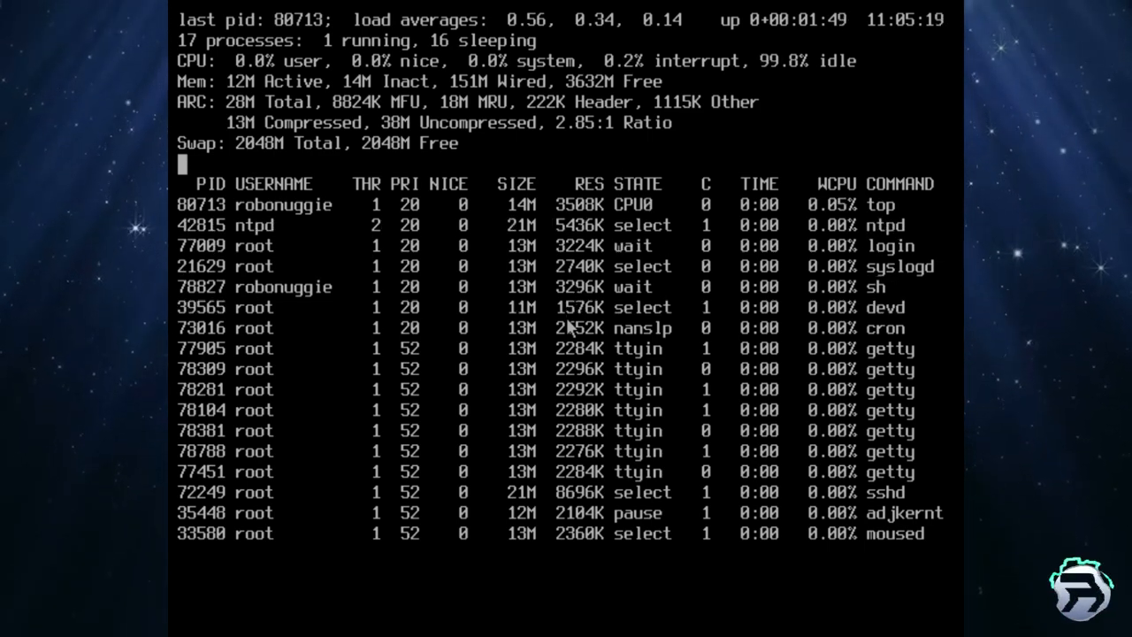
key(q)
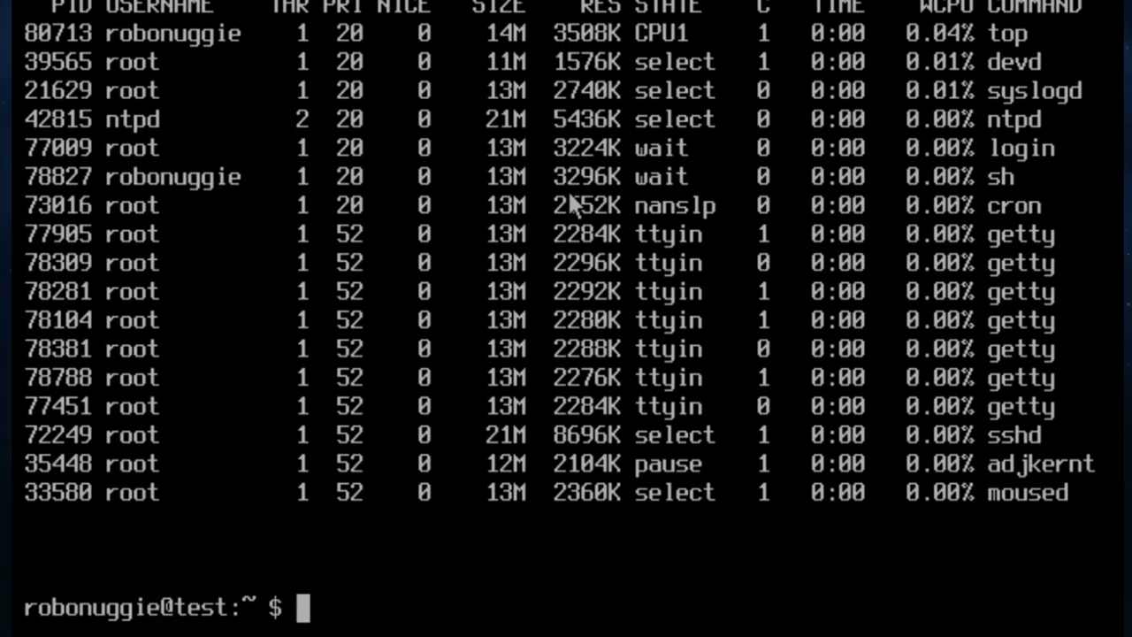
Become root with su, run pkg update answering y to bootstrap pkg, then clear the screen.
text(su)
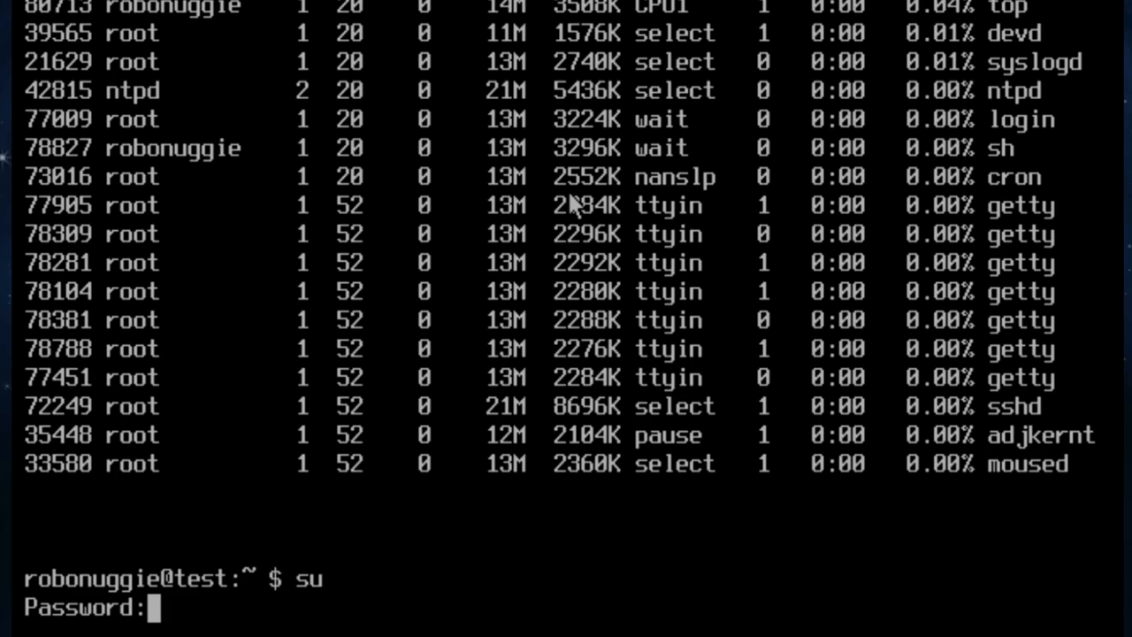
key(Return)
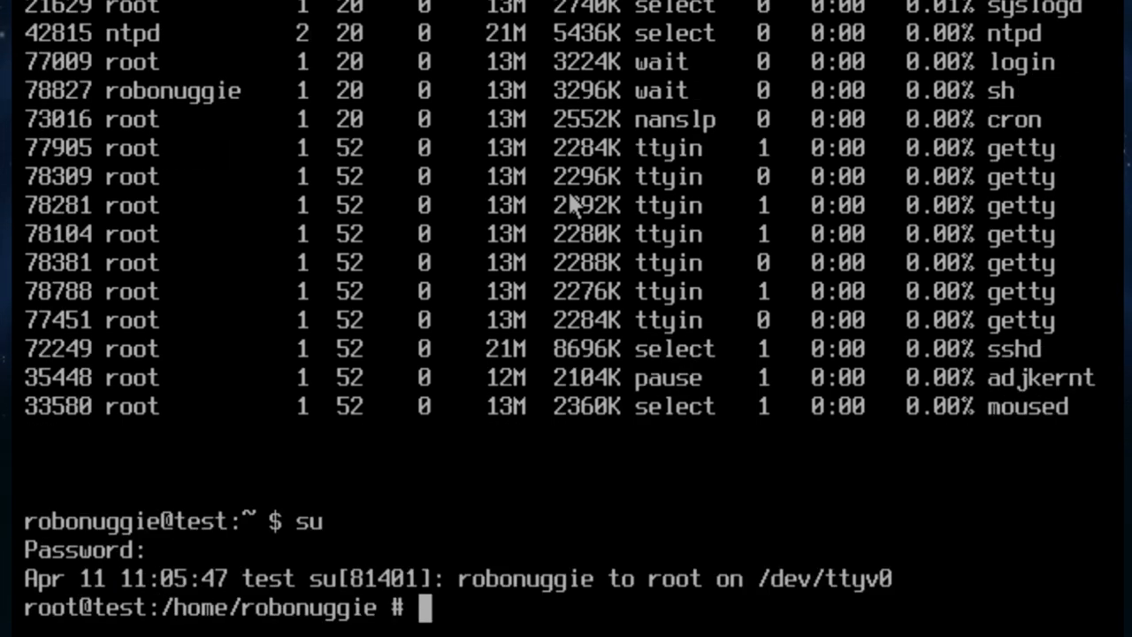
text(pkg up)
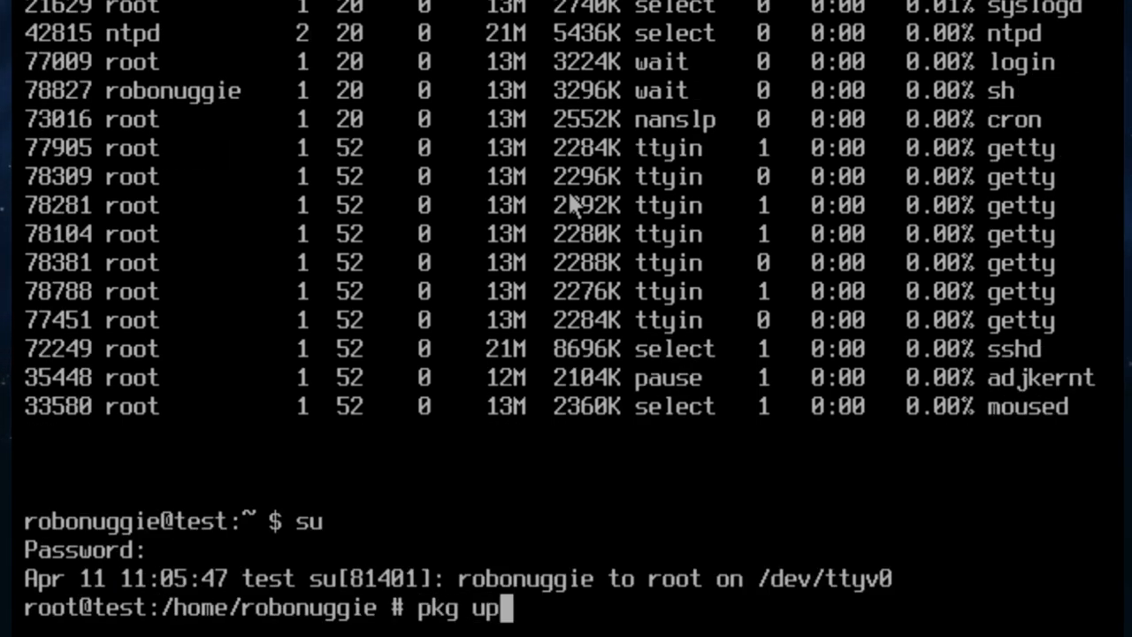
key(Return)
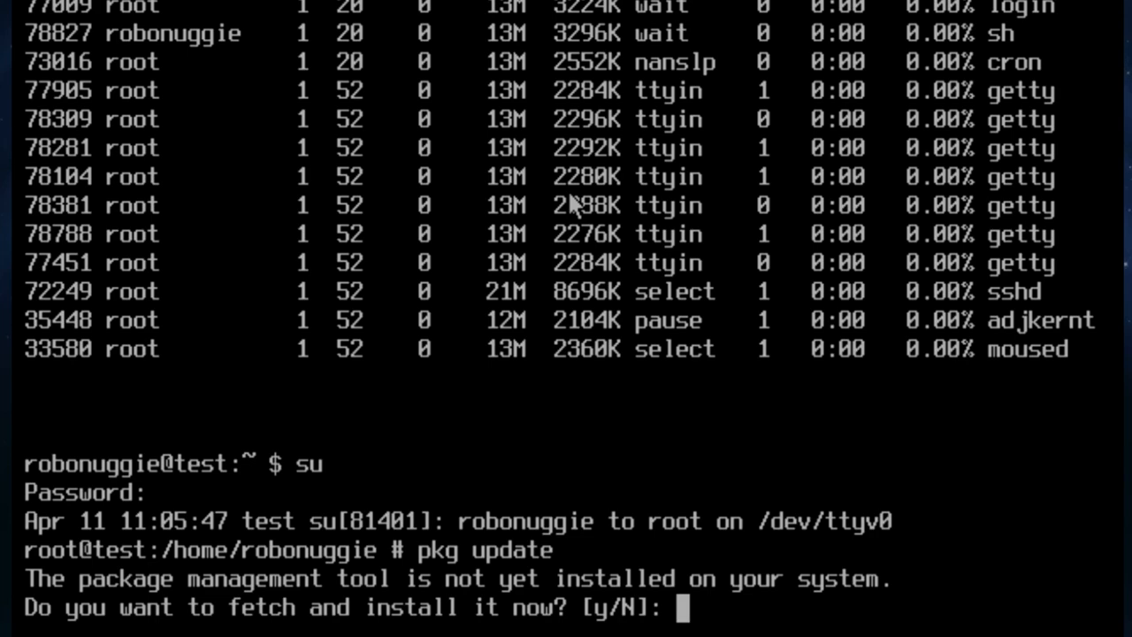
text(y)
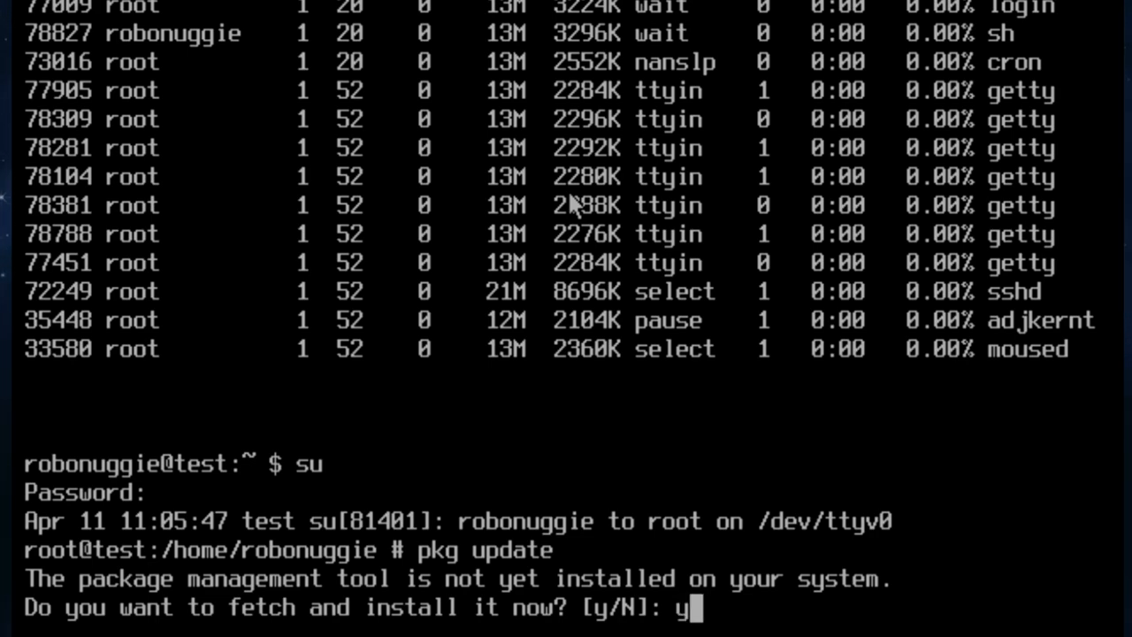
key(Return)
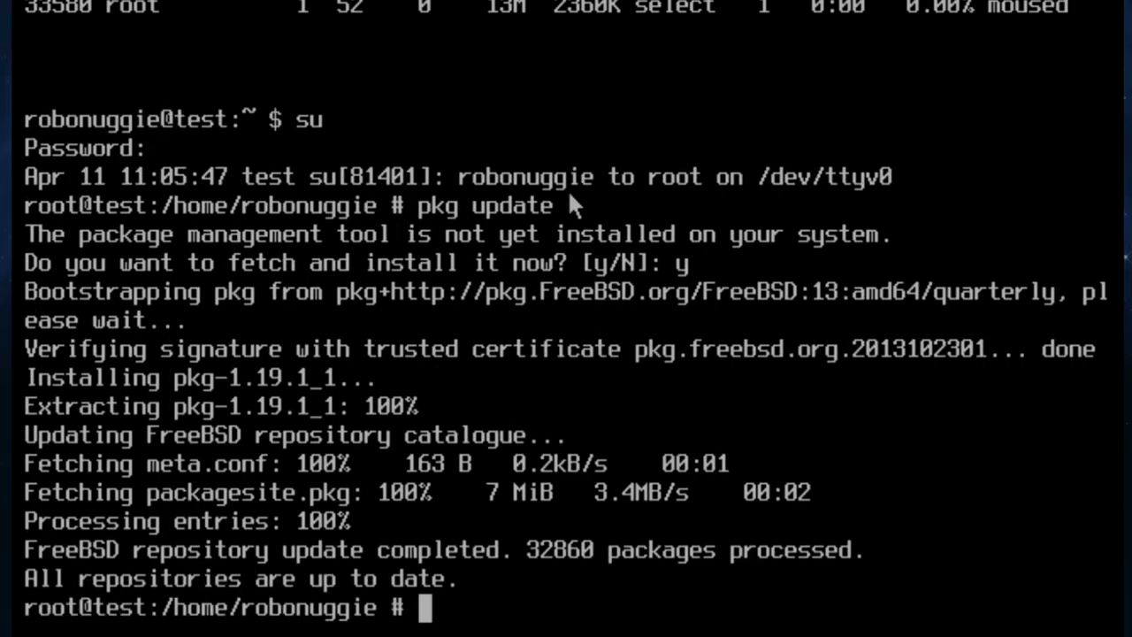
text(cl)
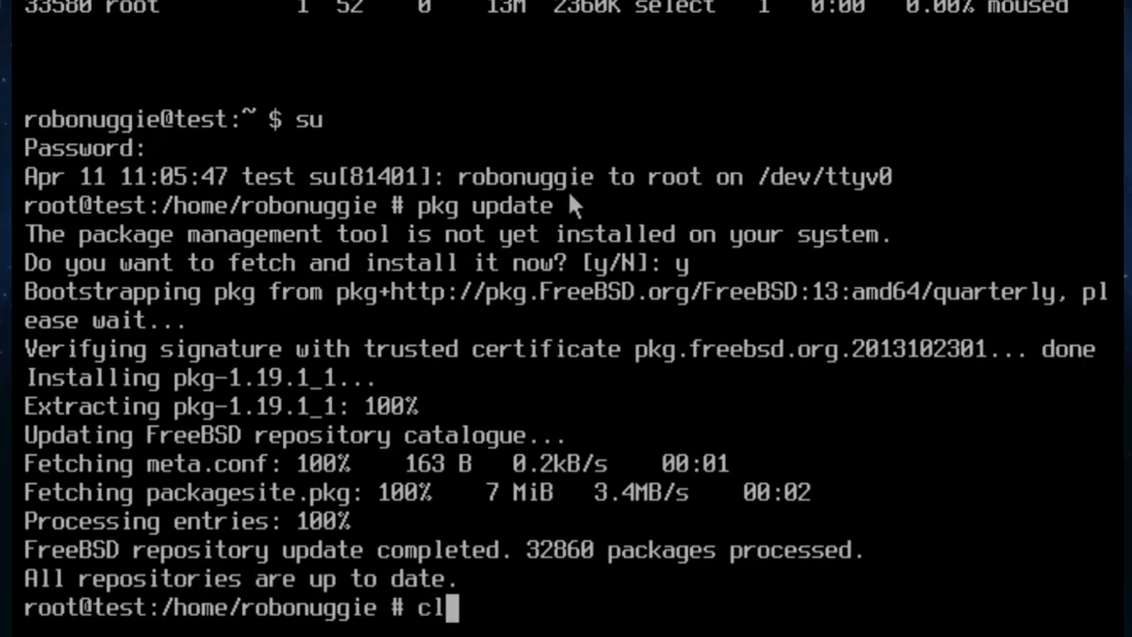
text(ear)
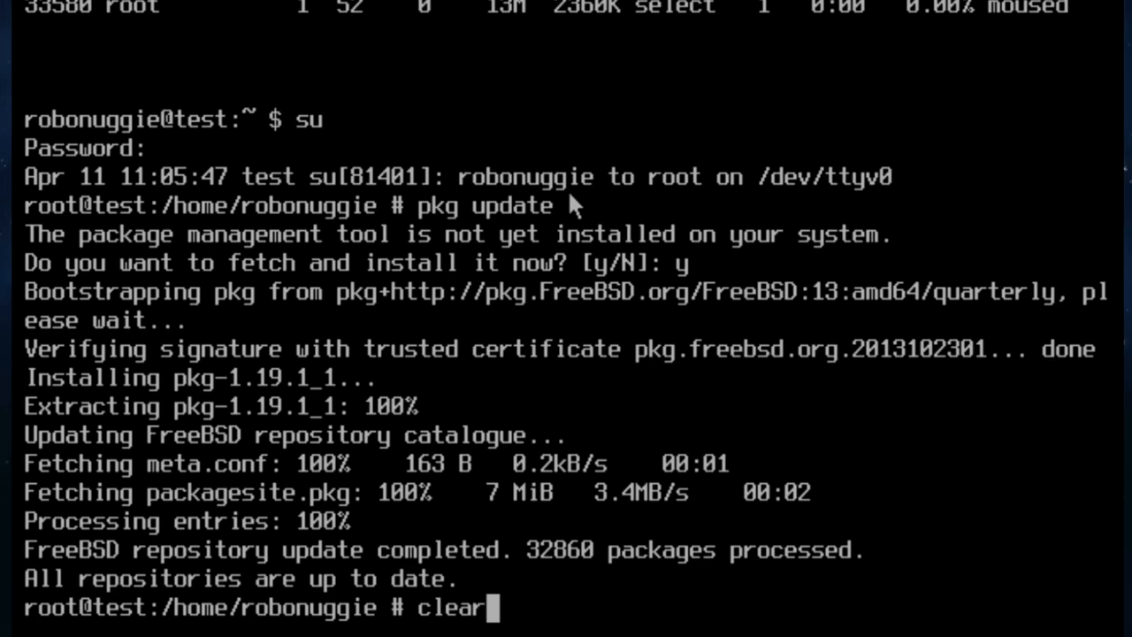
key(Return)
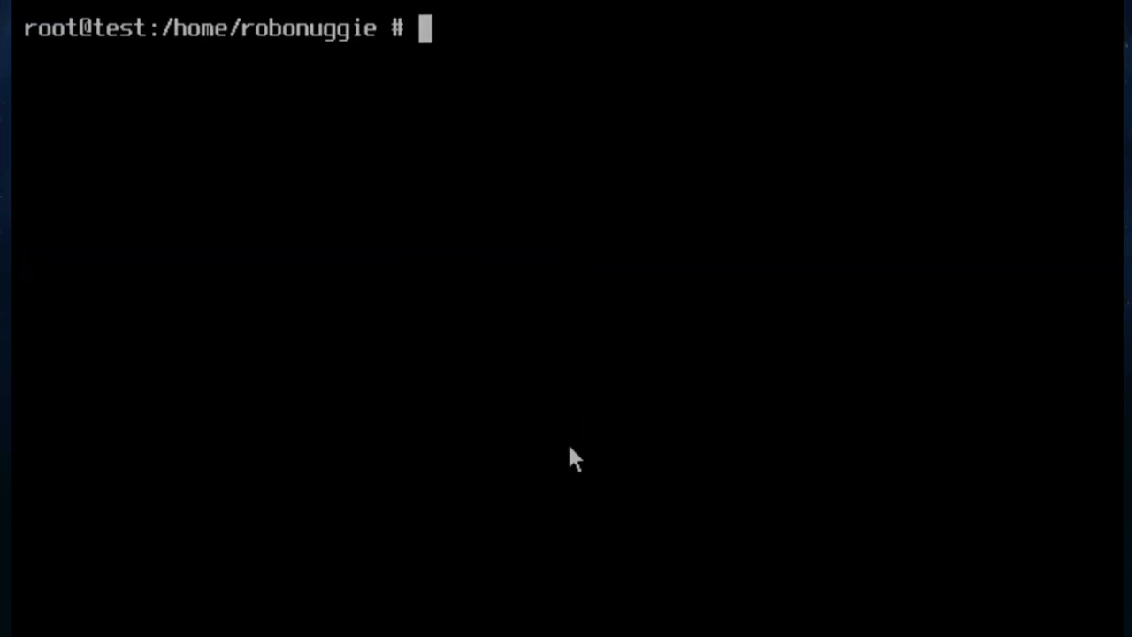
Start pkg install of xorg, kde5, firefox and libreoffice.
text(pkg in)
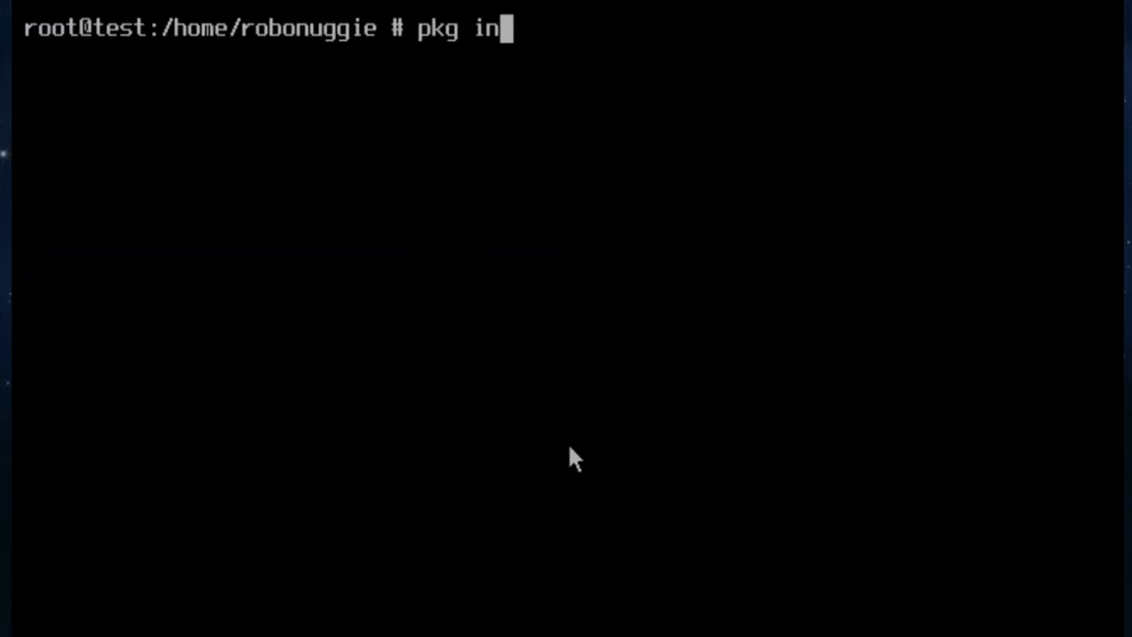
text(stall x)
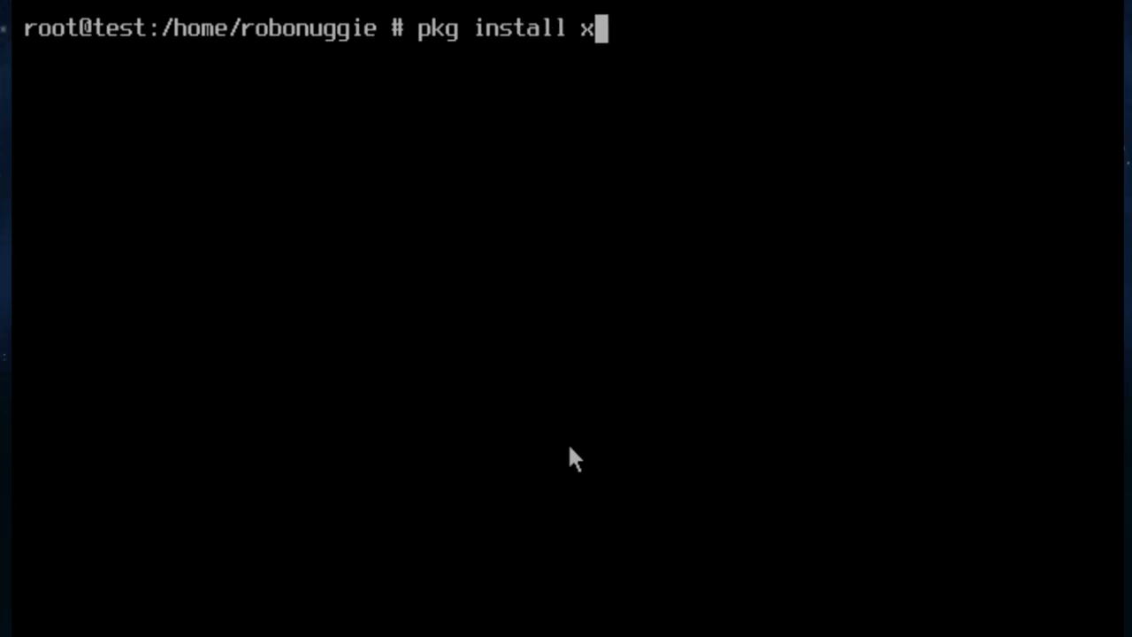
text(org)
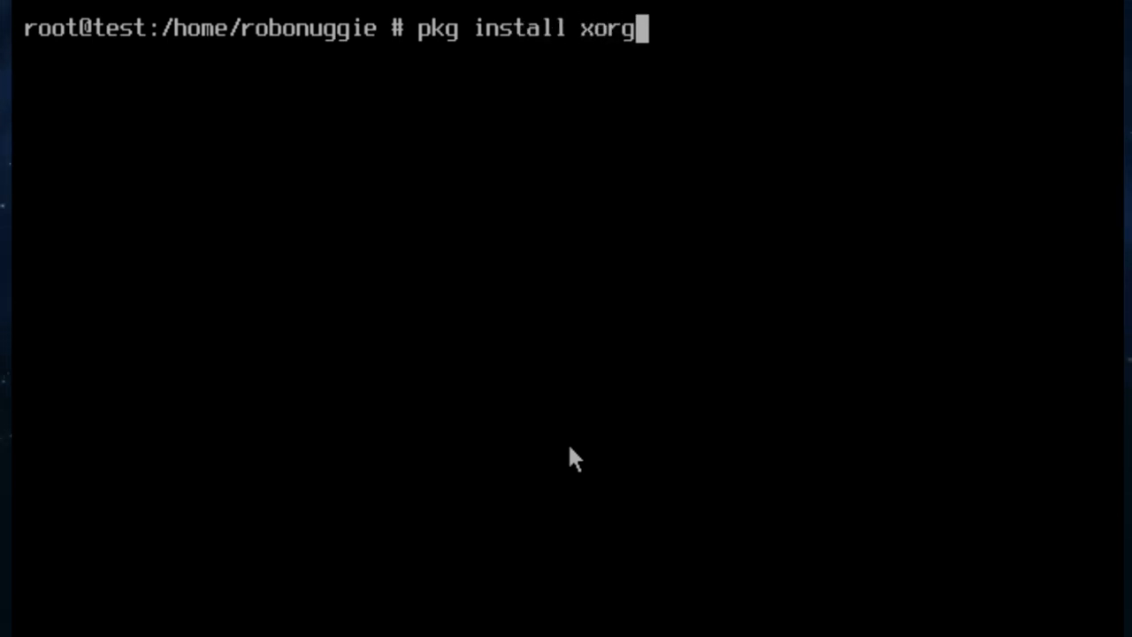
text(kde)
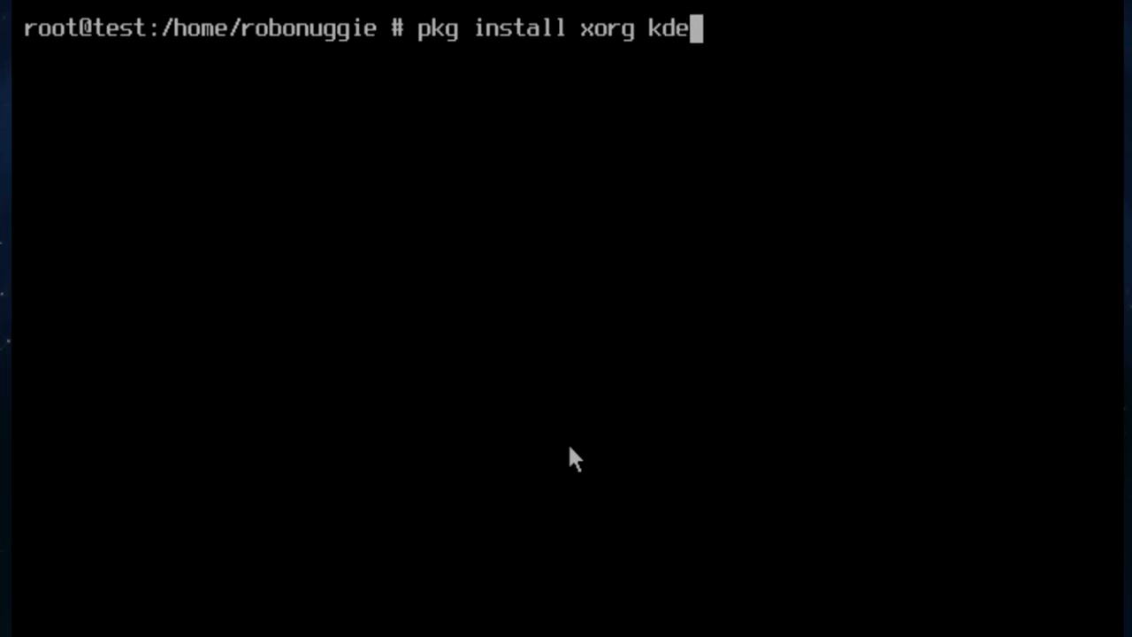
text(5 firef)
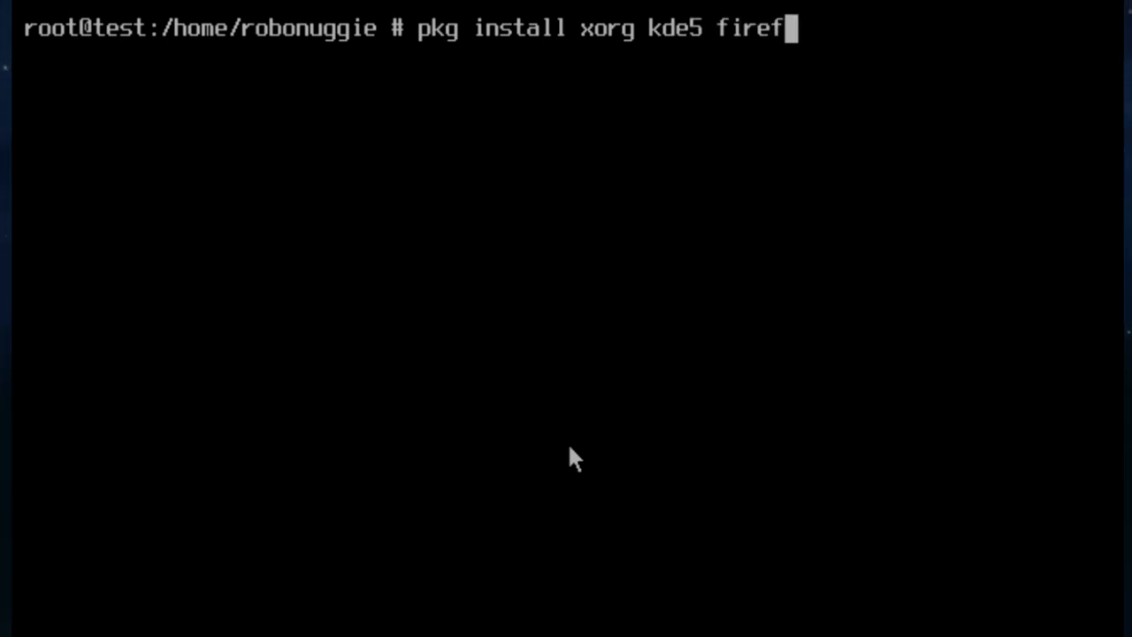
text(ox libreo)
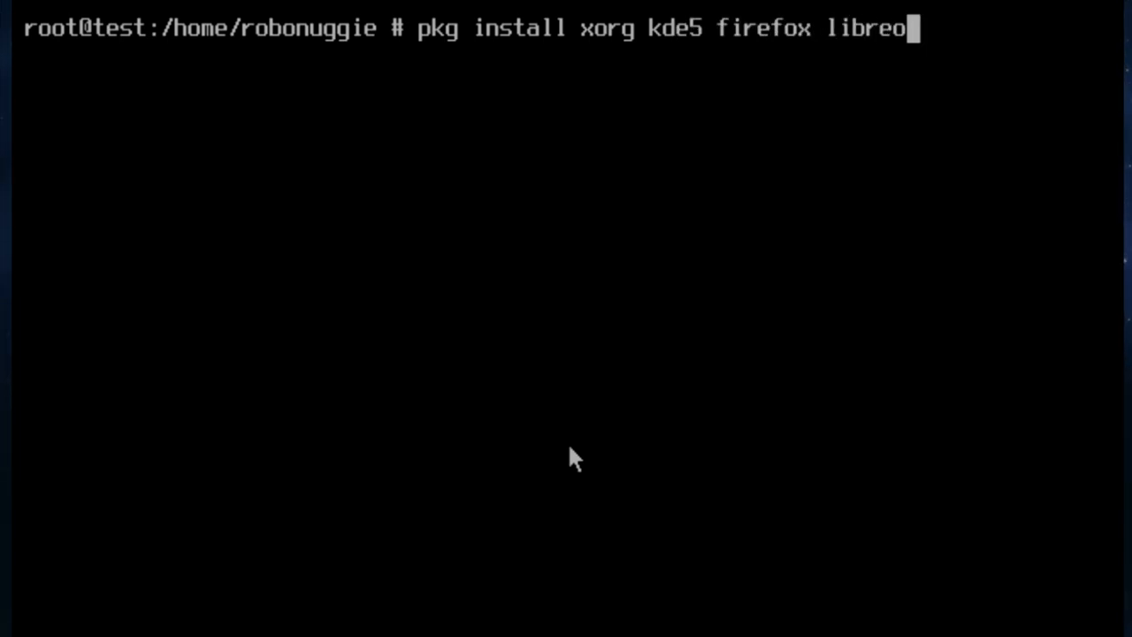
text(ffice)
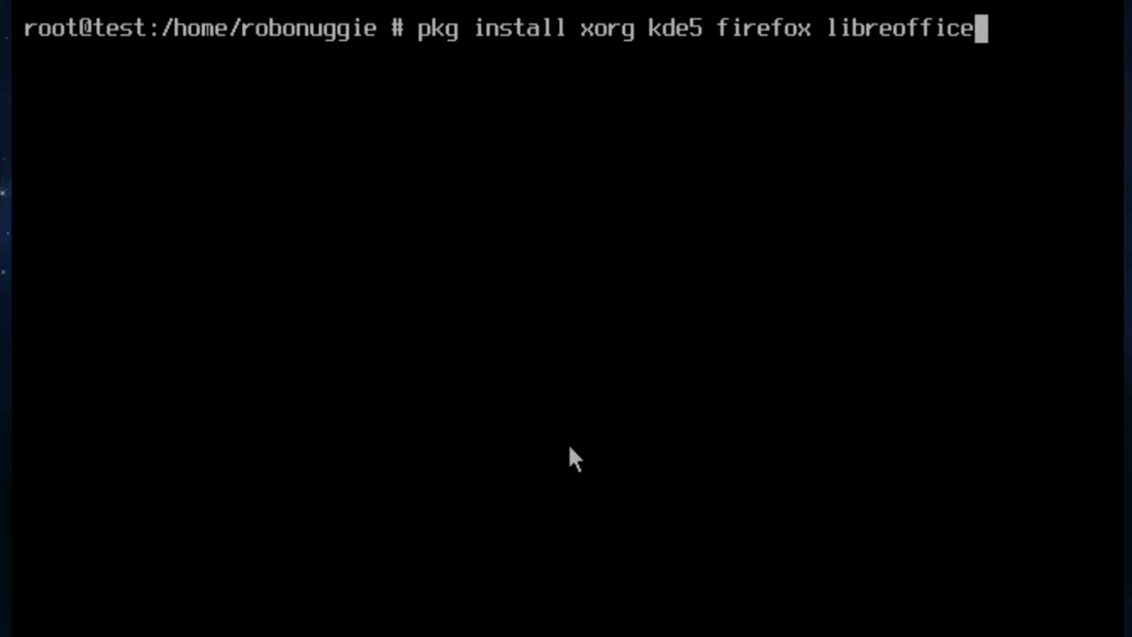
key(Return)
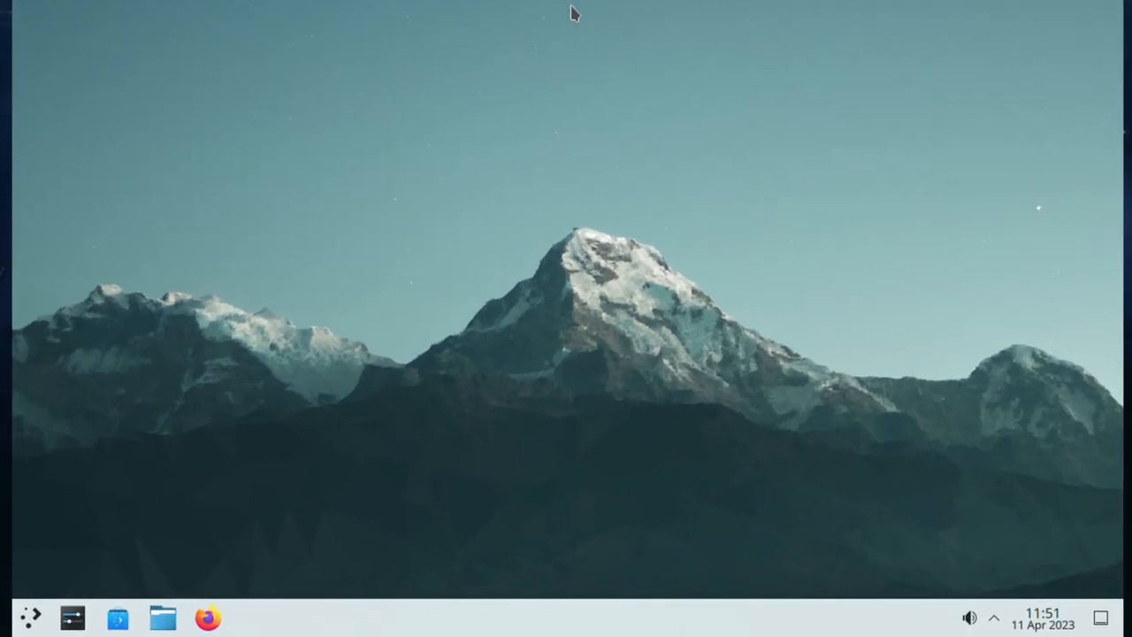
mouse_move(32, 628)
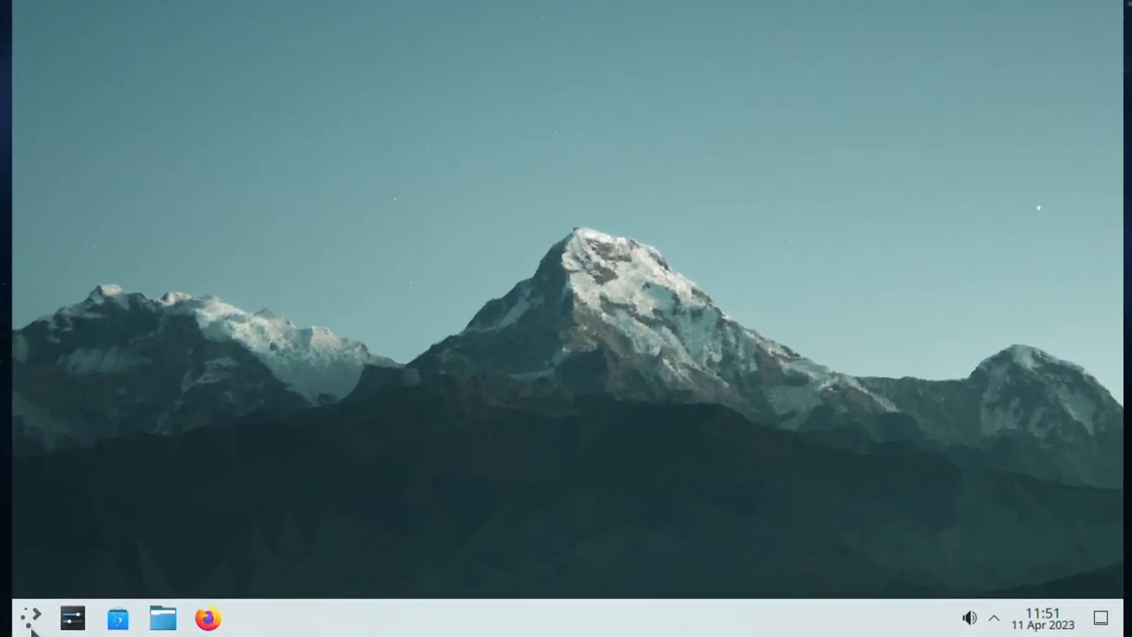
click(32, 618)
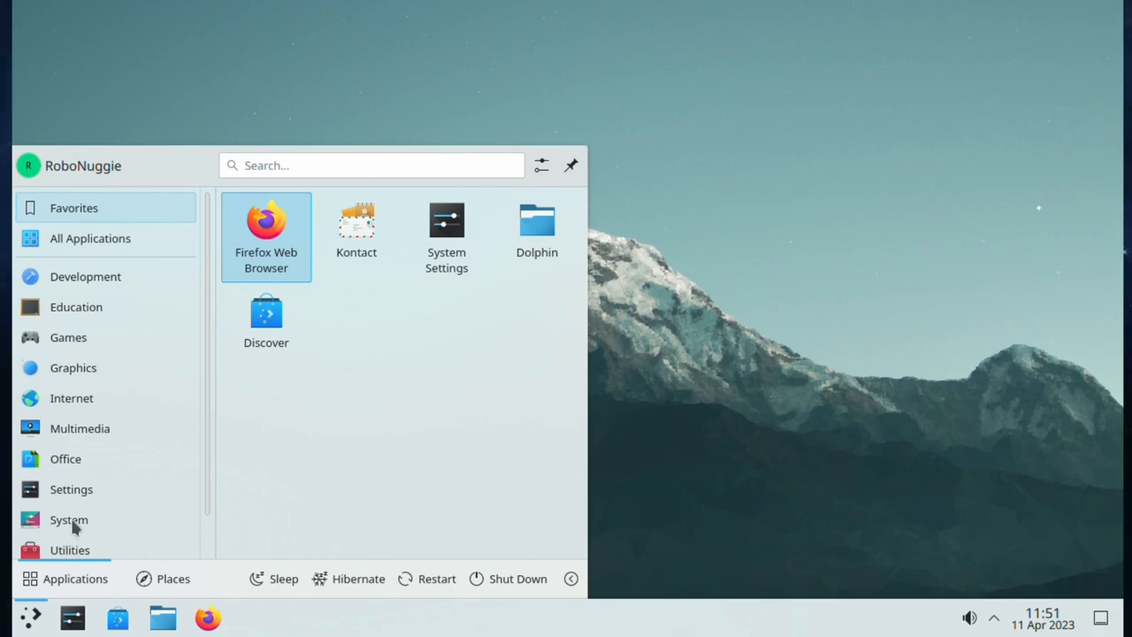
click(69, 520)
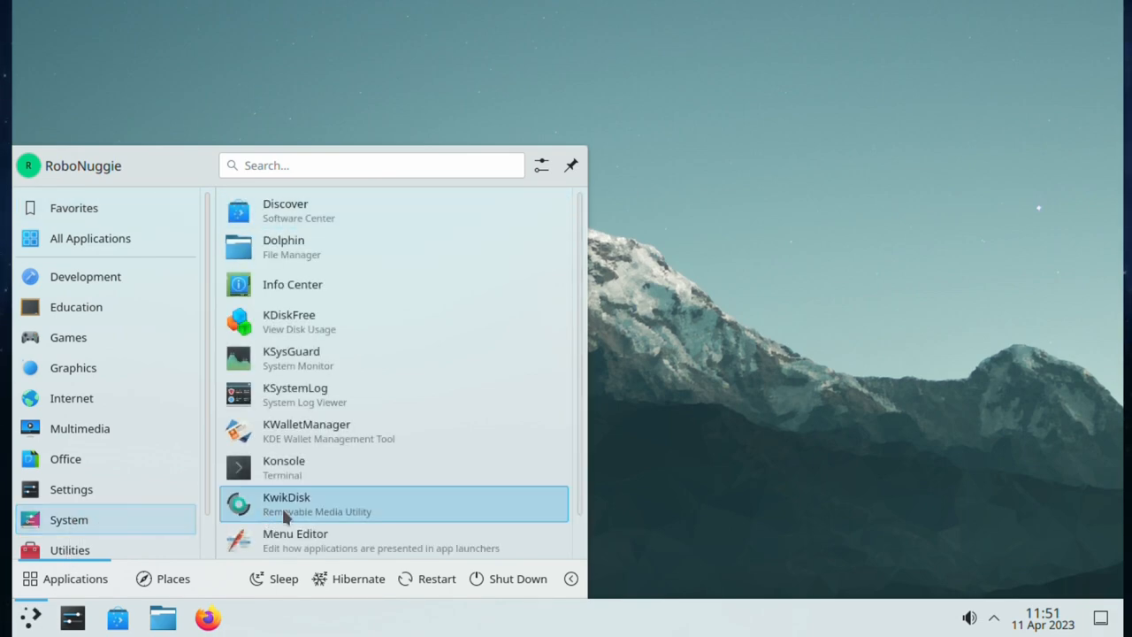
mouse_move(306, 431)
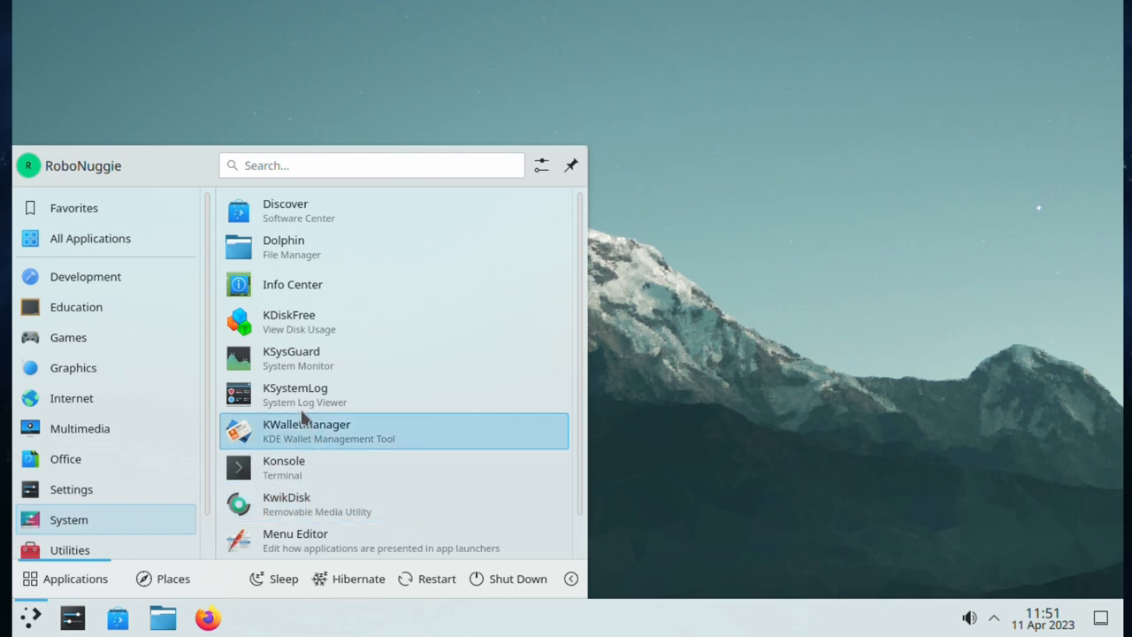
click(292, 283)
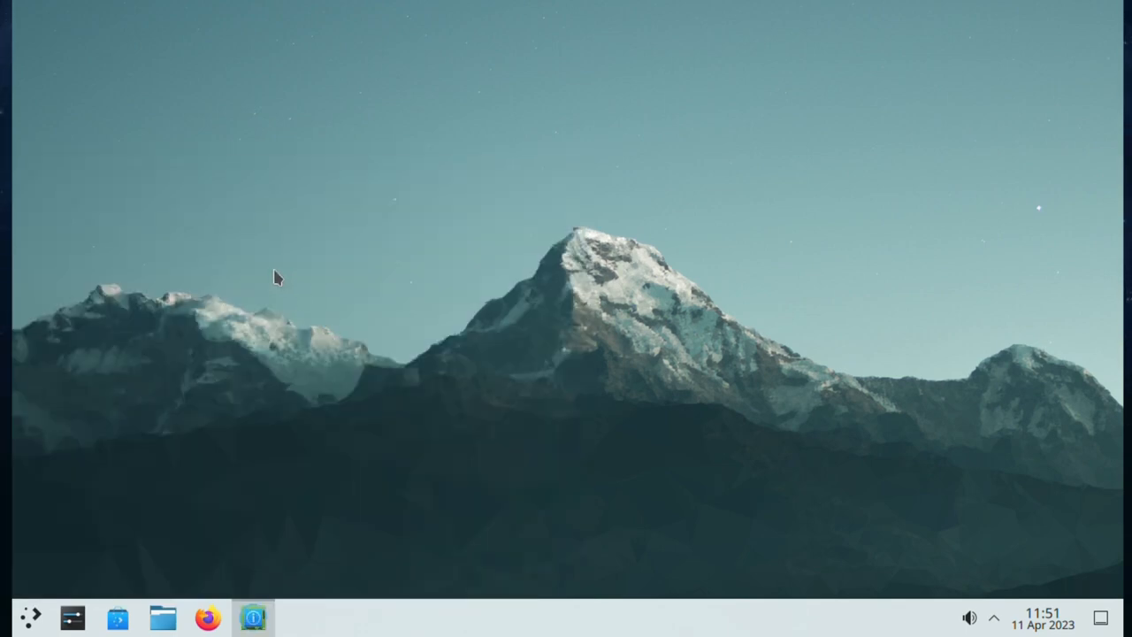
click(254, 616)
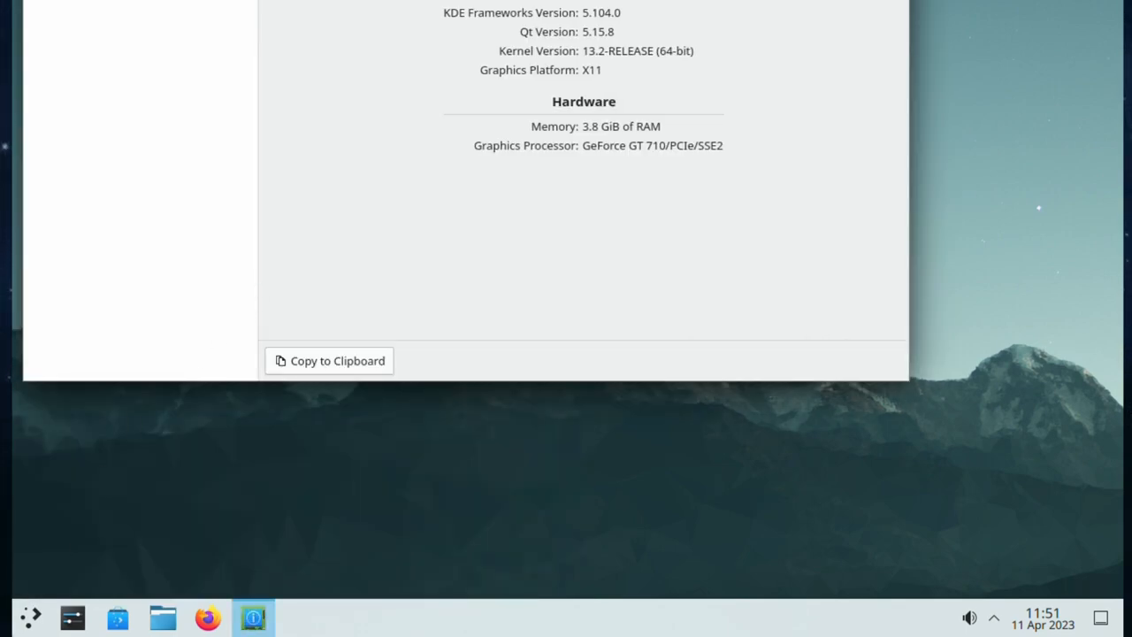
click(28, 616)
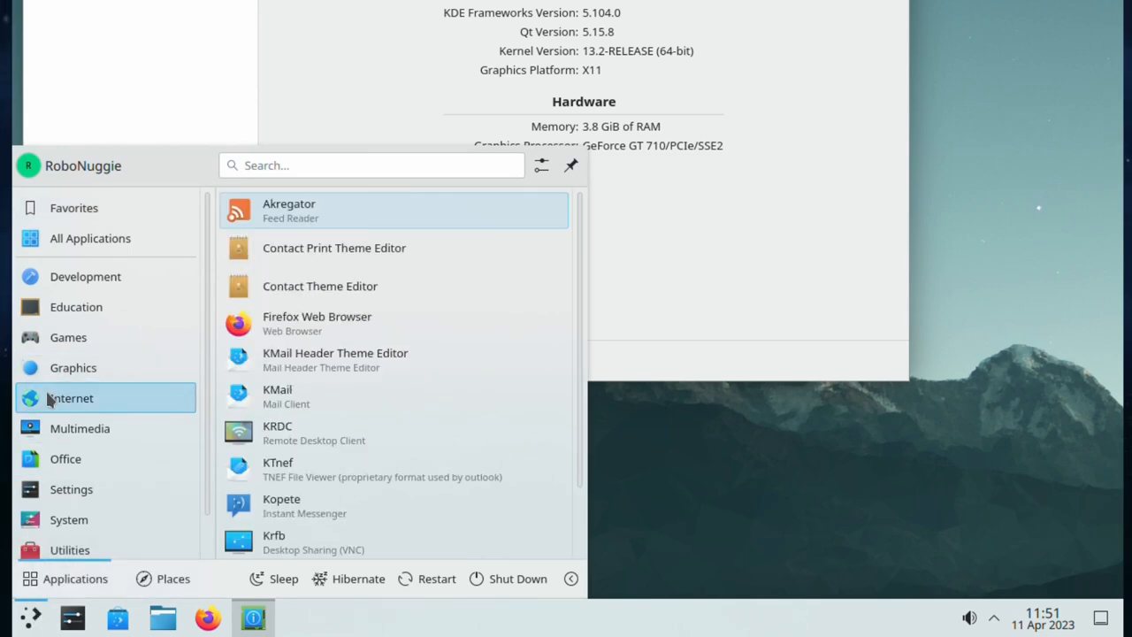
click(71, 488)
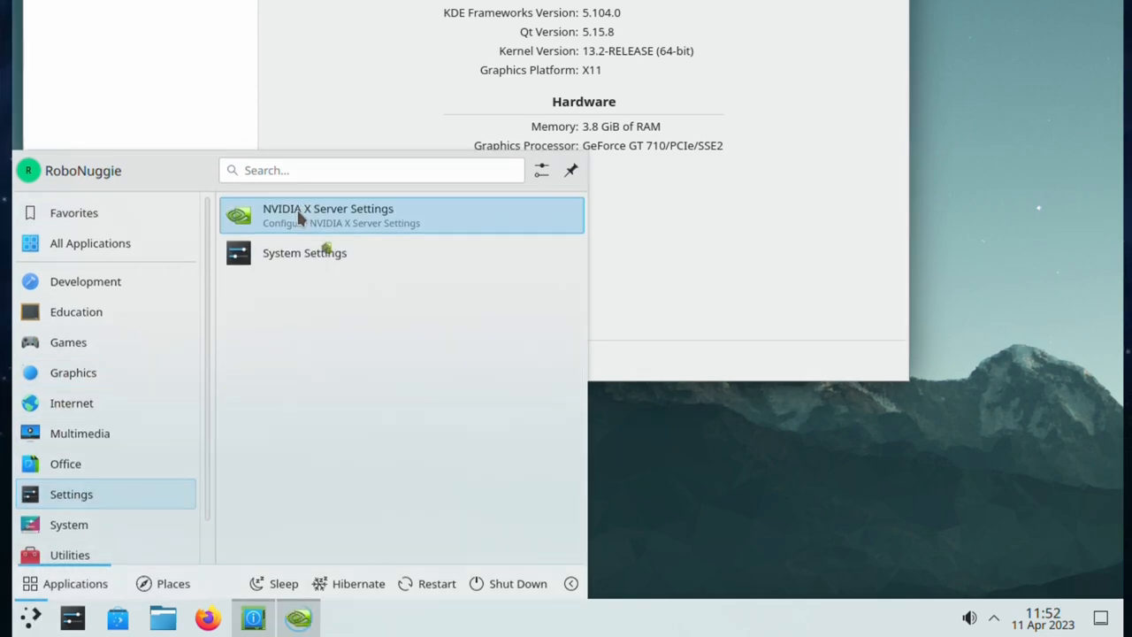
click(400, 216)
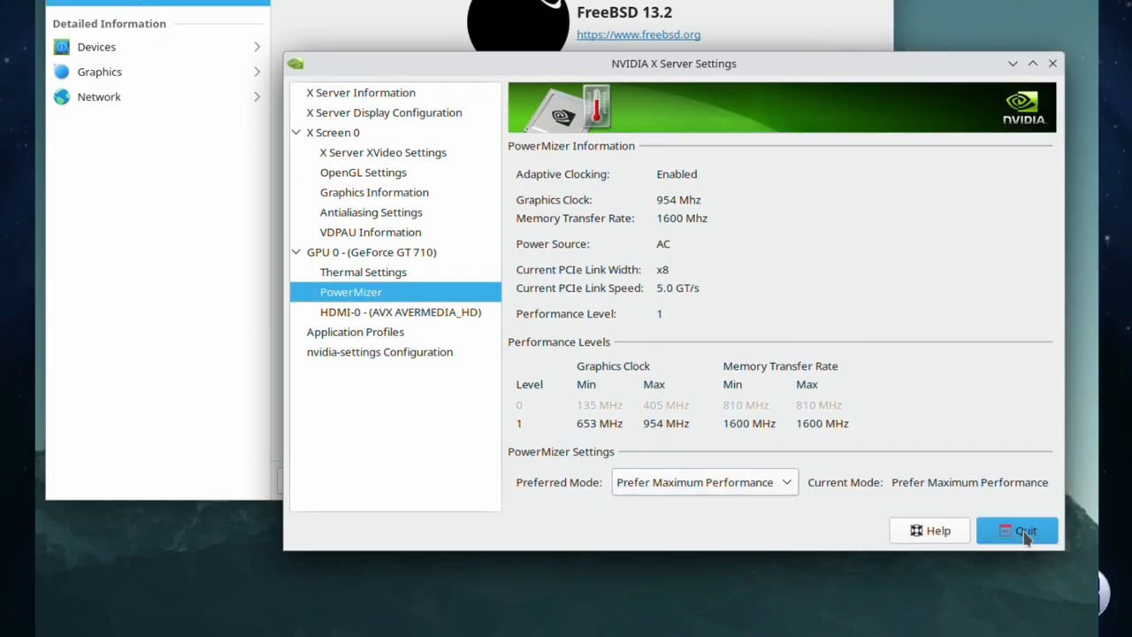
click(1017, 531)
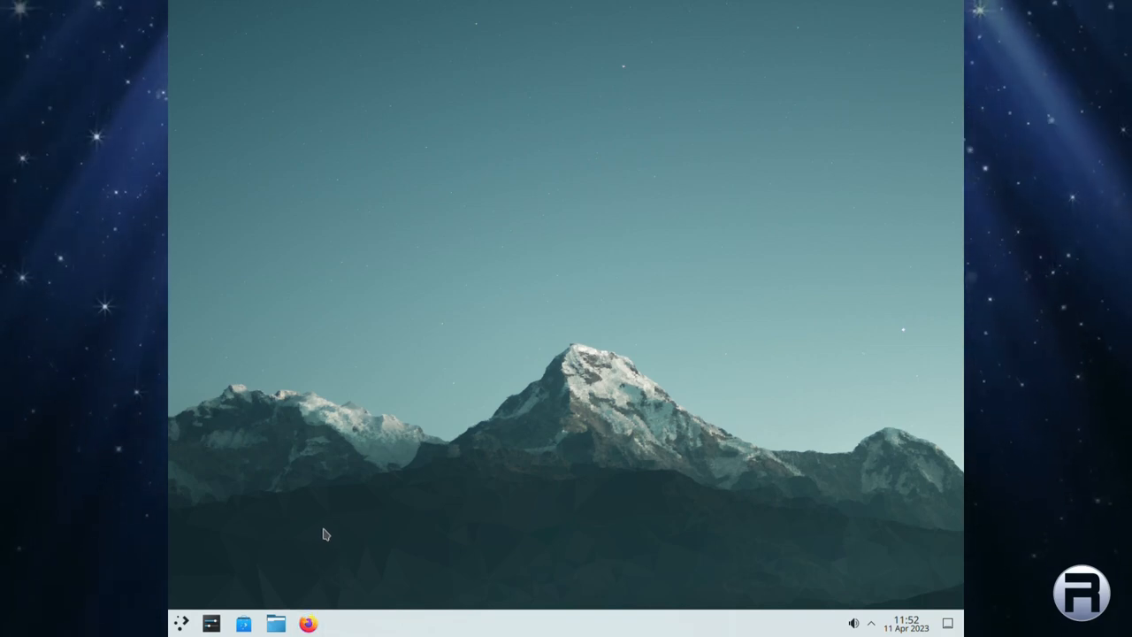
Launch Firefox, skip the import and welcome screens, and close the Privacy Notice tab.
click(308, 622)
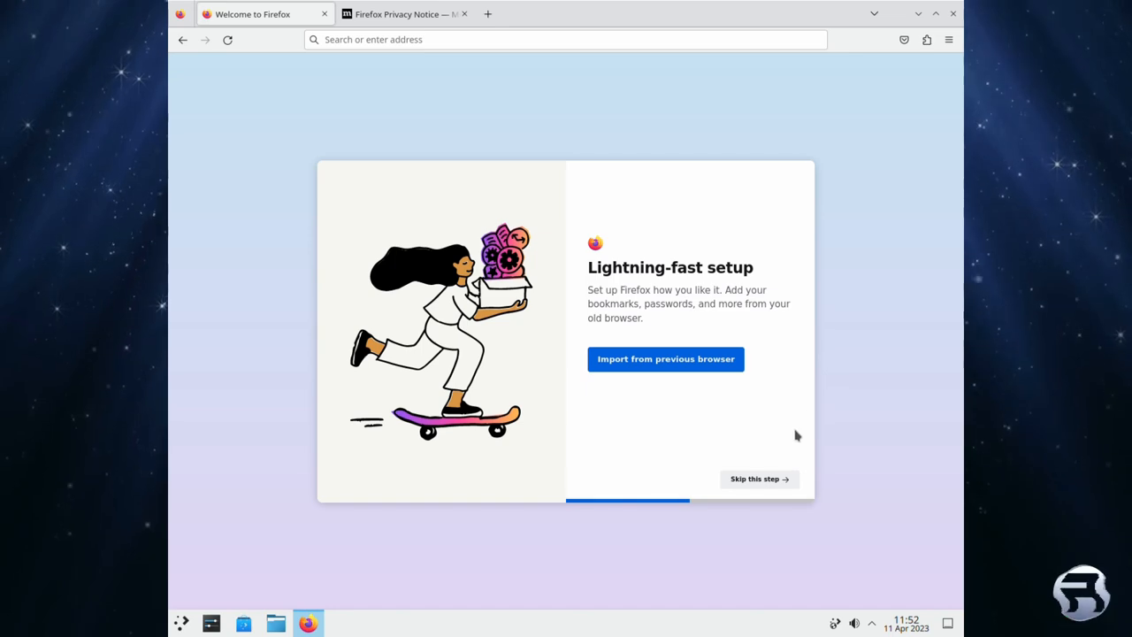
click(754, 477)
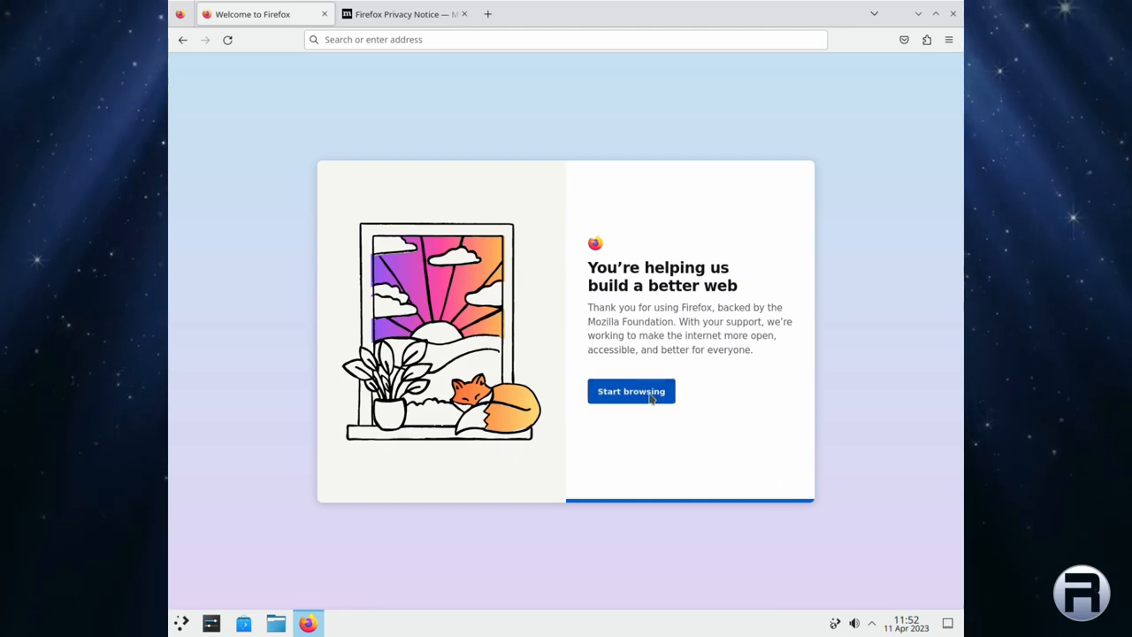
click(630, 391)
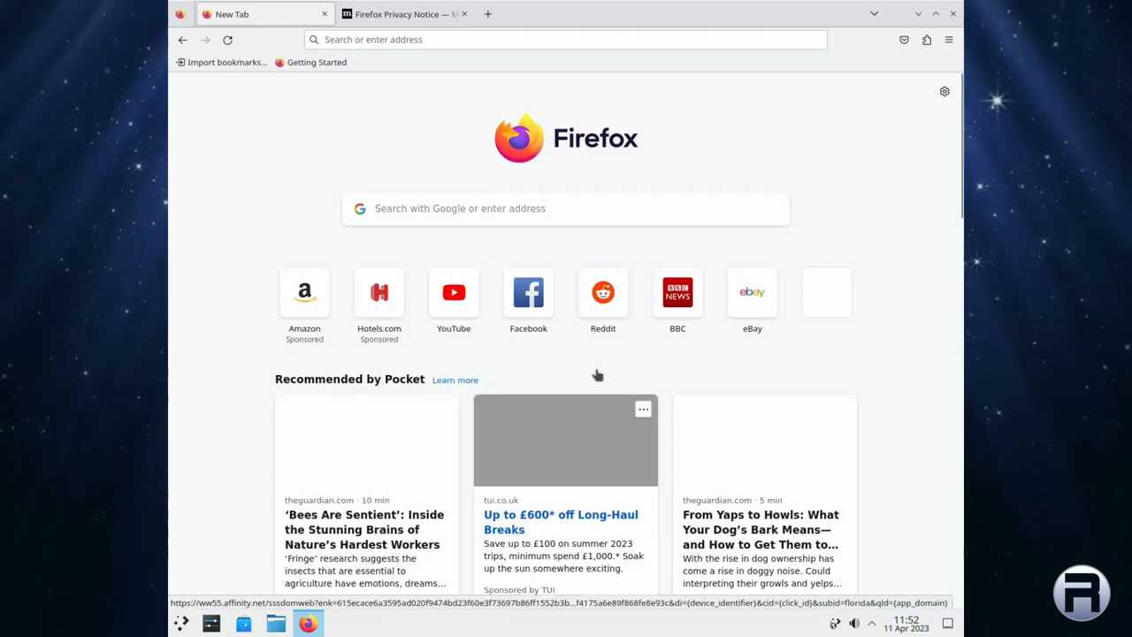
click(398, 14)
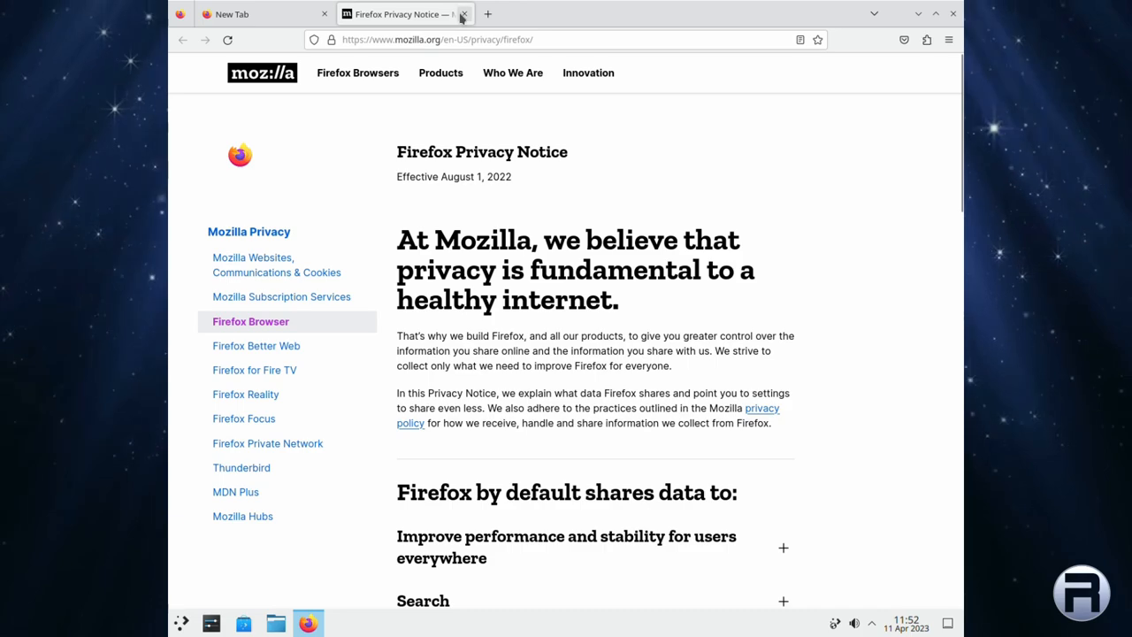
click(463, 14)
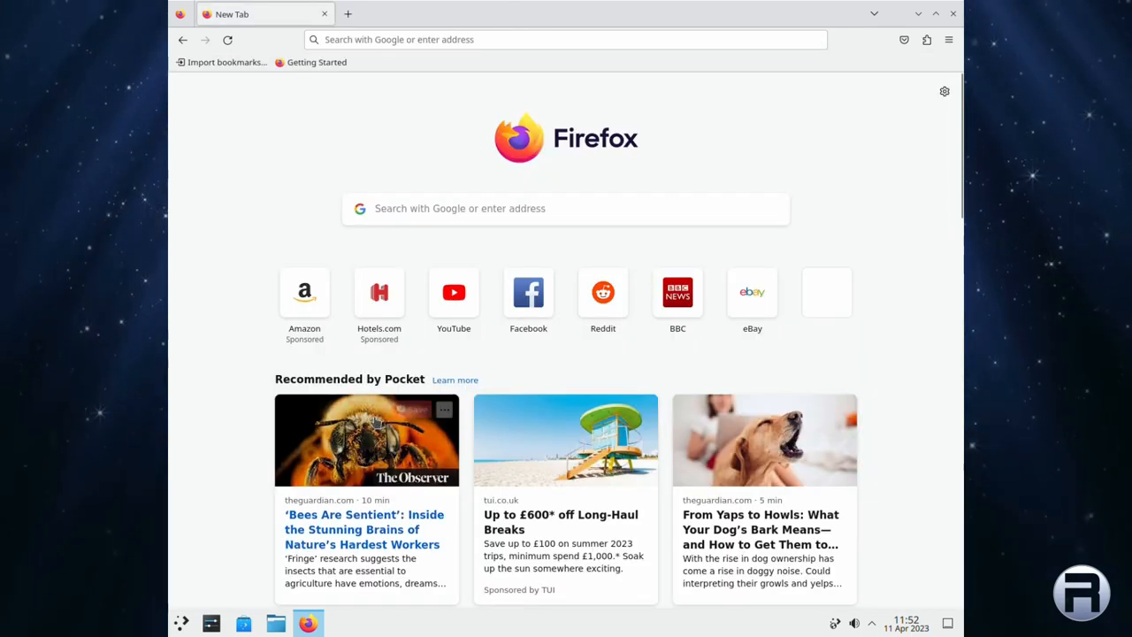
mouse_move(807, 237)
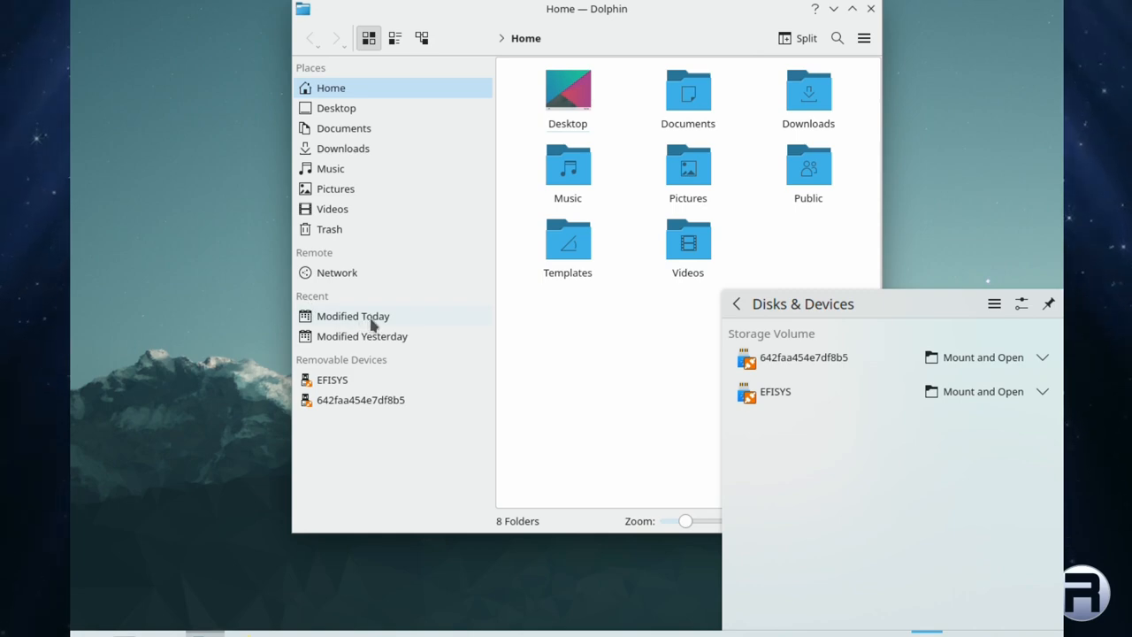
Mount then safely remove the EFISYS volume in Disks & Devices, and close Dolphin.
click(1042, 391)
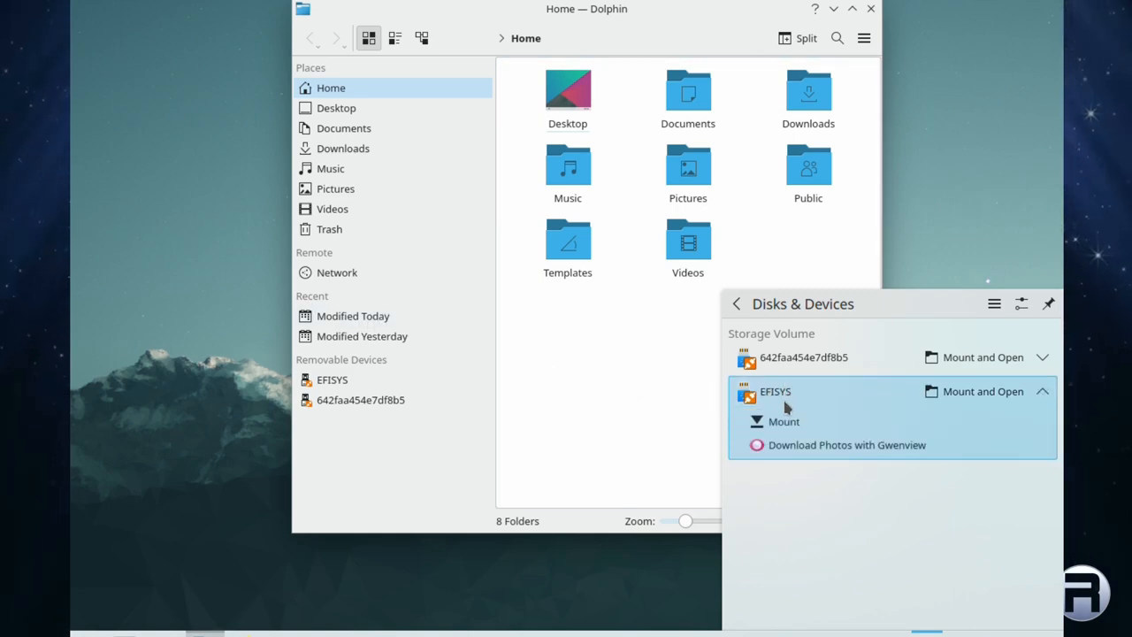
click(782, 421)
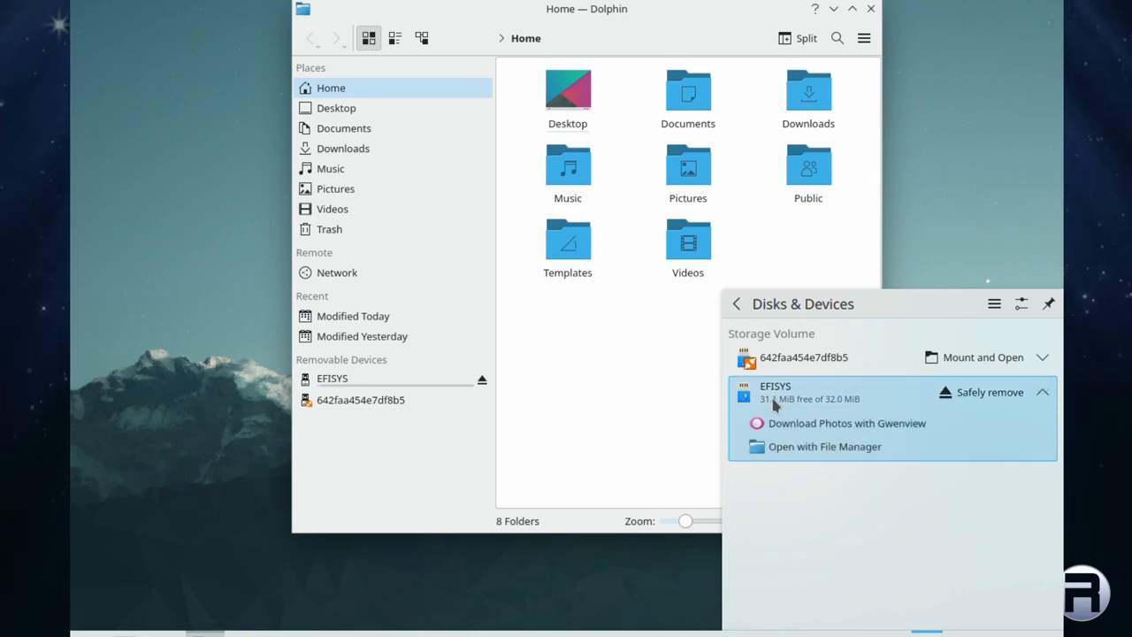
click(1042, 392)
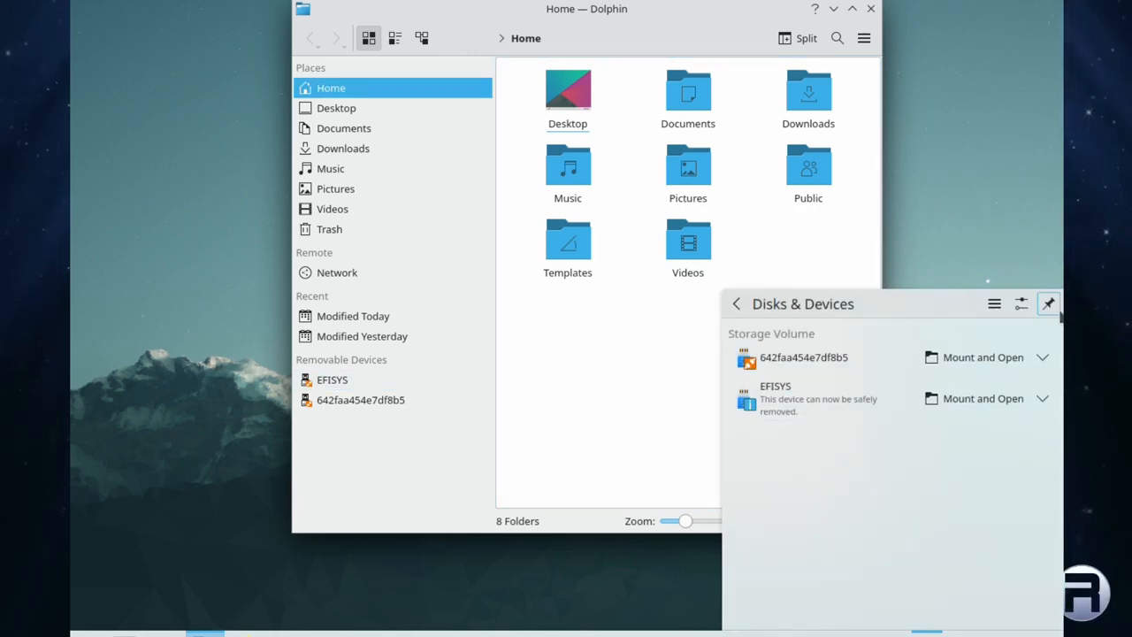
click(1049, 305)
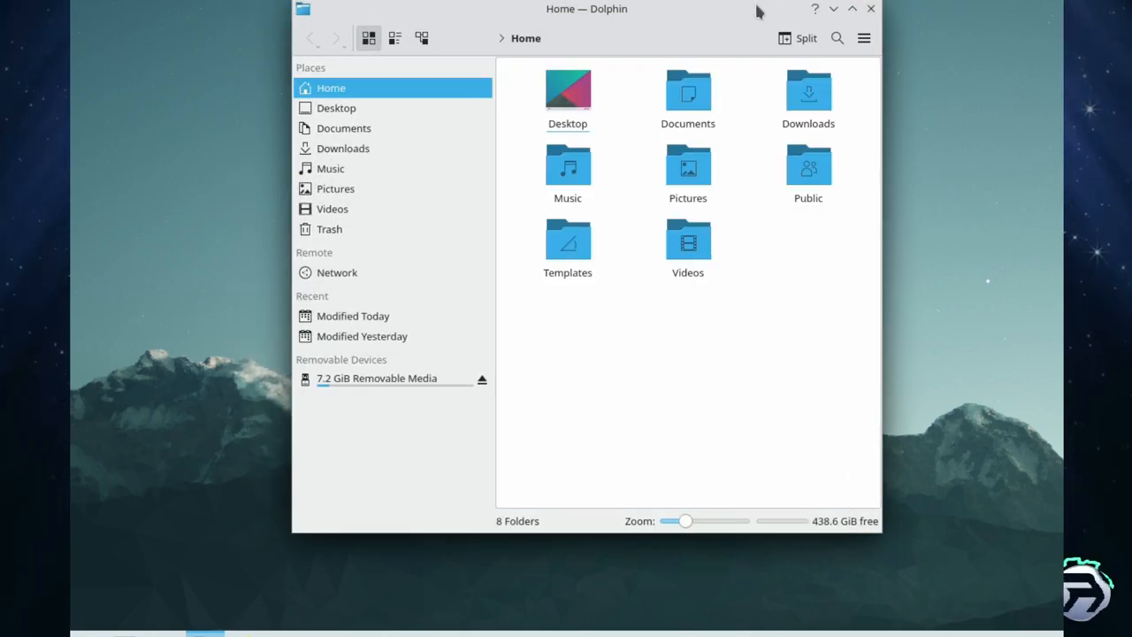
mouse_move(396, 298)
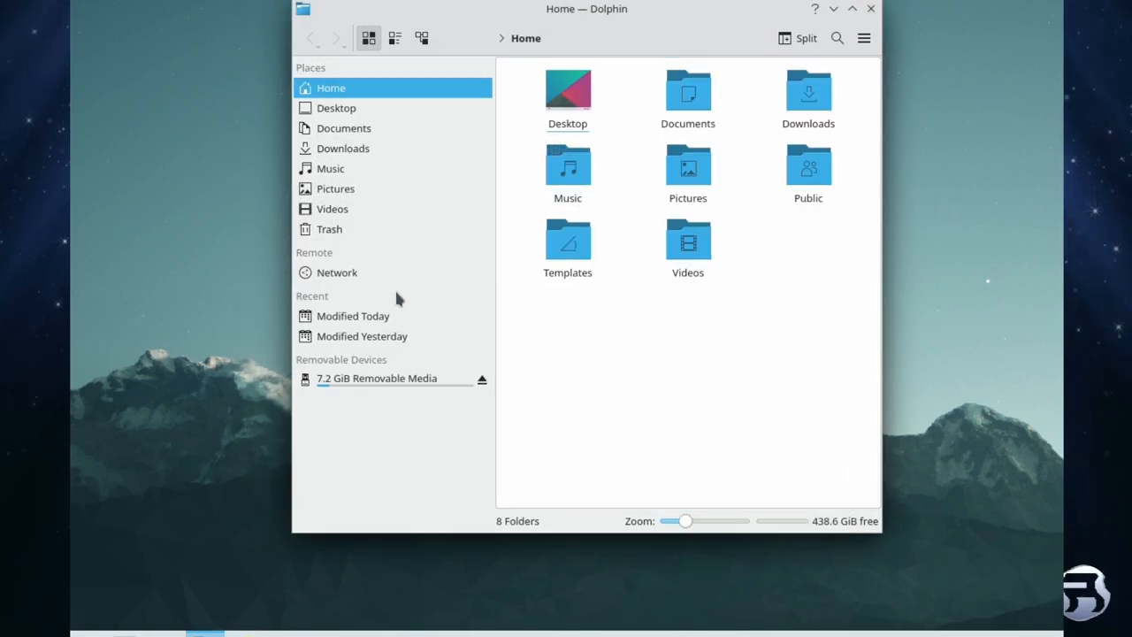
click(871, 7)
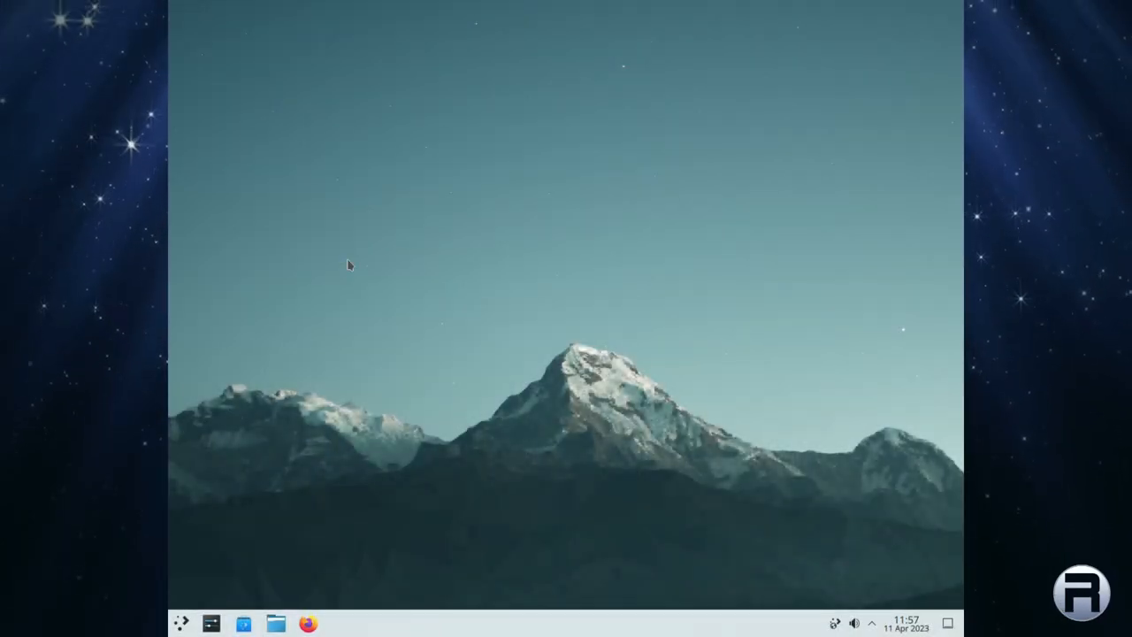
Shut the system down from the application launcher's leave screen and confirm.
click(184, 623)
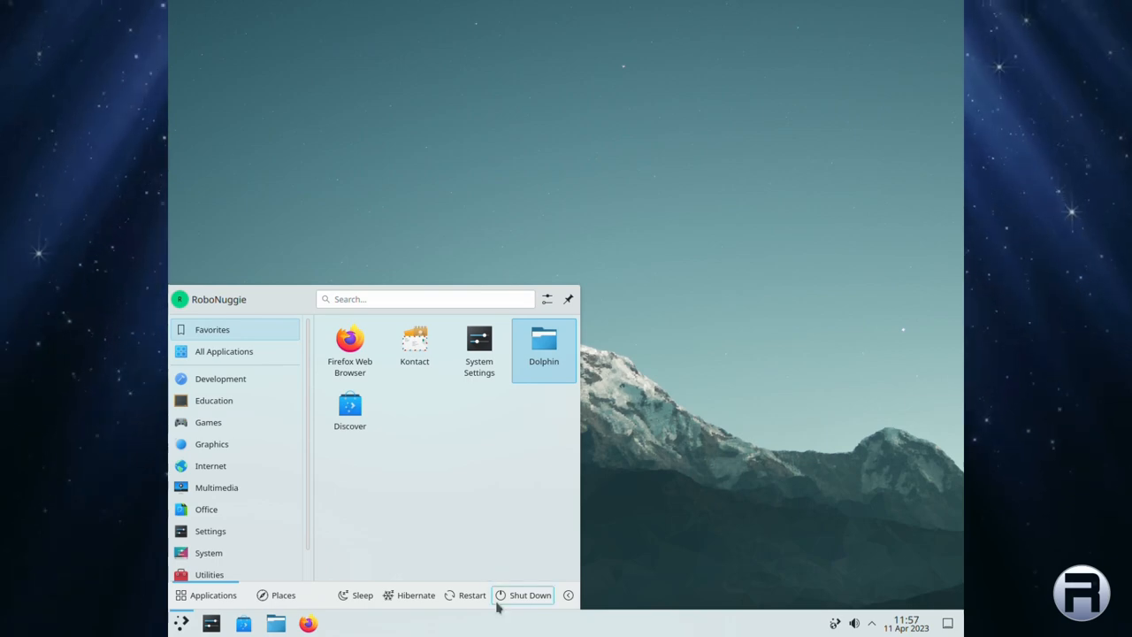
click(531, 595)
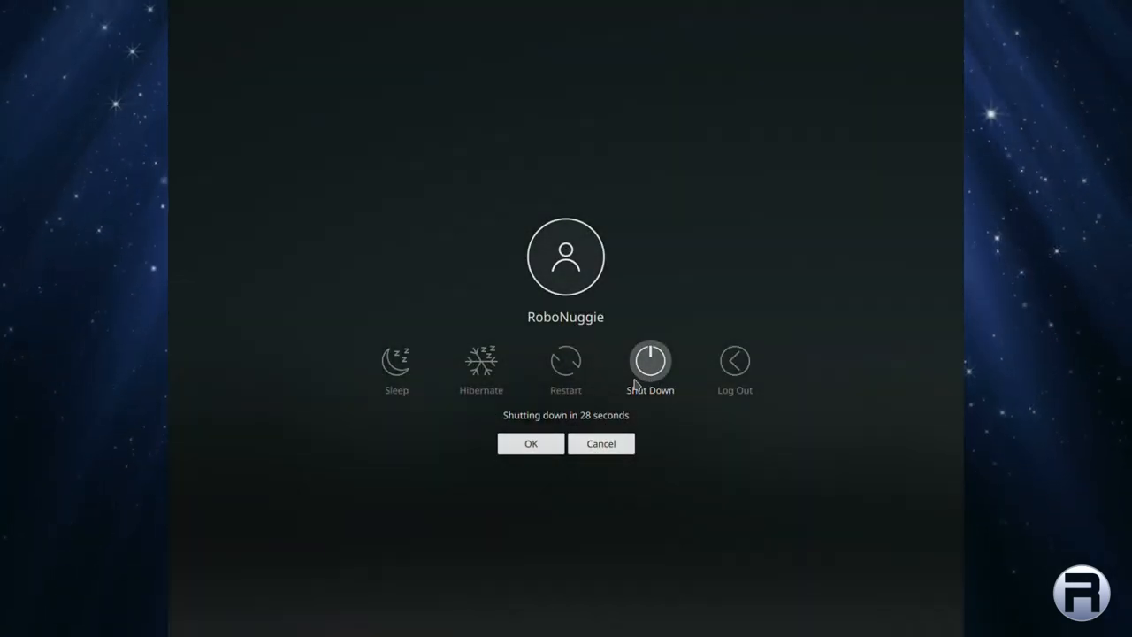
click(530, 442)
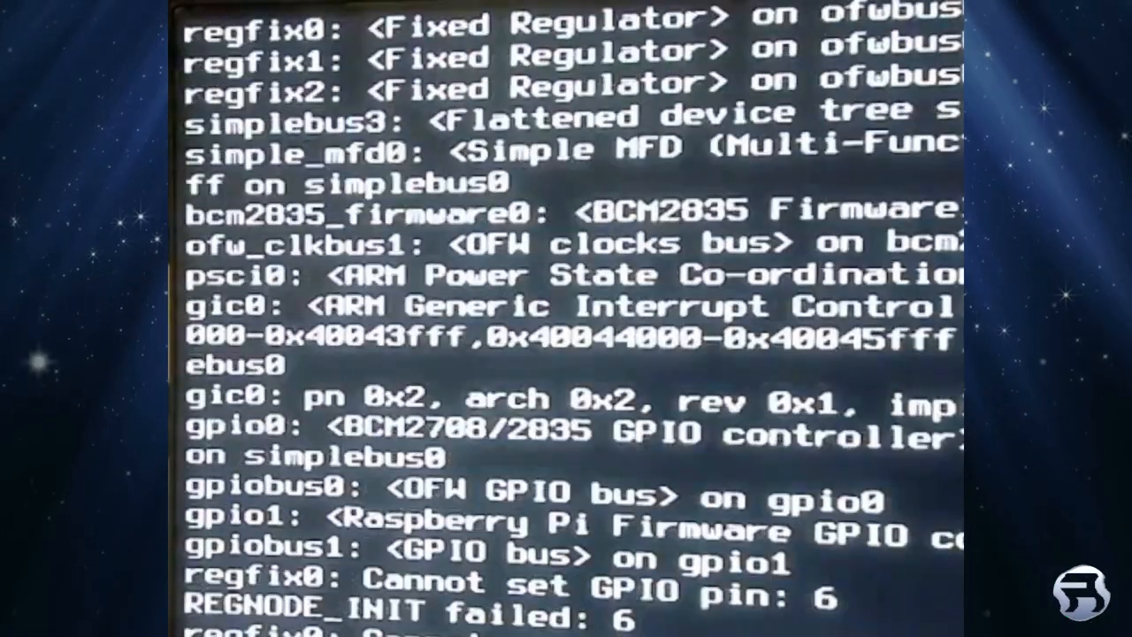
Scroll through the Raspberry Pi boot messages until the root prompt appears.
scroll(down, 3)
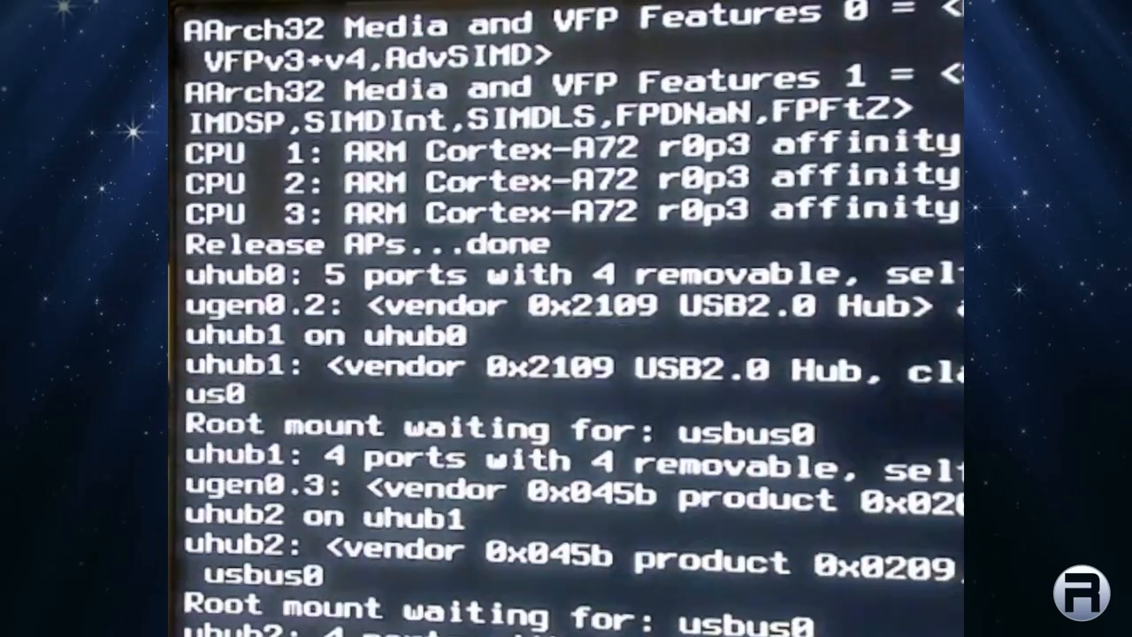
scroll(down, 3)
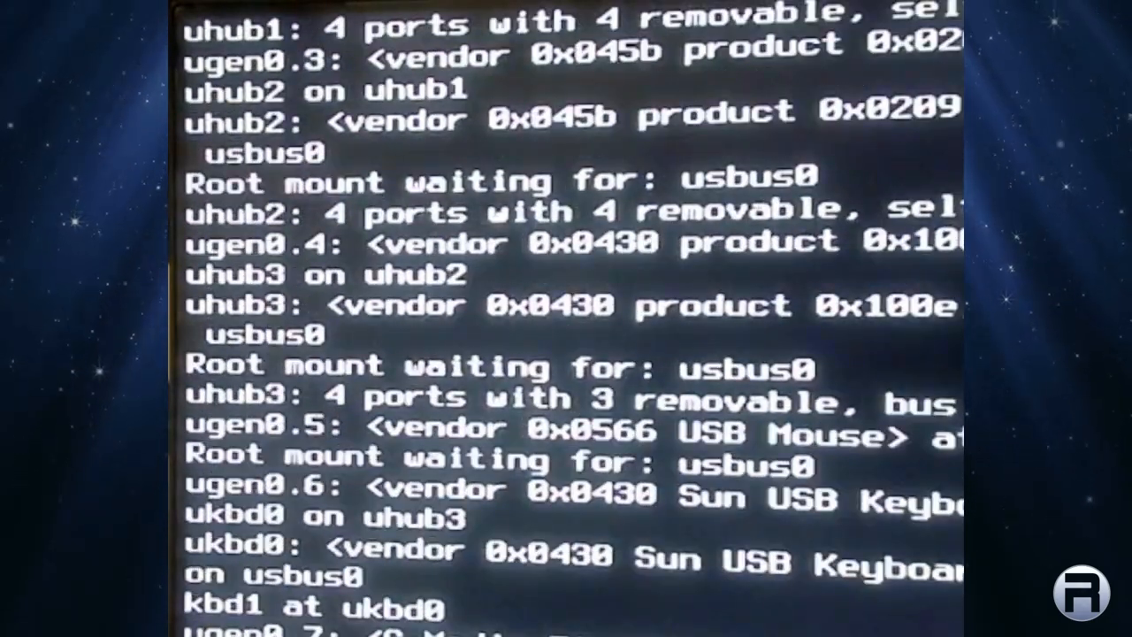
scroll(down, 3)
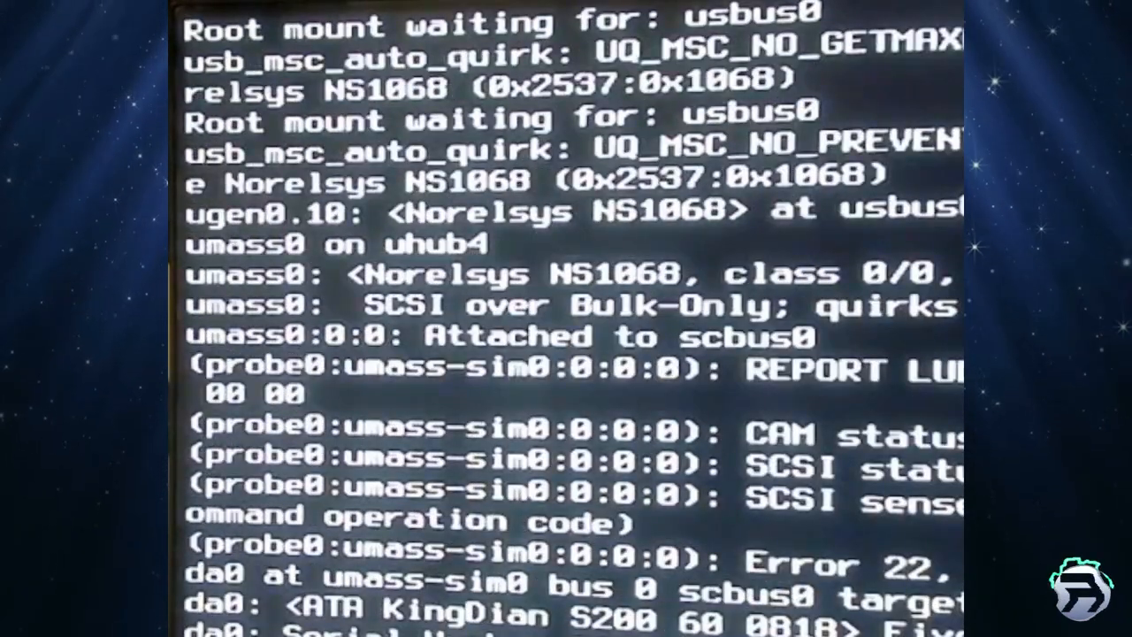
scroll(down, 3)
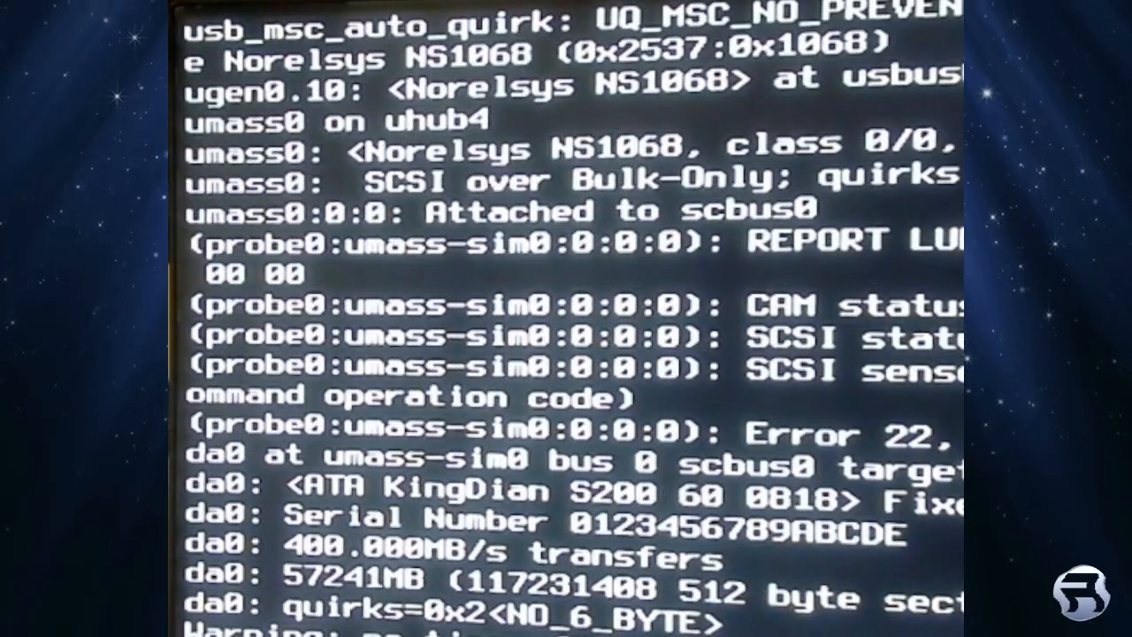
scroll(down, 3)
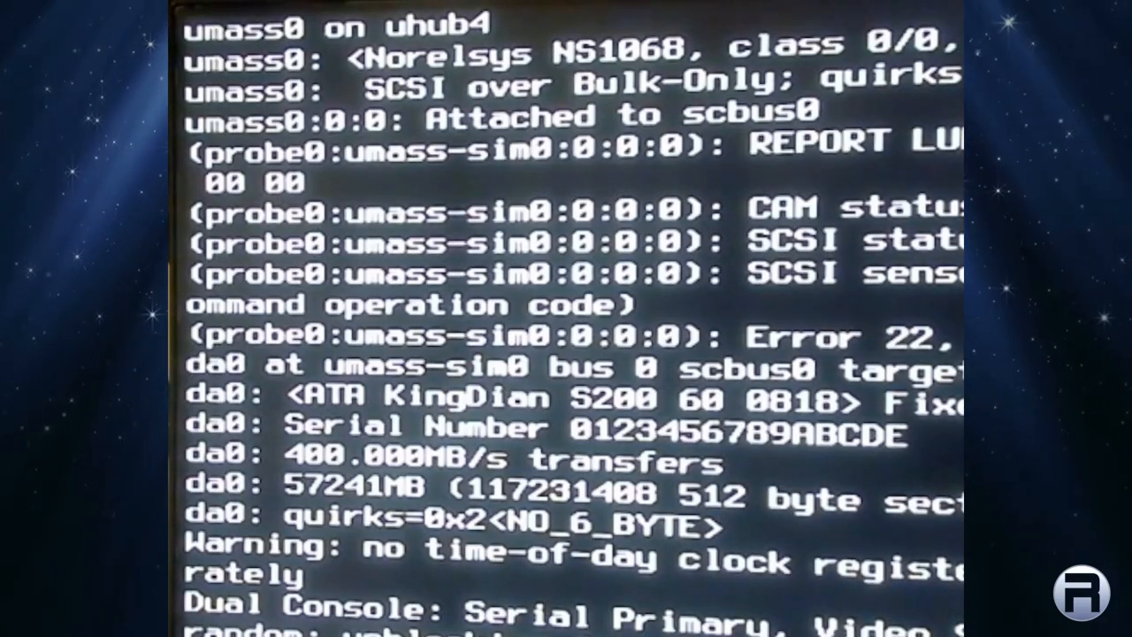
scroll(down, 3)
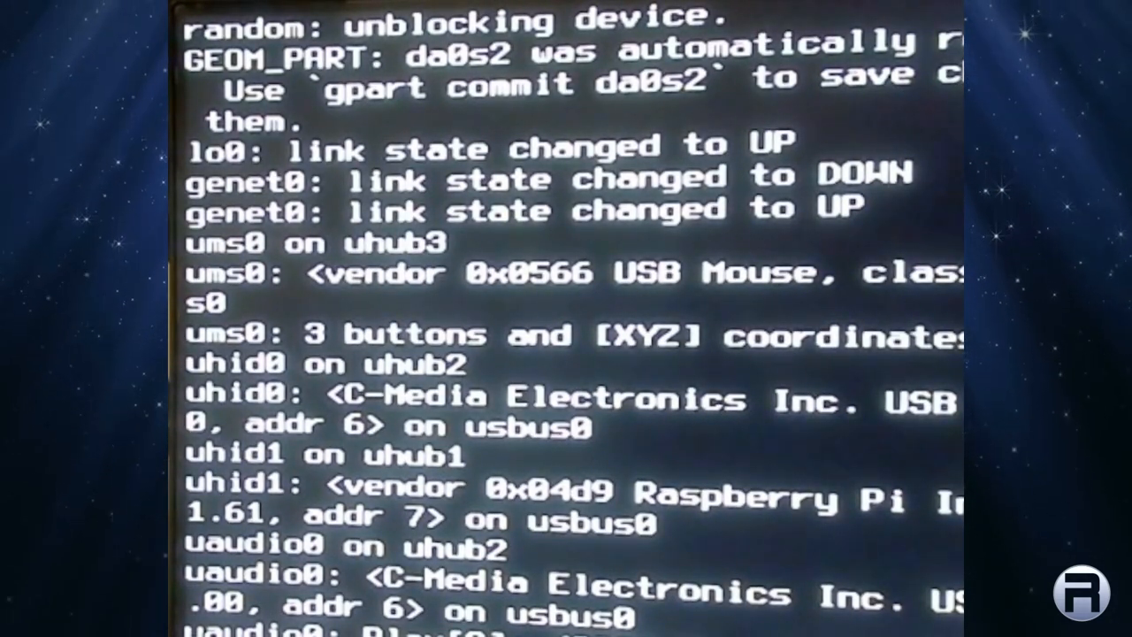
mouse_move(637, 457)
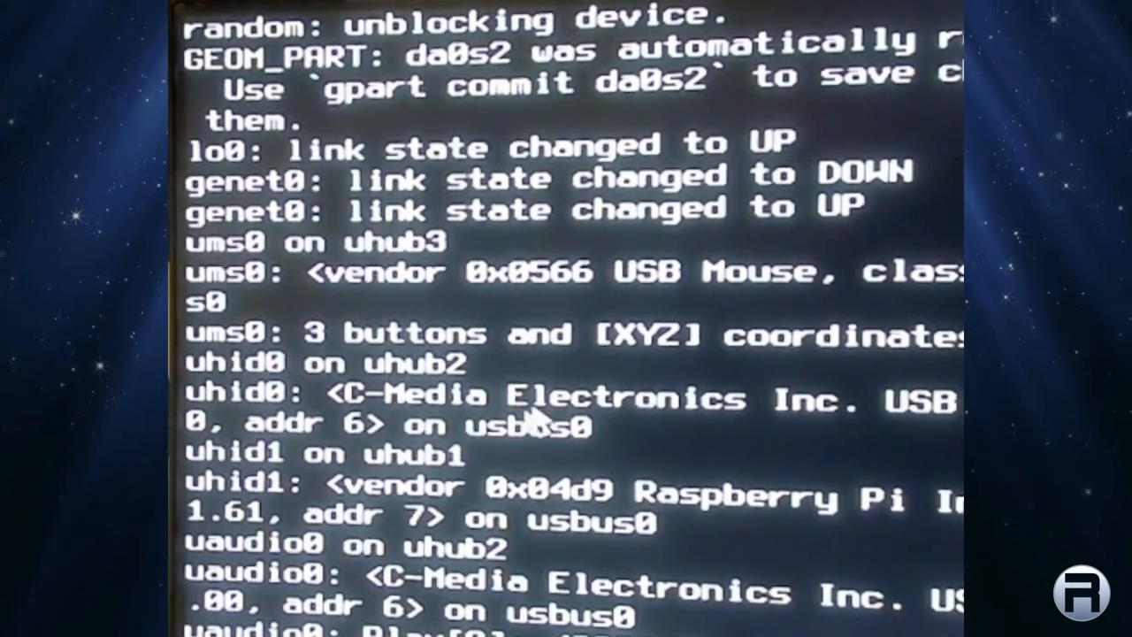
mouse_move(496, 451)
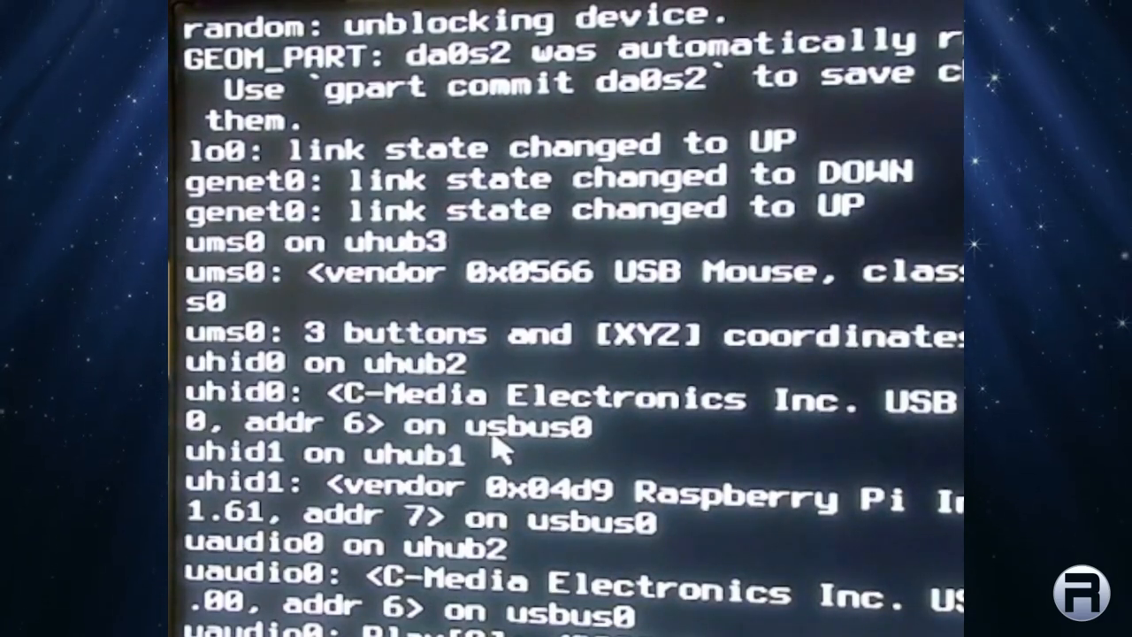
scroll(down, 3)
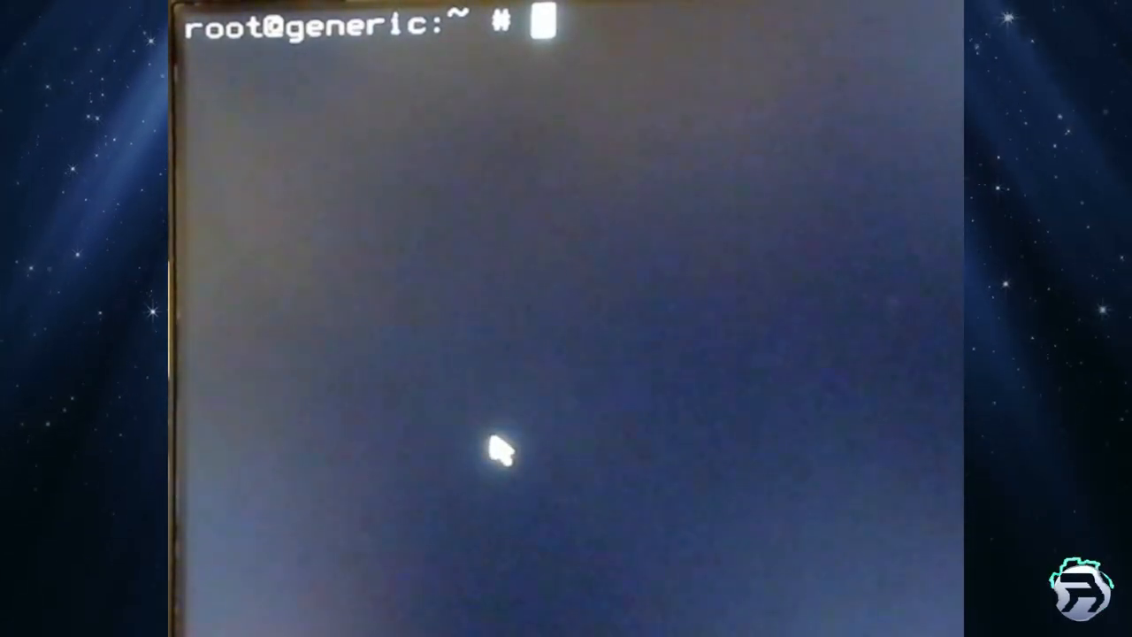
Run uname -a as root, then launch bsdconfig.
text(u)
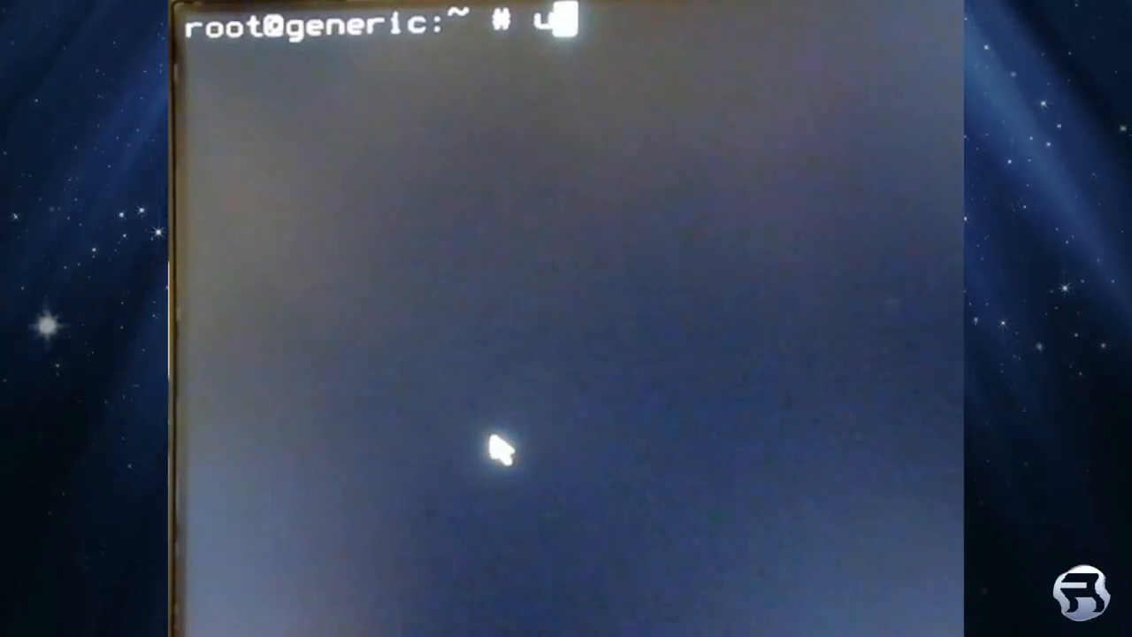
text(name -a)
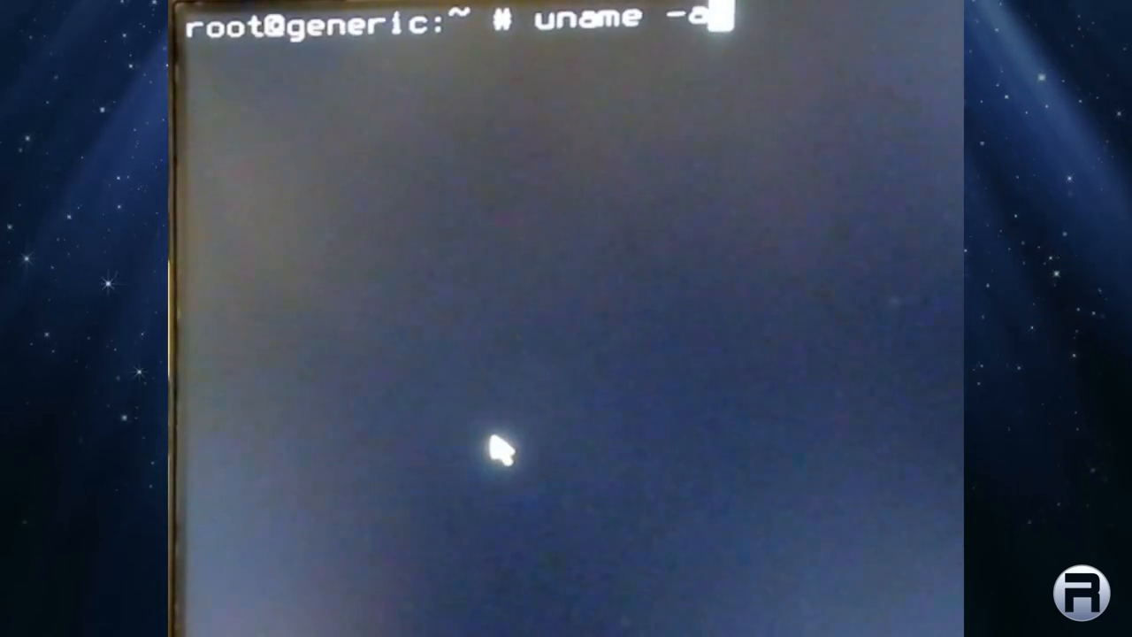
key(Return)
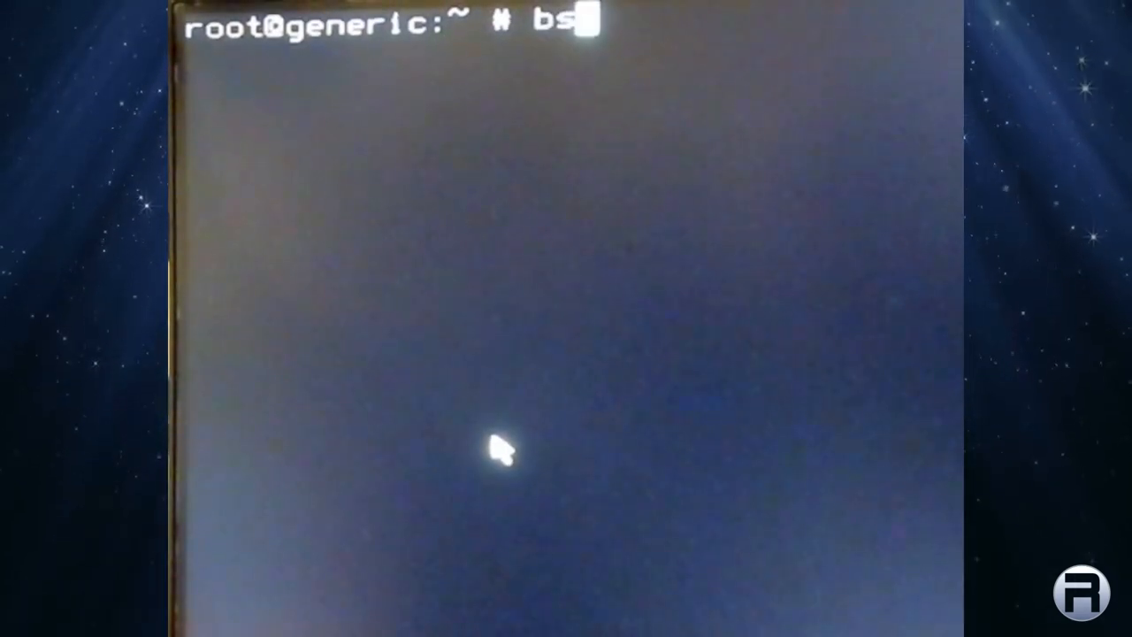
text(dconfi)
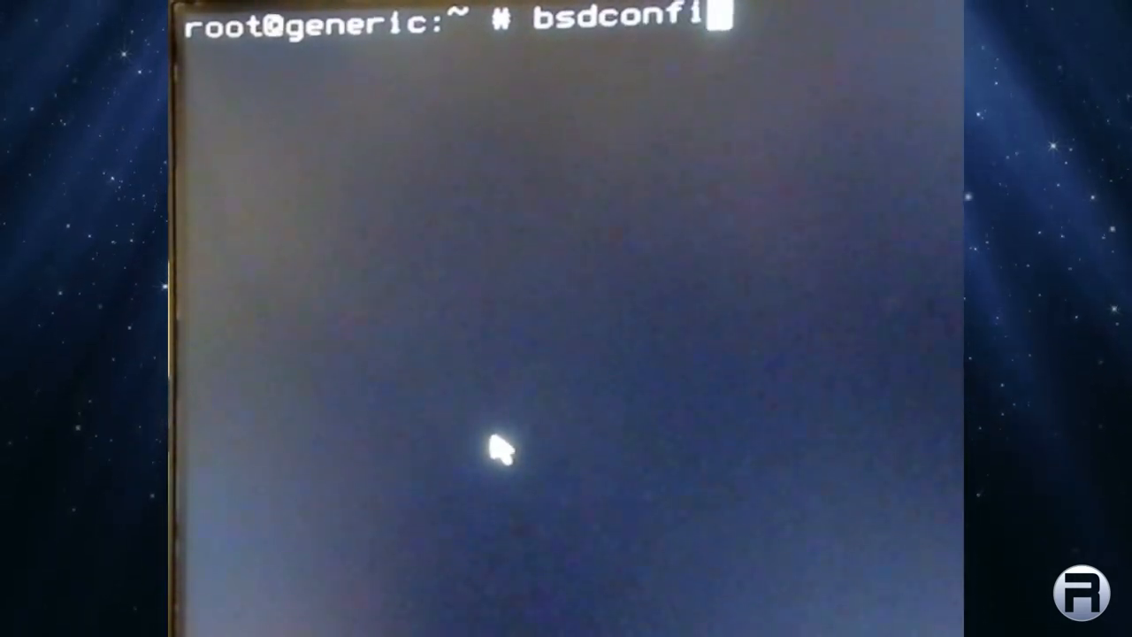
key(Return)
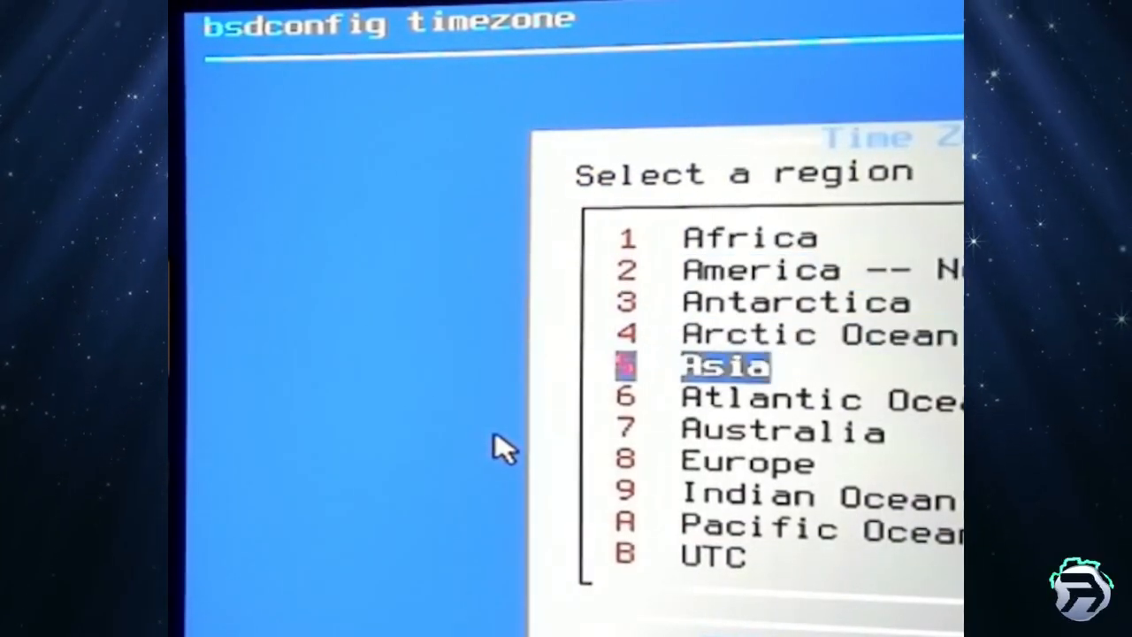
Pick Europe as the time zone region, then move to the Networking Management menu.
click(725, 366)
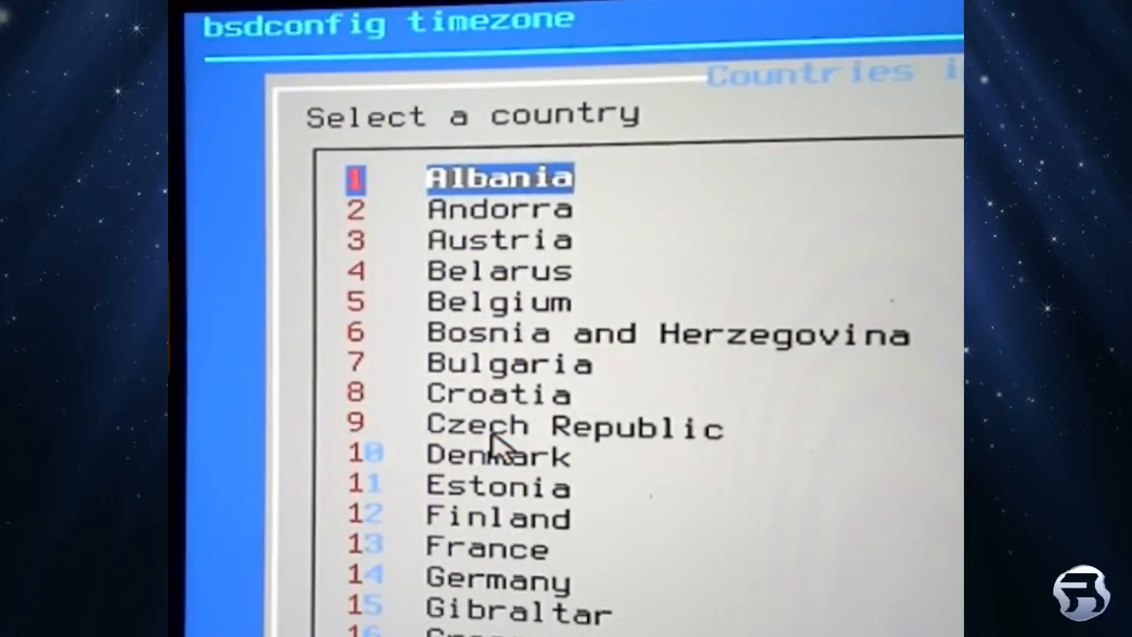
scroll(down, 3)
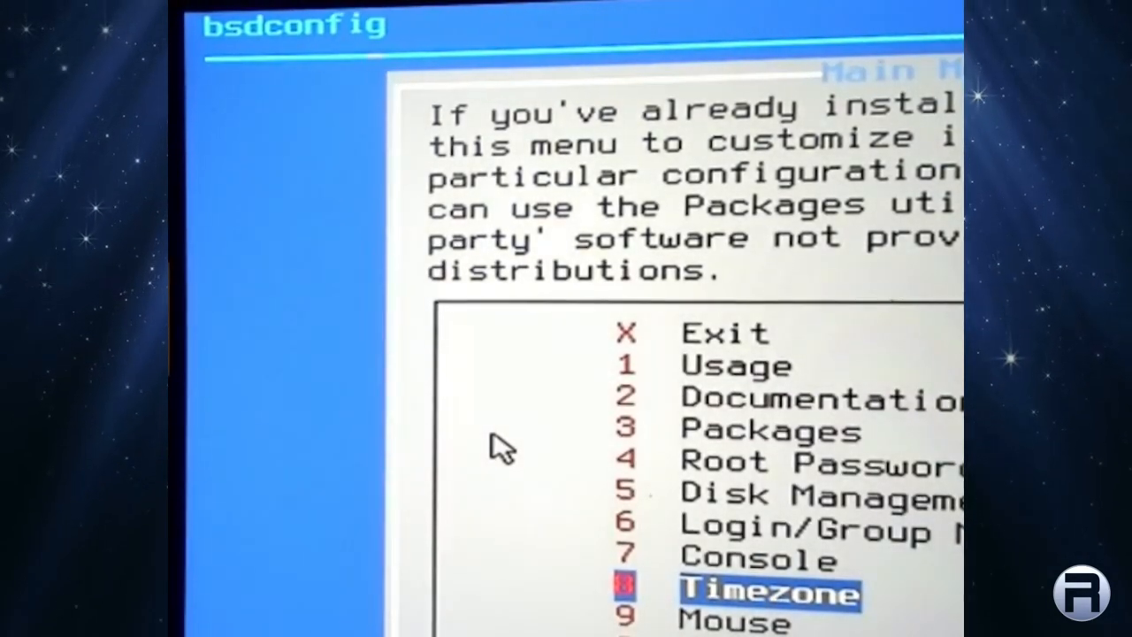
key(Down)
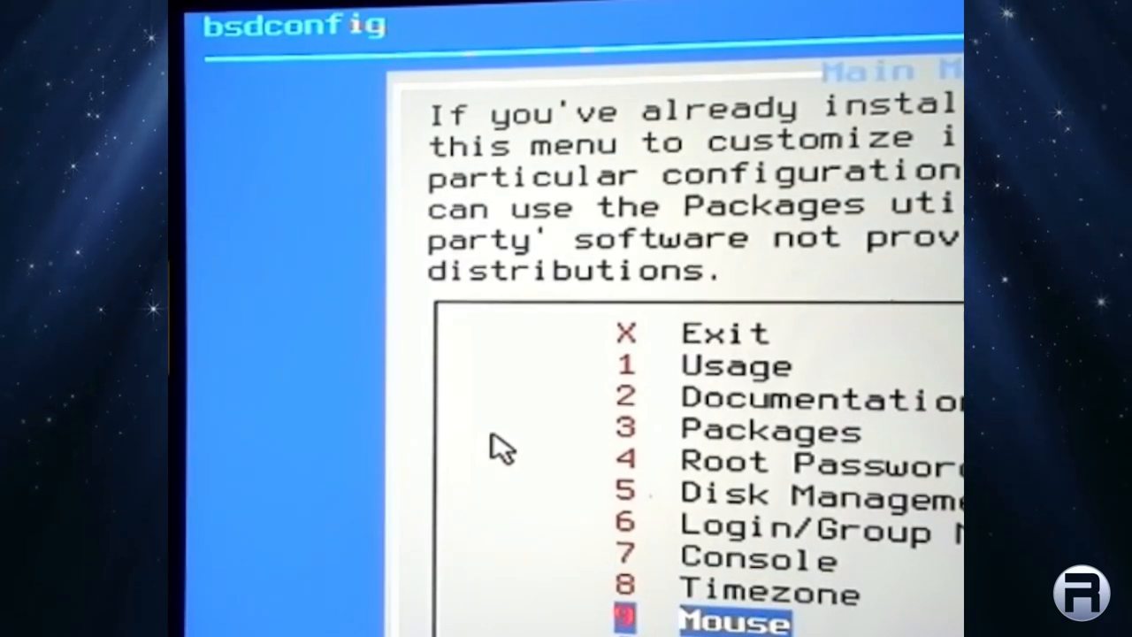
click(732, 622)
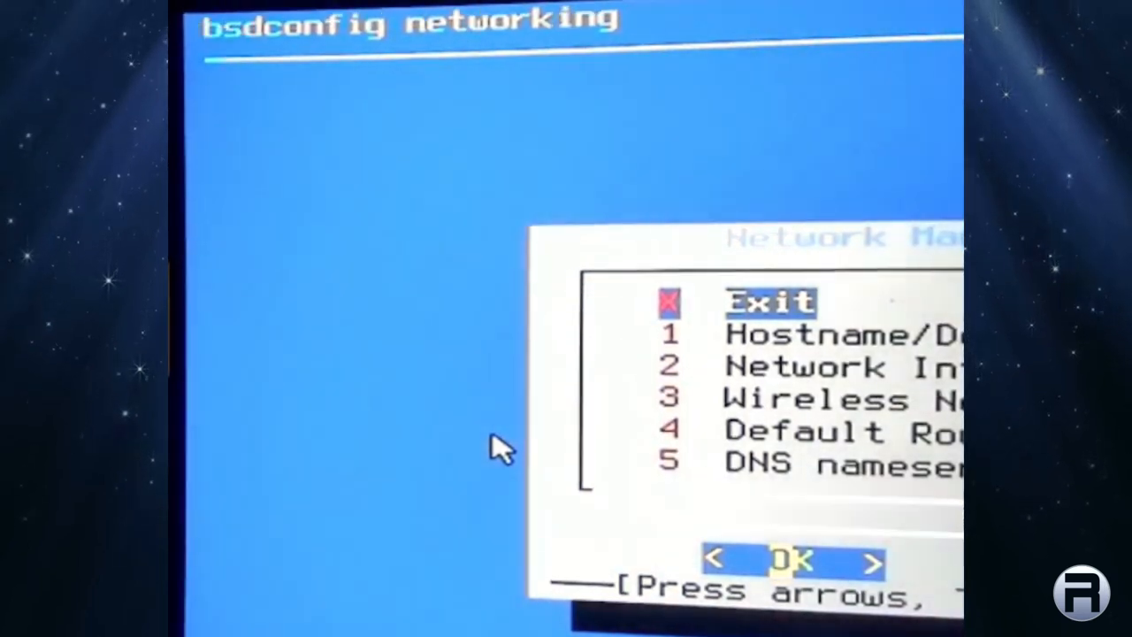
Set the genet0 interface's ipaddr to 192.168.1.127.
key(Down)
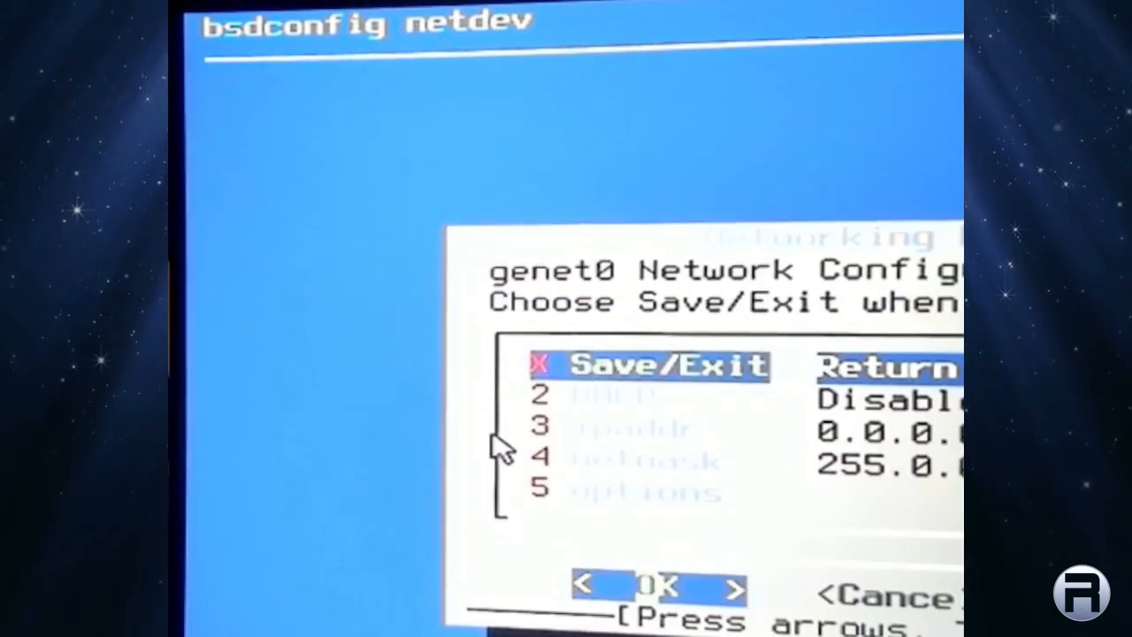
key(Down)
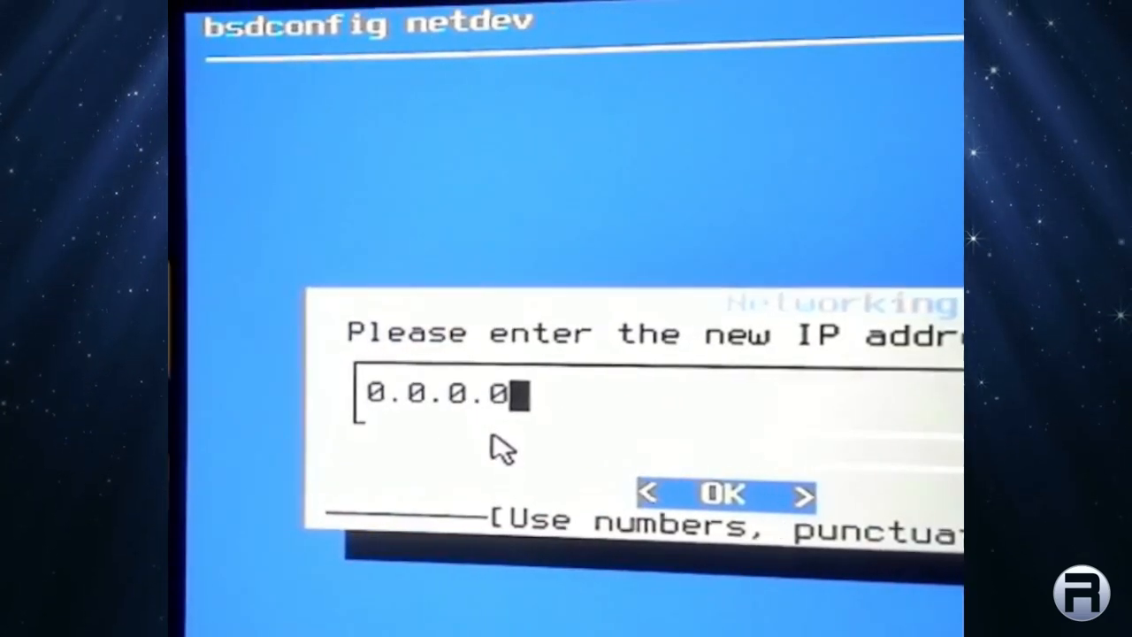
key(BackSpace)
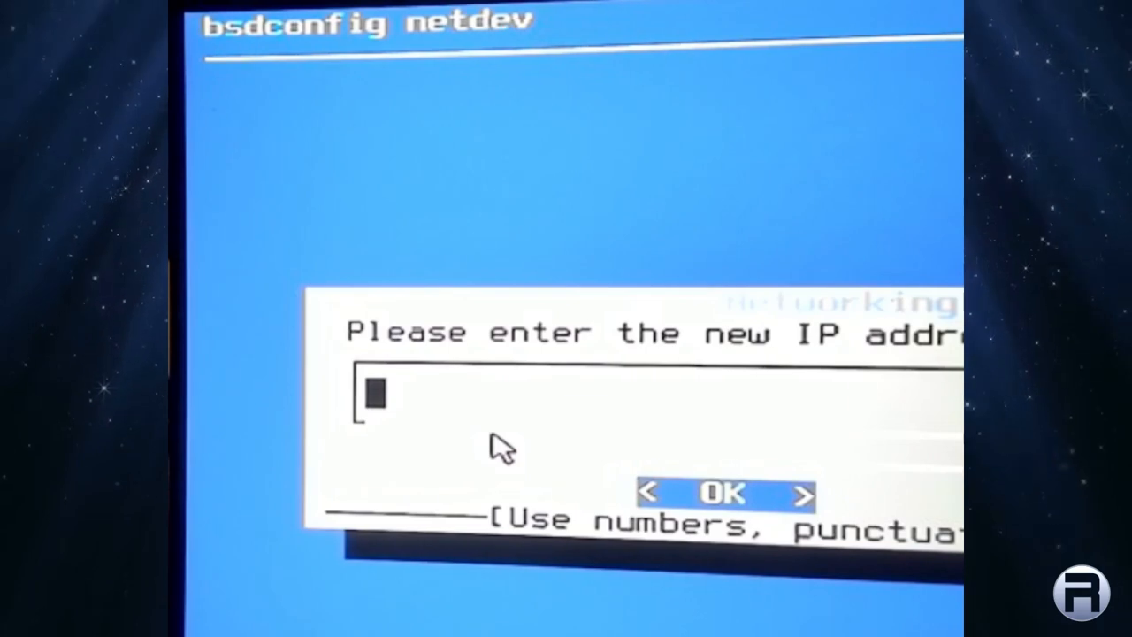
text(192)
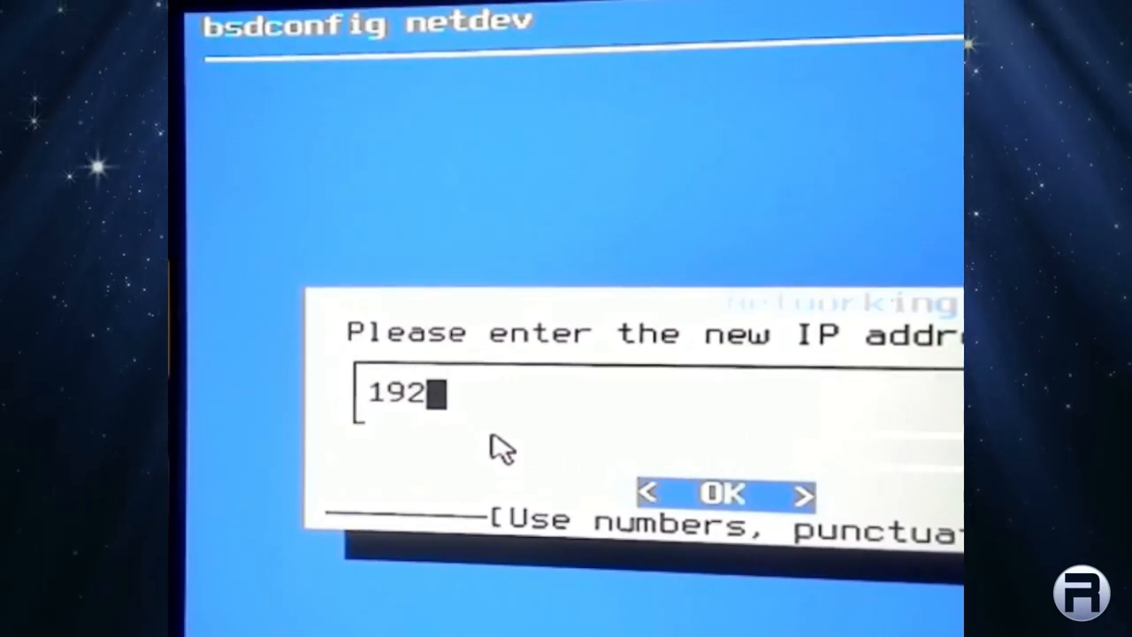
text(.168.)
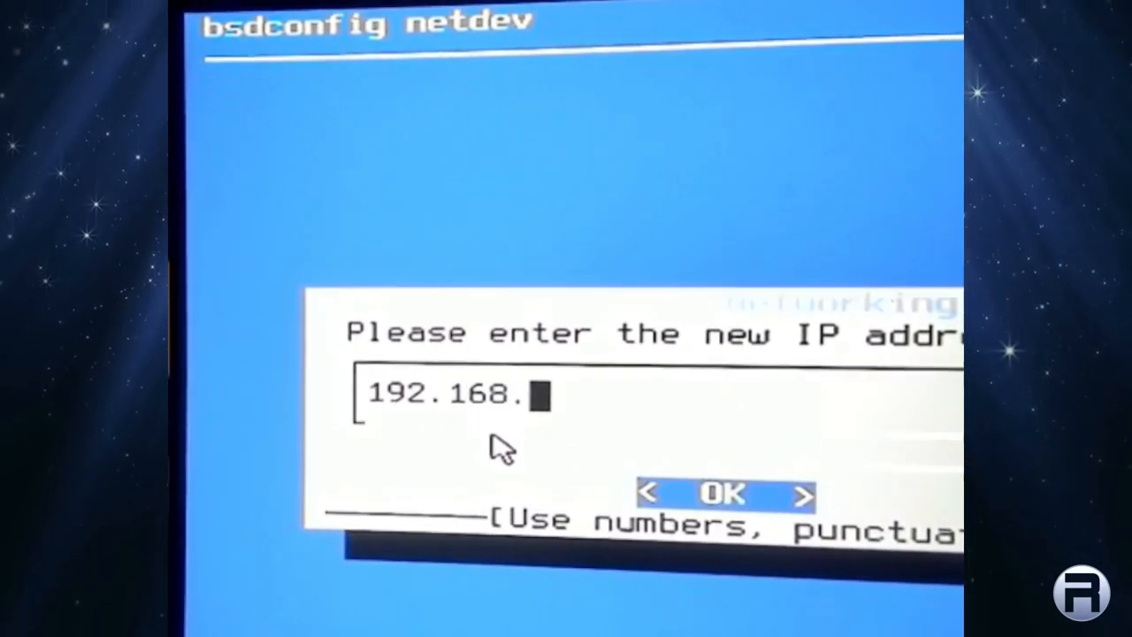
text(1.1)
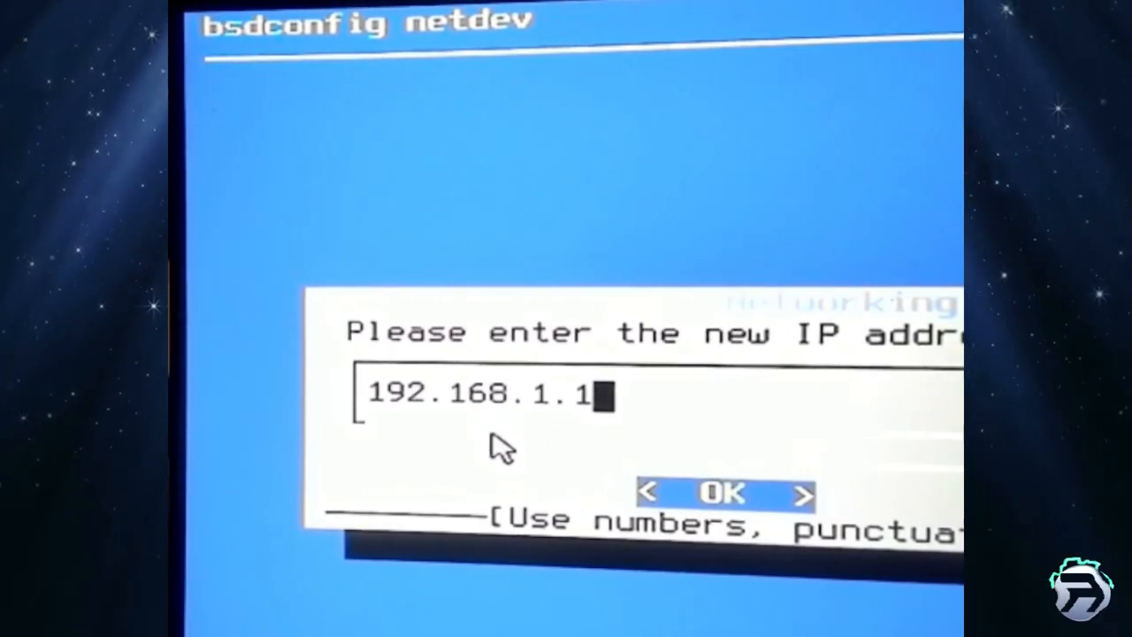
text(2)
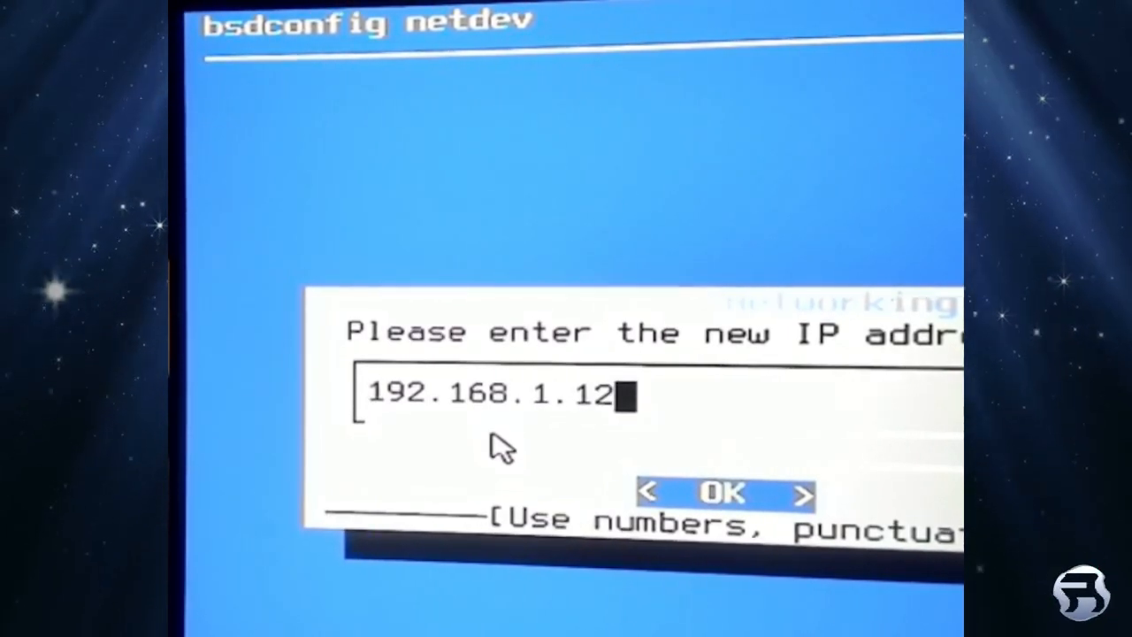
text(7)
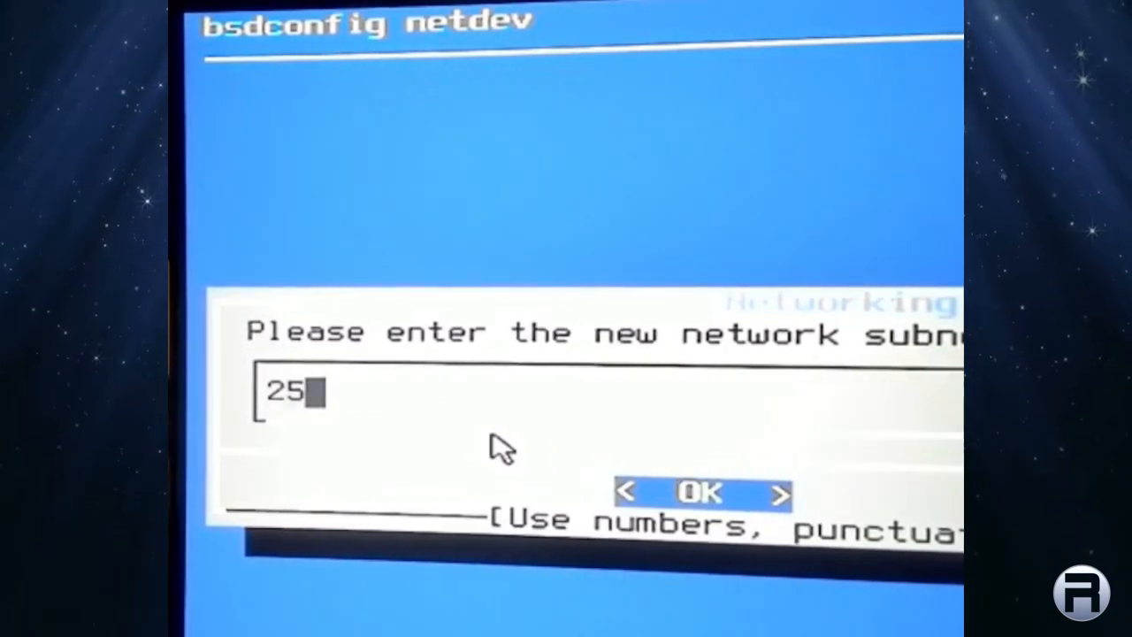
Set netmask 255.255.255.0, save the interface, and begin entering the 192.1... default router.
key(Backspace)
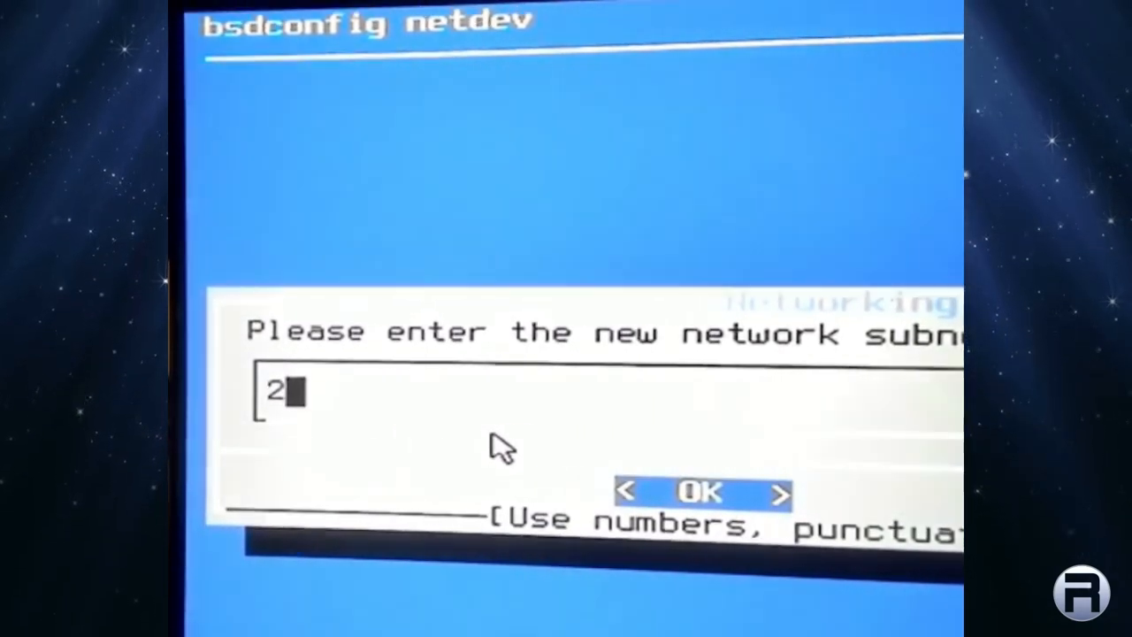
text(55.255.255)
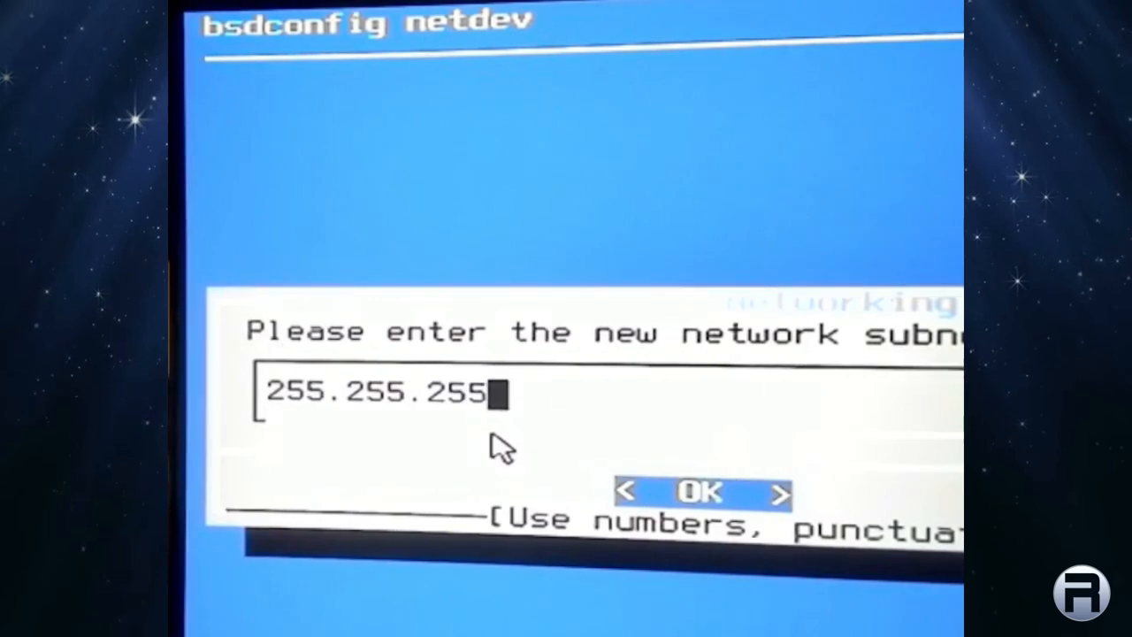
click(700, 492)
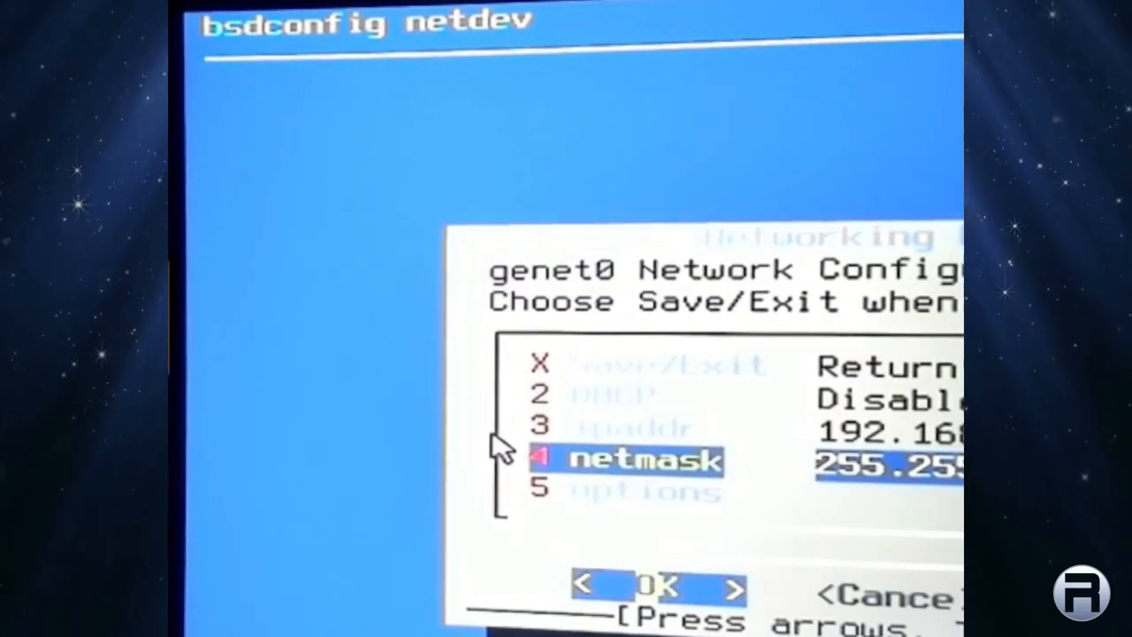
key(Down)
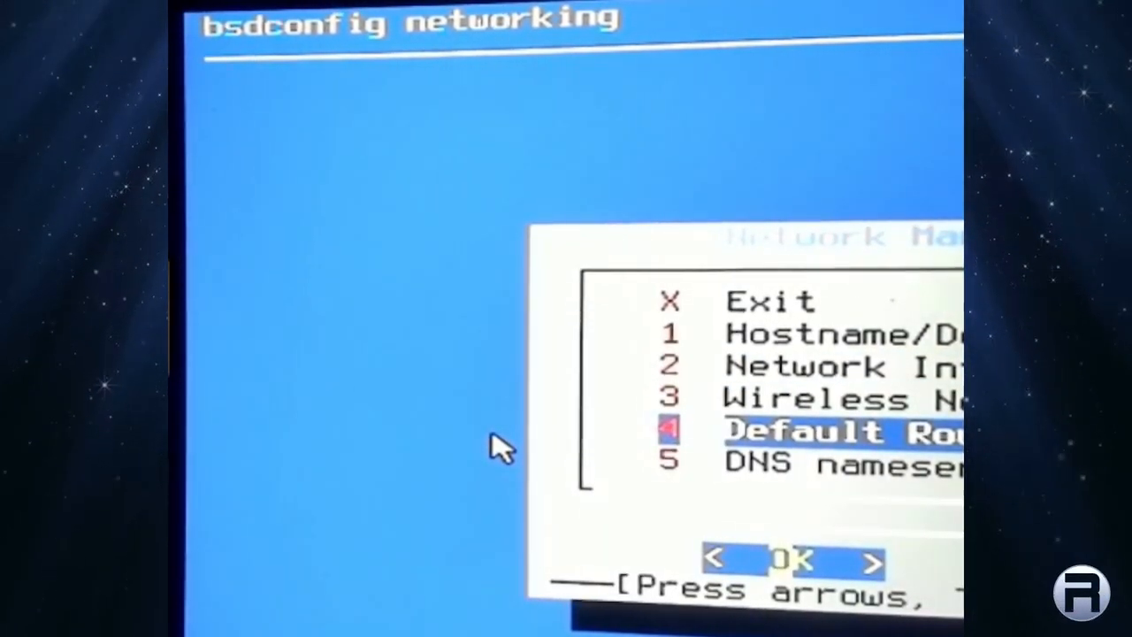
click(793, 561)
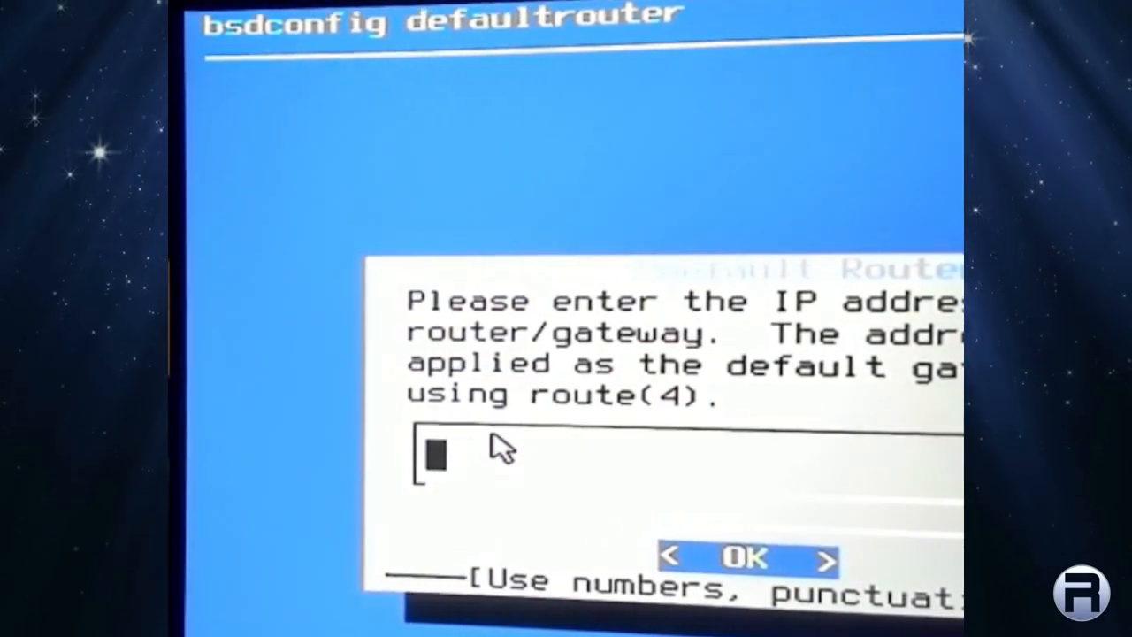
text(192.1)
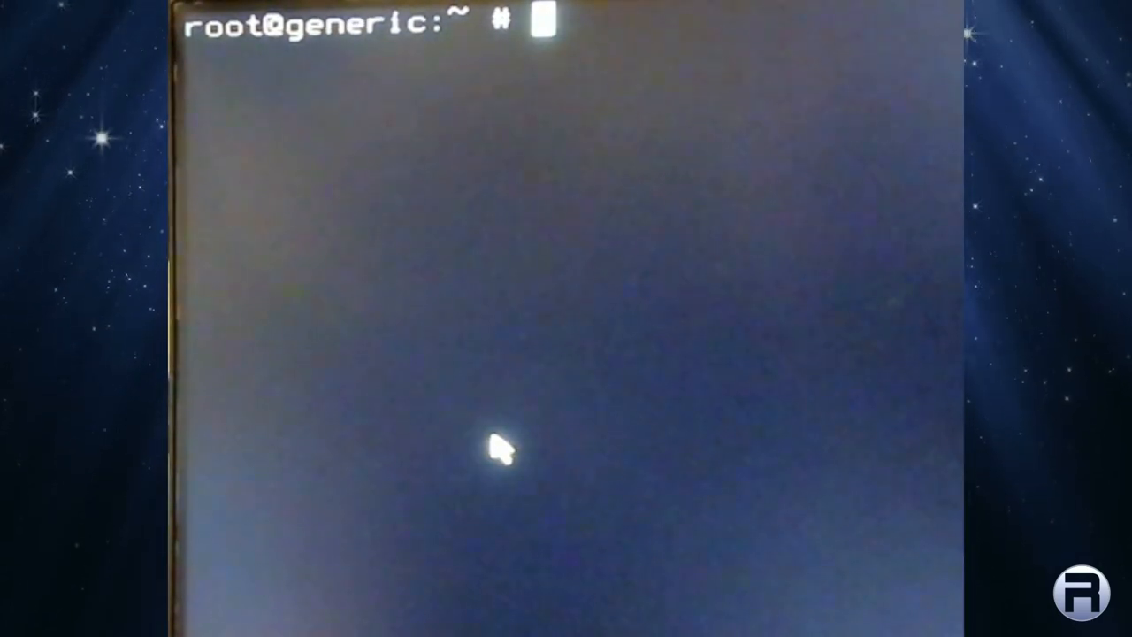
Ping 8.8.8.8, stop it with Ctrl+C after a few replies, and clear the screen.
text(ping 8.8.8.8)
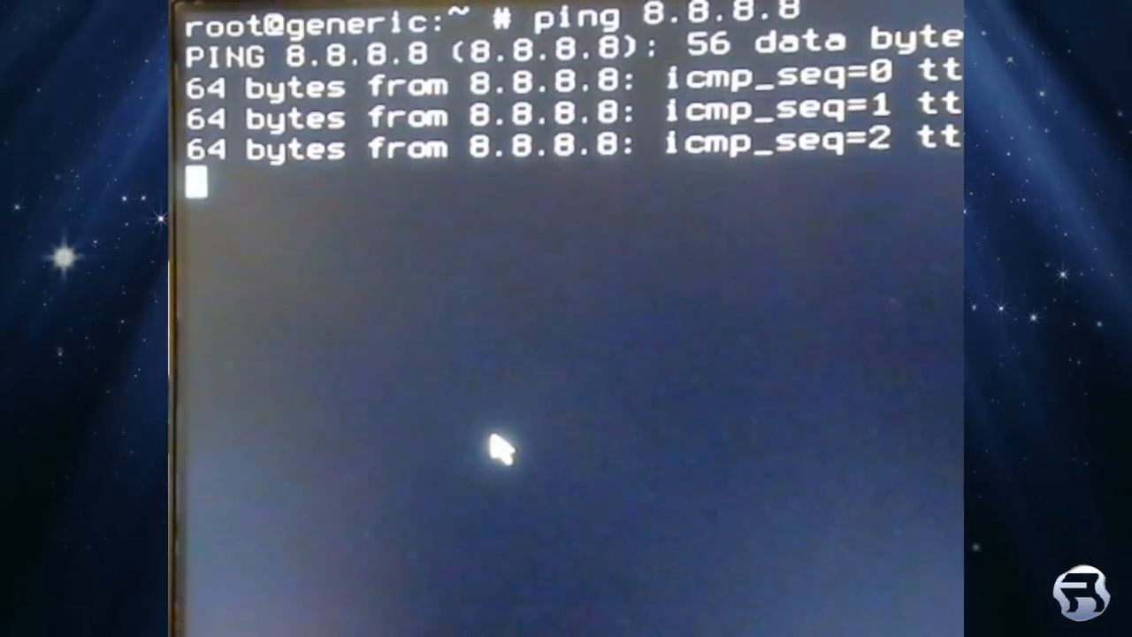
key(ctrl+c)
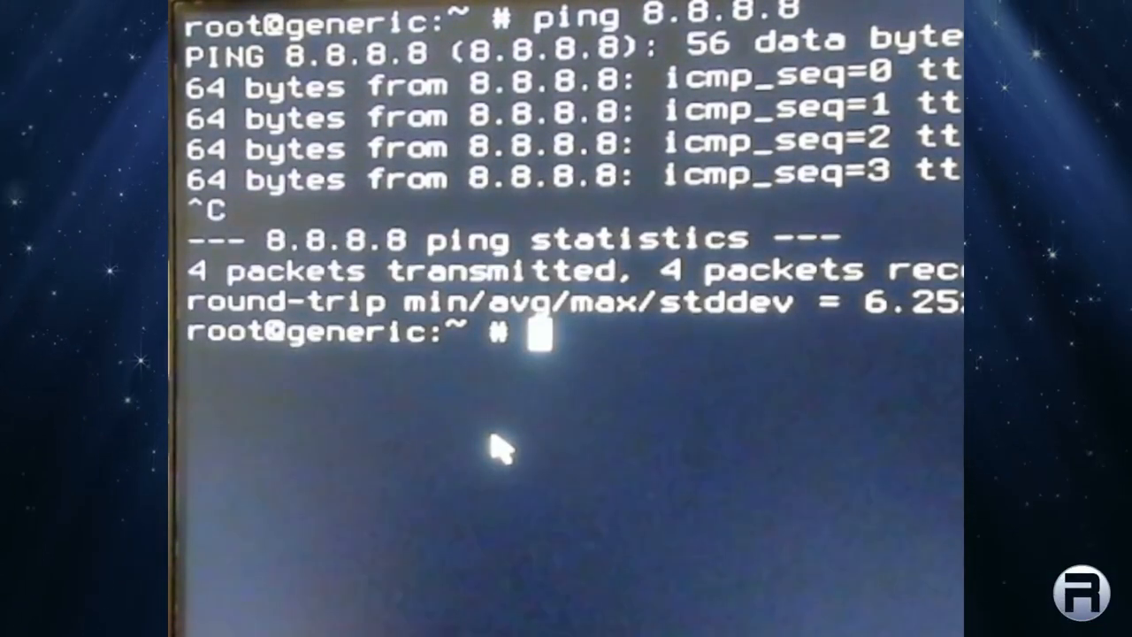
text(cle)
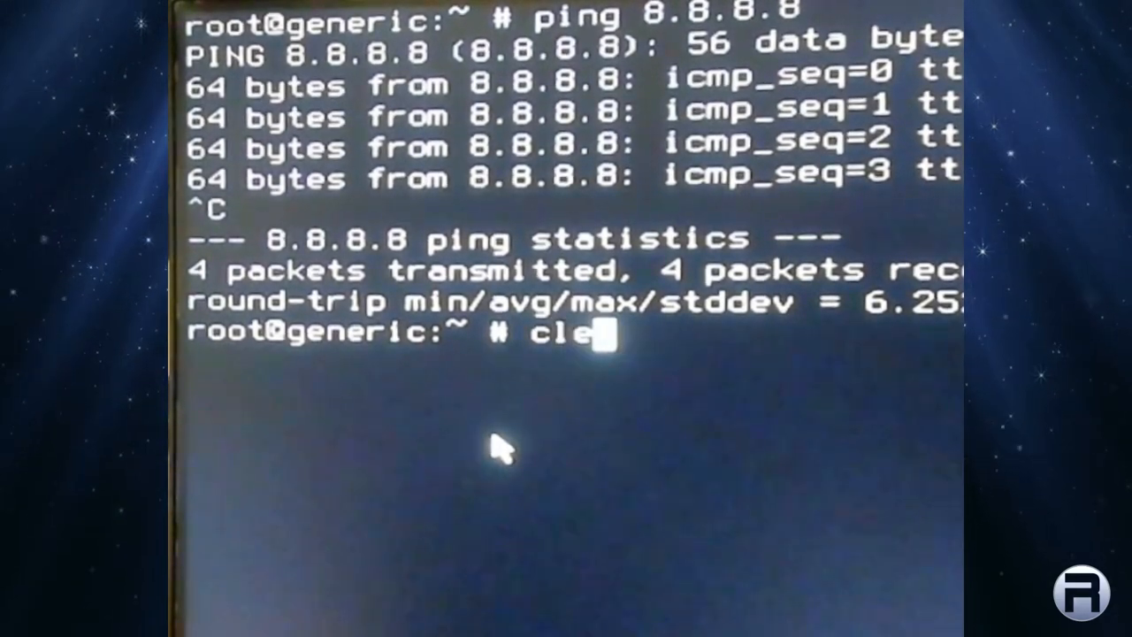
key(Return)
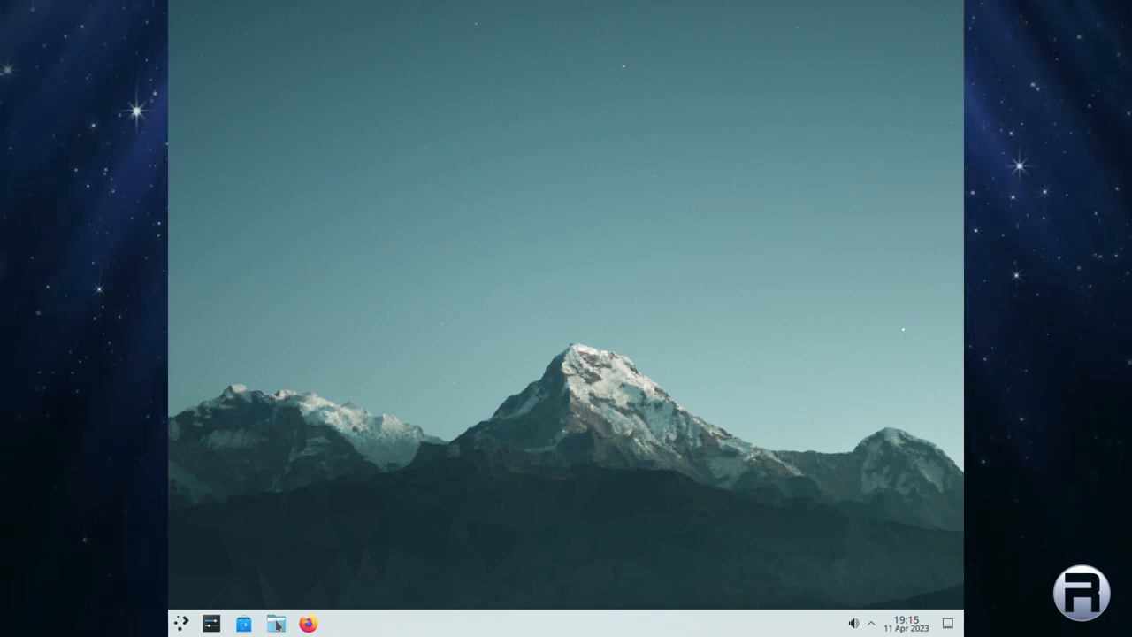
Mount and open the MSDOSBOOT volume in Dolphin and scroll to config.txt.
click(276, 623)
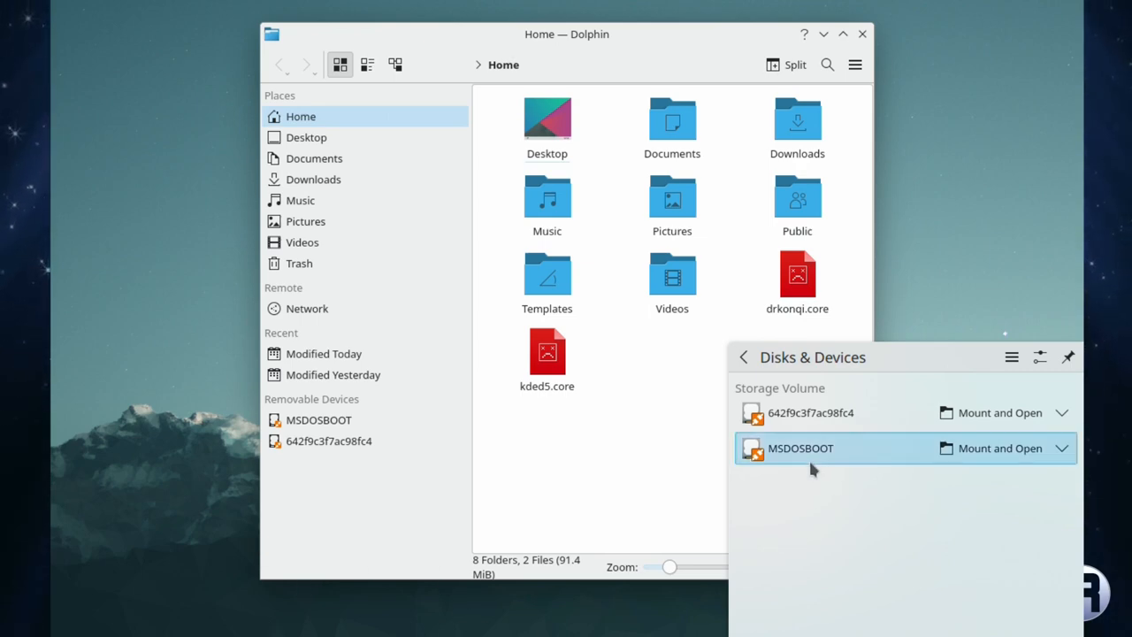
click(1061, 448)
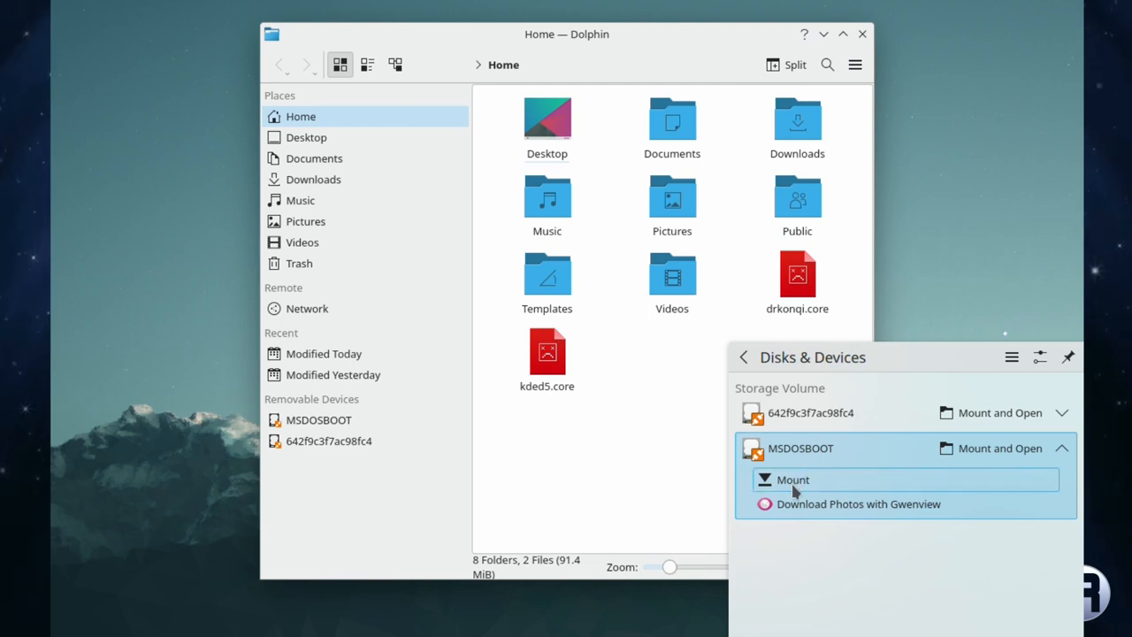
click(792, 479)
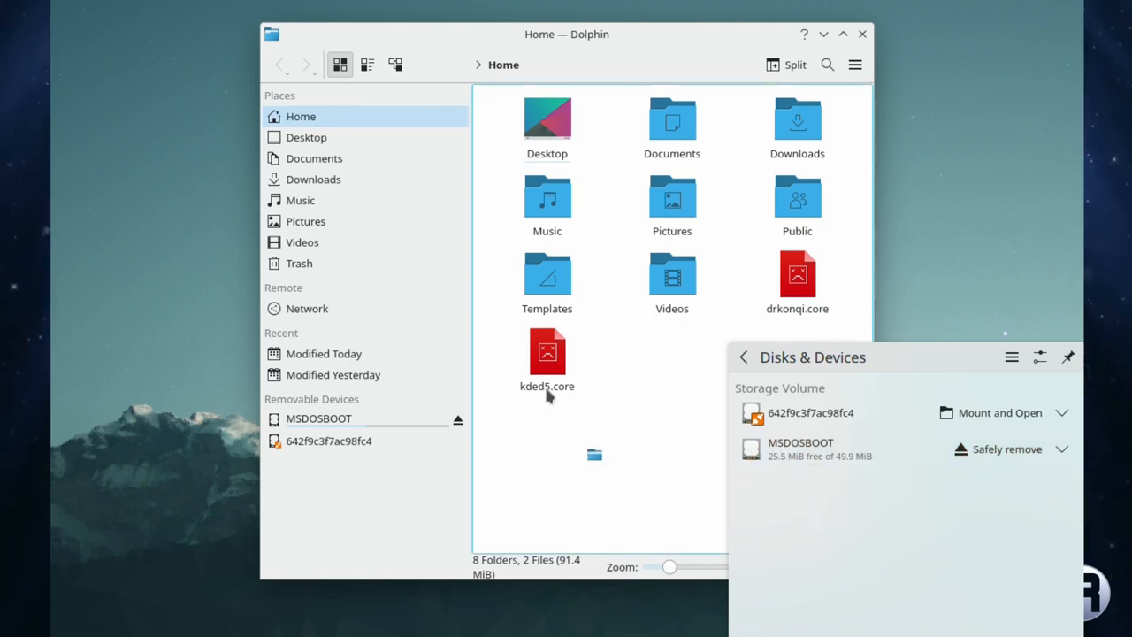
click(1001, 412)
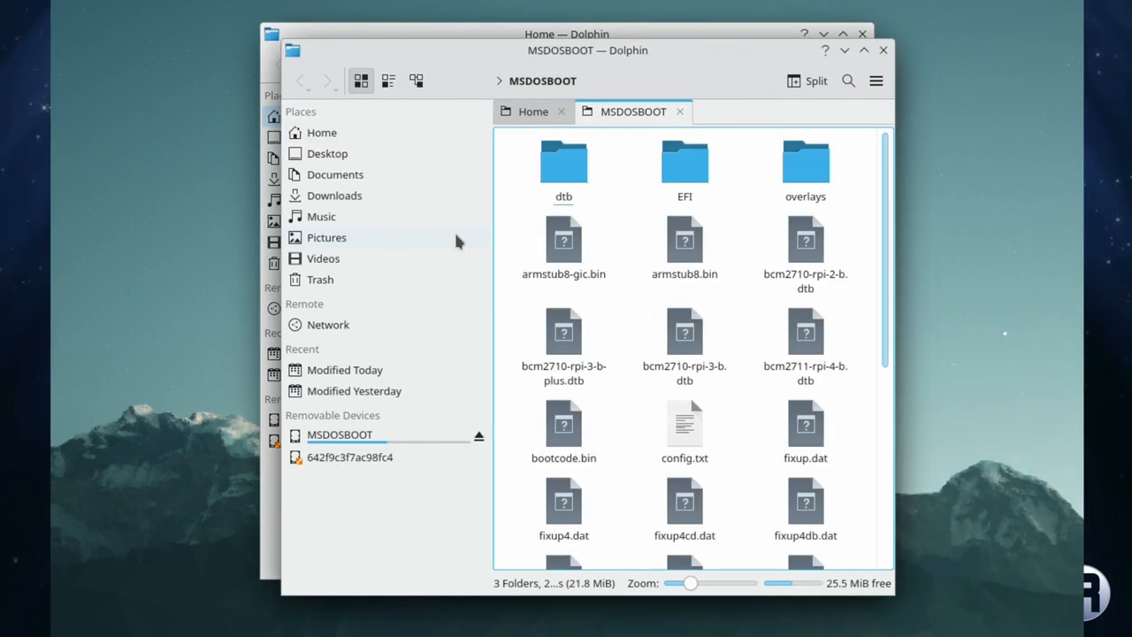
mouse_move(622, 369)
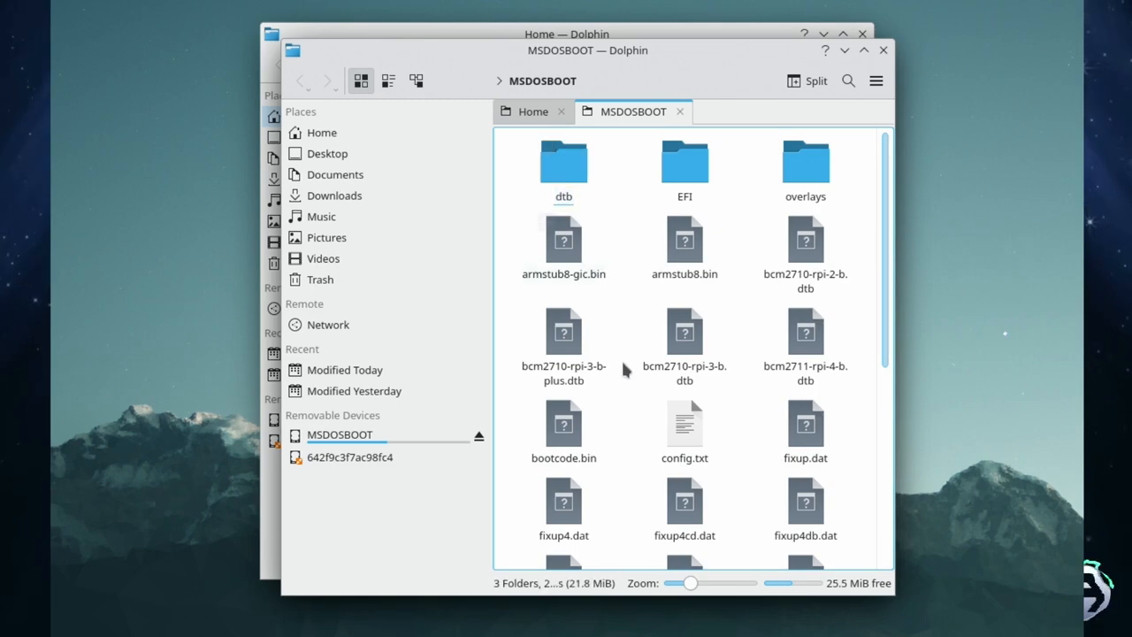
scroll(down, 3)
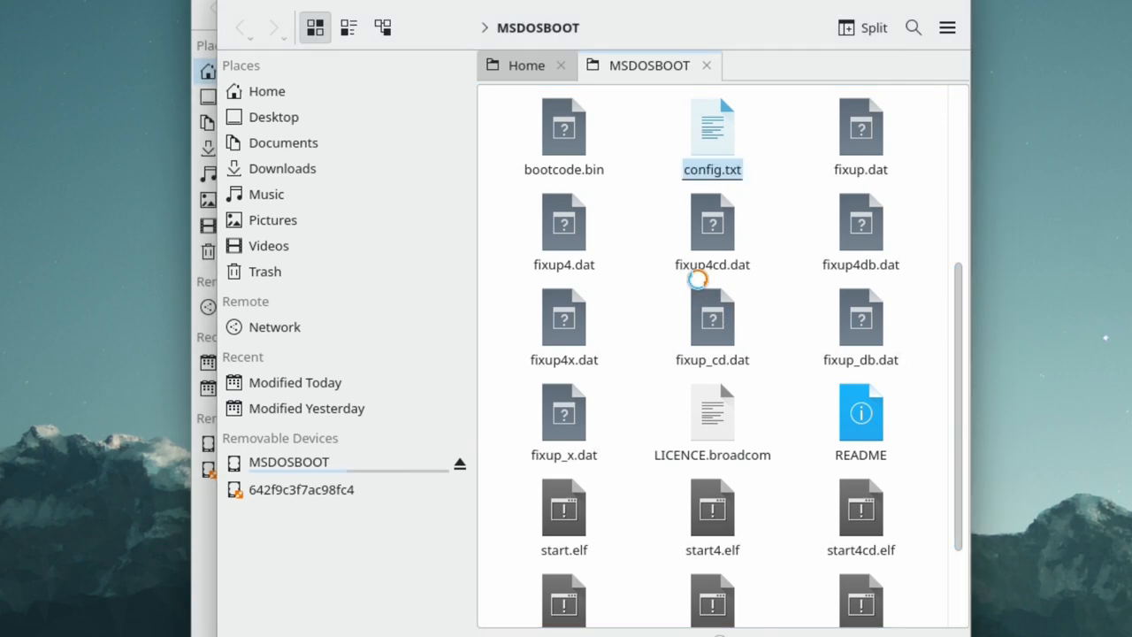
Edit the card's config.txt so hdmi_safe reads 0 instead of 1 and save it.
double_click(711, 124)
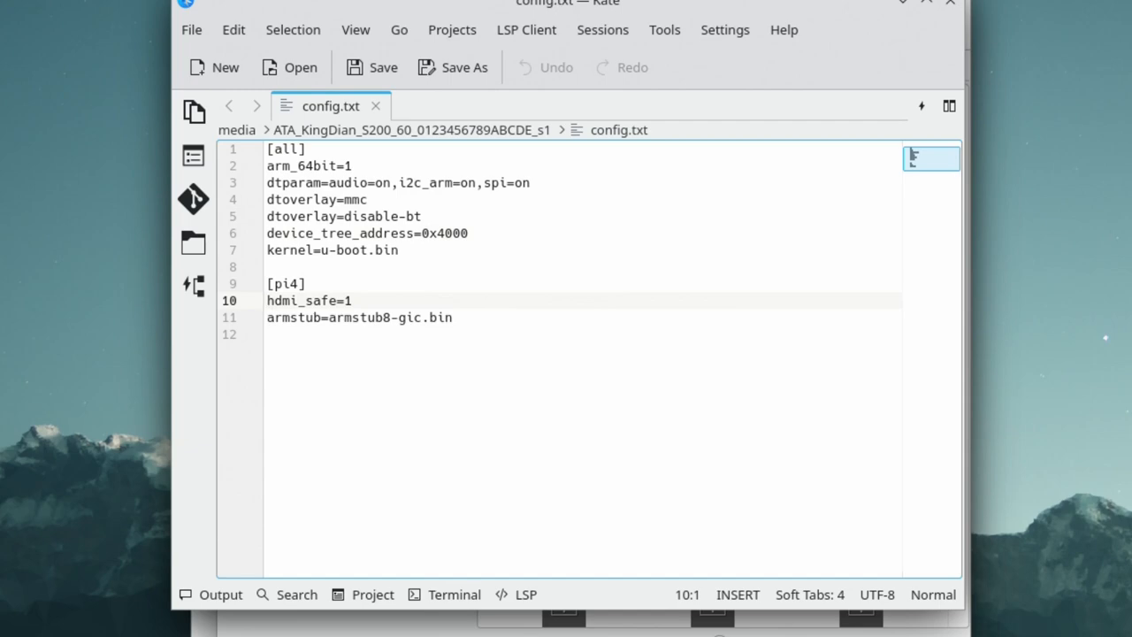
click(350, 301)
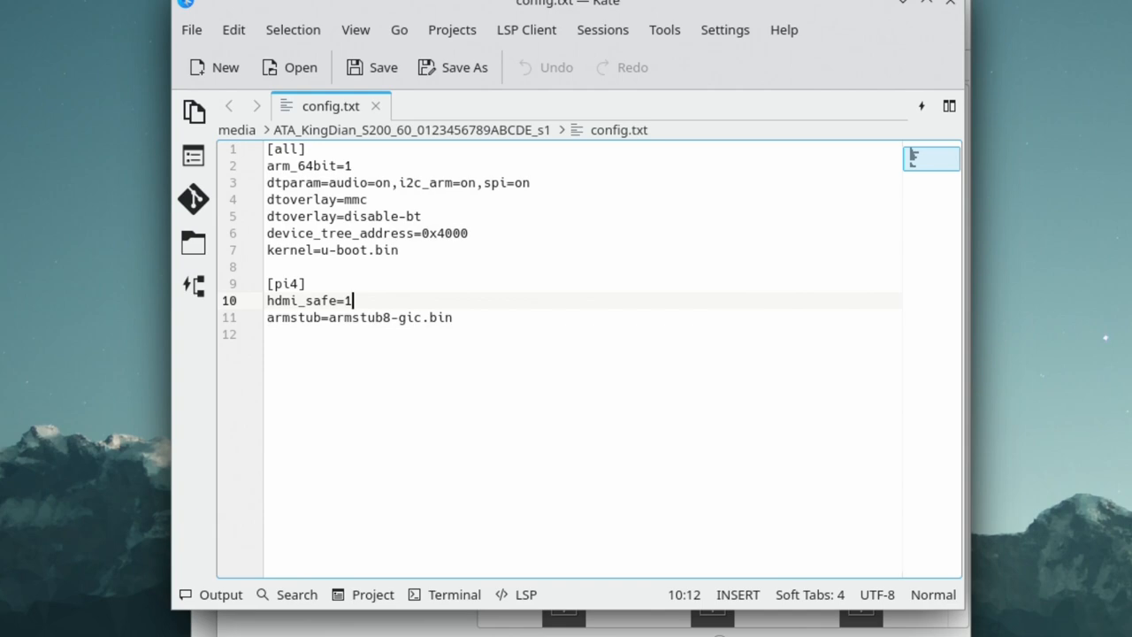
text(0)
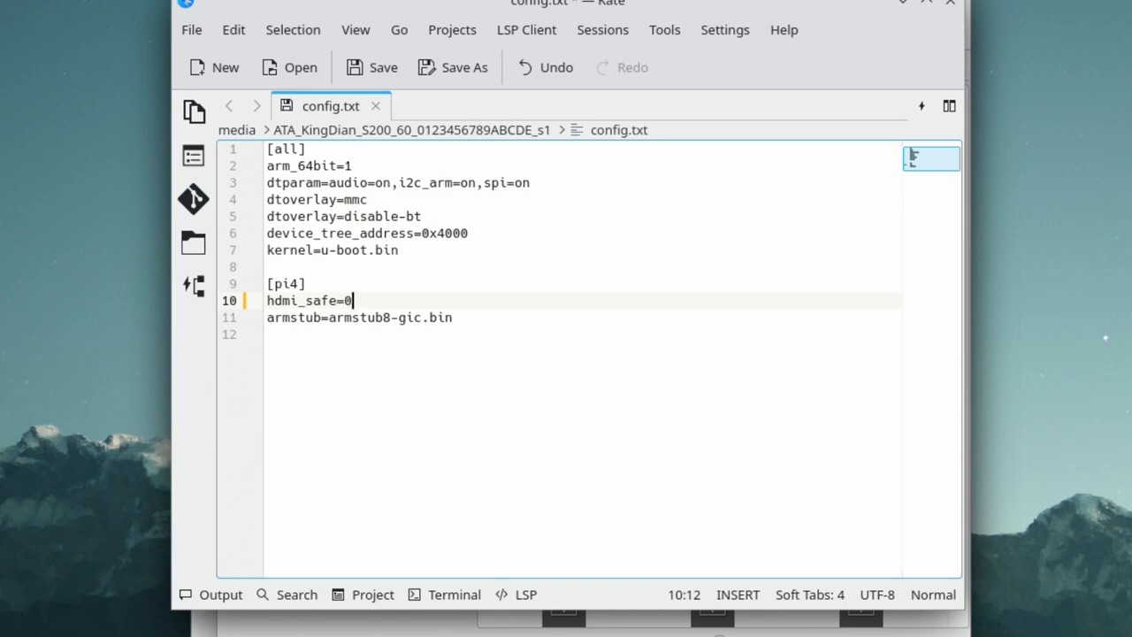
mouse_move(288, 67)
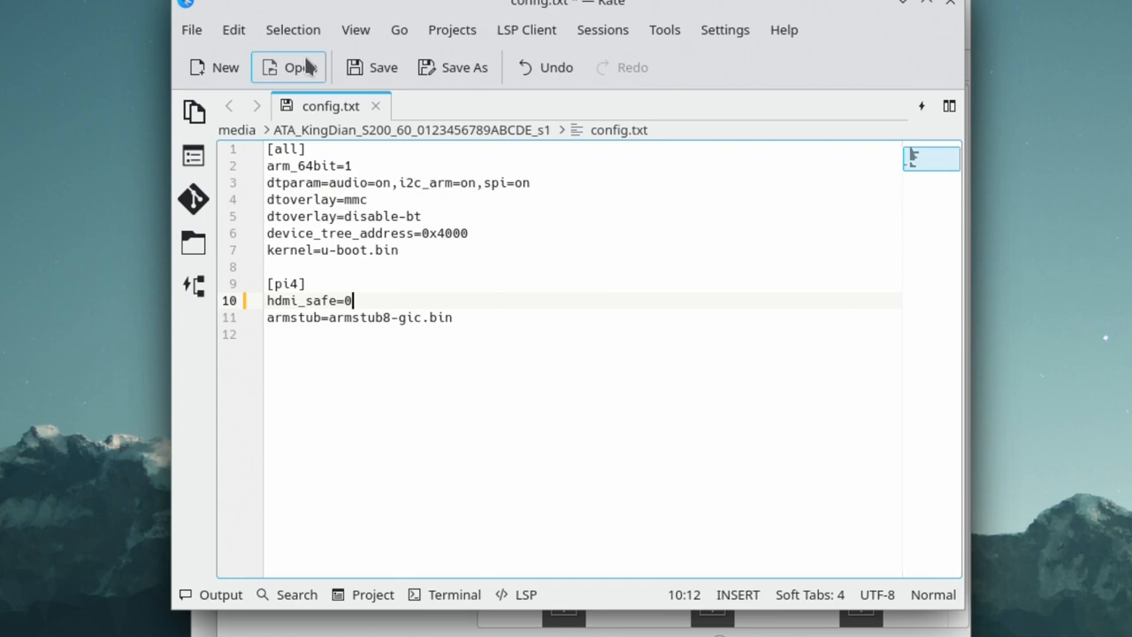
mouse_move(371, 68)
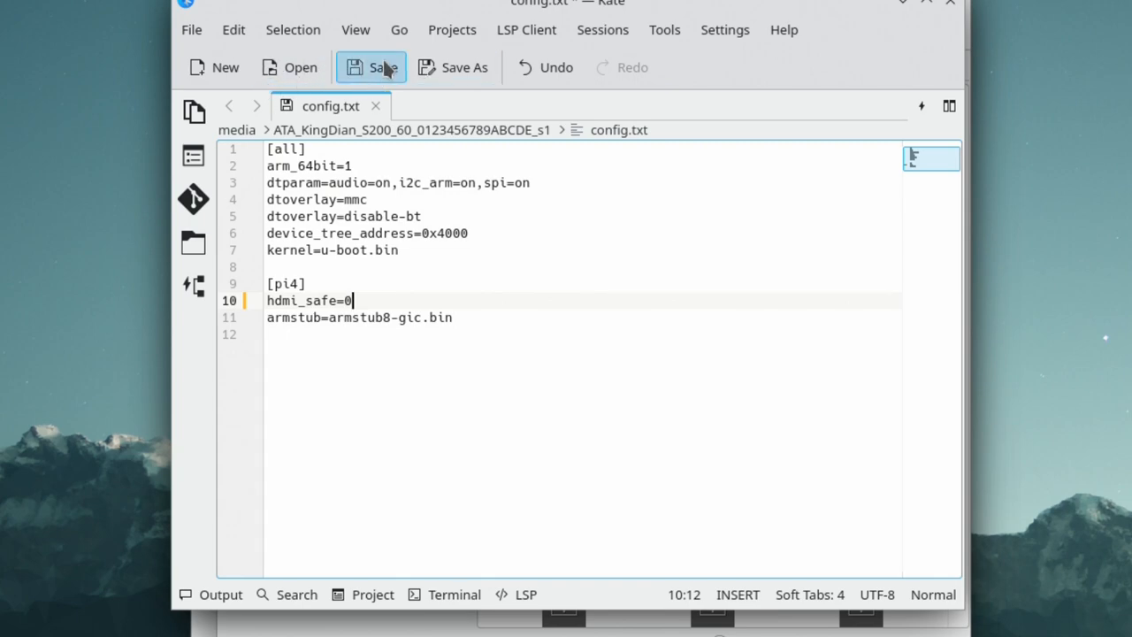
click(372, 68)
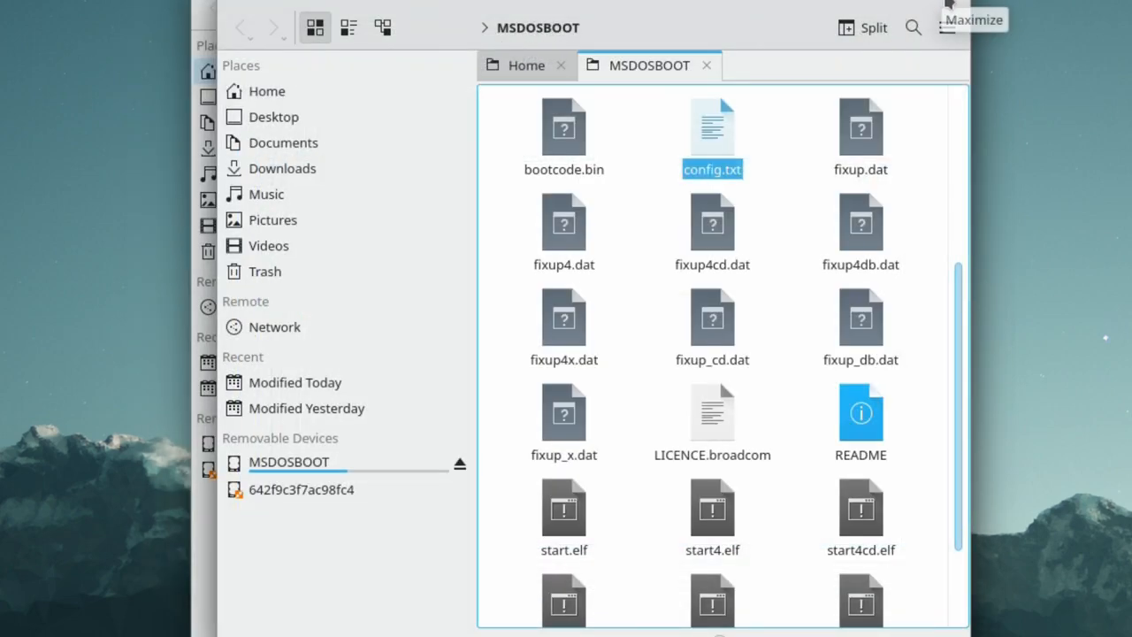
Close Kate and safely unmount the MSDOSBOOT card in Dolphin.
click(241, 71)
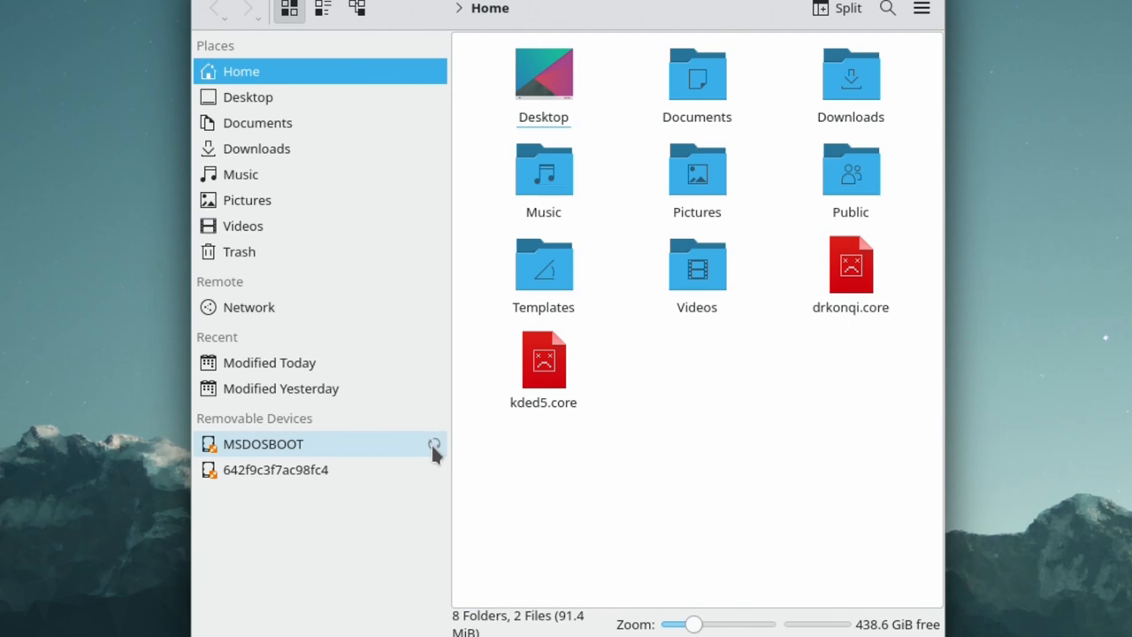
click(435, 444)
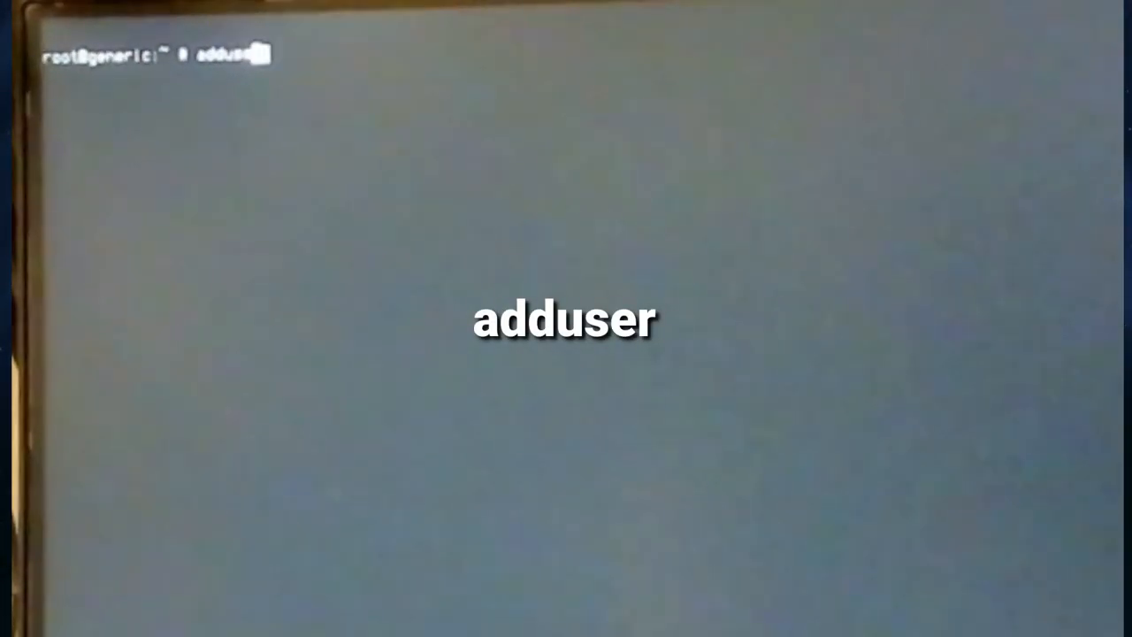
Run adduser, putting the new user in wheel, operator and video with a confirmed password.
key(Return)
text(christopher)
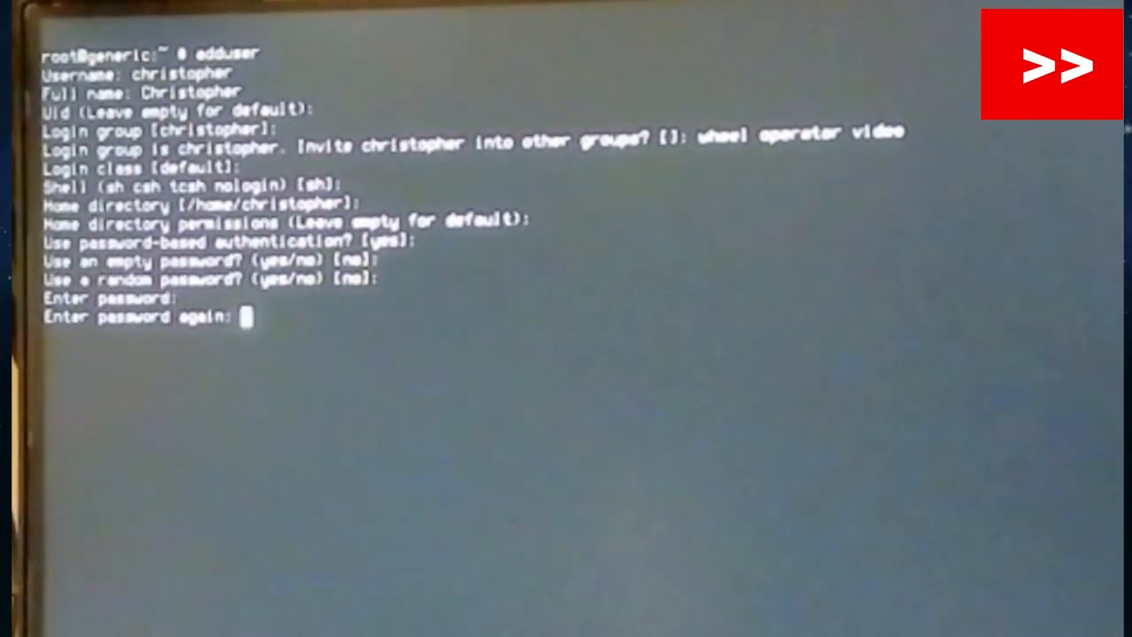
key(Return)
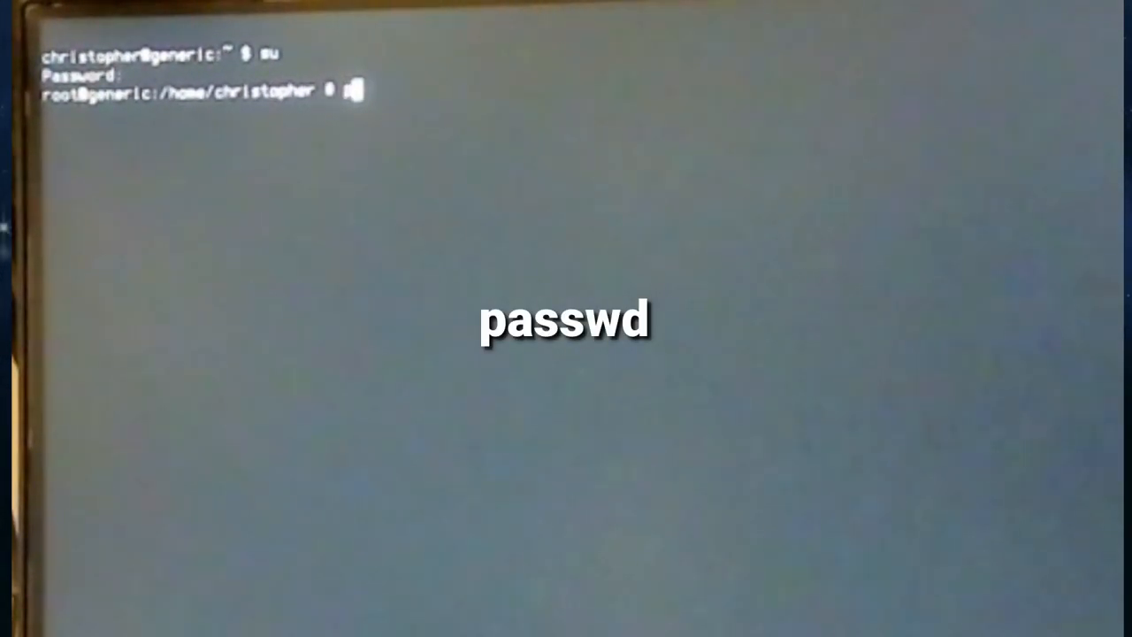
As superuser, run passwd and enter the new root password twice.
text(passwd)
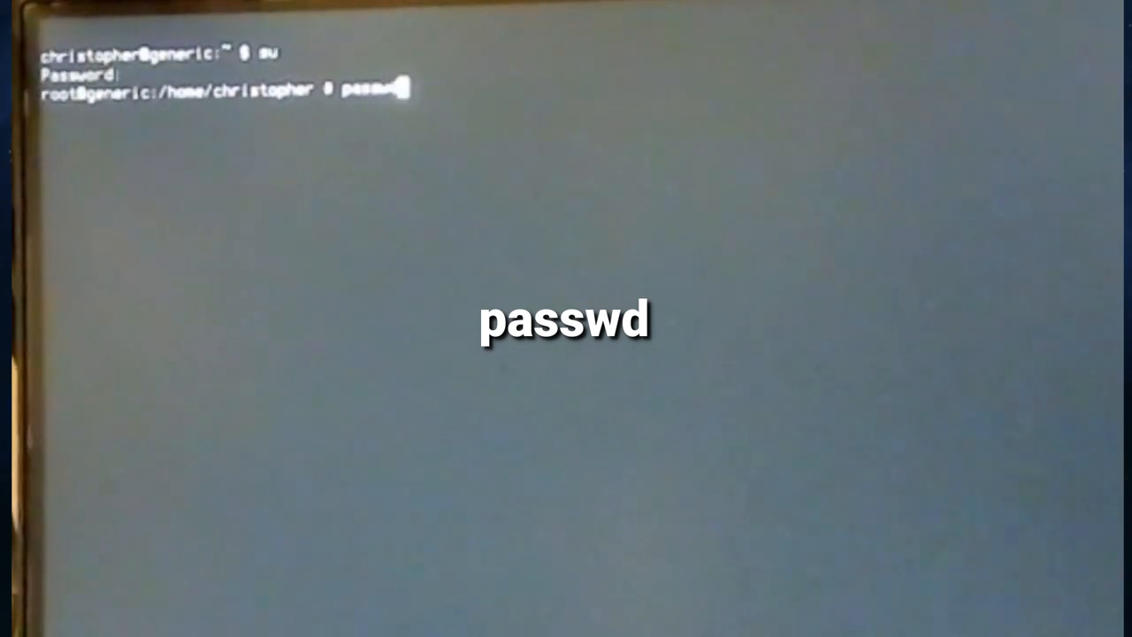
key(Return)
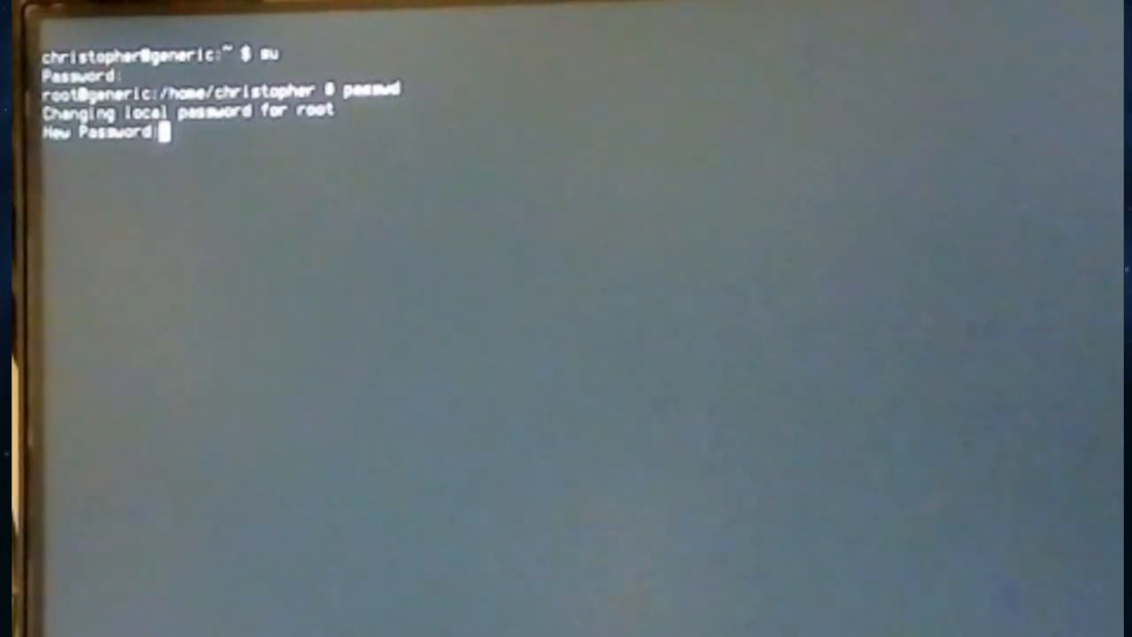
key(Return)
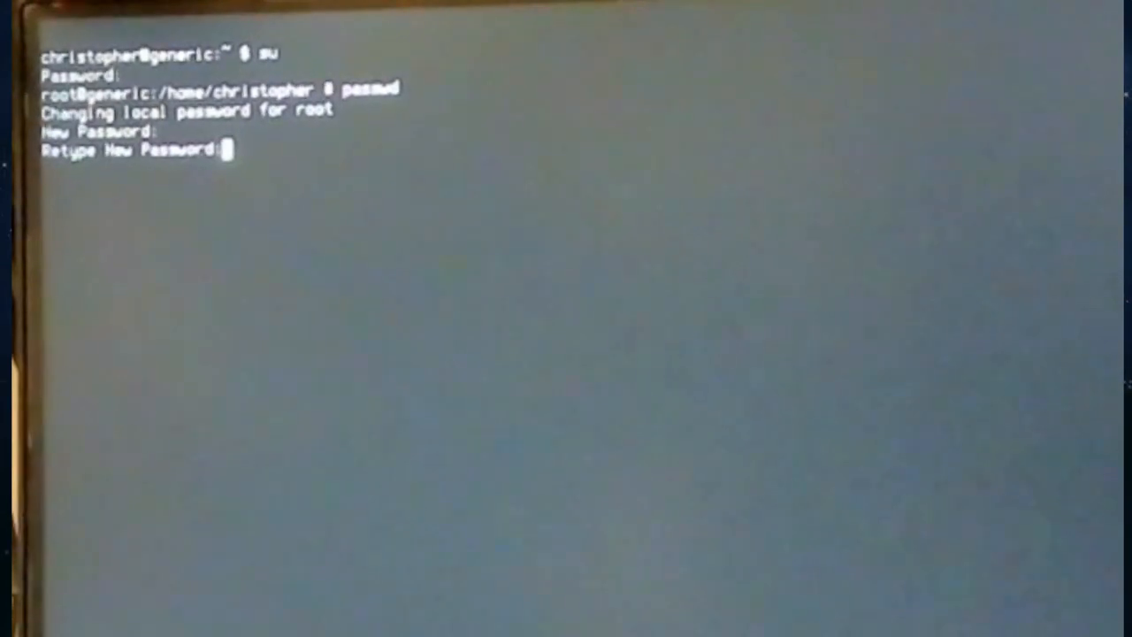
key(Return)
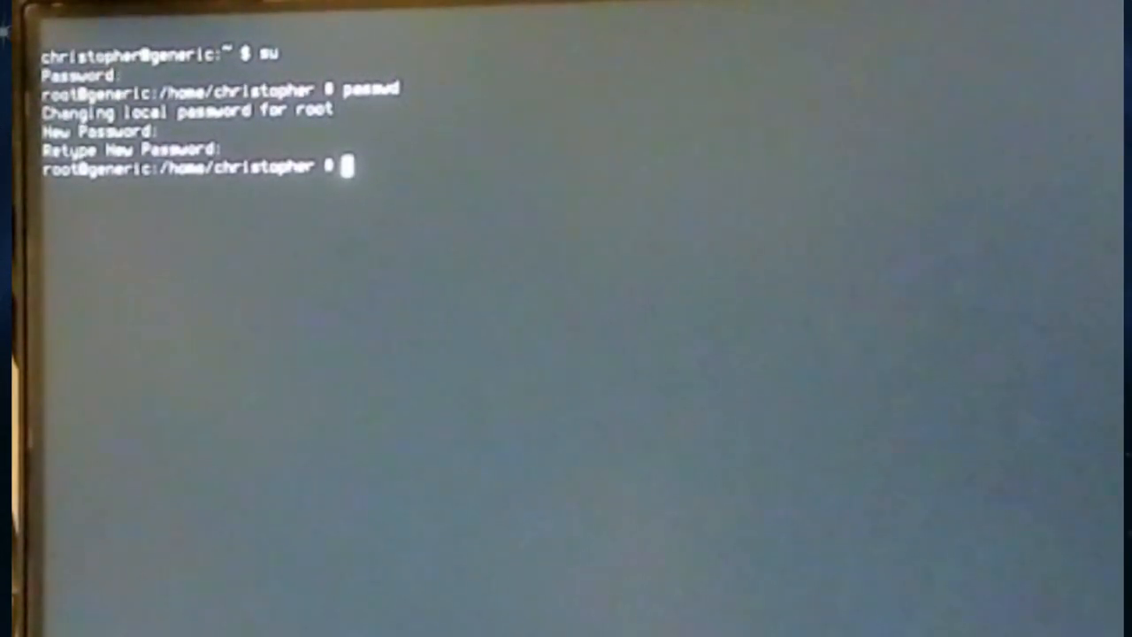
key(Return)
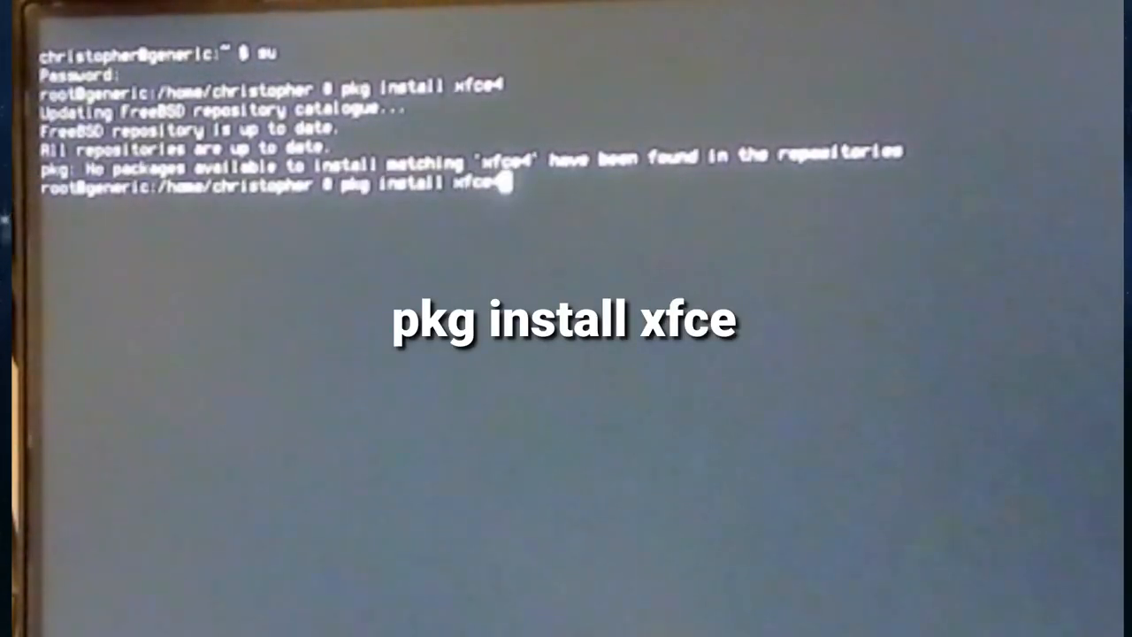
Run pkg install xfce and confirm the listed xfce4 packages.
key(Return)
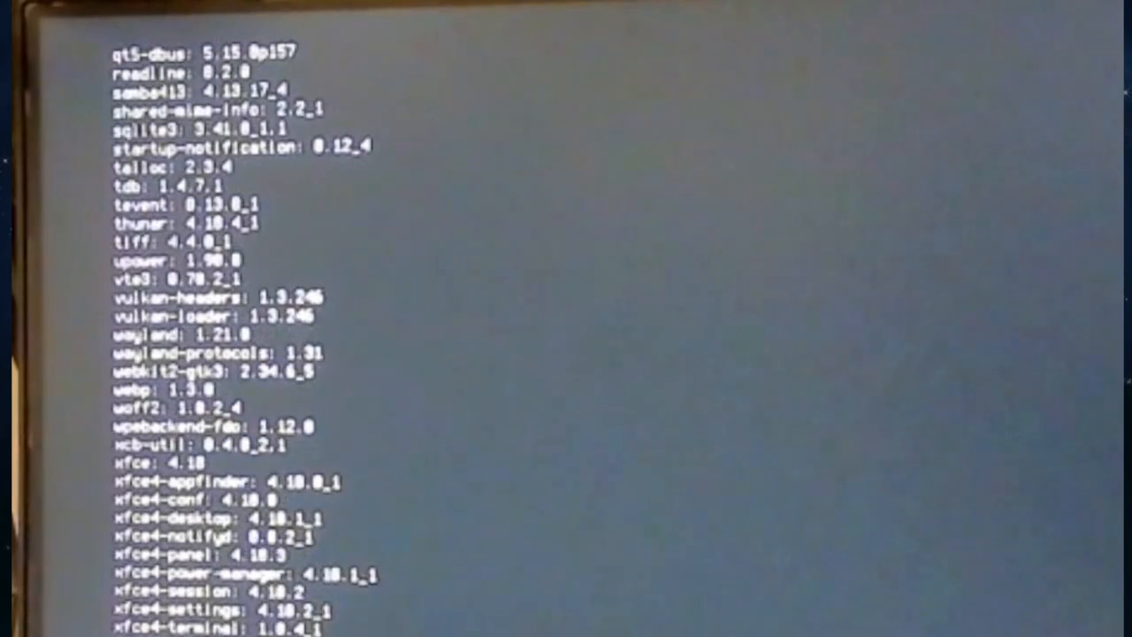
scroll(down, 3)
text(edit)
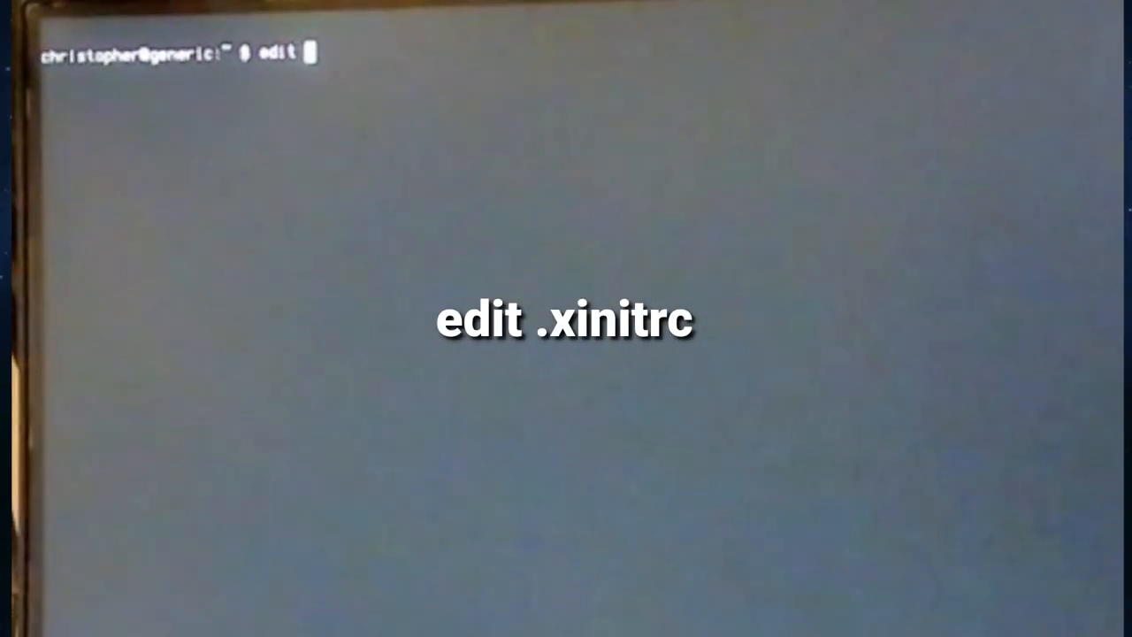
Edit .xinitrc to contain the single line startxfce4 --with-ck-launch.
text(.xinitrc)
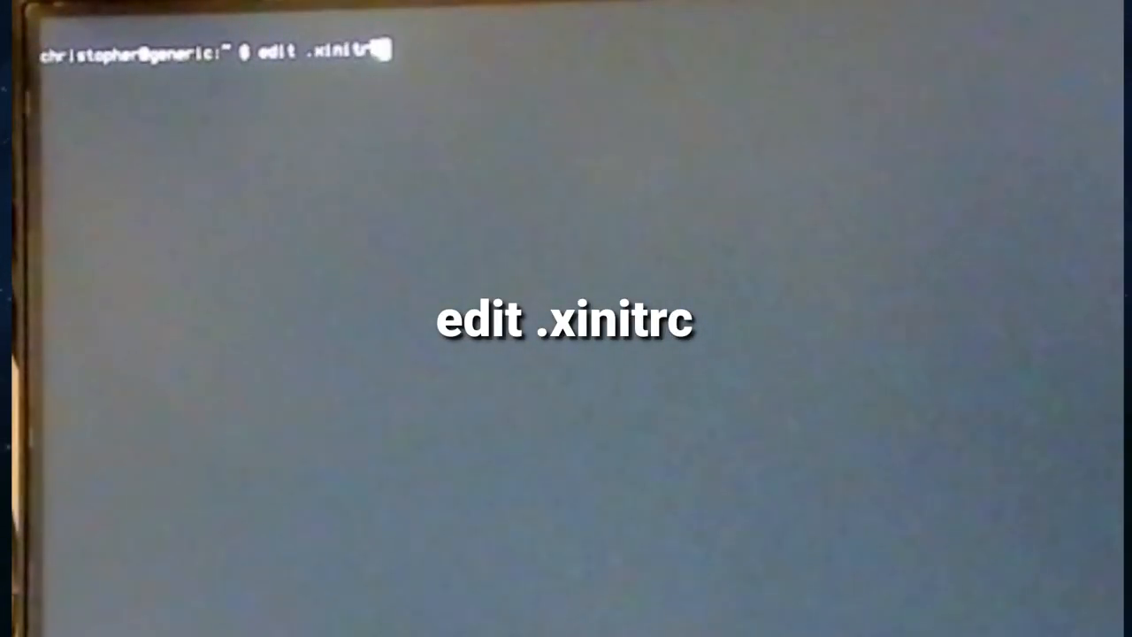
key(Return)
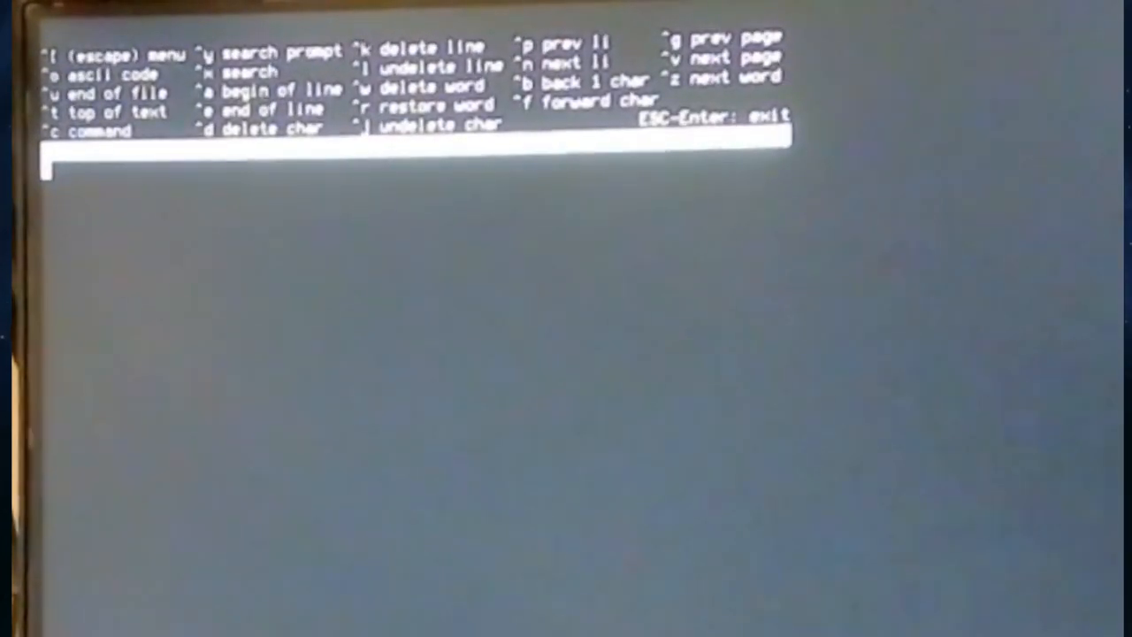
text(start)
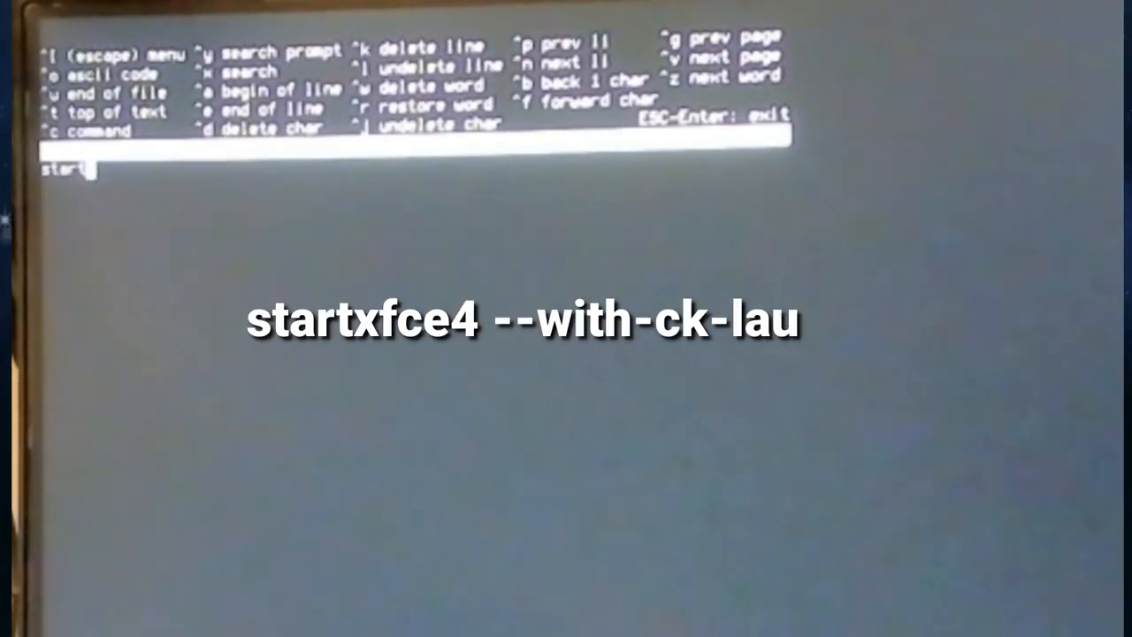
text(startxfce4)
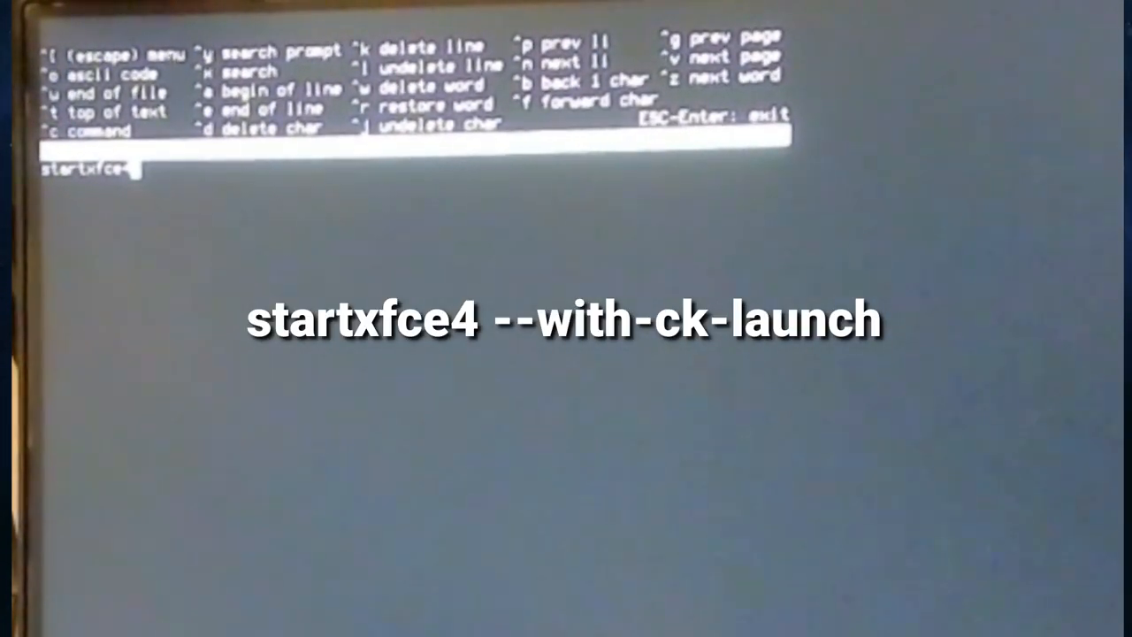
text(--with-)
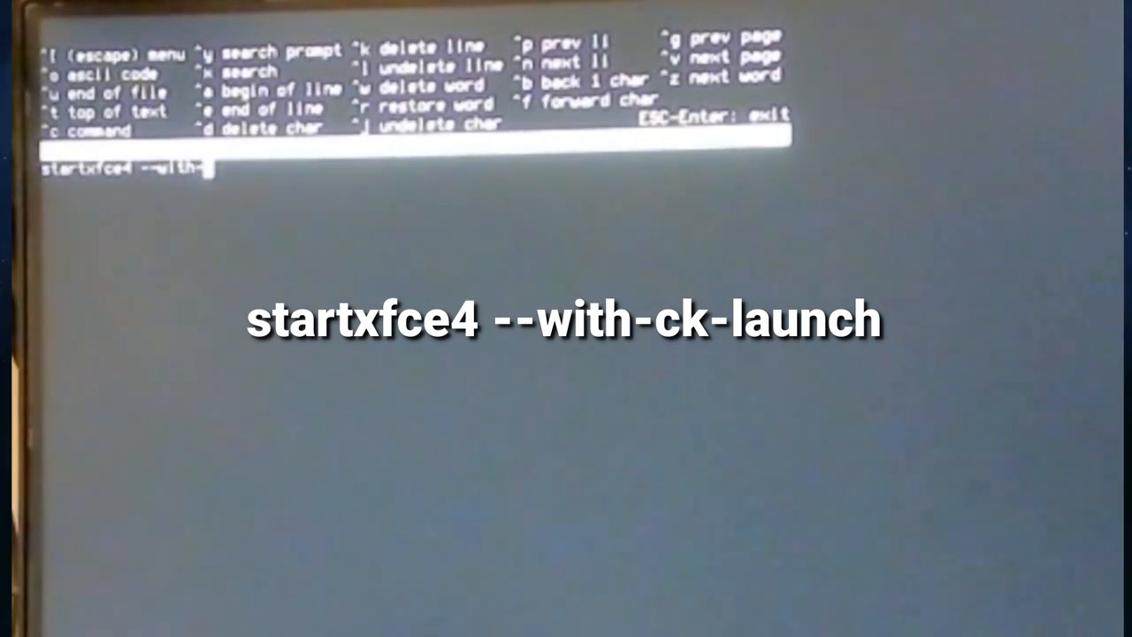
text(ck-launch)
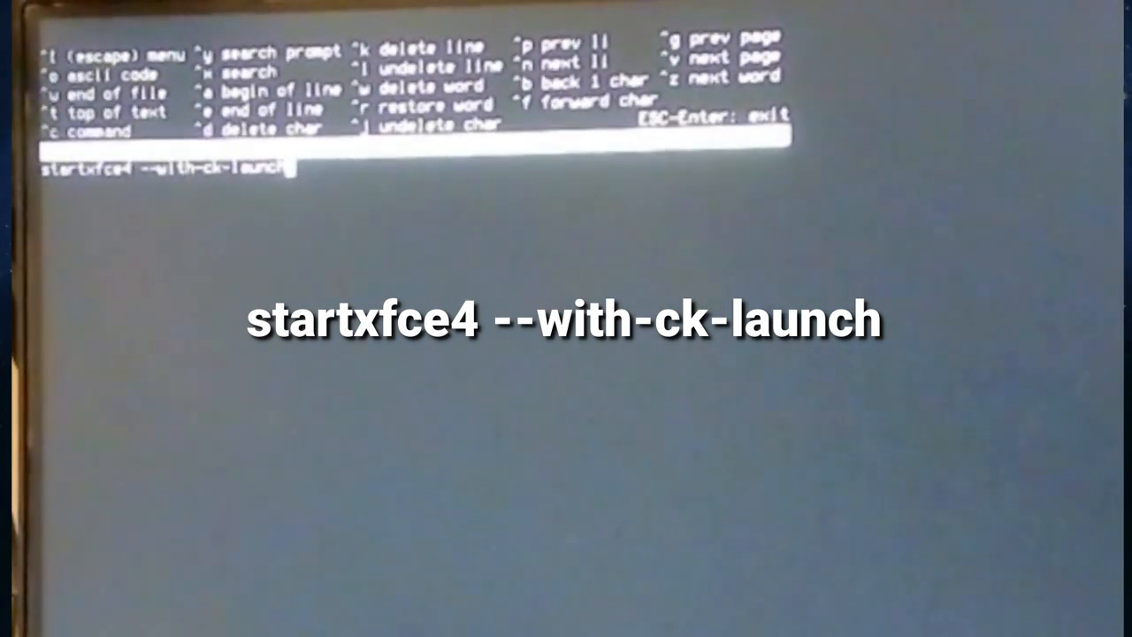
key(Return)
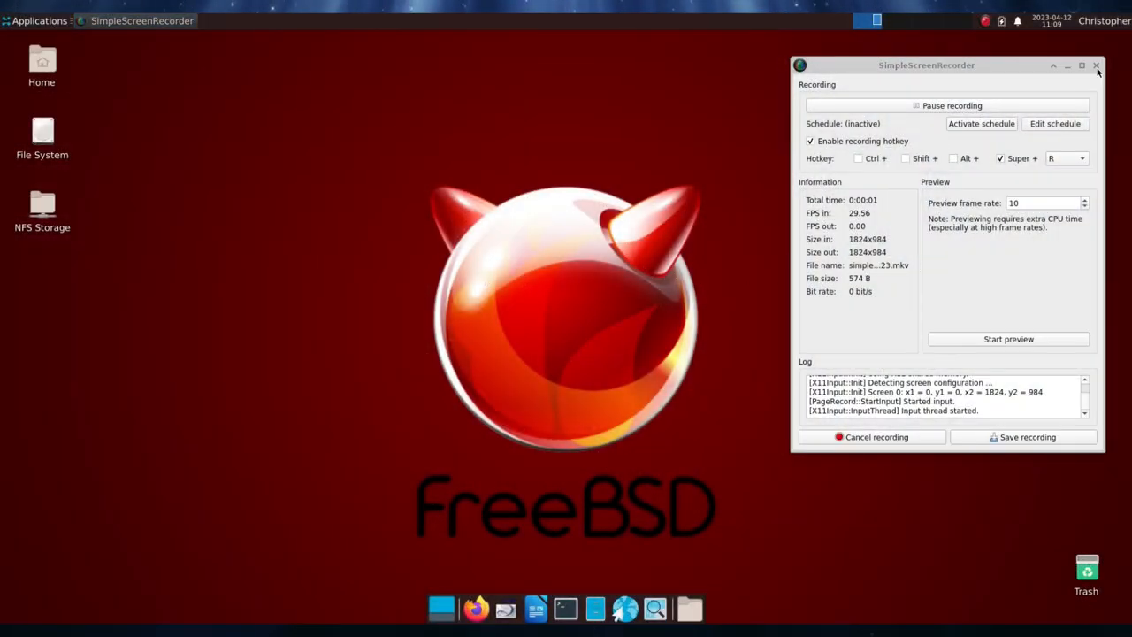
Hide the recorder, then open and close the Home and NFS Storage folders in Thunar.
click(1097, 65)
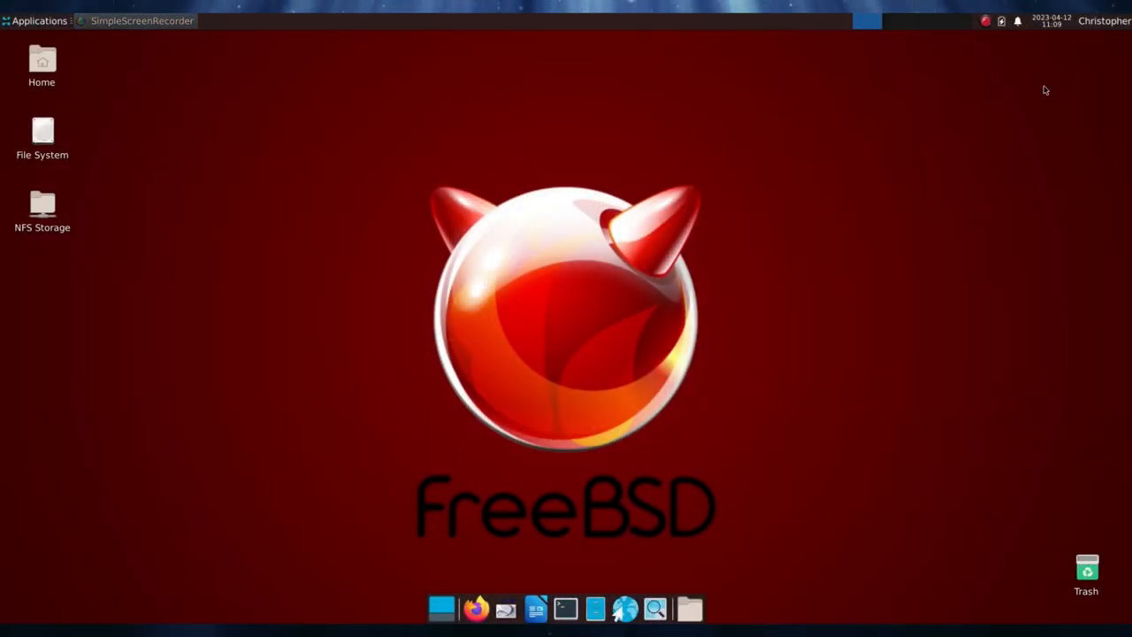
mouse_move(609, 325)
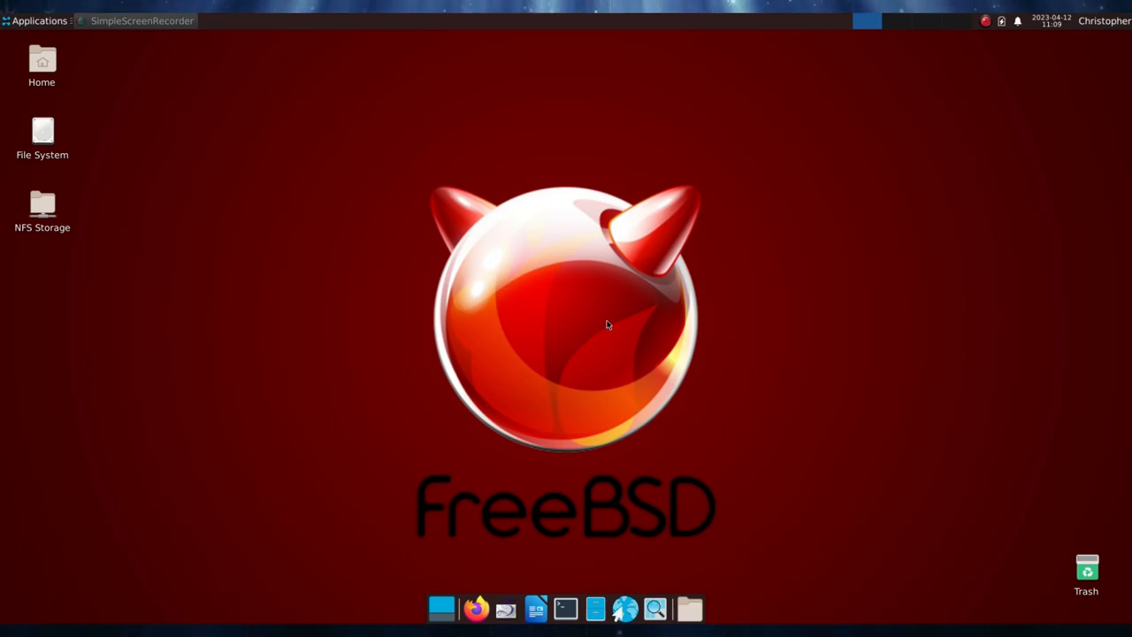
mouse_move(248, 258)
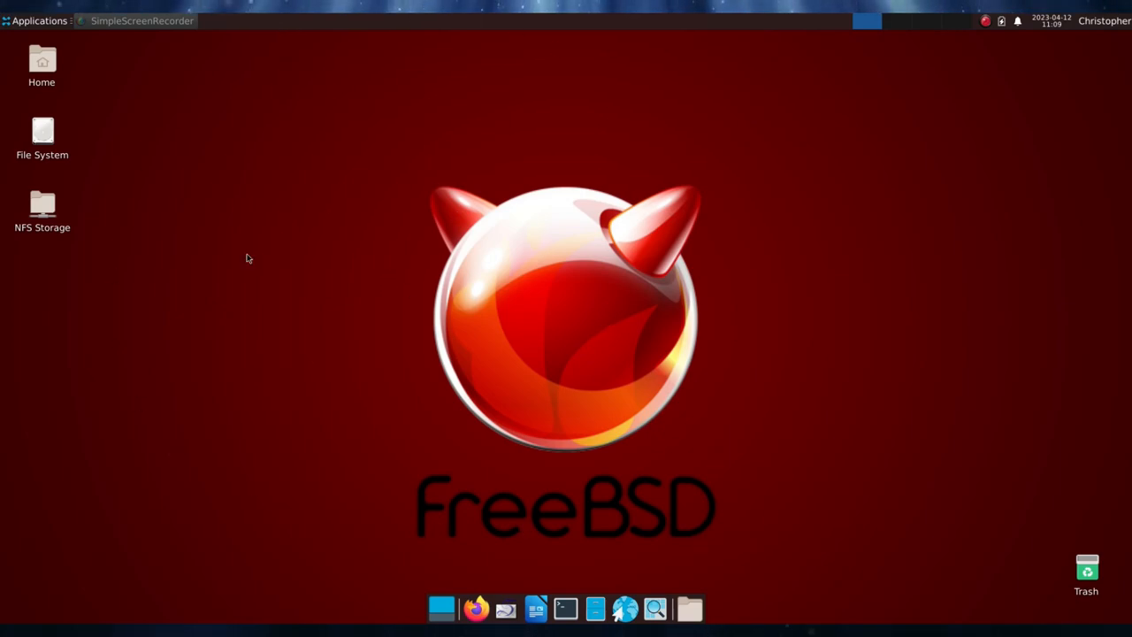
mouse_move(180, 246)
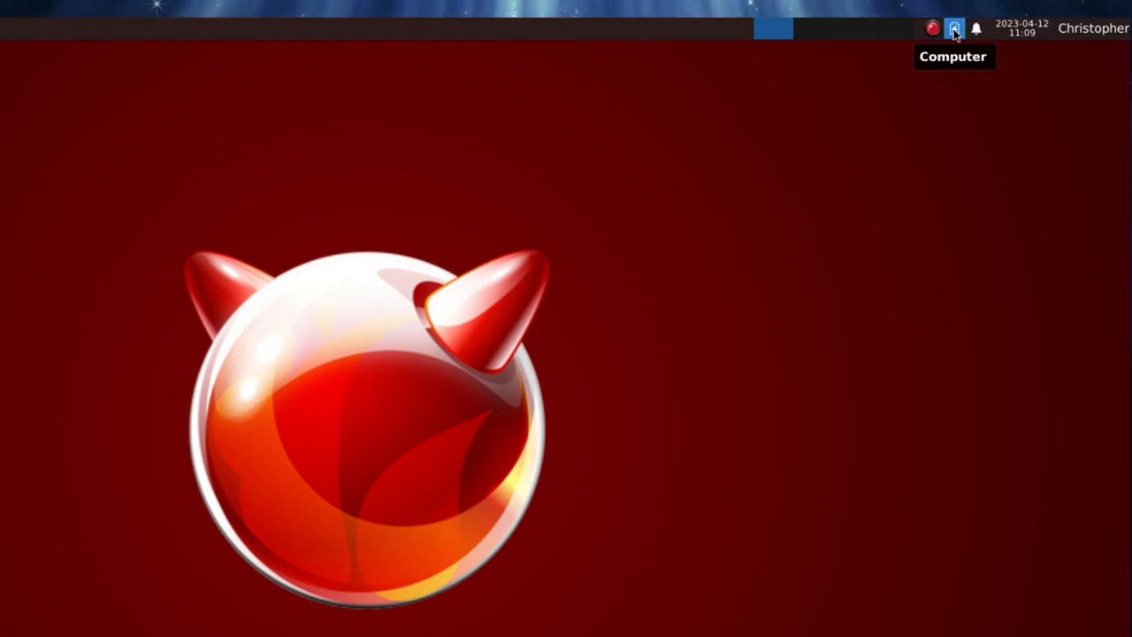
mouse_move(852, 29)
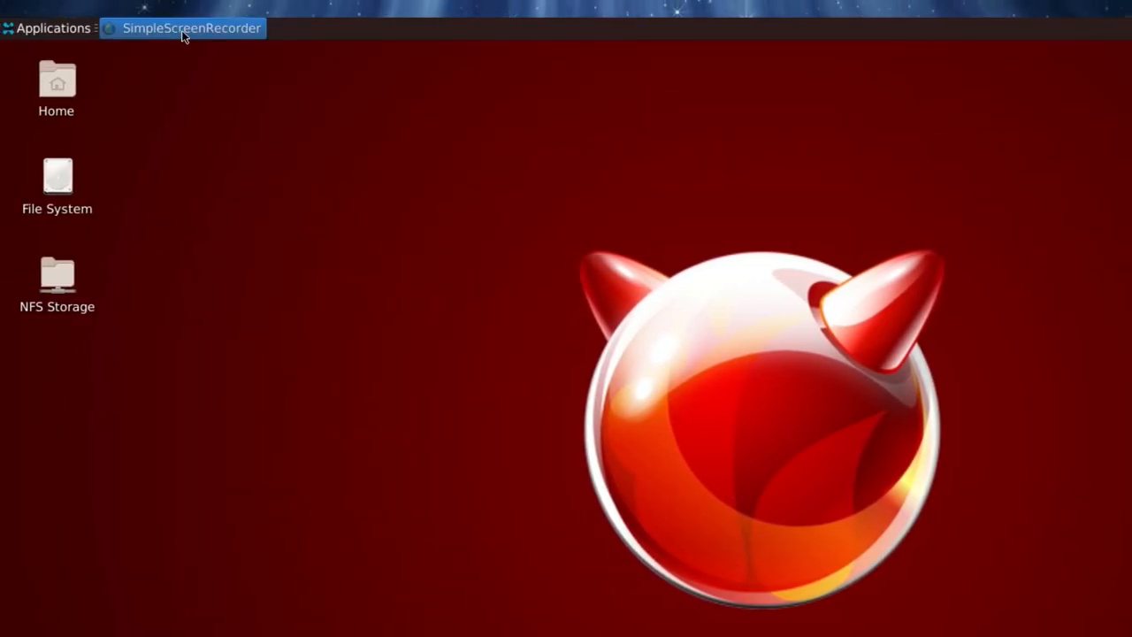
mouse_move(222, 36)
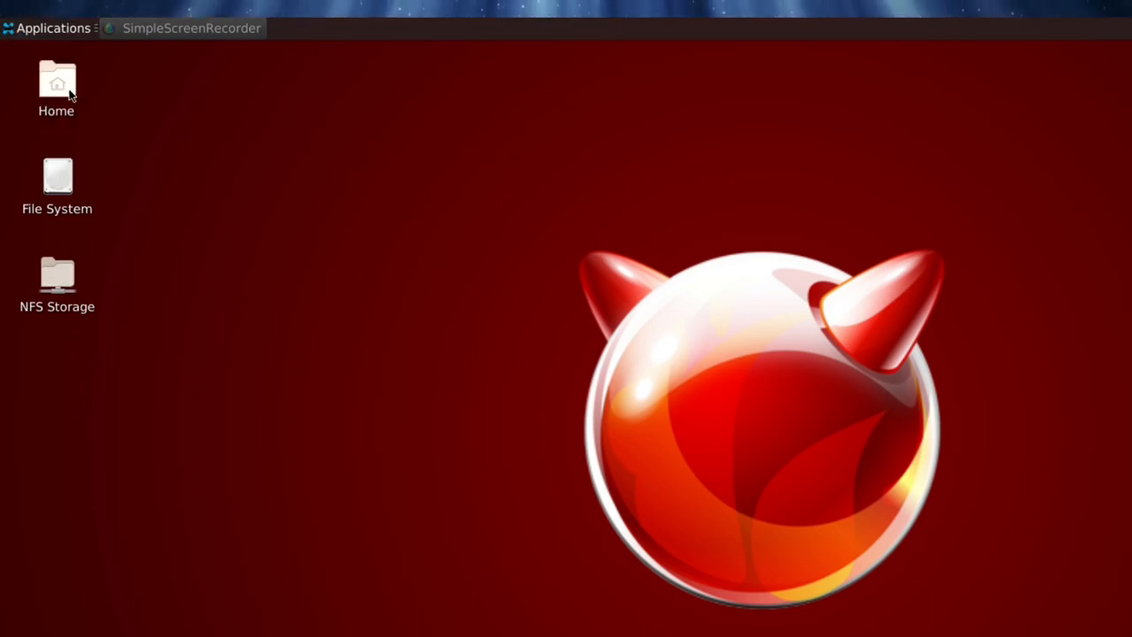
mouse_move(74, 232)
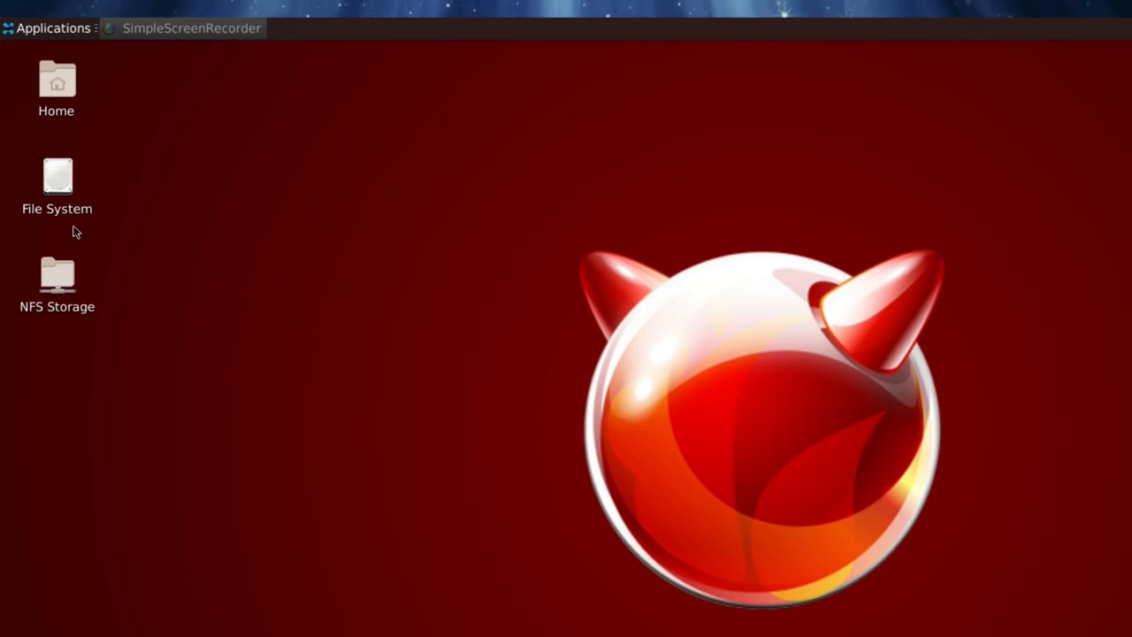
double_click(56, 80)
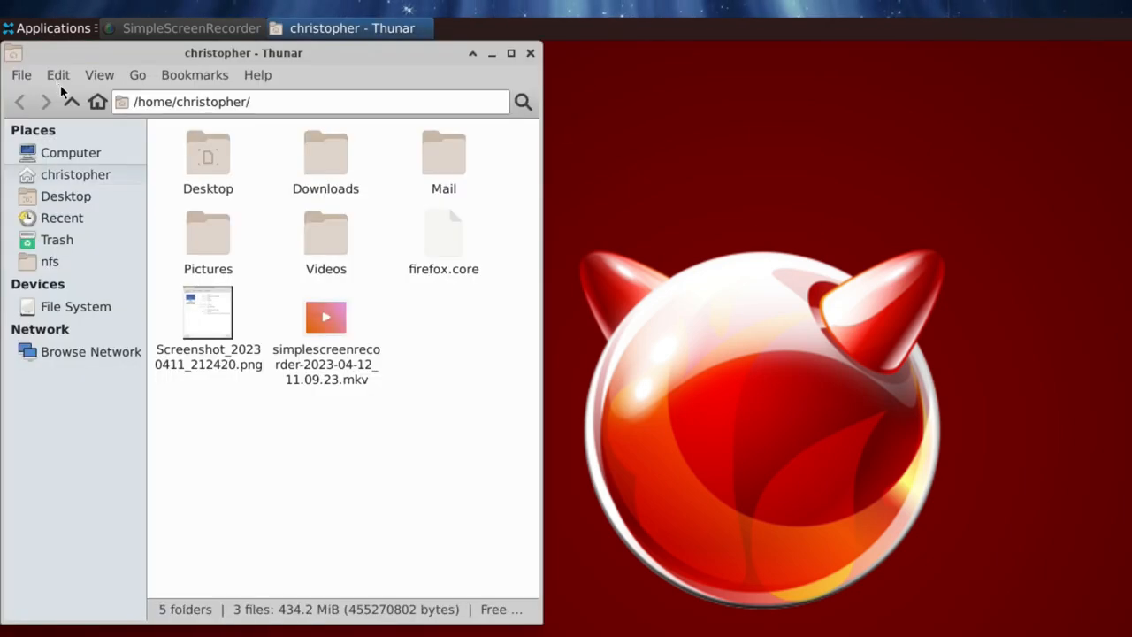
mouse_move(370, 334)
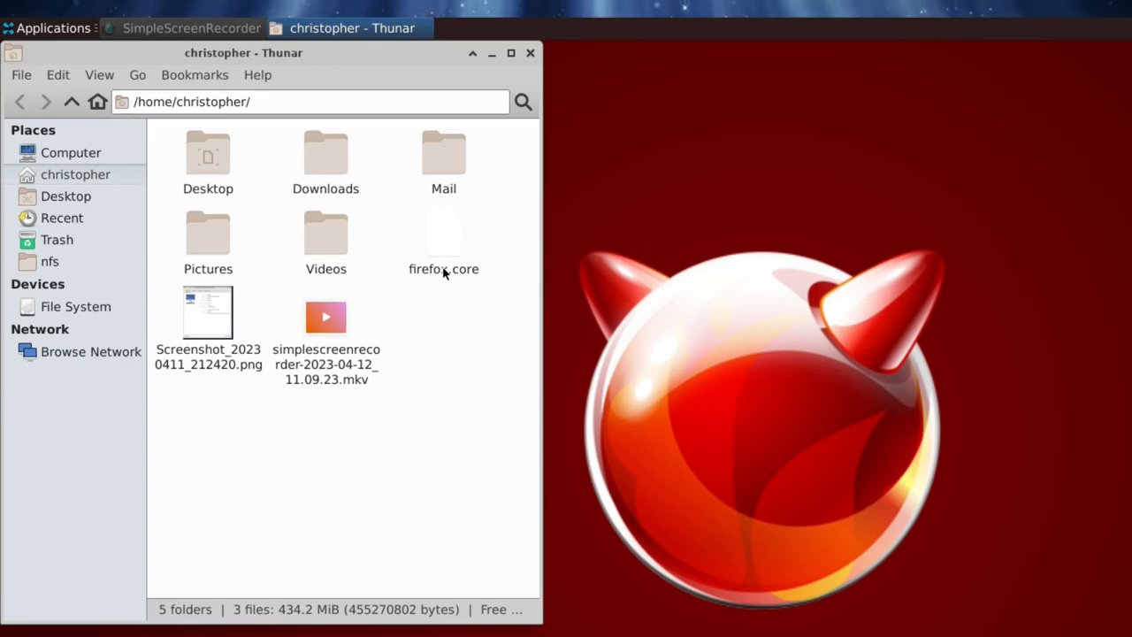
click(531, 53)
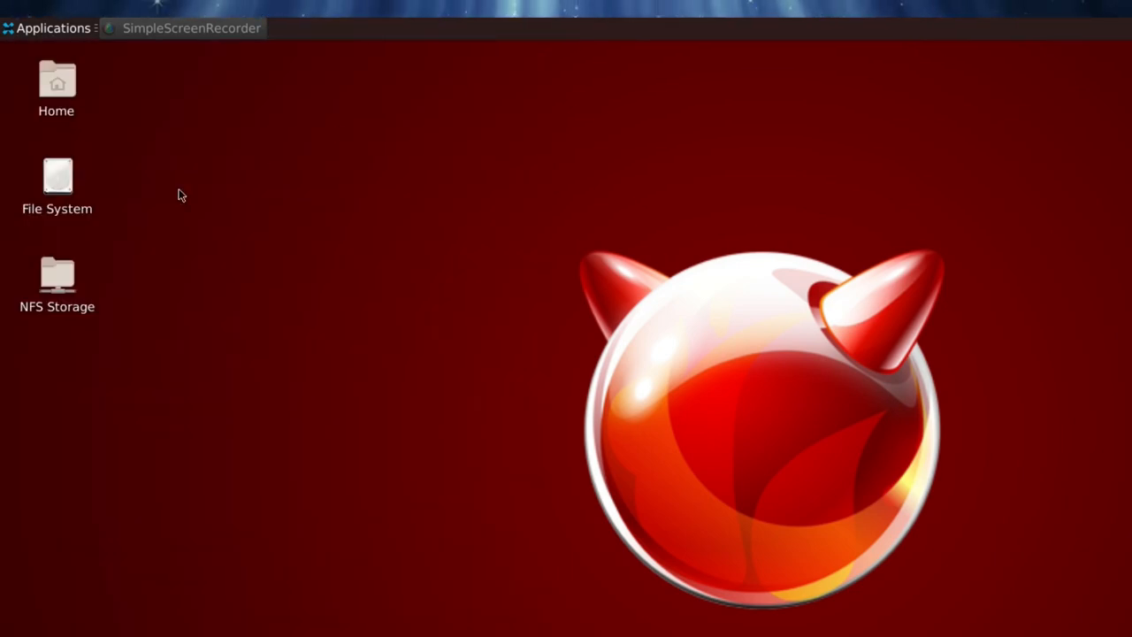
double_click(57, 274)
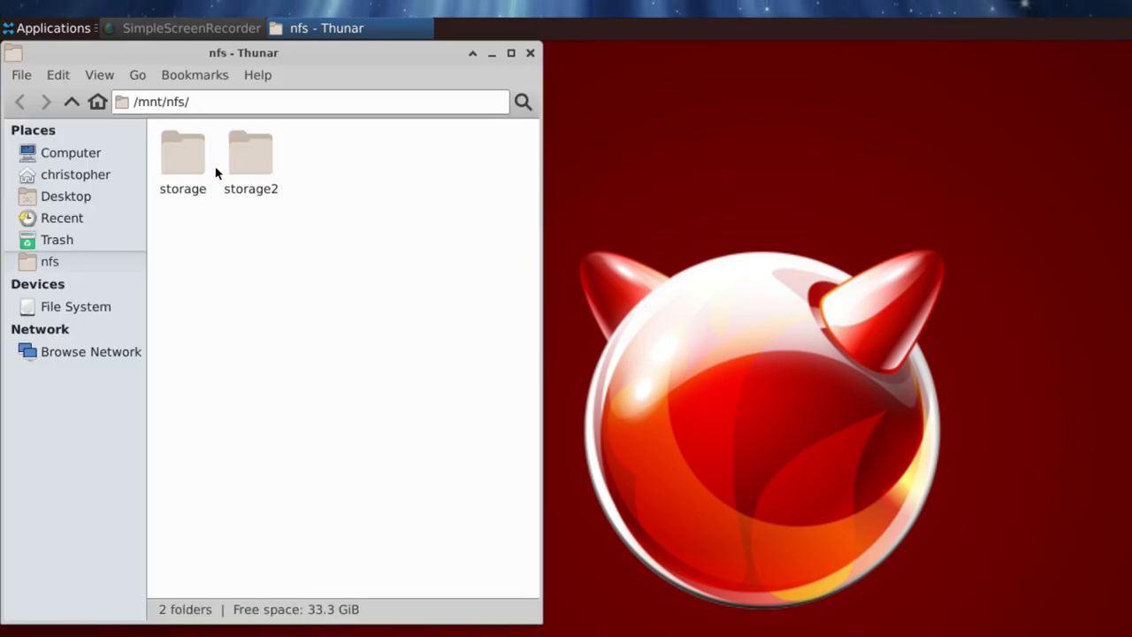
click(531, 53)
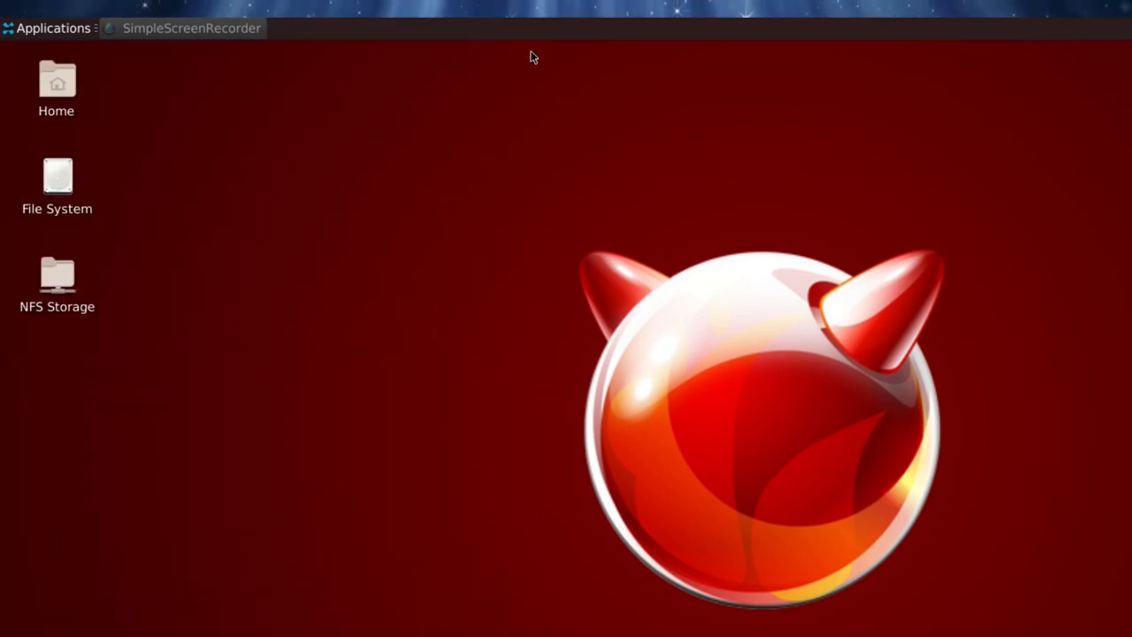
right_click(354, 145)
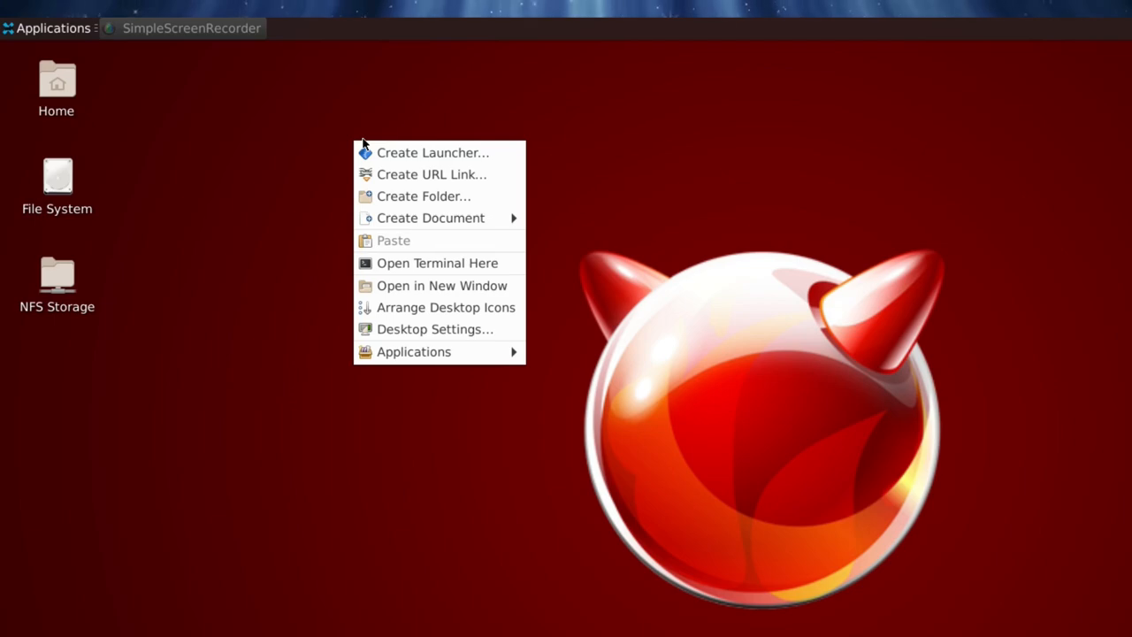
mouse_move(423, 194)
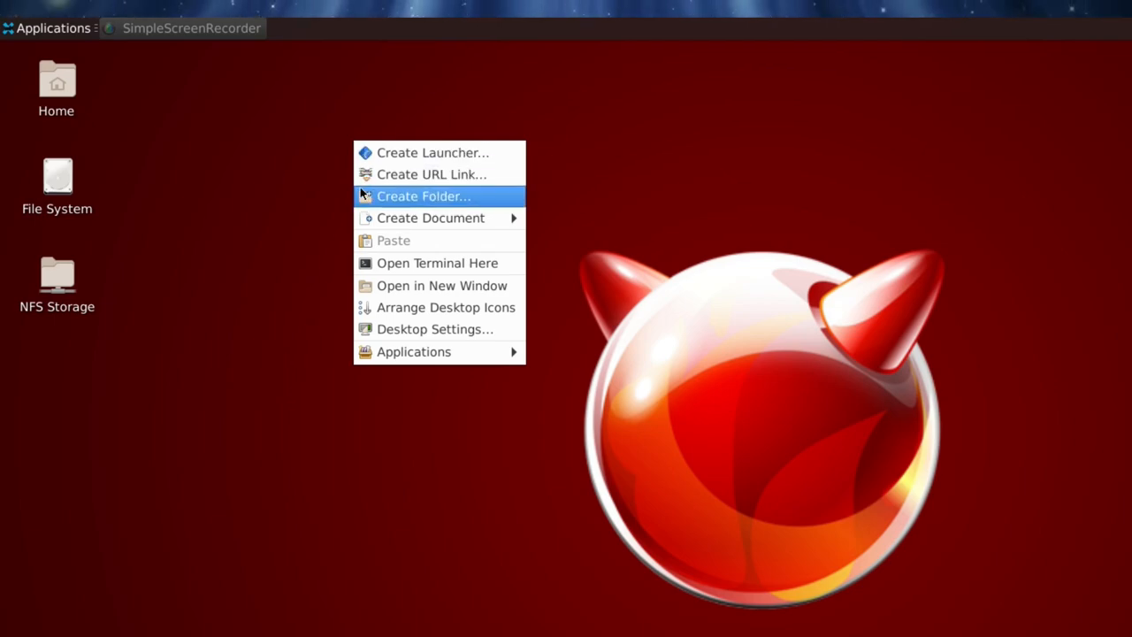
mouse_move(376, 345)
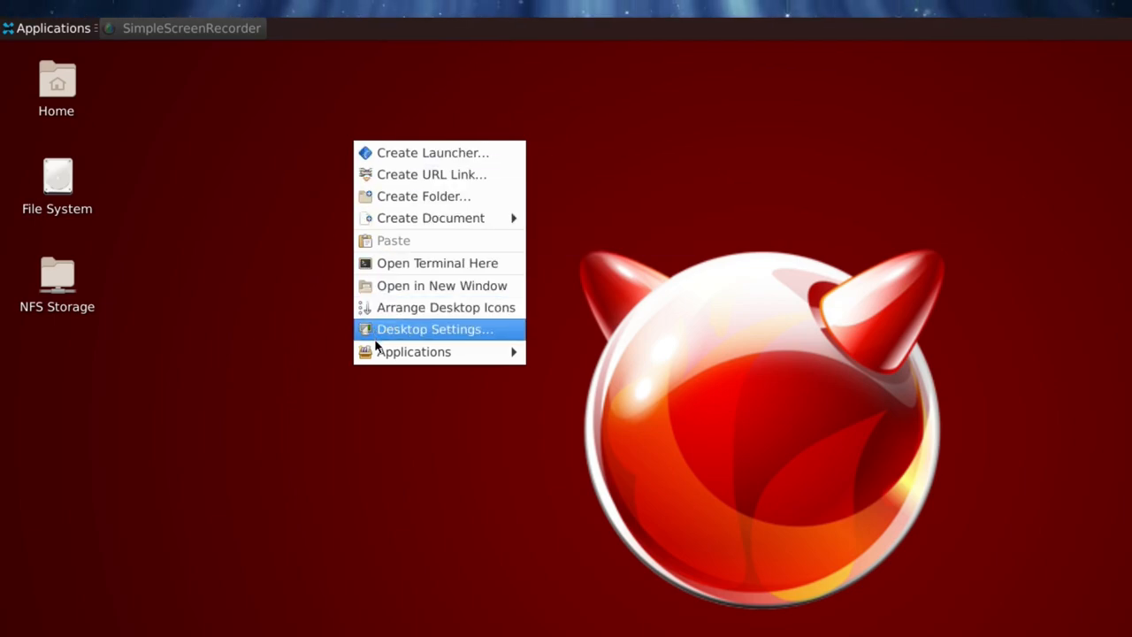
mouse_move(414, 351)
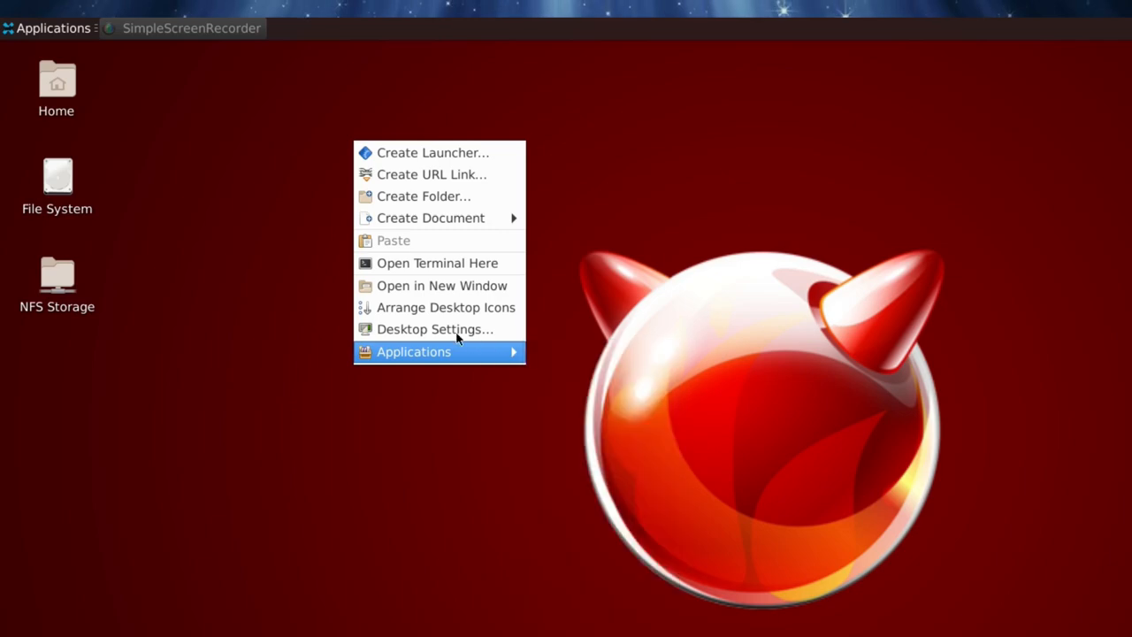
click(421, 101)
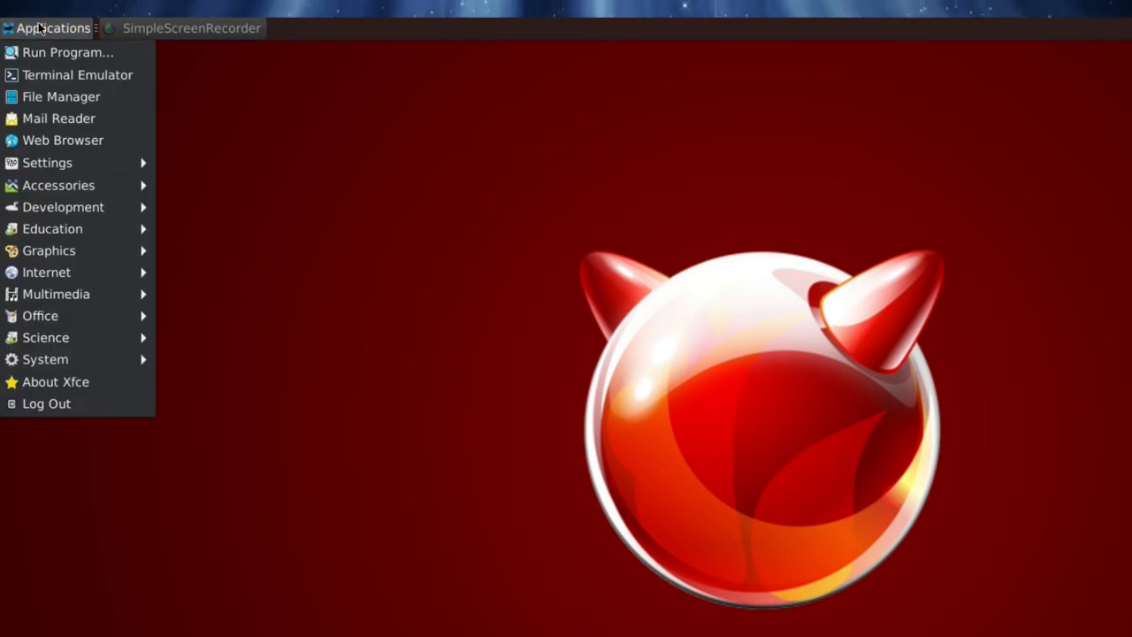
mouse_move(77, 74)
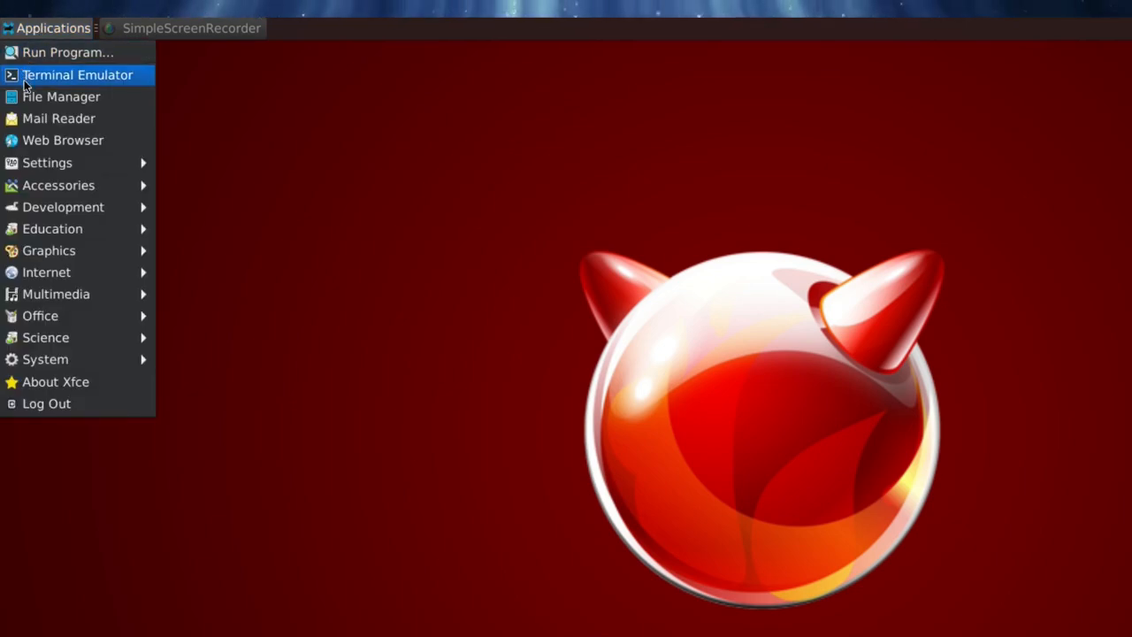
mouse_move(37, 168)
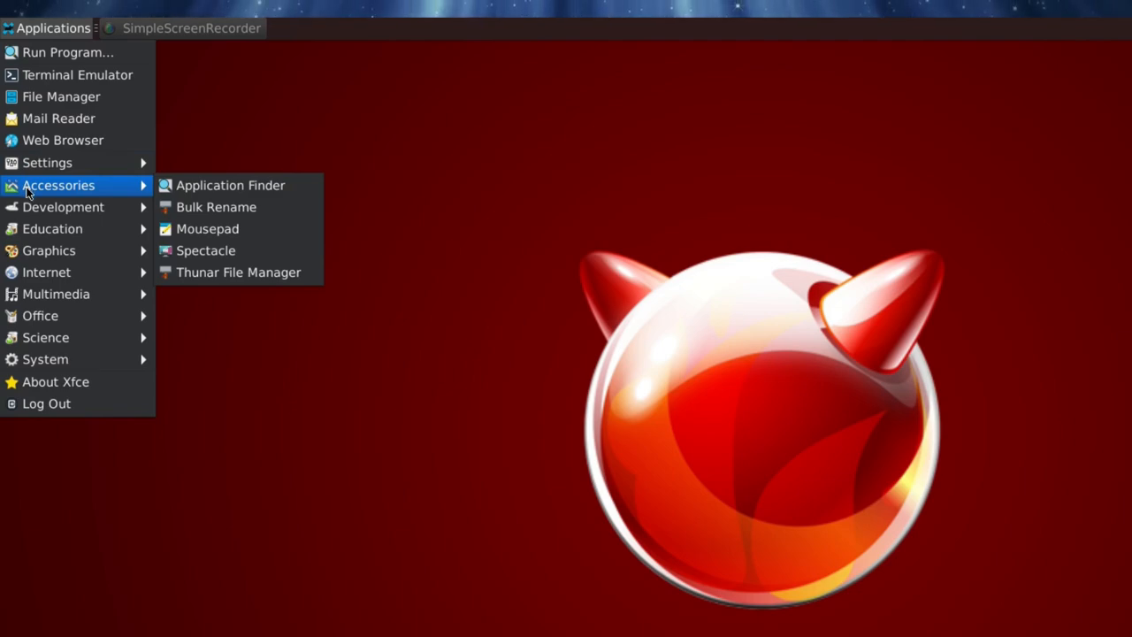
mouse_move(64, 207)
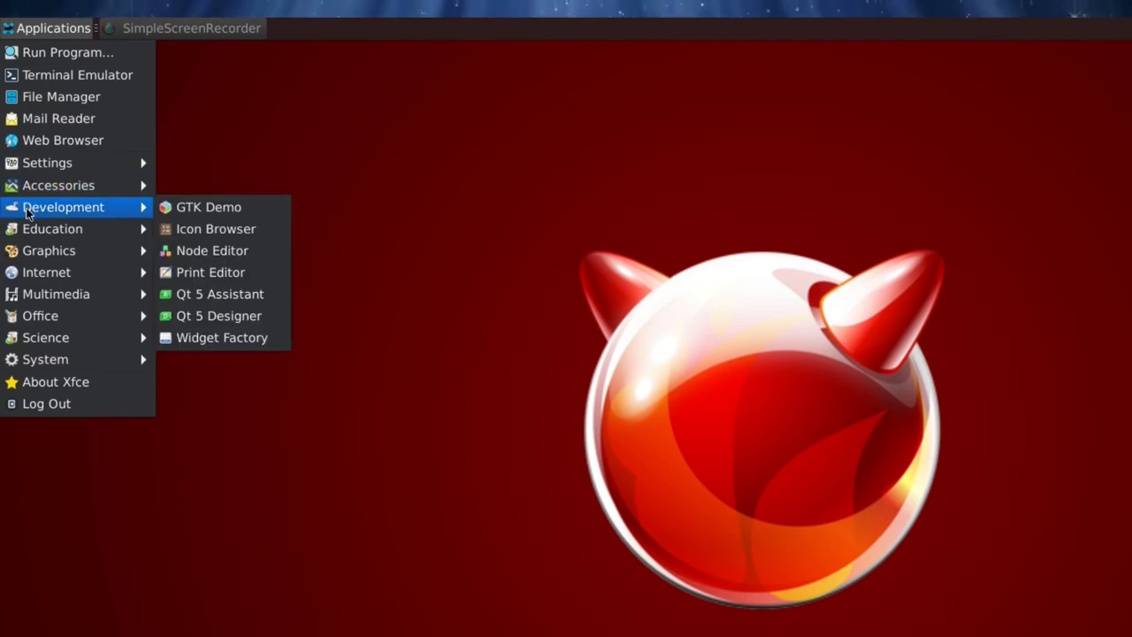
mouse_move(49, 251)
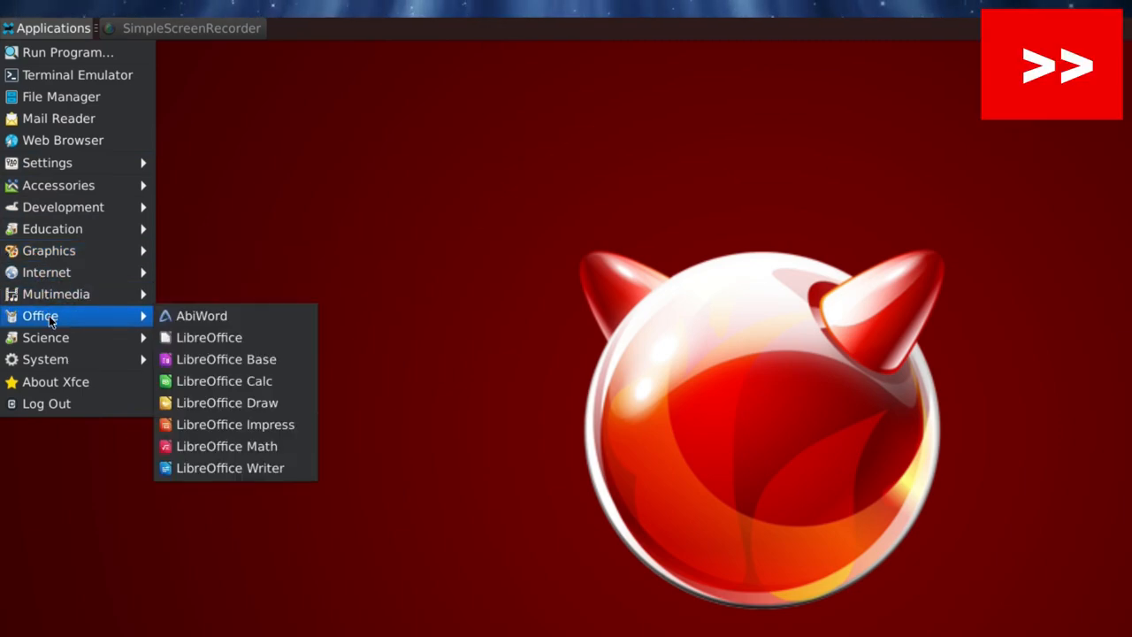
click(55, 382)
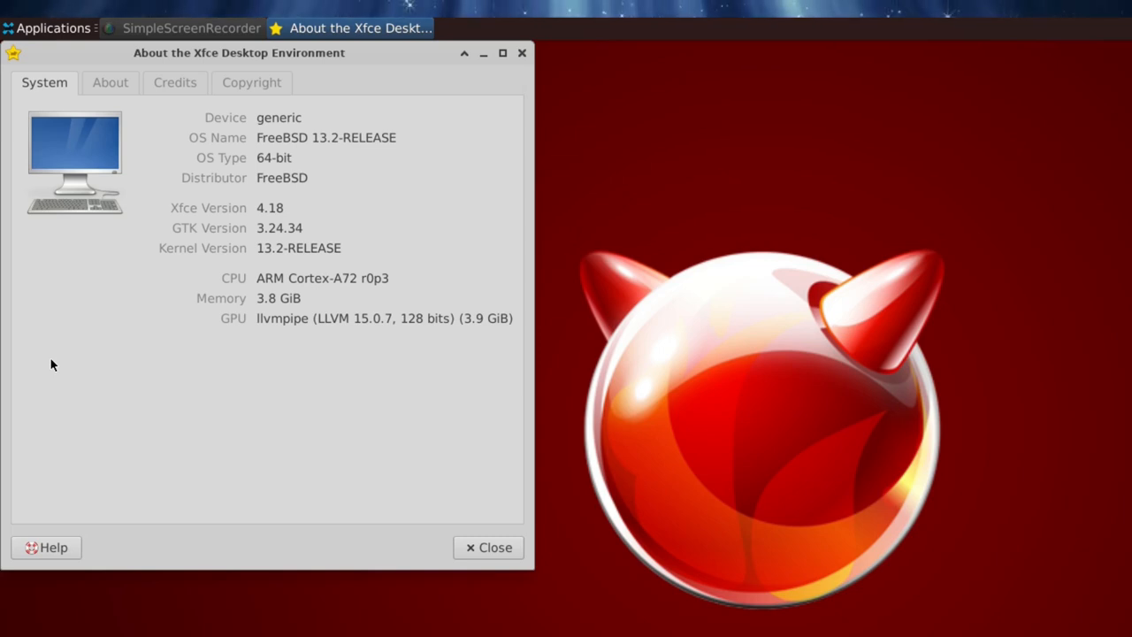
click(488, 547)
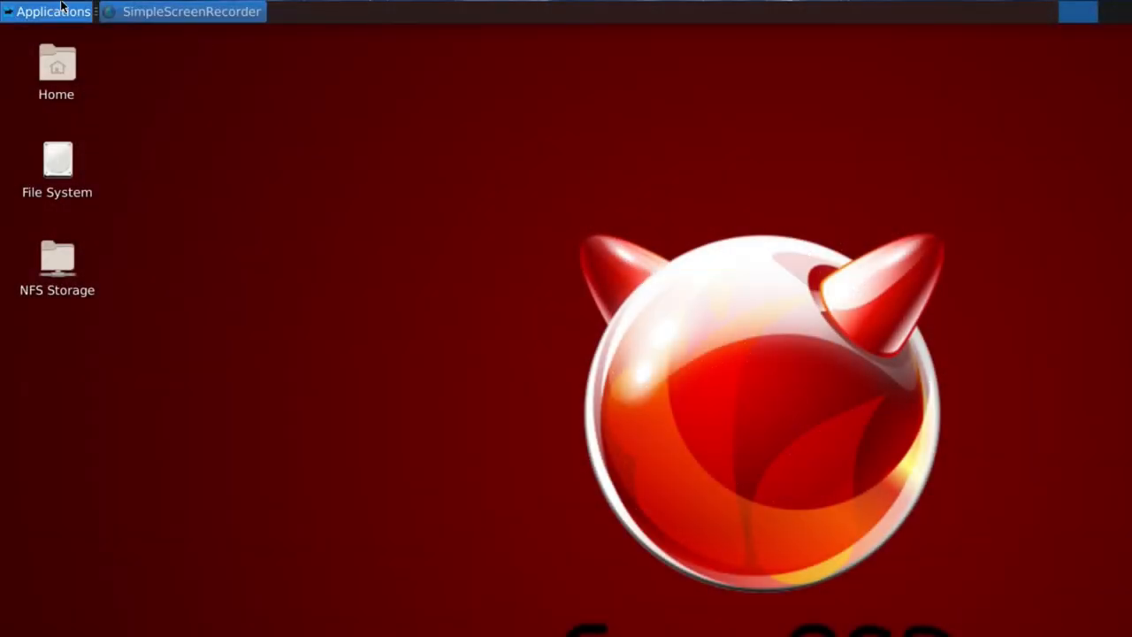
click(49, 10)
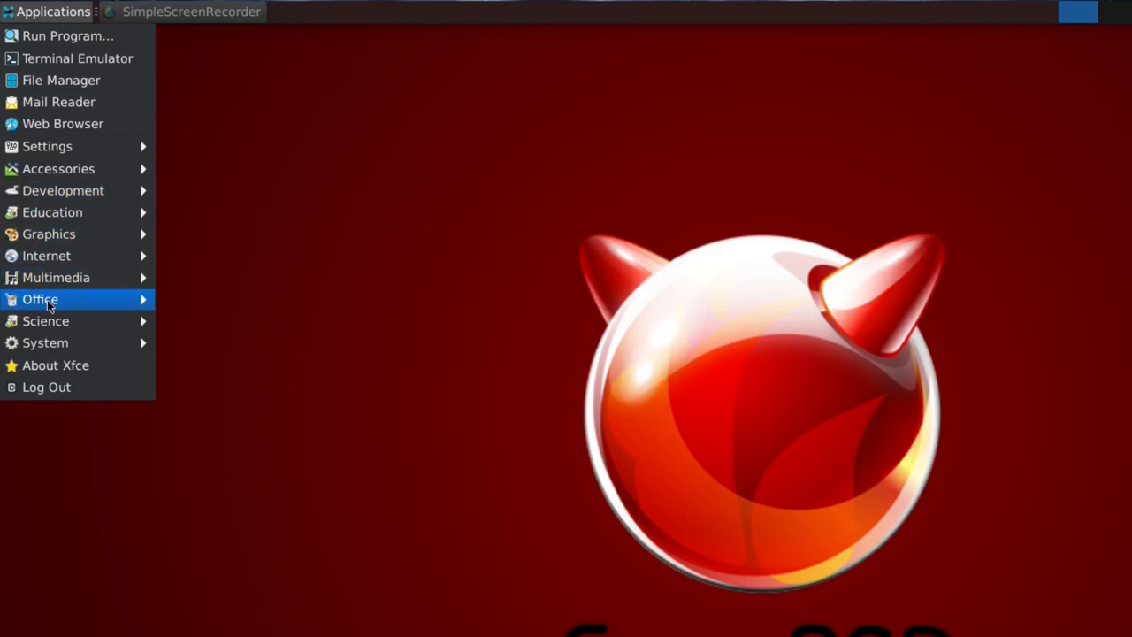
Launch AbiWord, type Hello!, then start LibreOffice Writer from the applications menu.
click(205, 260)
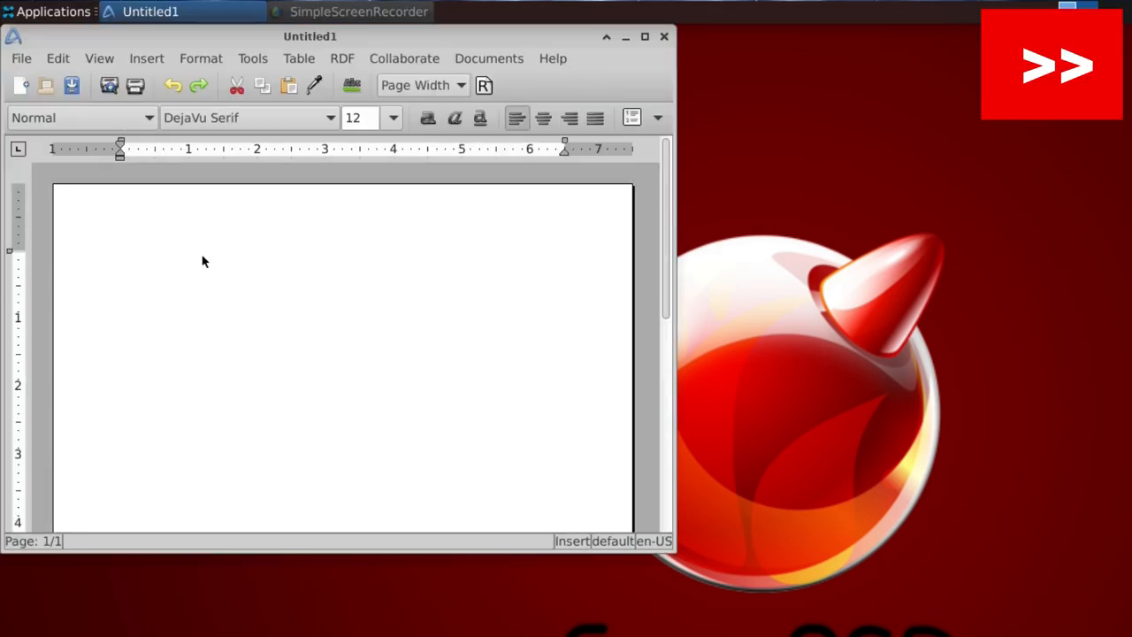
text(Hello!)
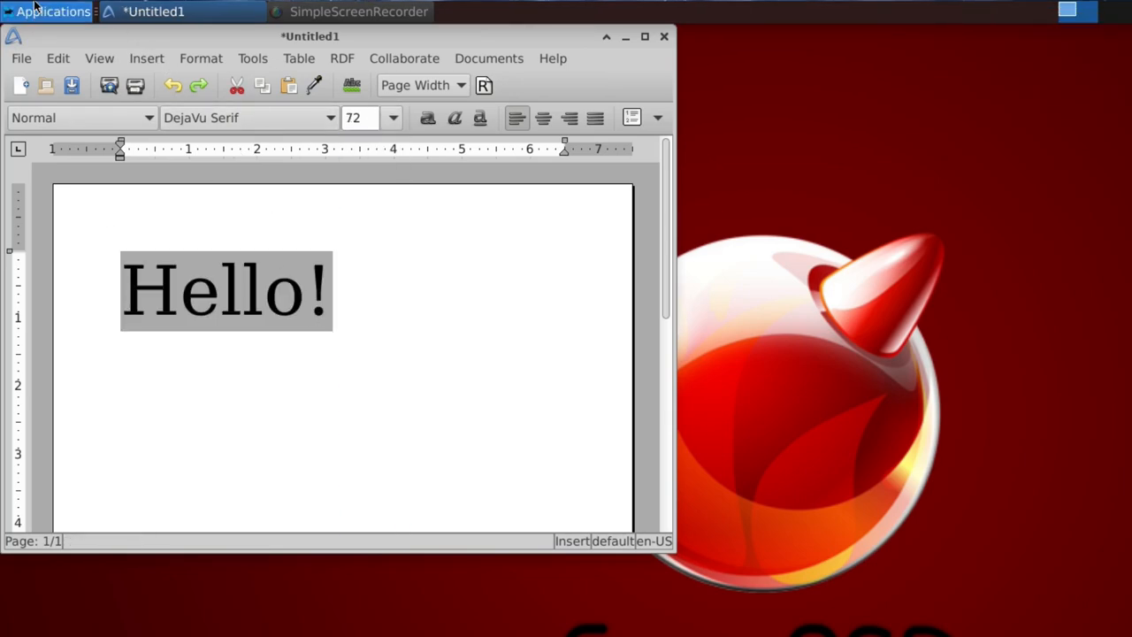
click(49, 11)
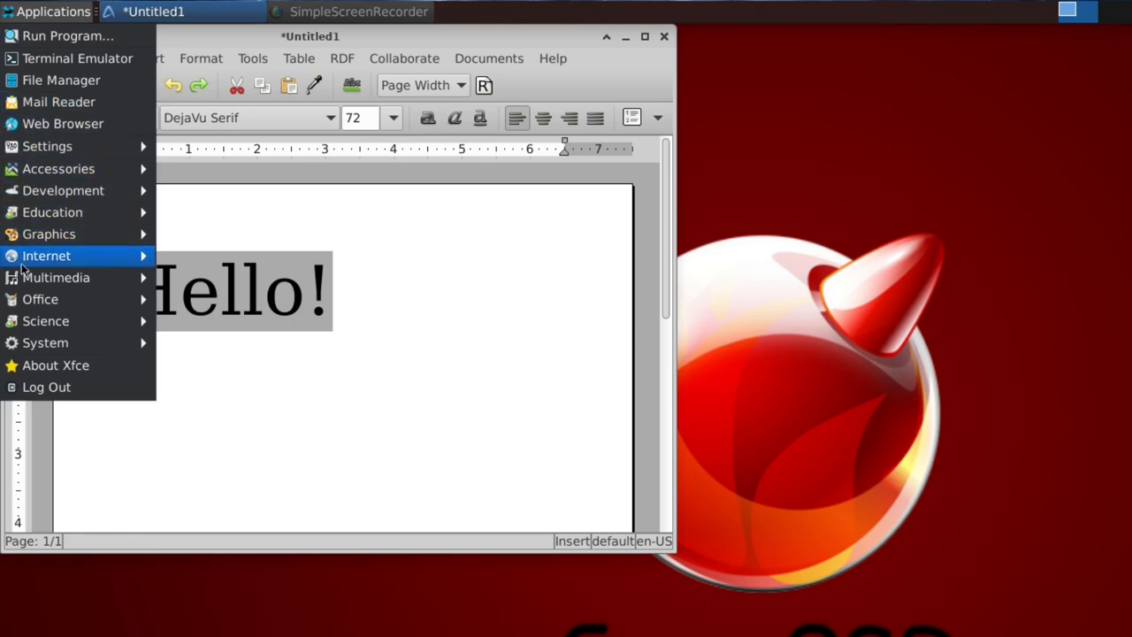
mouse_move(39, 299)
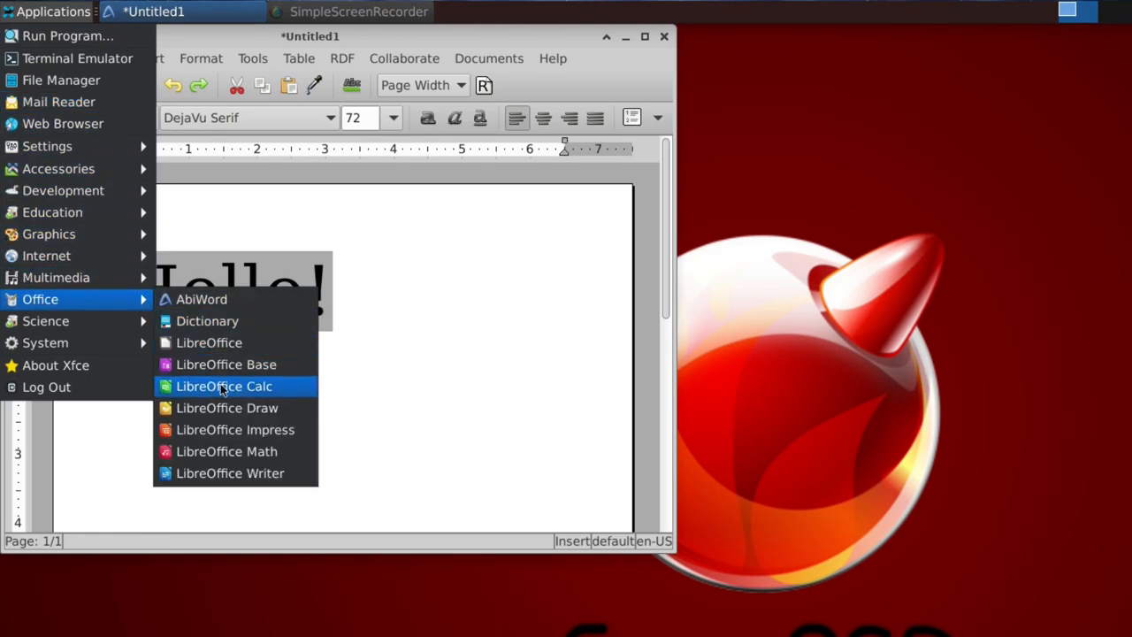
click(223, 385)
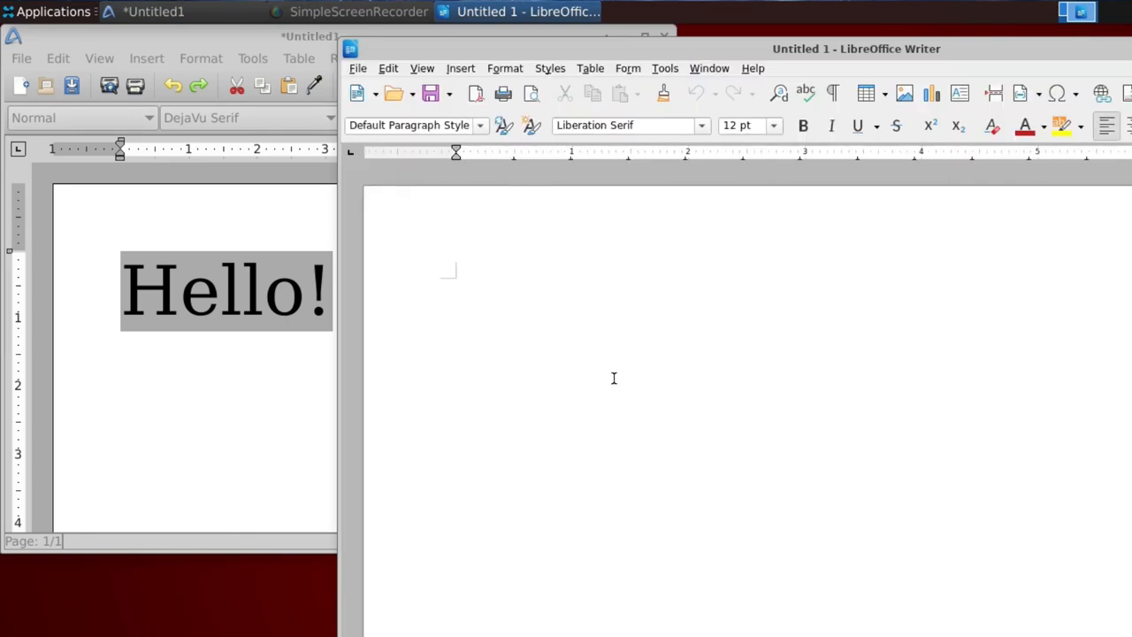
Type Hello! in Writer, set it to 96 pt, then close Writer leaving AbiWord.
text(Hello!)
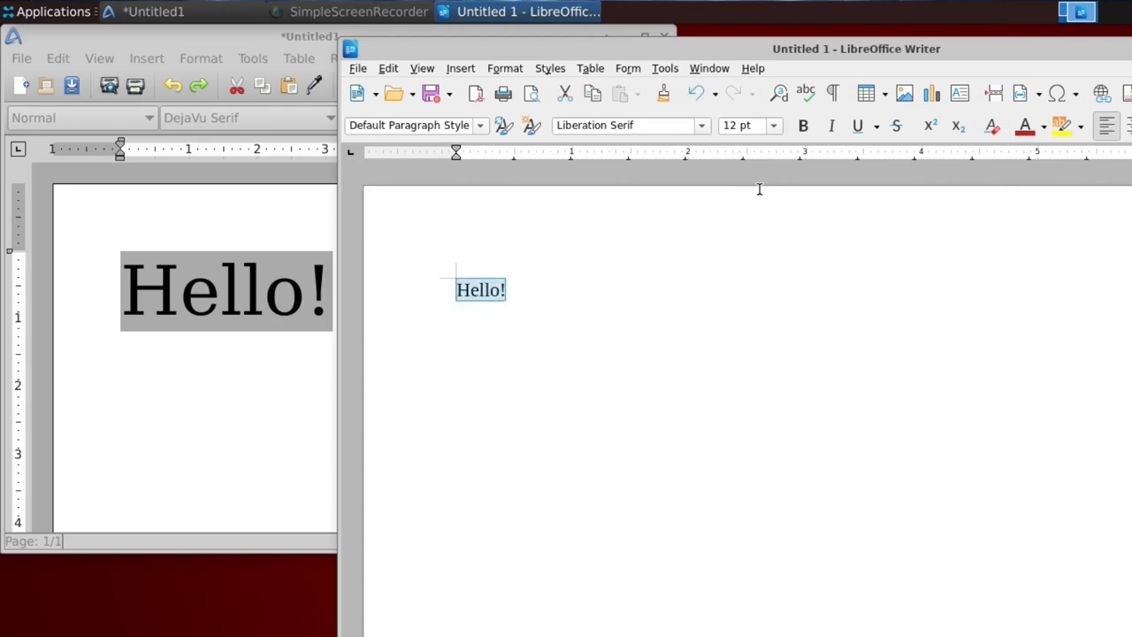
click(772, 124)
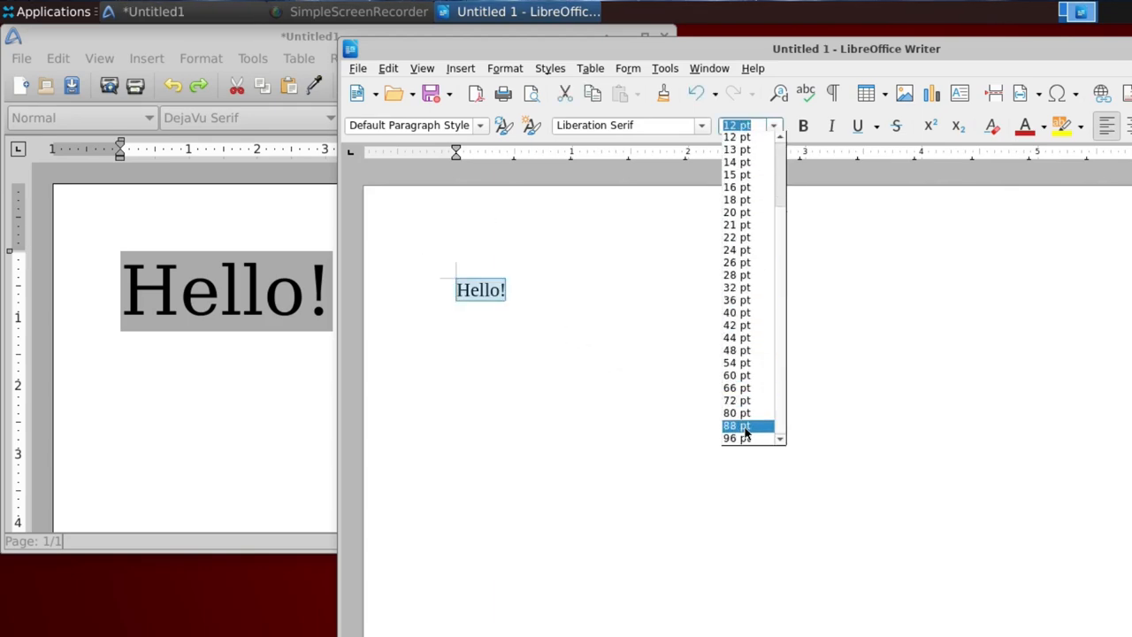
click(736, 439)
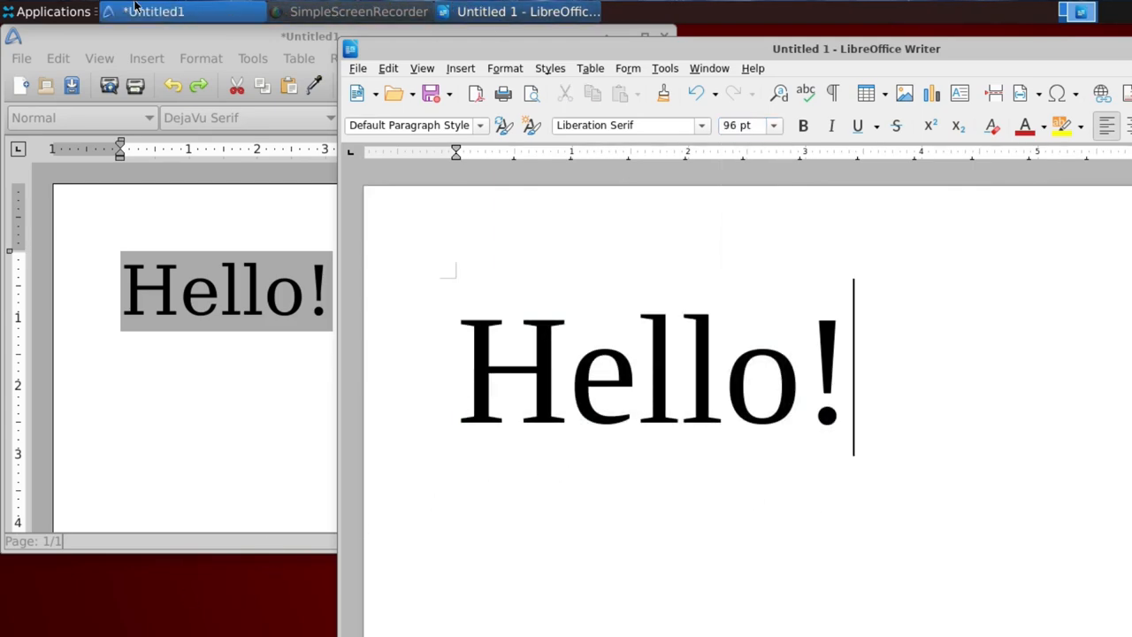
click(46, 10)
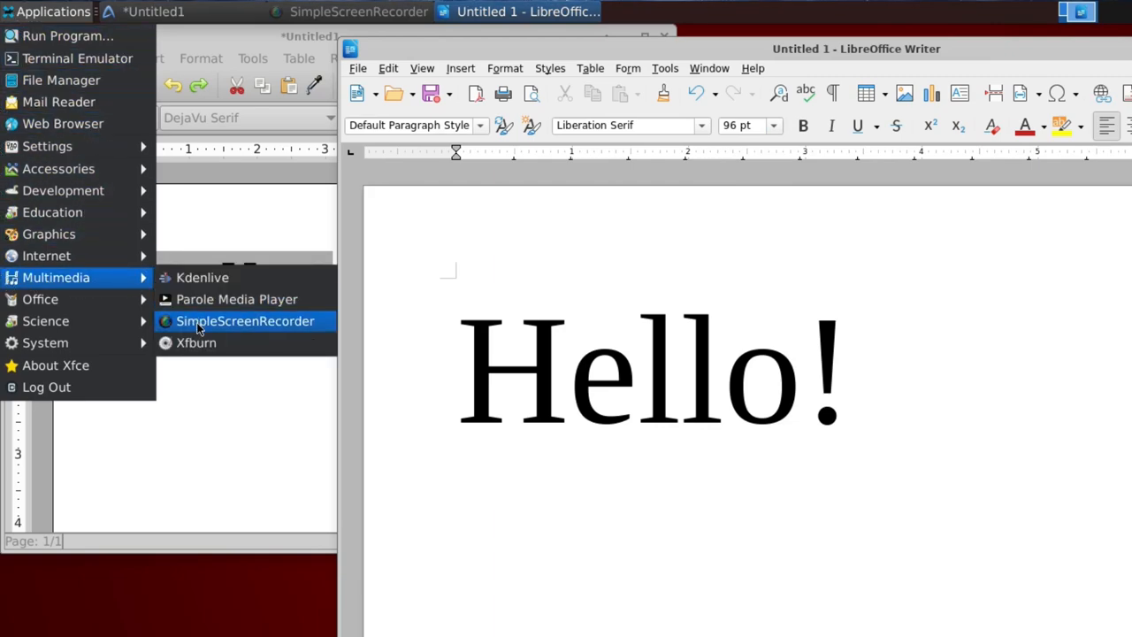
mouse_move(46, 255)
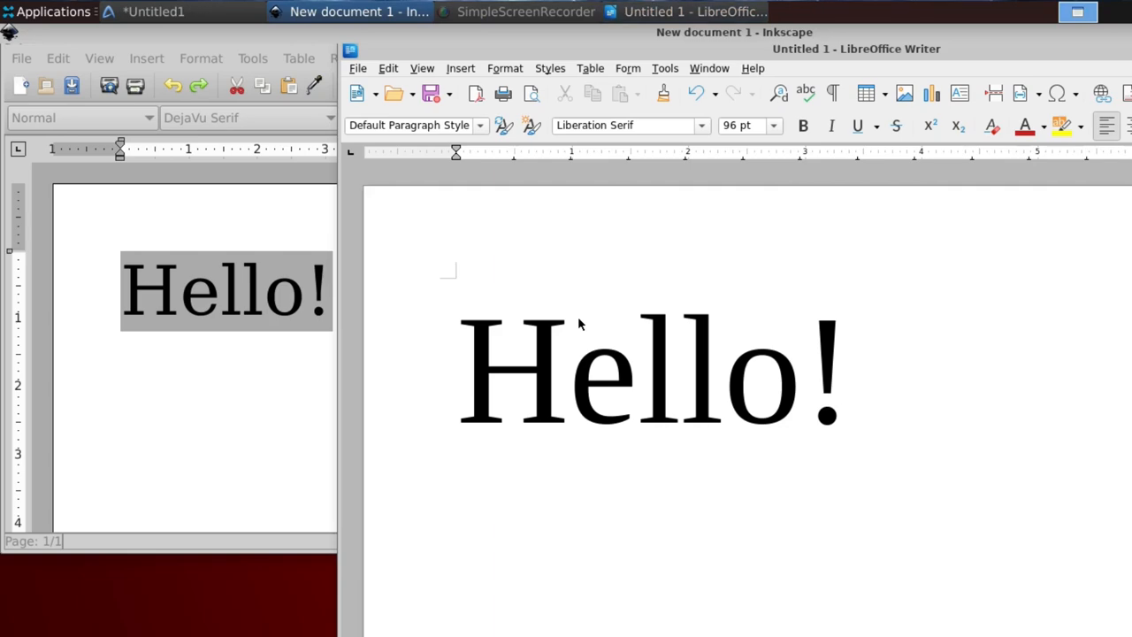
click(354, 10)
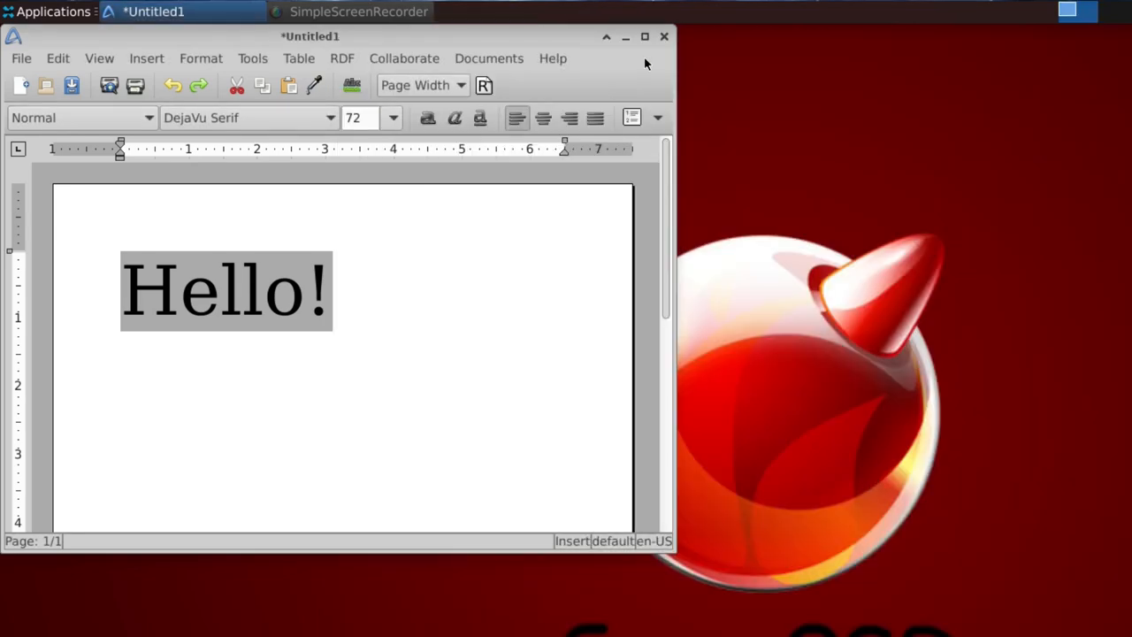
Discard the AbiWord page, open Terminal, su to root and run pkg install htop.
click(666, 35)
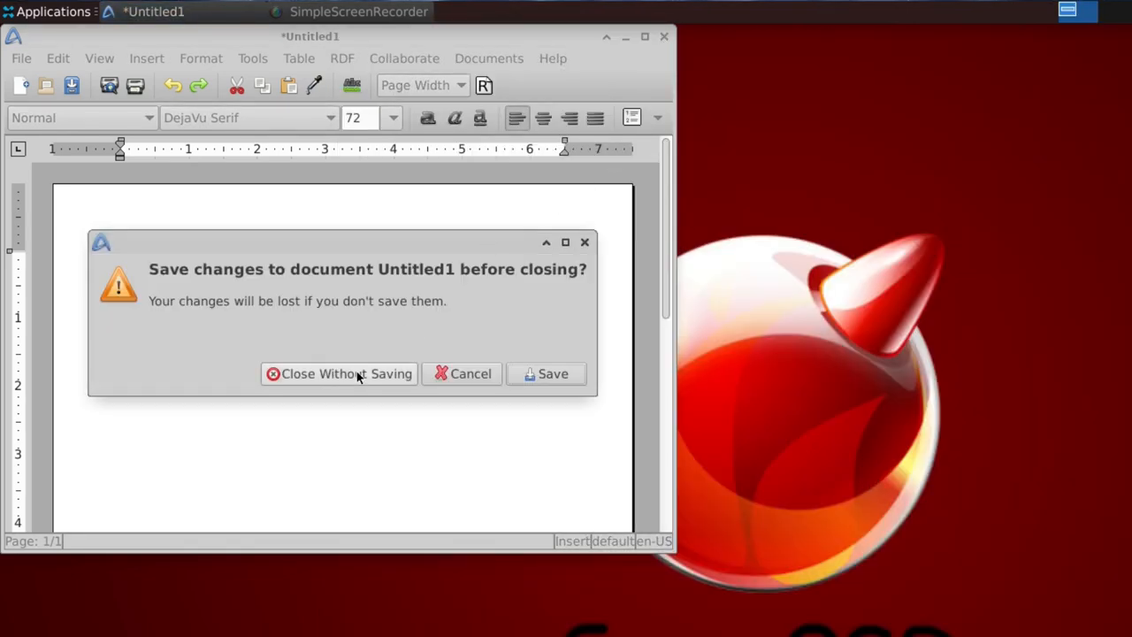
click(339, 373)
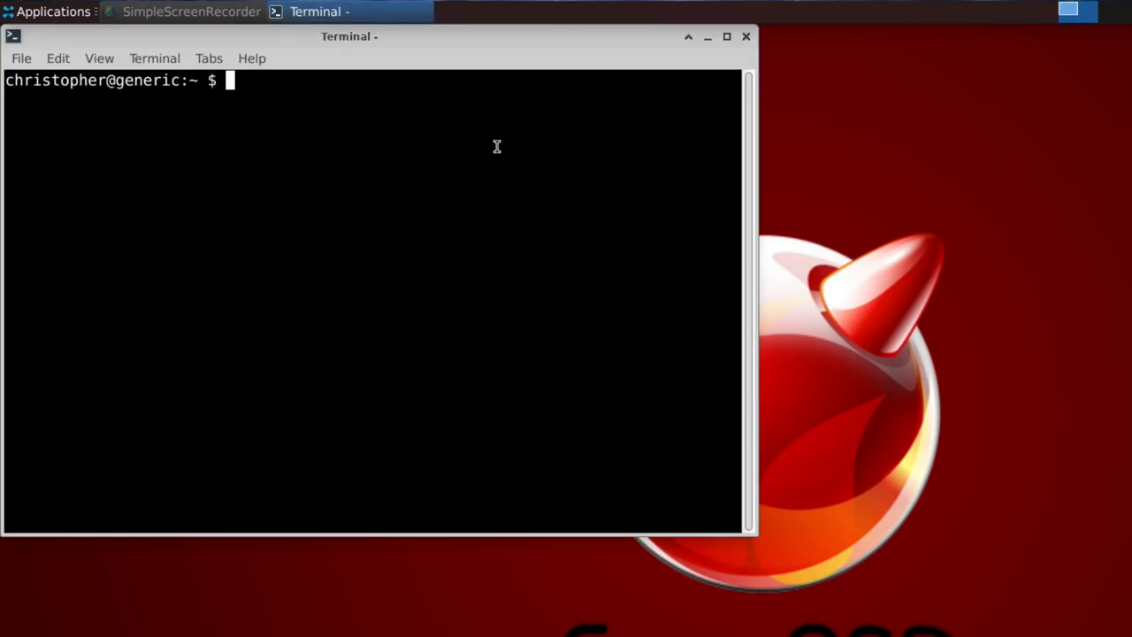
text(t)
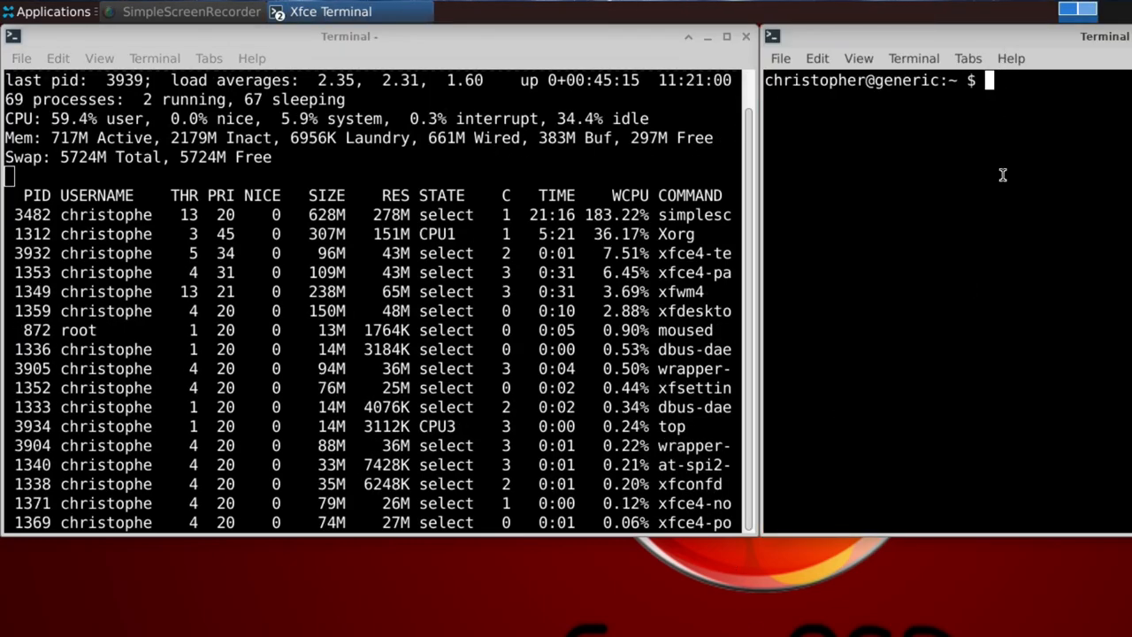
text(su)
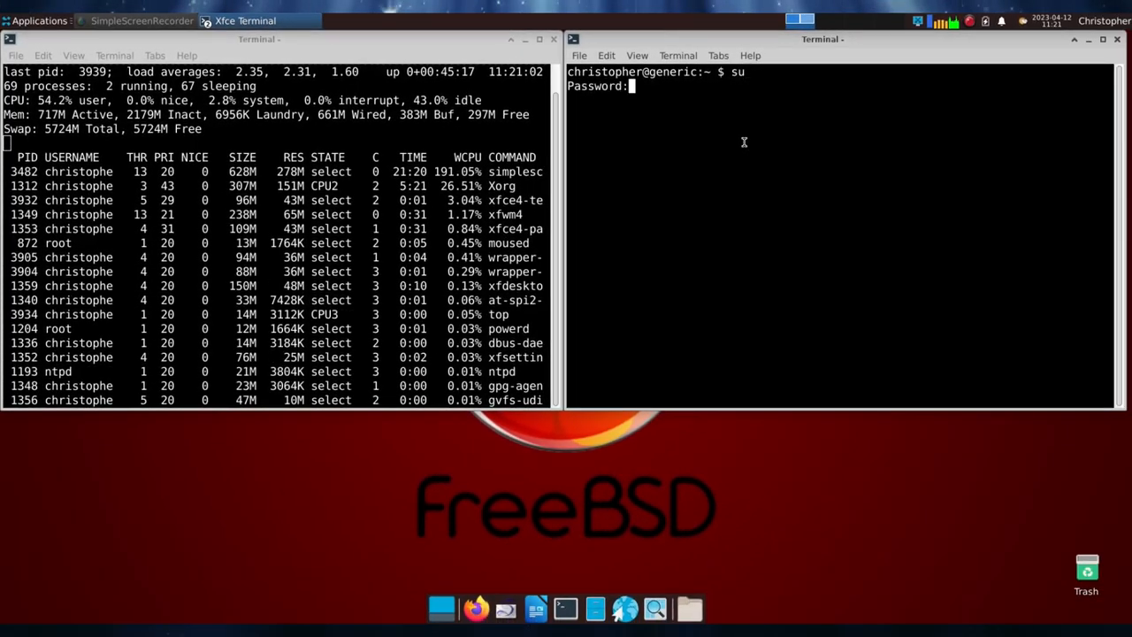
key(Return)
text(pkg insta)
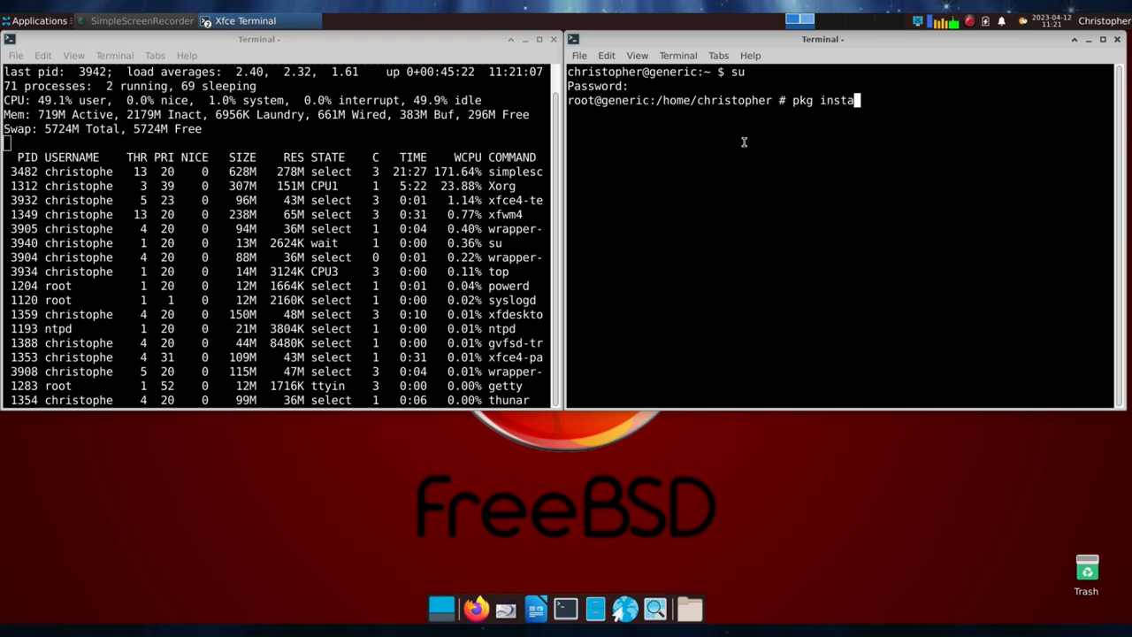
text(ll htop)
key(Return)
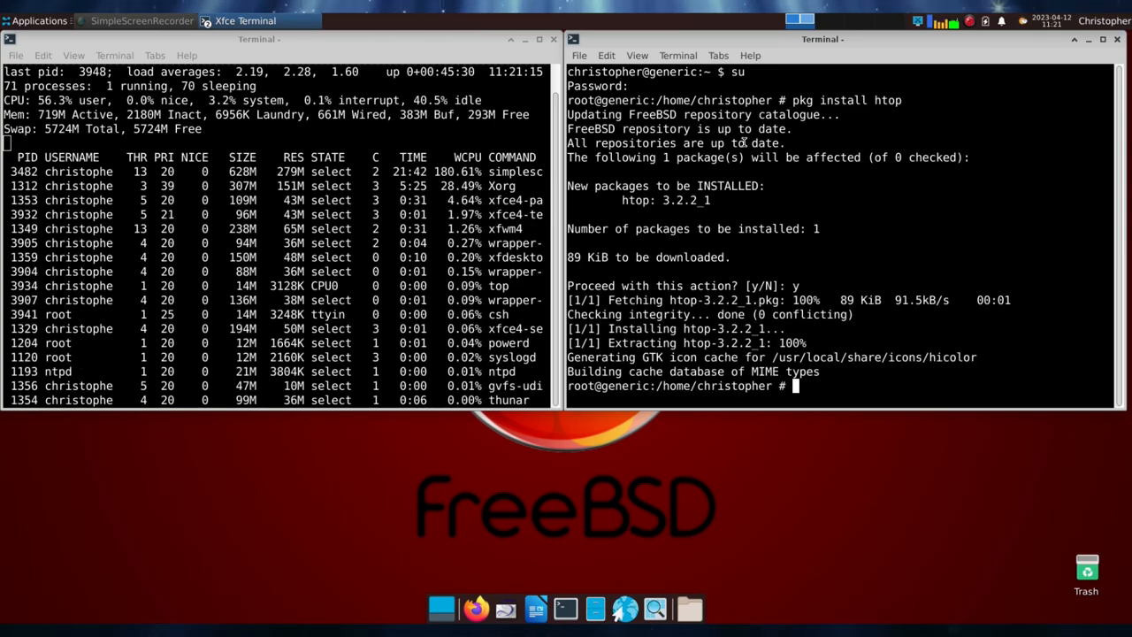
Exit root, start htop and close the other terminal running top.
text(exit)
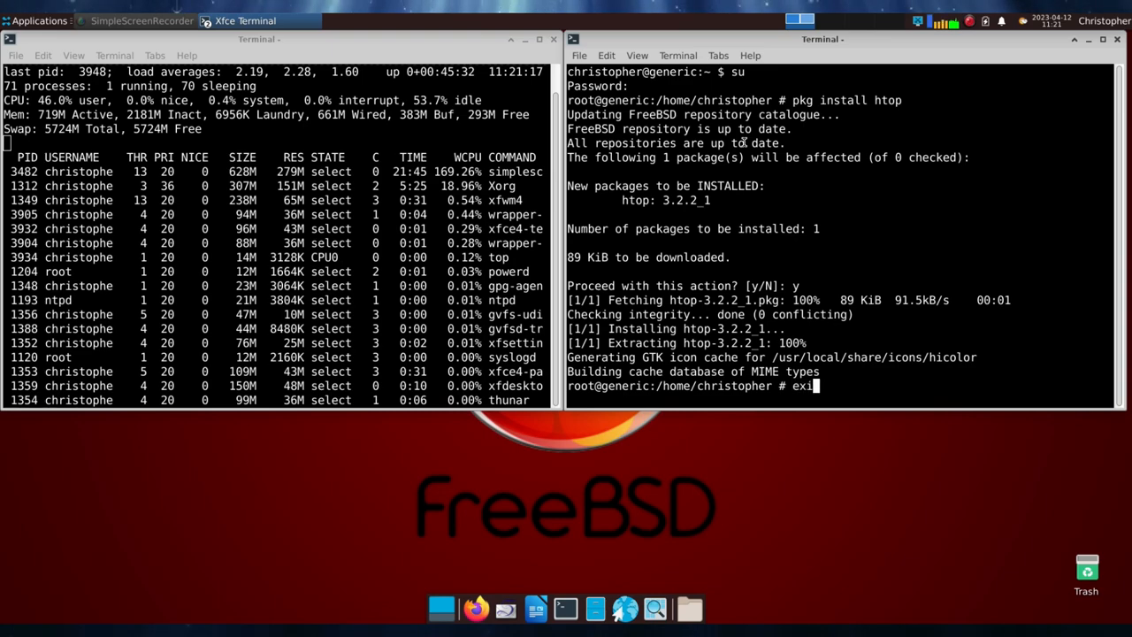
text(htop)
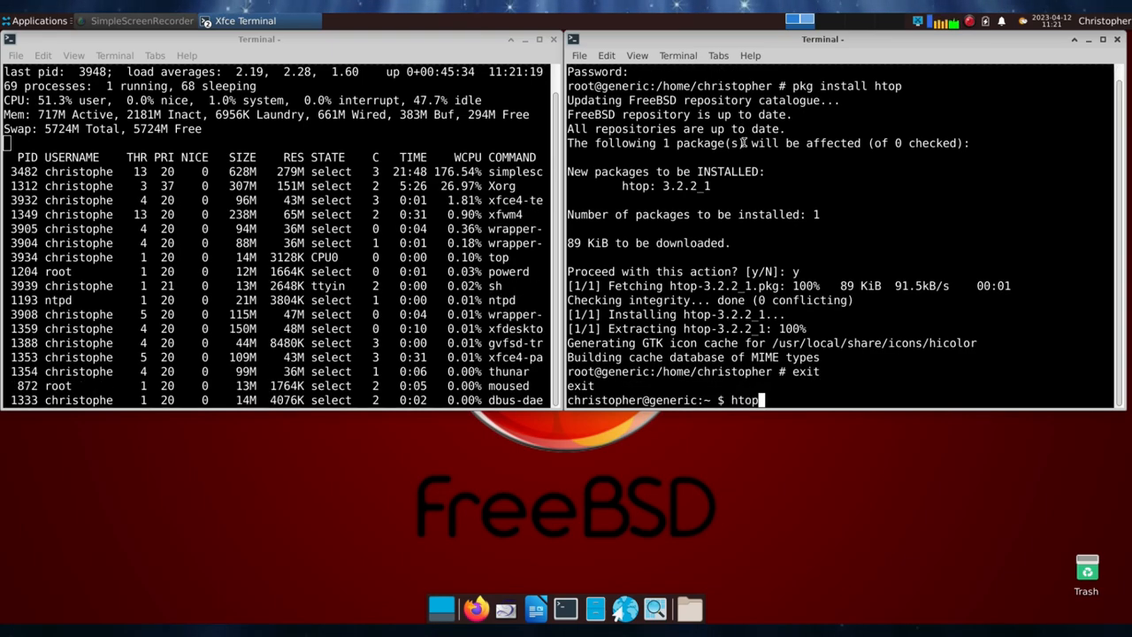
key(Return)
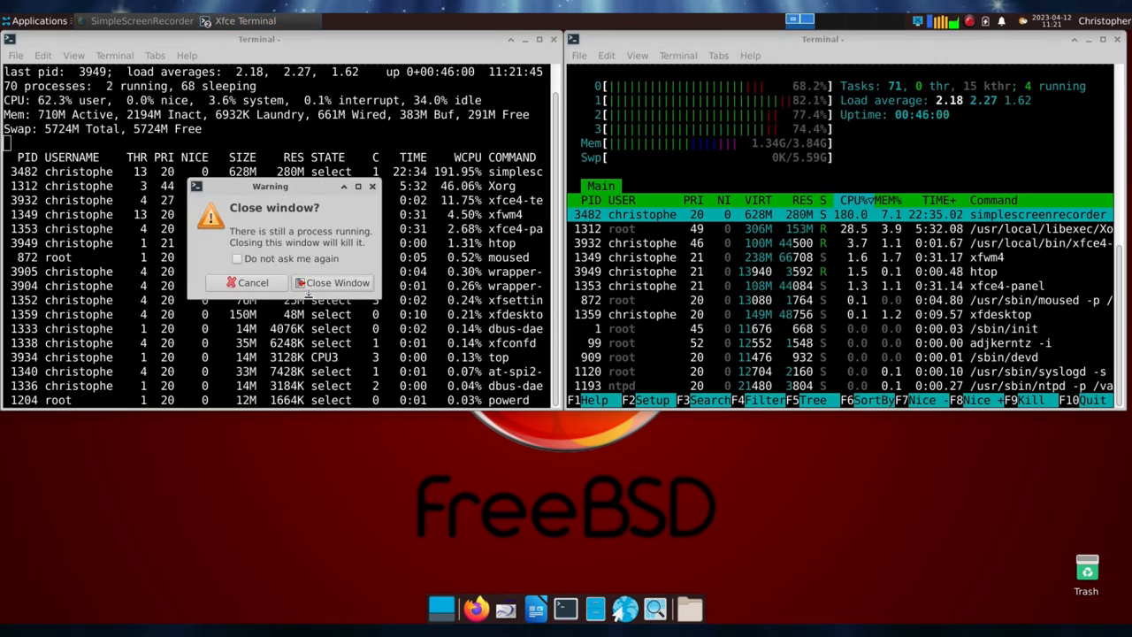
click(332, 283)
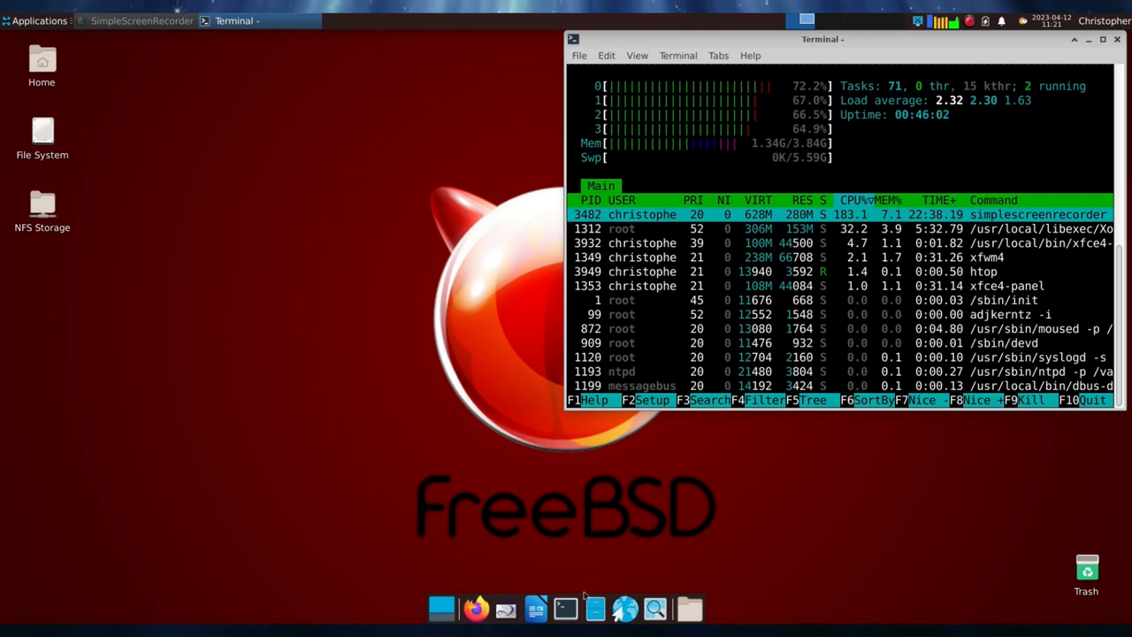
Leave htop running and switch to the xterm on the main FreeBSD host saturn.
click(565, 609)
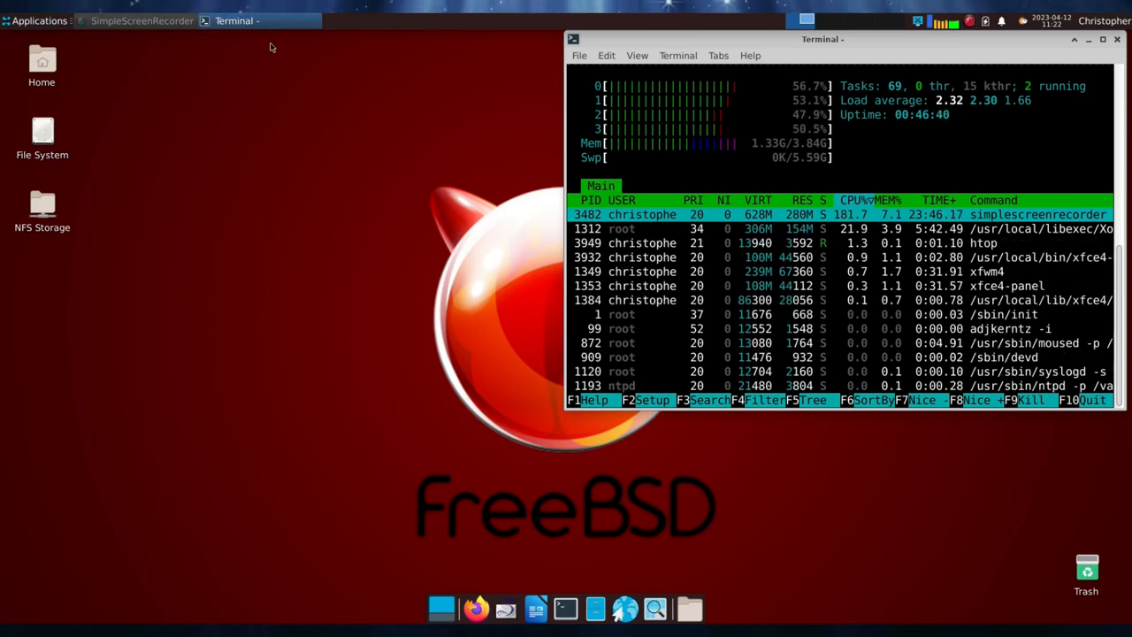
click(141, 21)
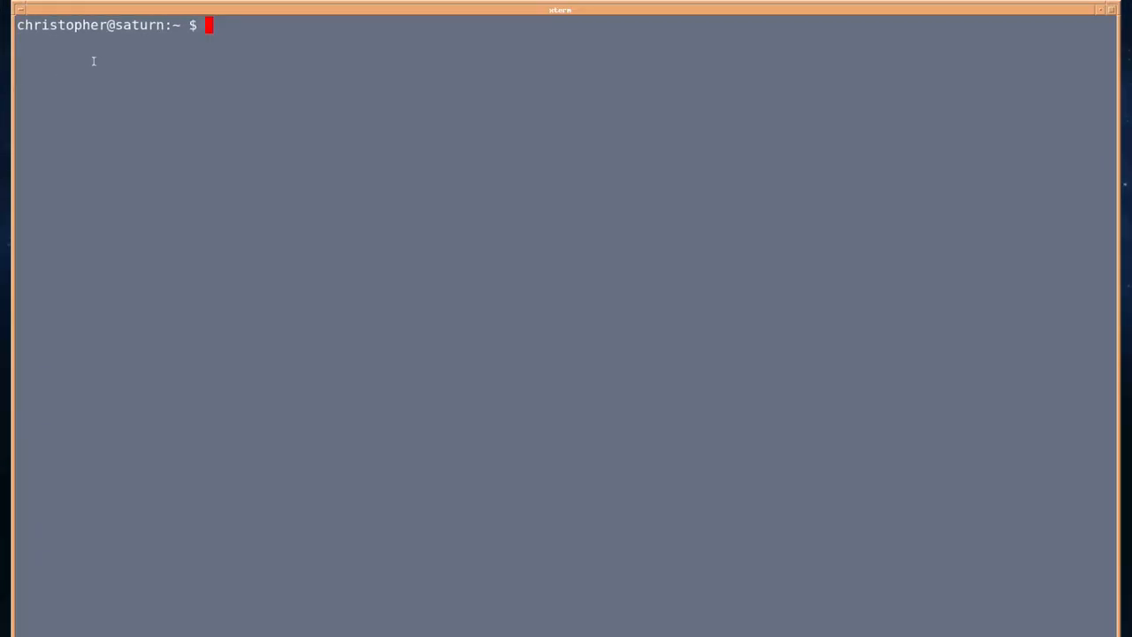
Become root with su and list the existing boot environments with beadm.
text(su)
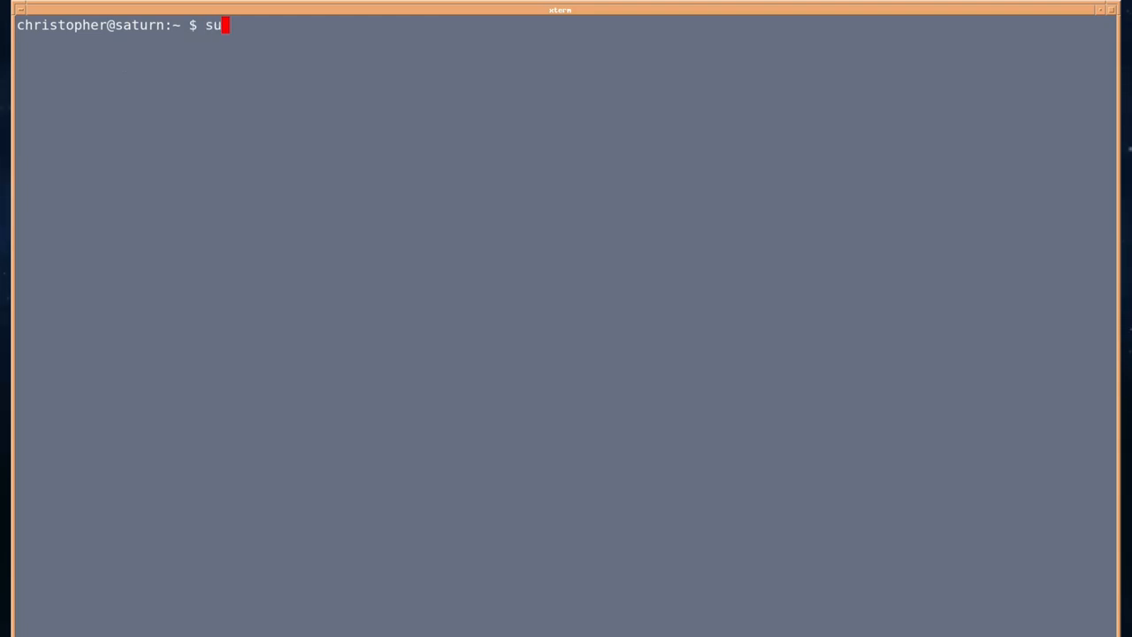
key(Return)
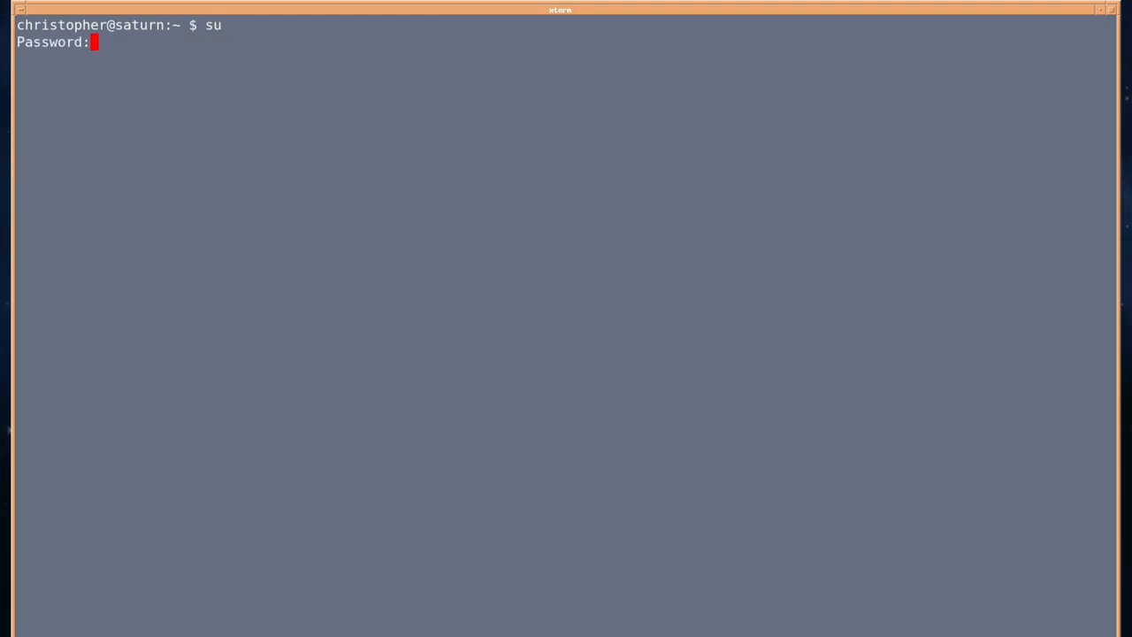
key(Return)
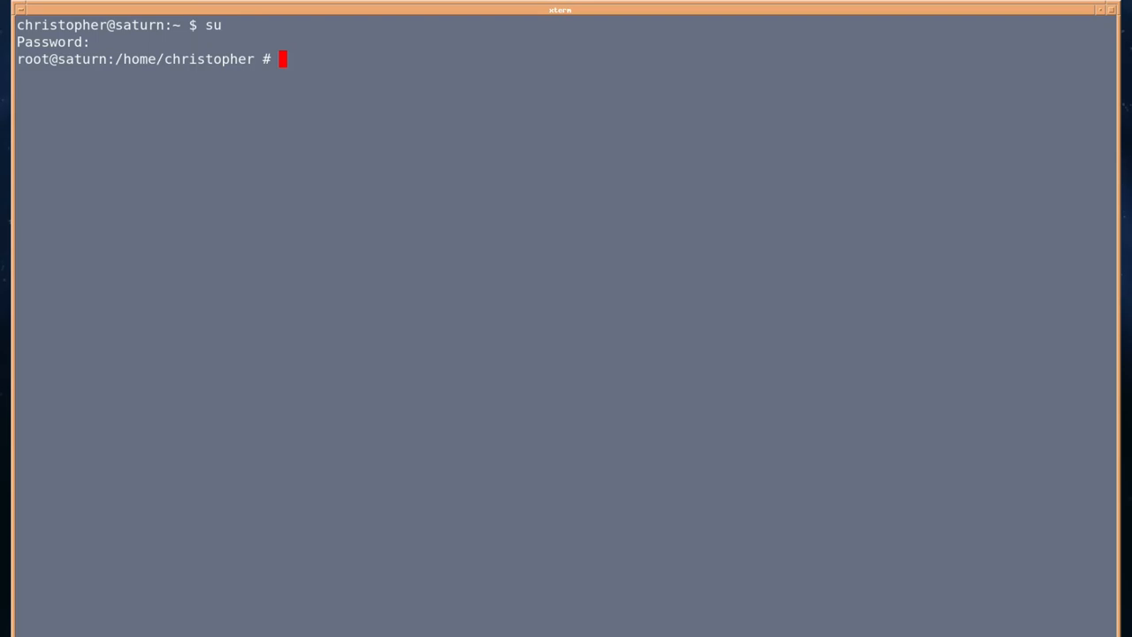
text(beadm)
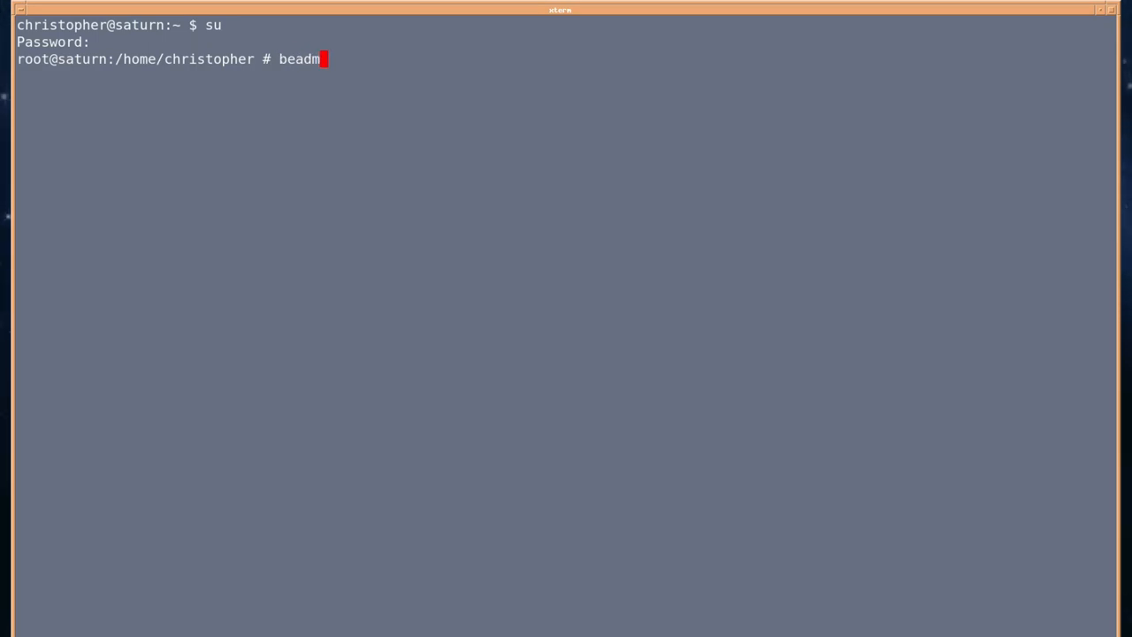
key(Return)
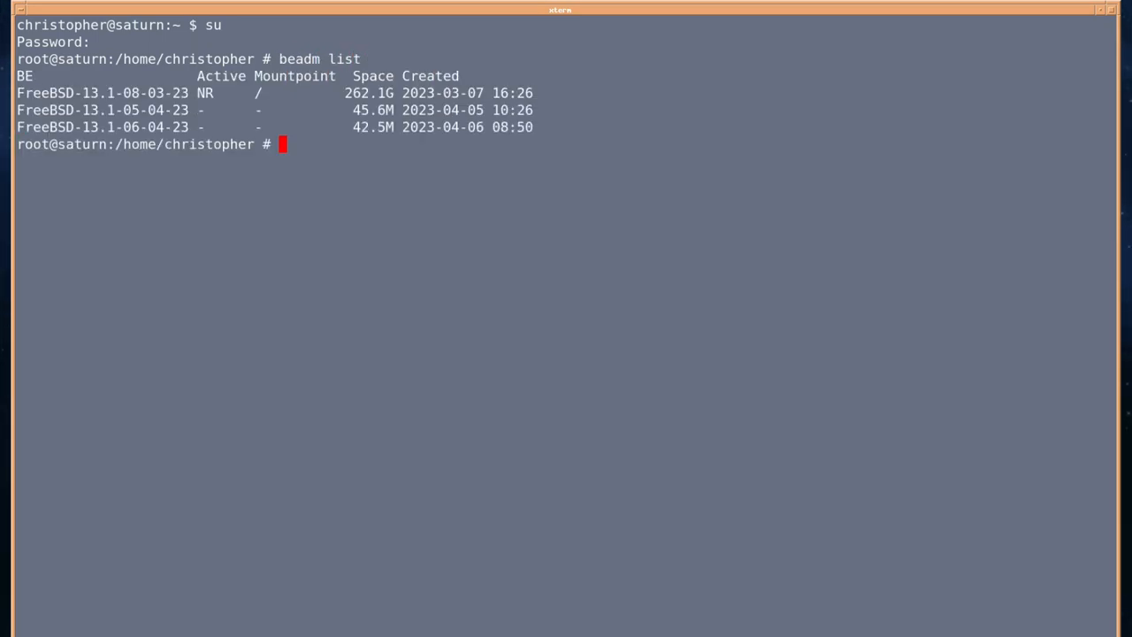
Create boot environment FreeBSD-13.1-12-04-23 with beadm and run pkg update.
text(beadm)
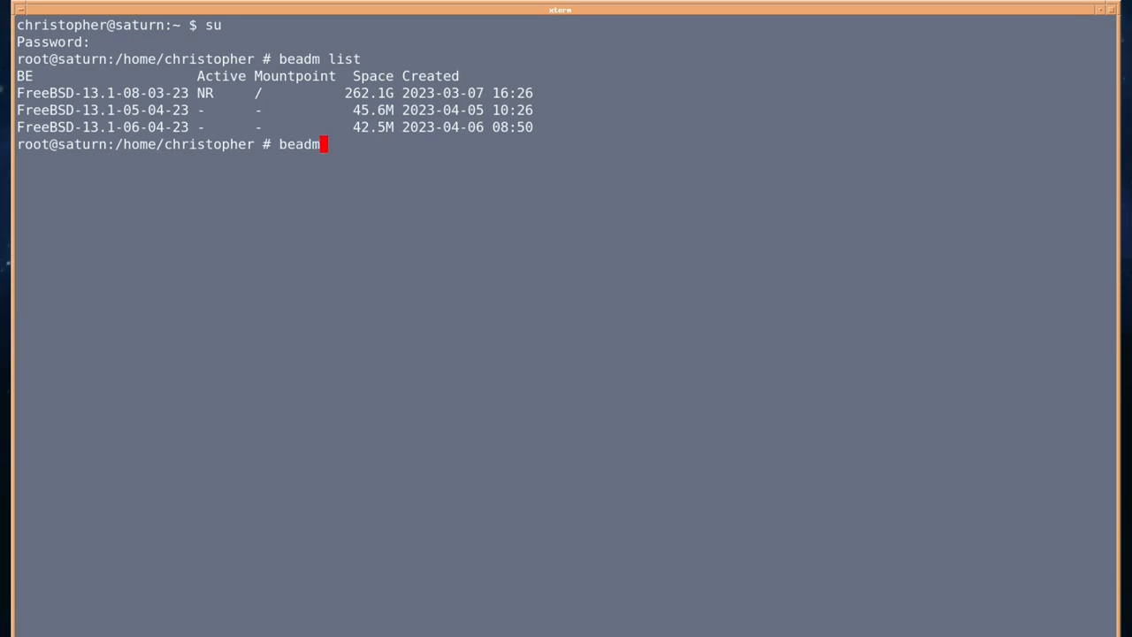
text(crea)
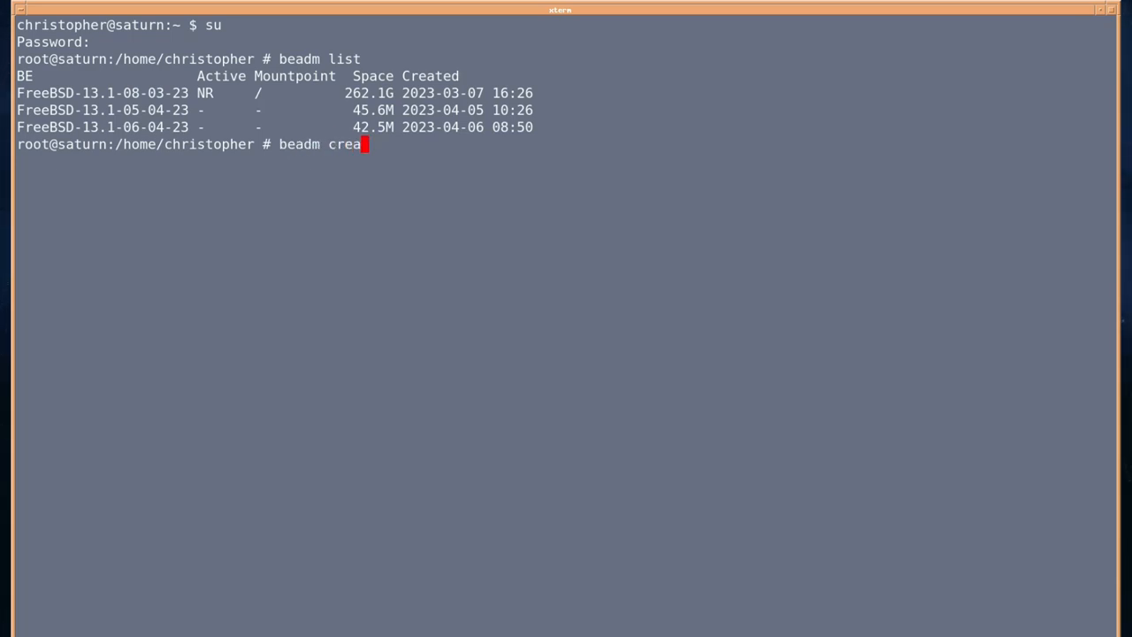
text(te)
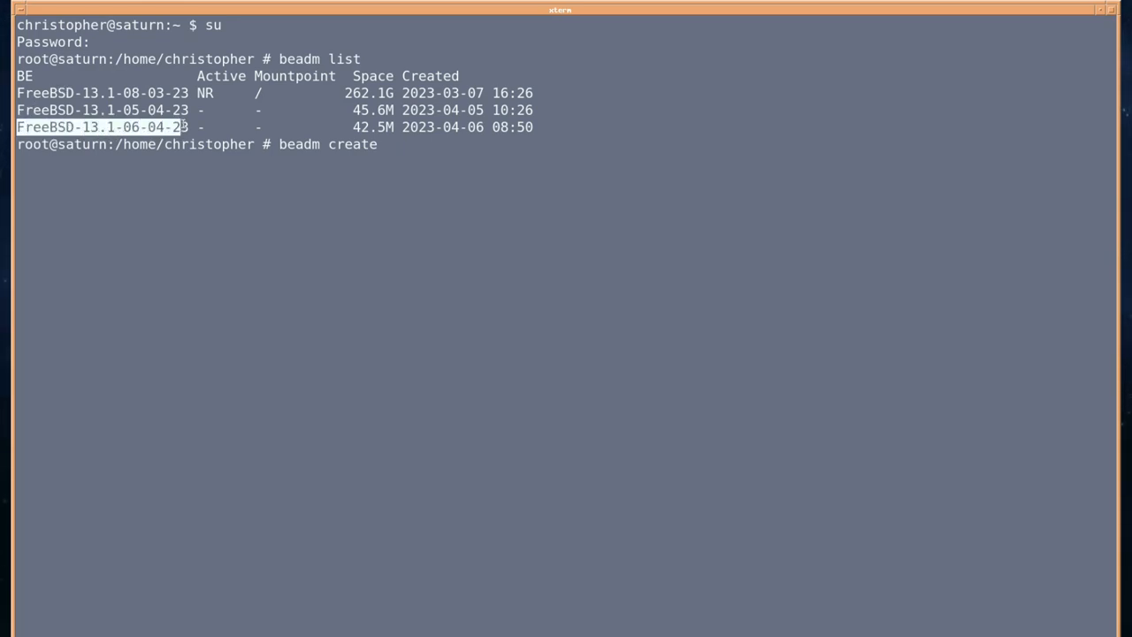
text(FreeBSD-13.1-06-04-23)
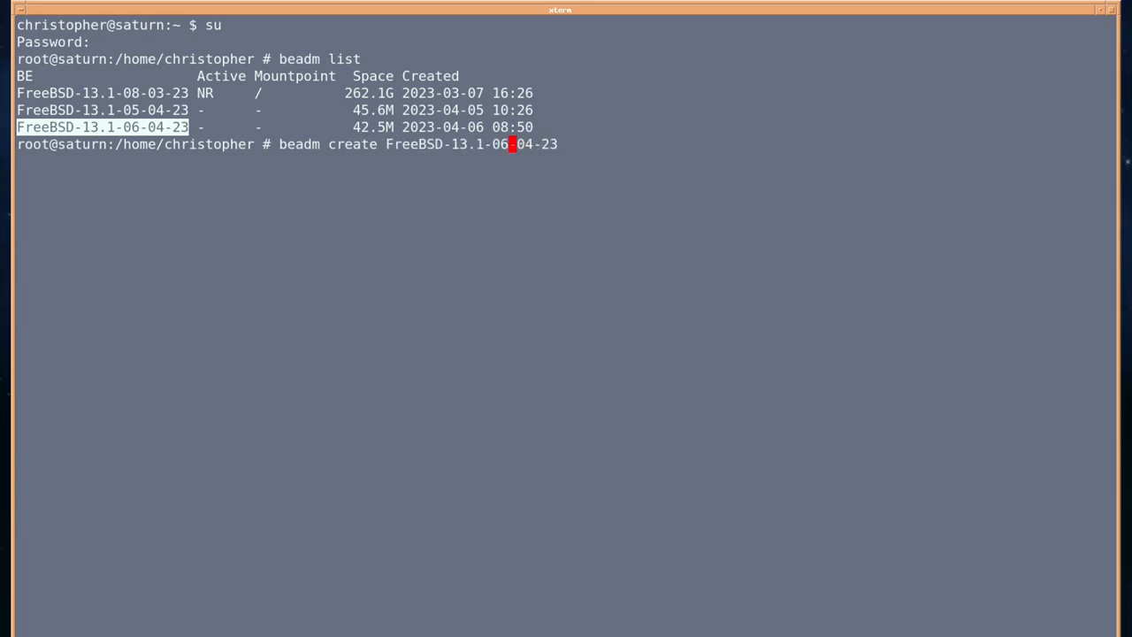
text(12)
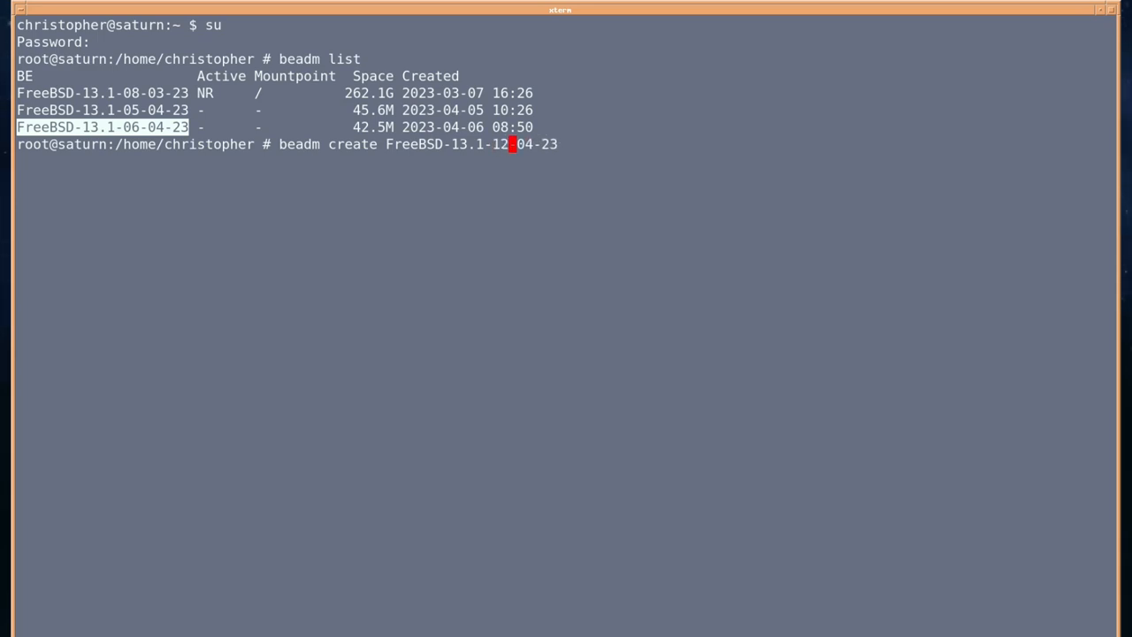
key(Return)
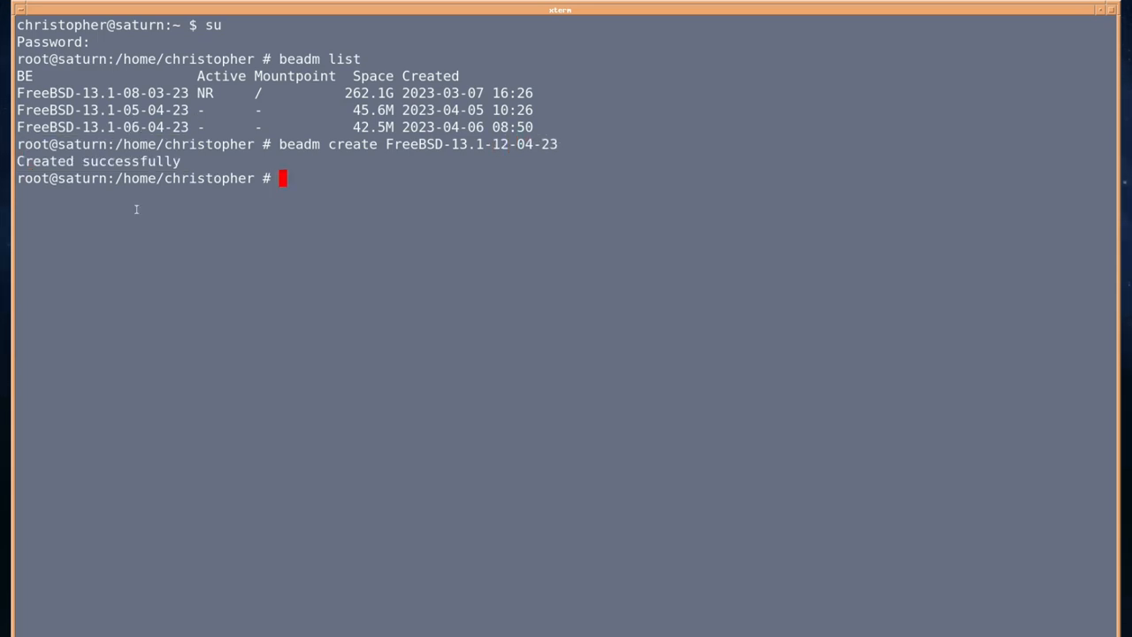
text(pkg update)
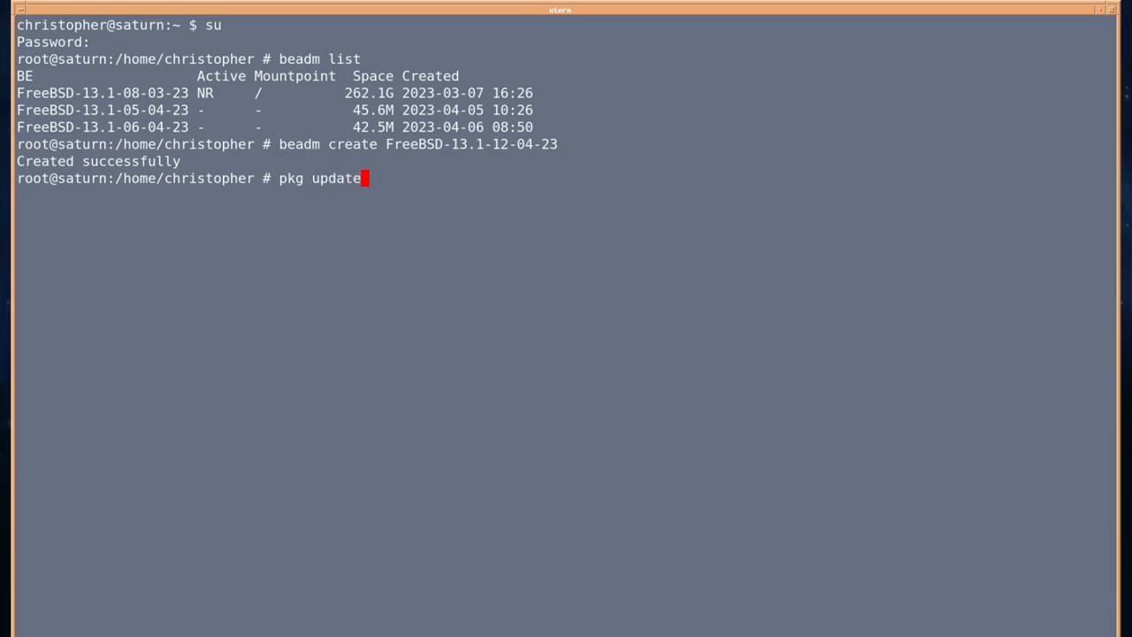
key(Return)
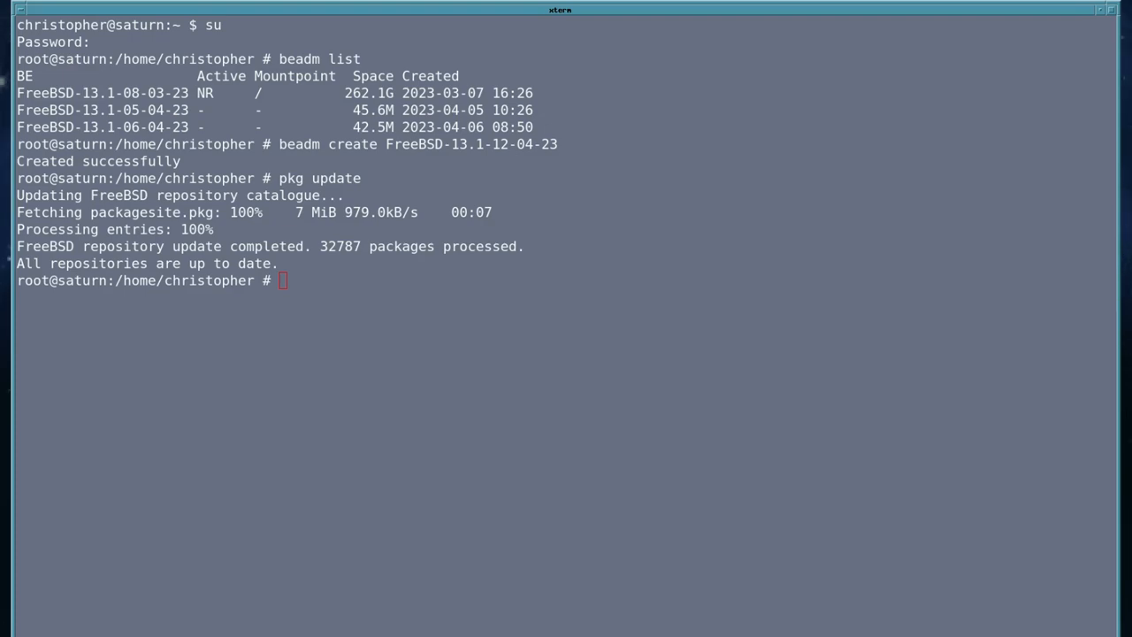
Run pkg upgrade and answer y to upgrade all installed packages.
text(p)
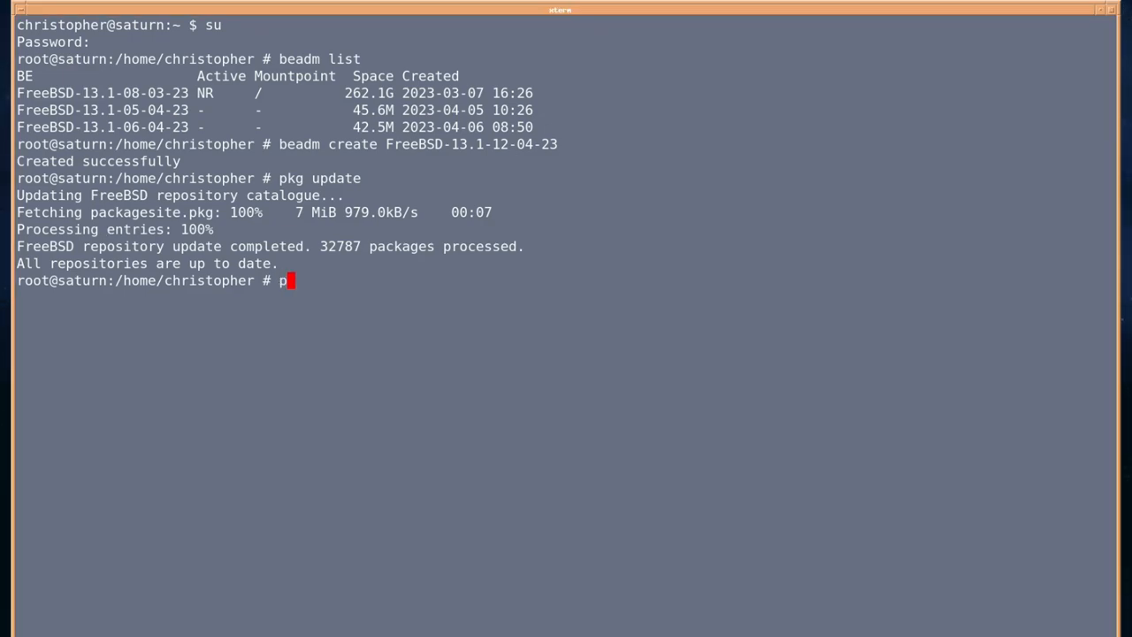
text(kg upgra)
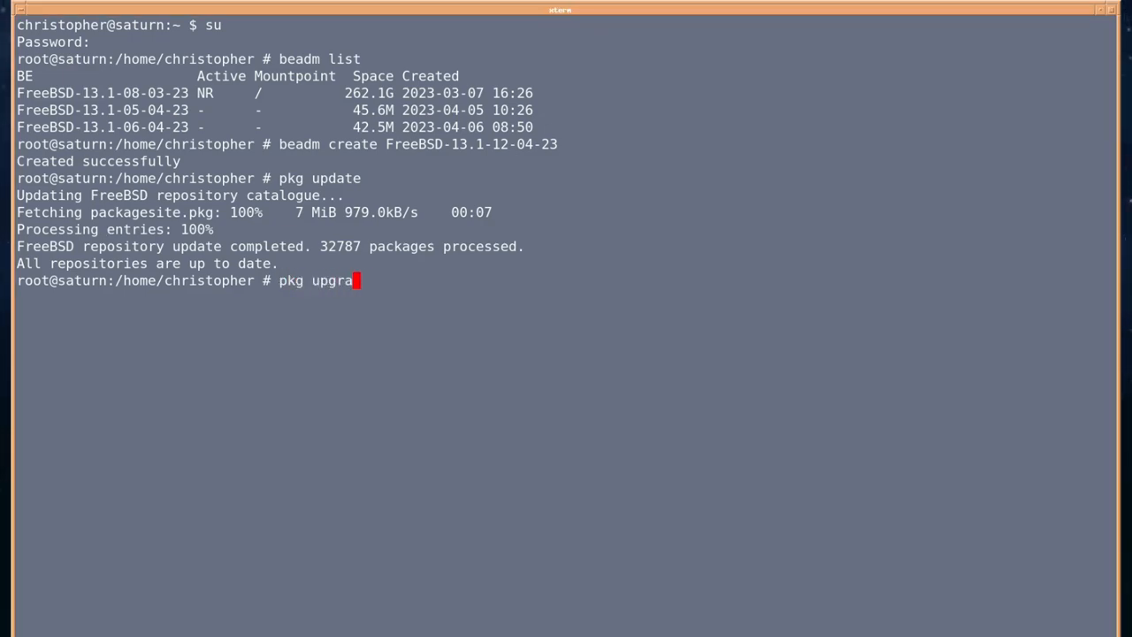
key(Return)
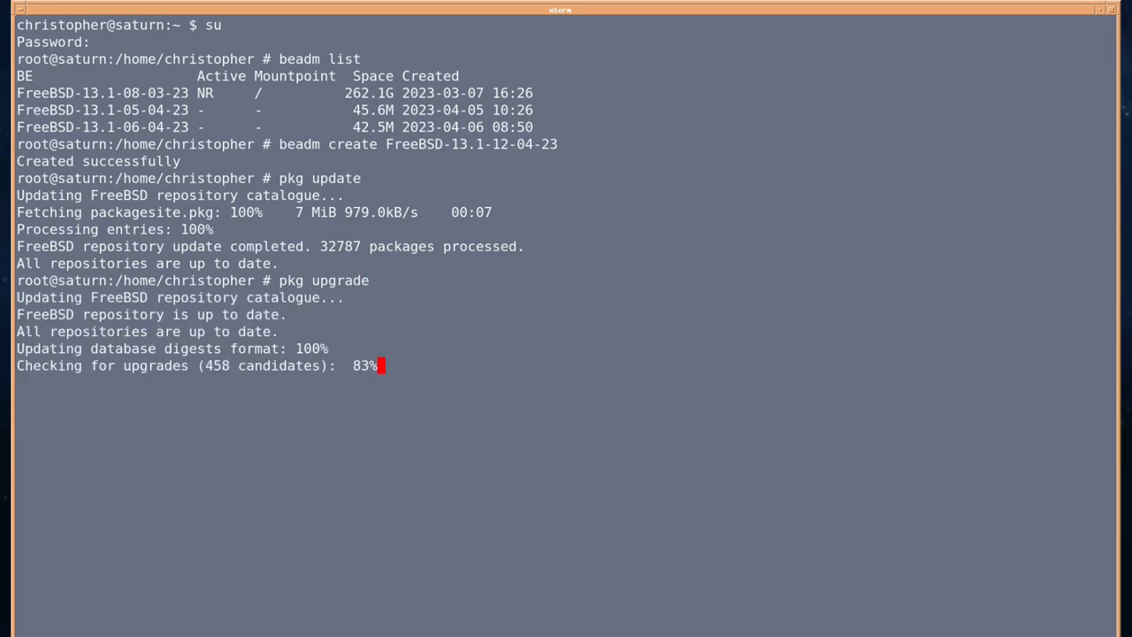
scroll(down, 3)
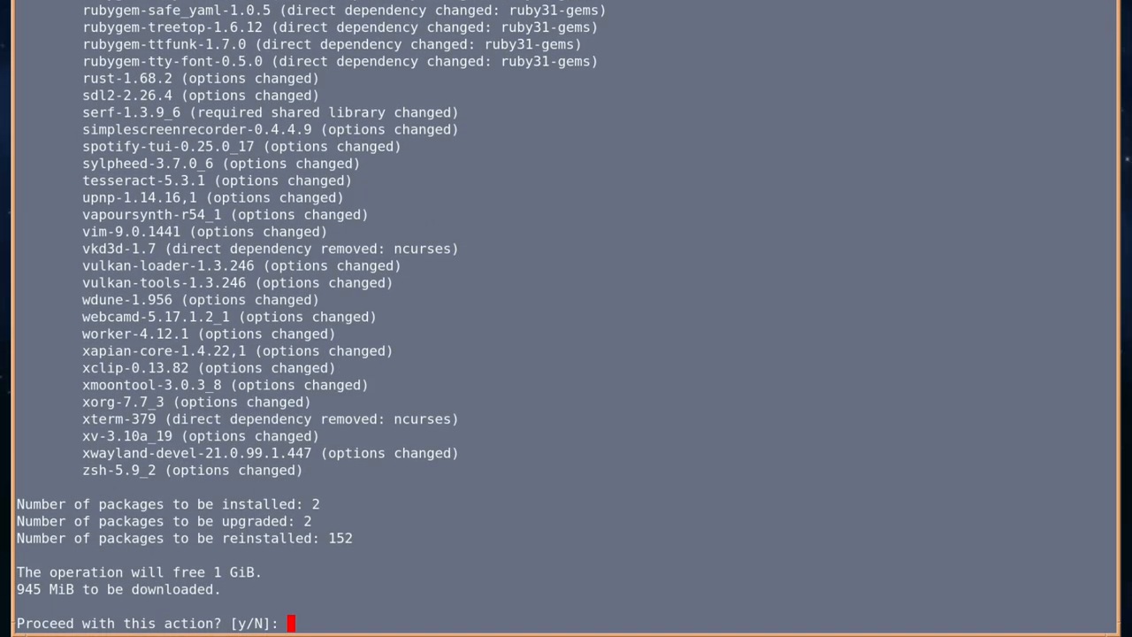
text(y)
text(freeb)
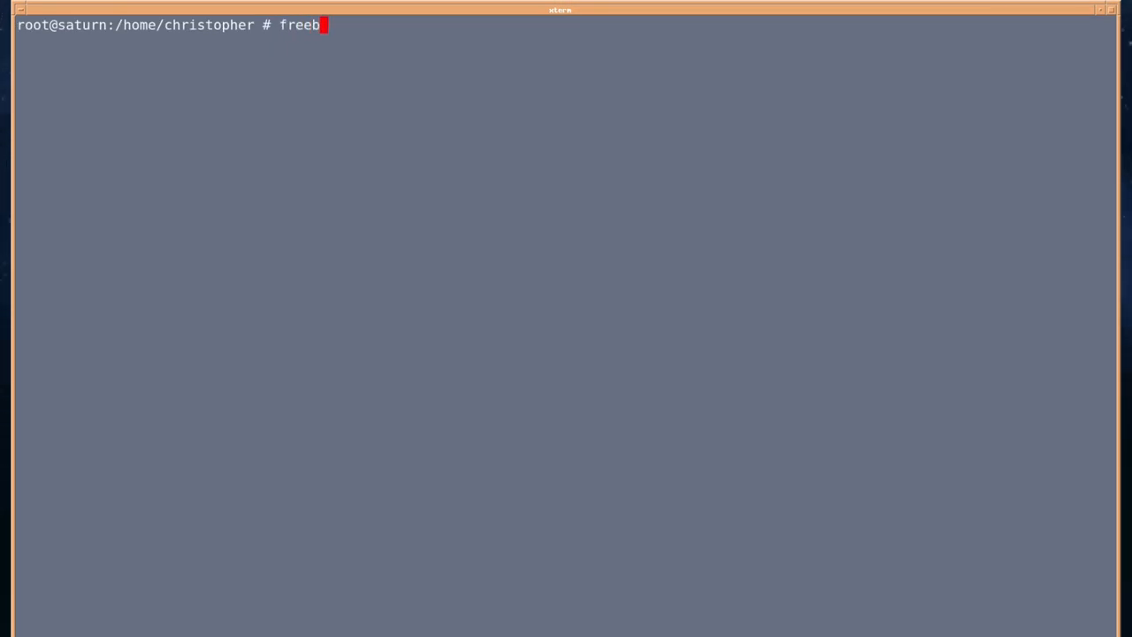
Run freebsd-update fetch to pull base system updates for 13.1-RELEASE-p7.
text(sd-update fetch)
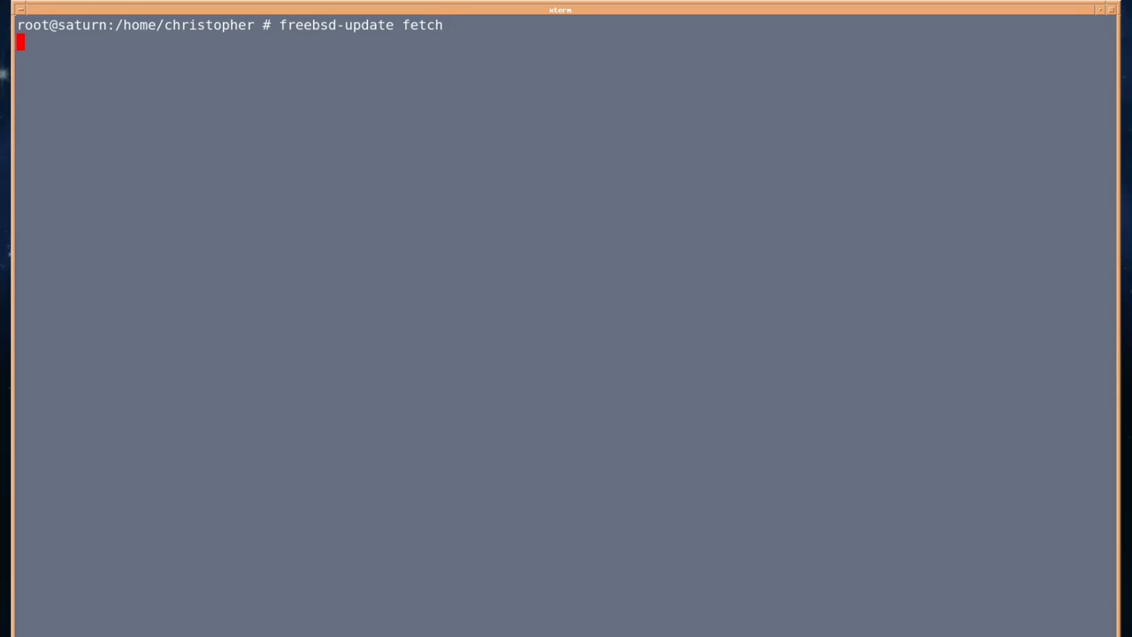
key(Return)
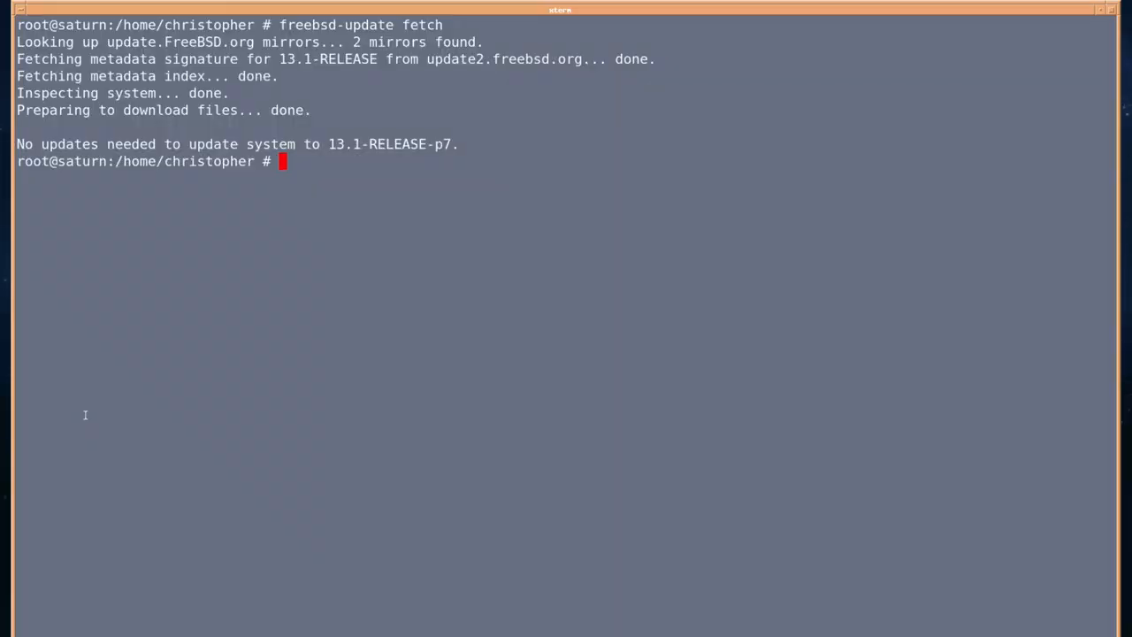
Run freebsd-update -r 13.2-RELEASE upgrade so it lists components and asks if they look reasonable.
text(f)
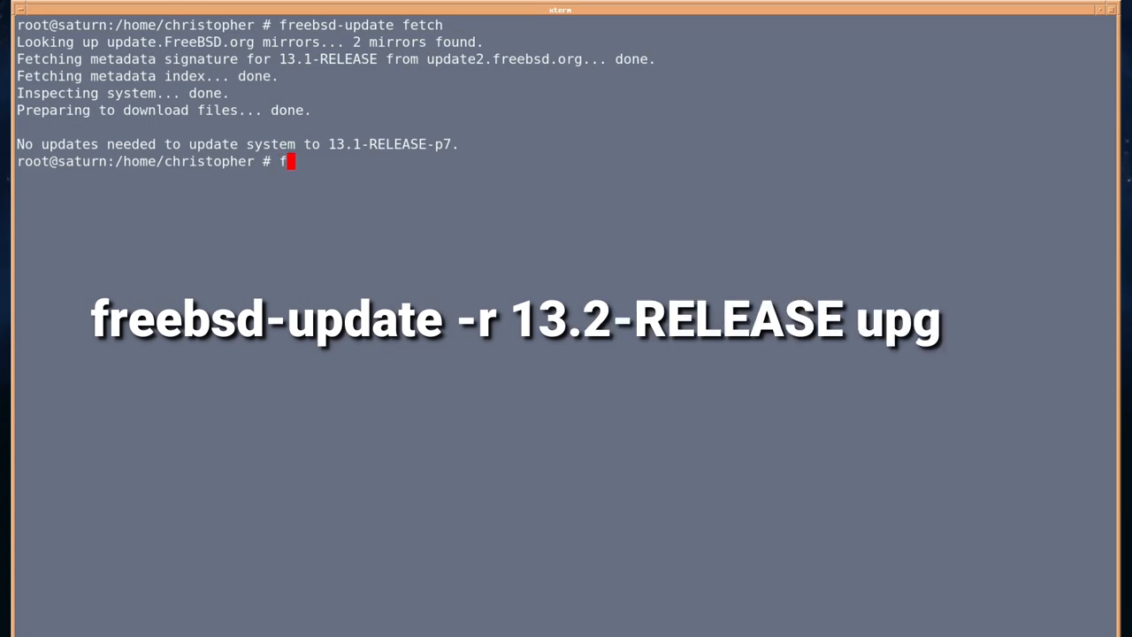
text(reebsd)
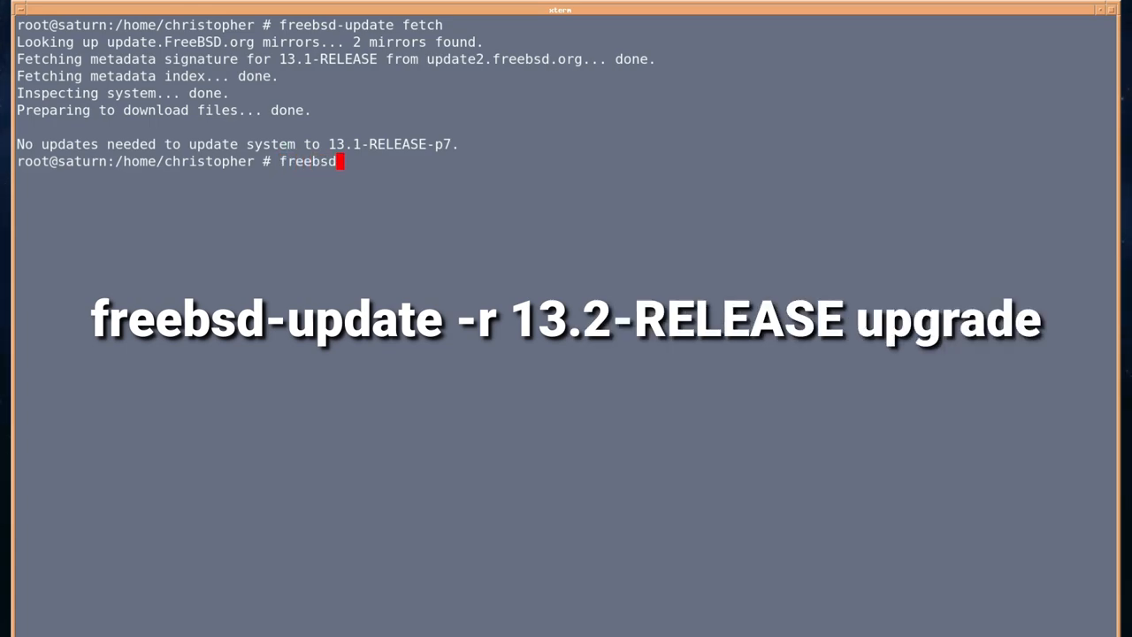
text(-updat)
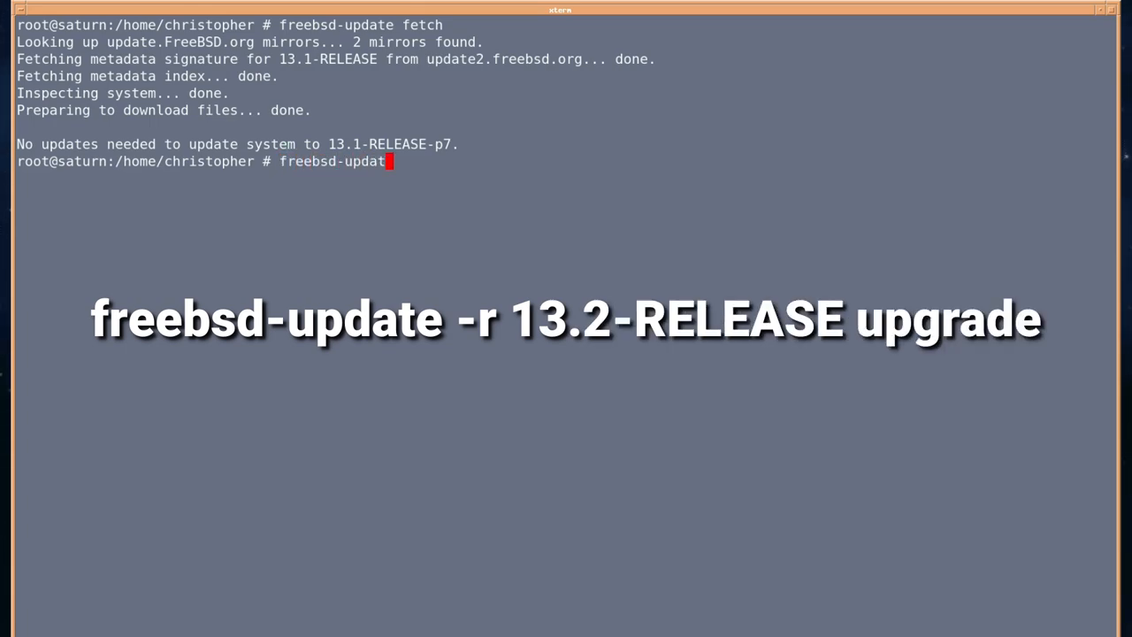
text(-r)
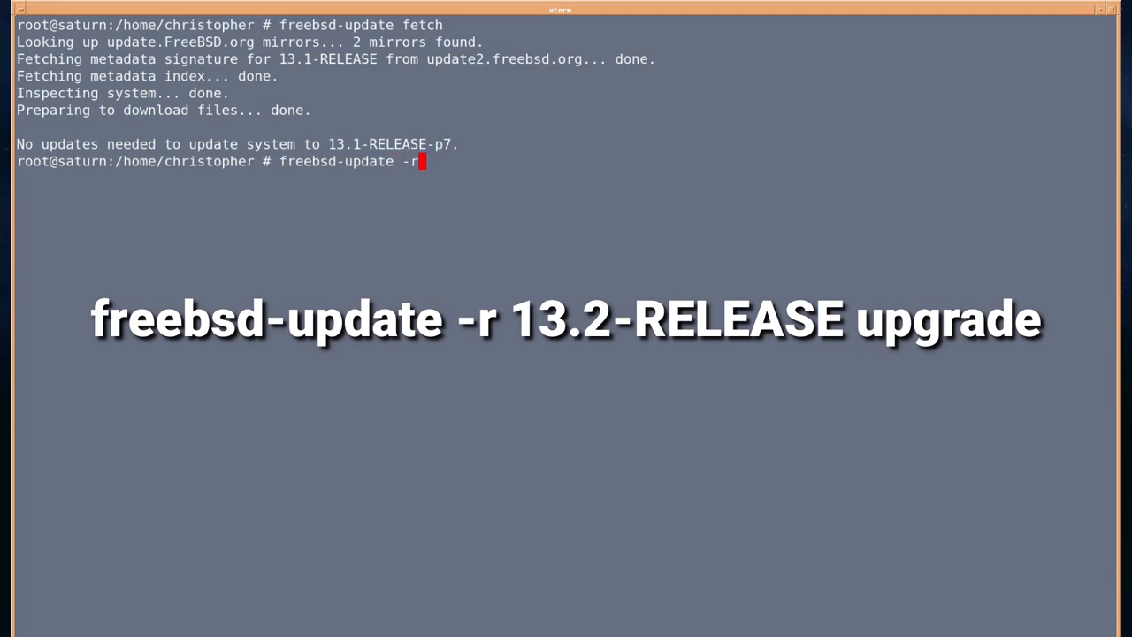
text(1)
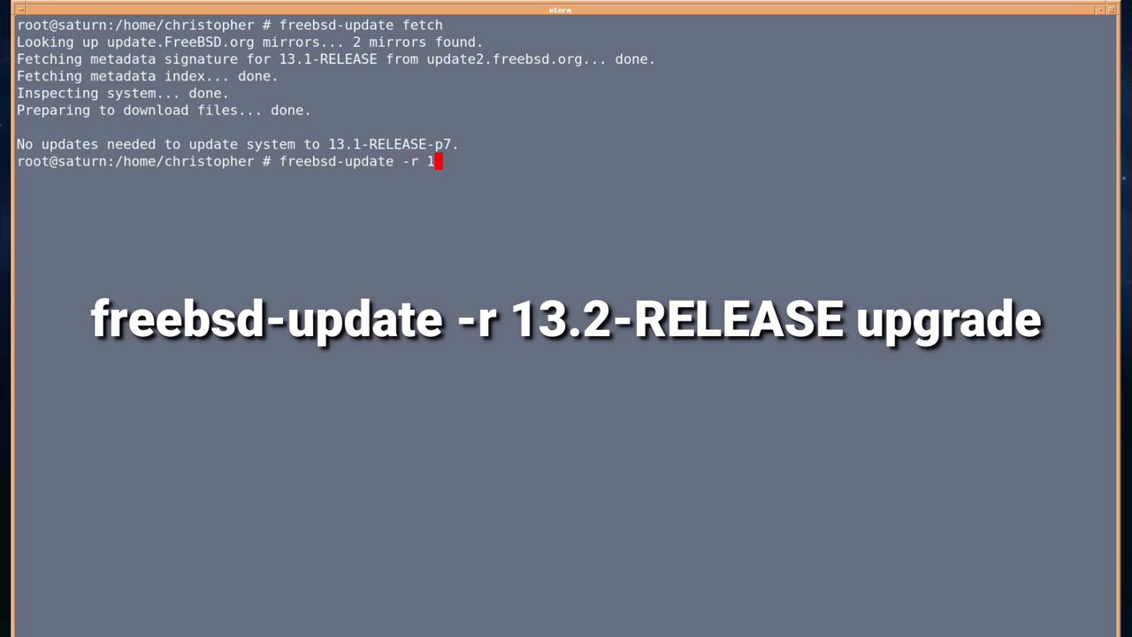
text(3.2)
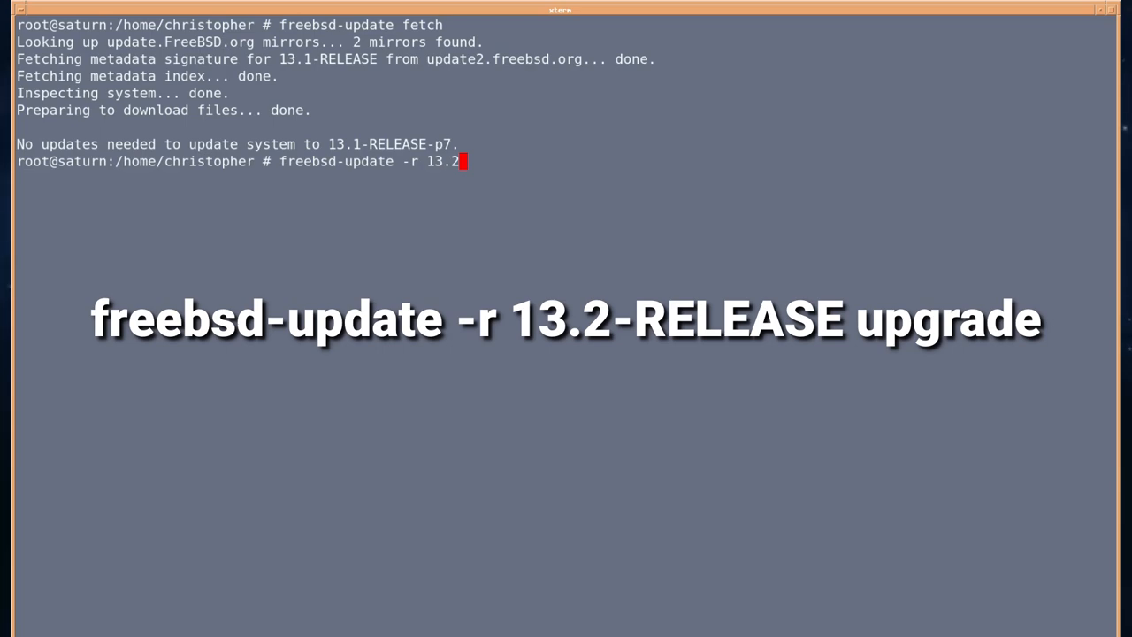
text(-RELEA)
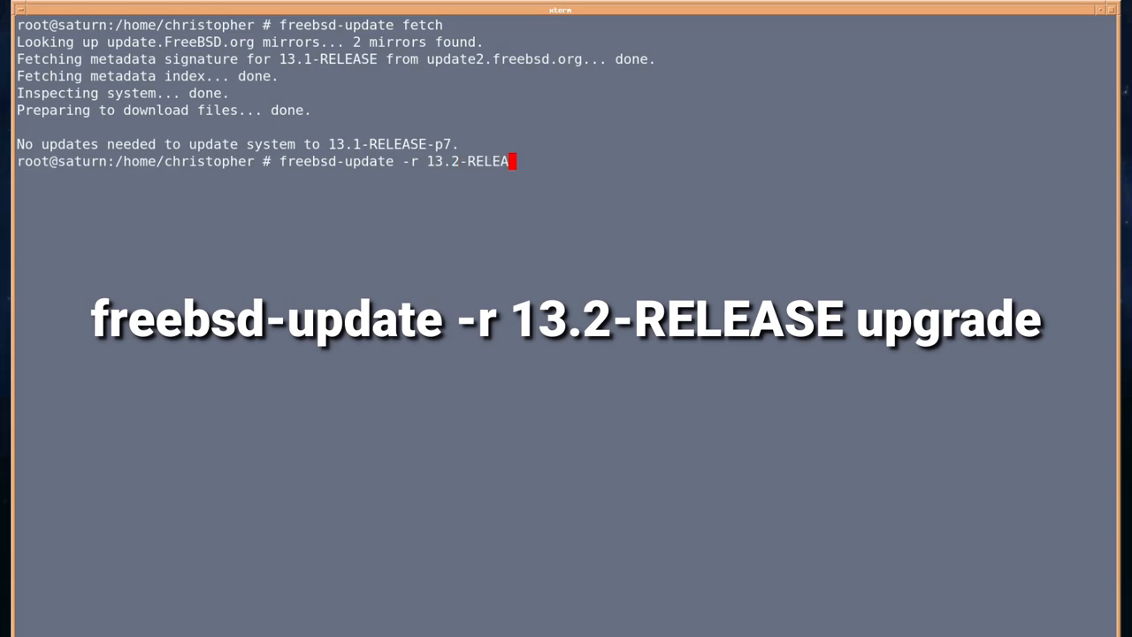
text(SE)
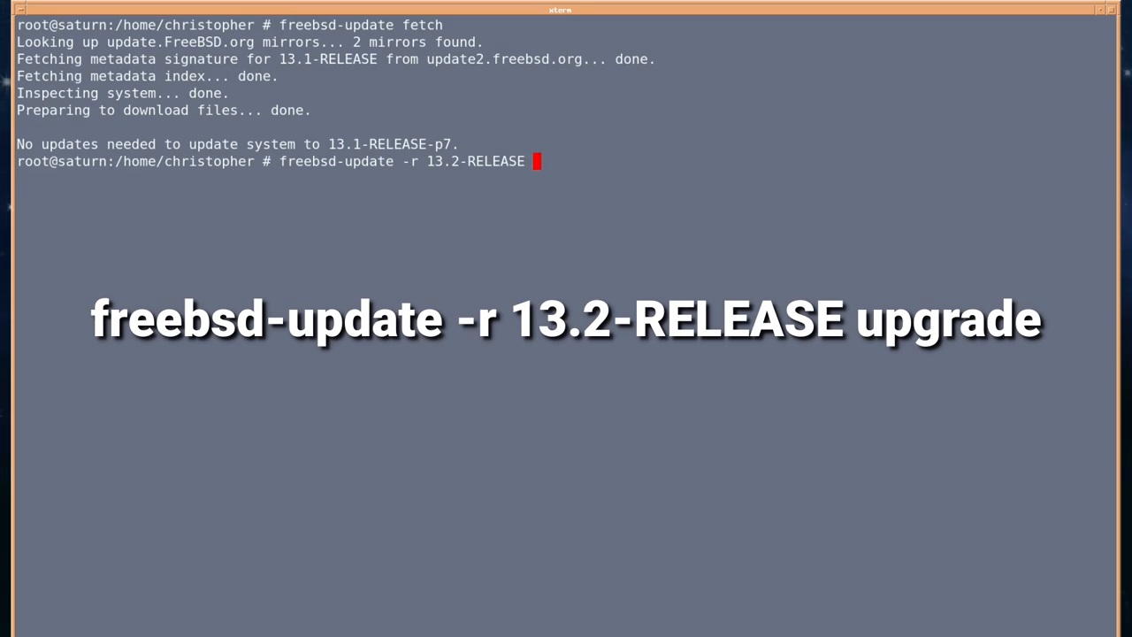
text(up)
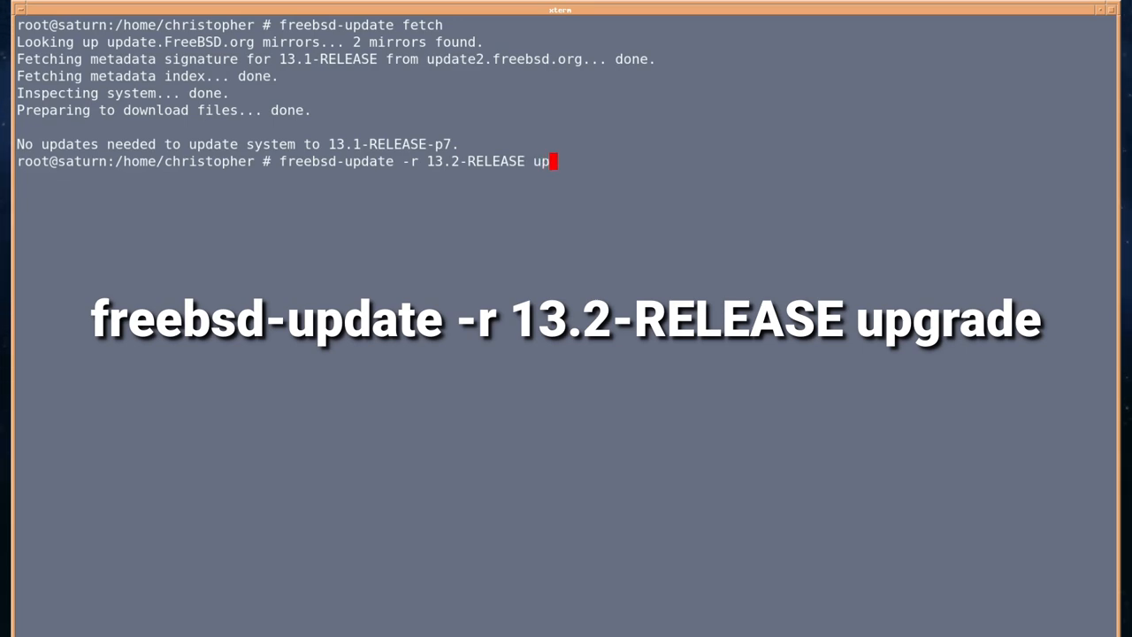
text(grade)
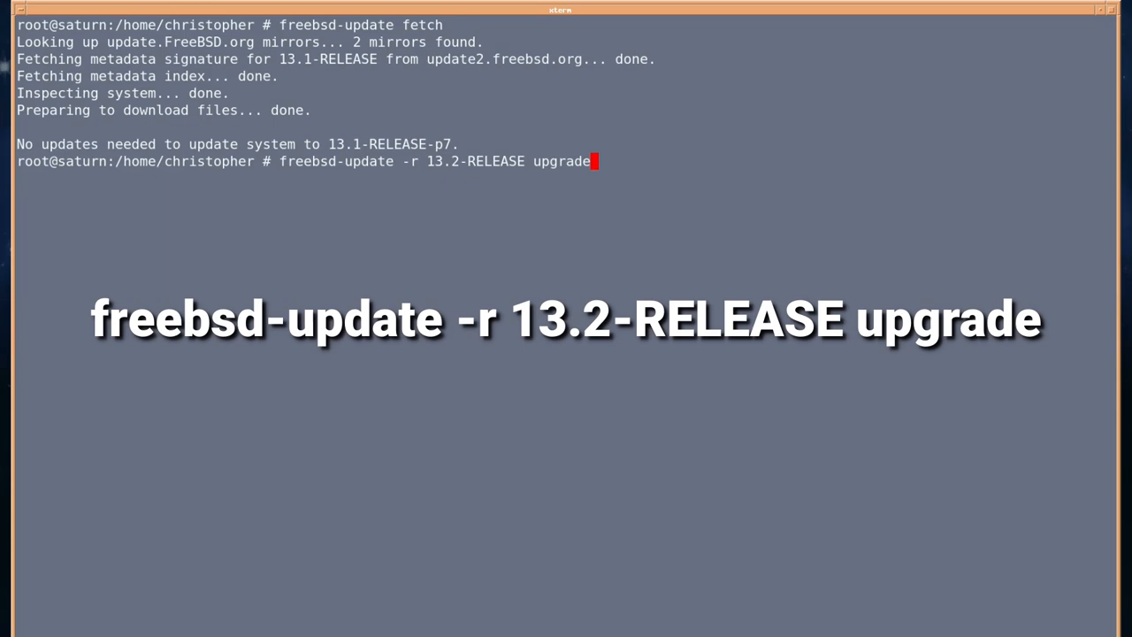
key(Return)
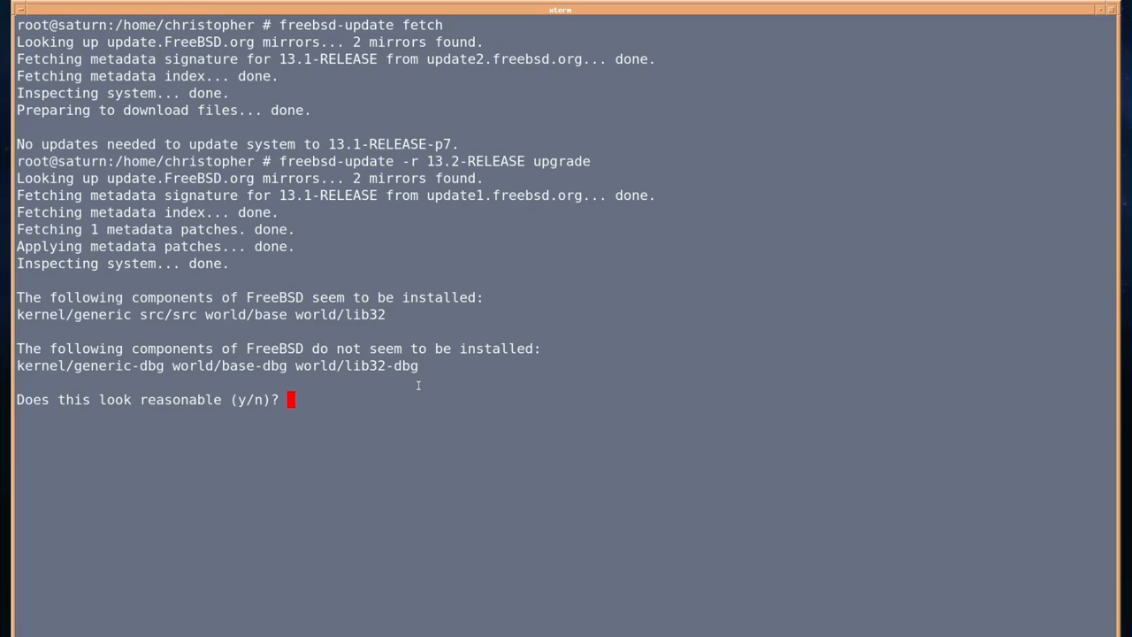
Answer y to the component list and continue past the inetd.conf merge notice while 2542 files fetch.
text(y)
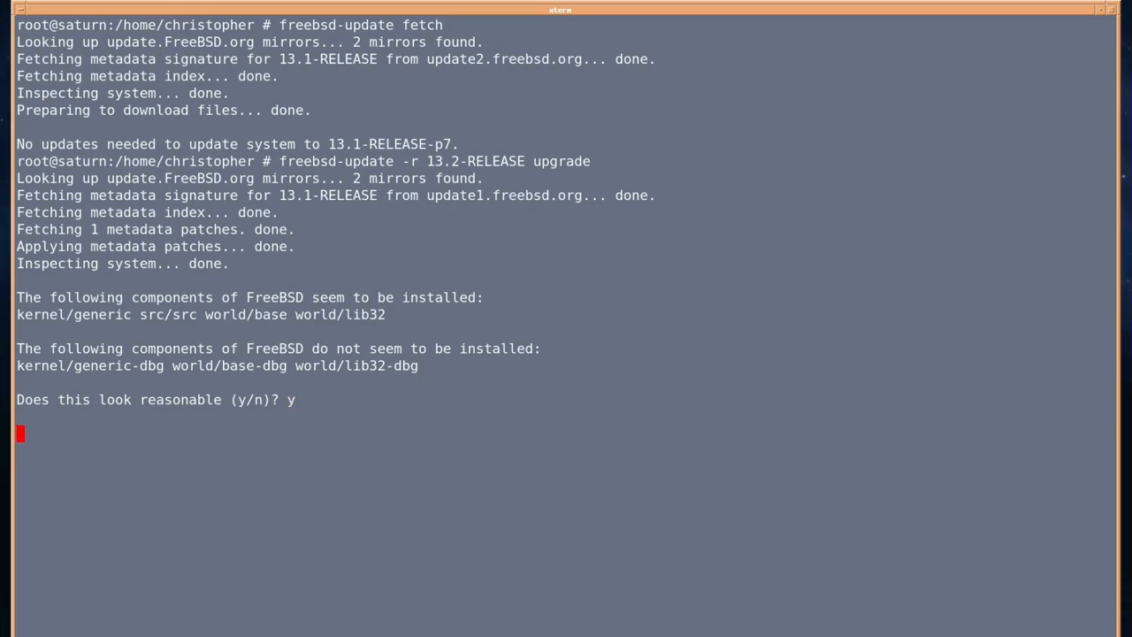
key(Return)
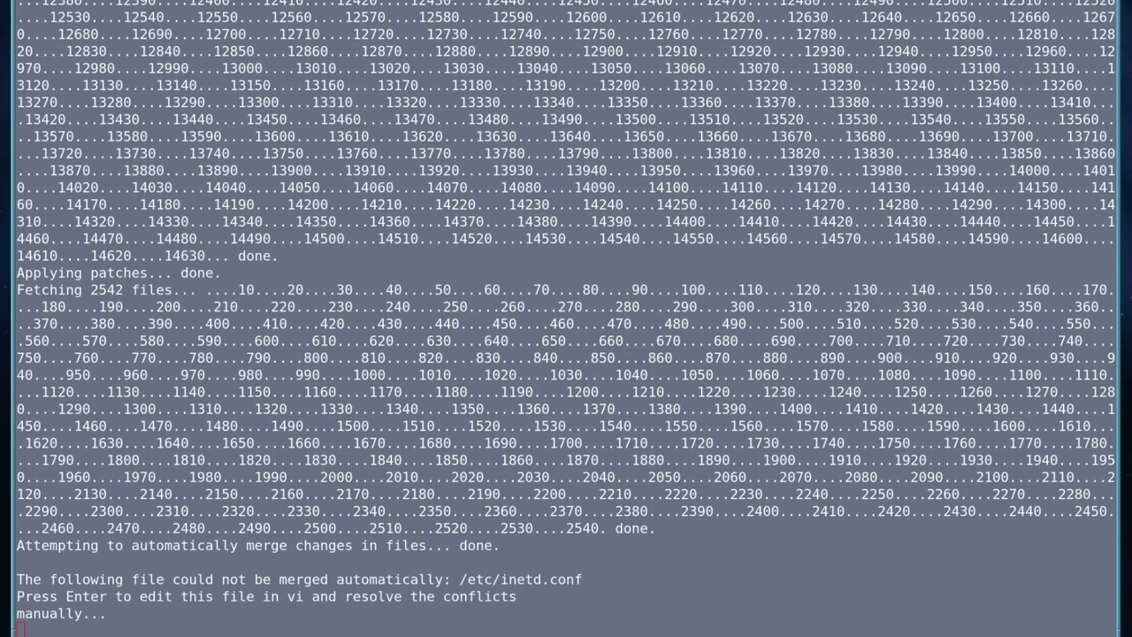
scroll(up, 3)
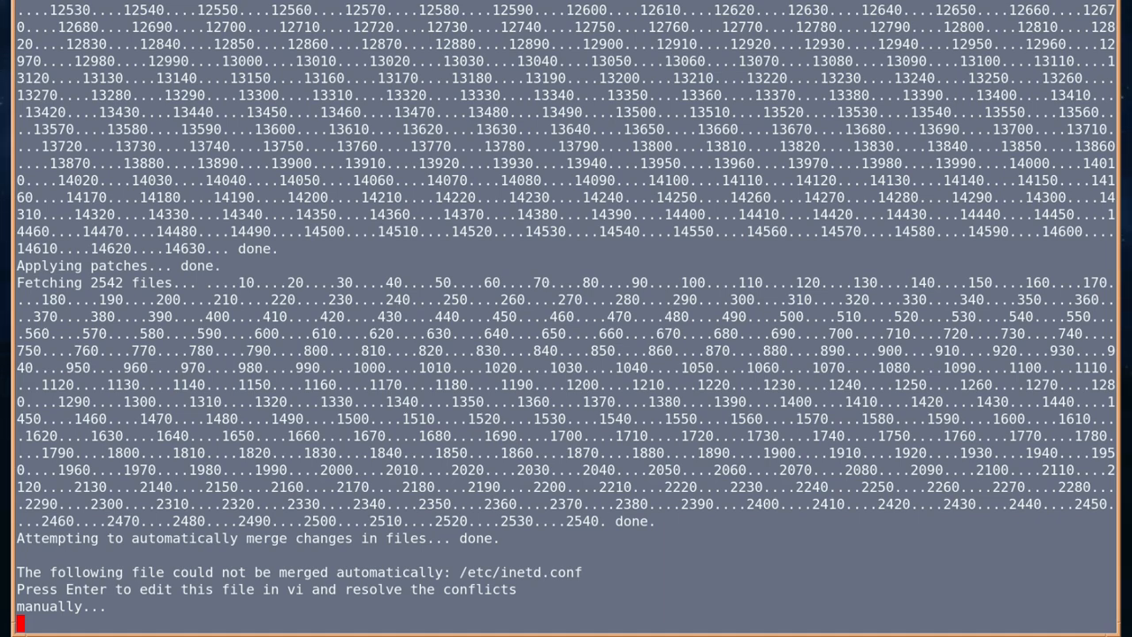
key(Return)
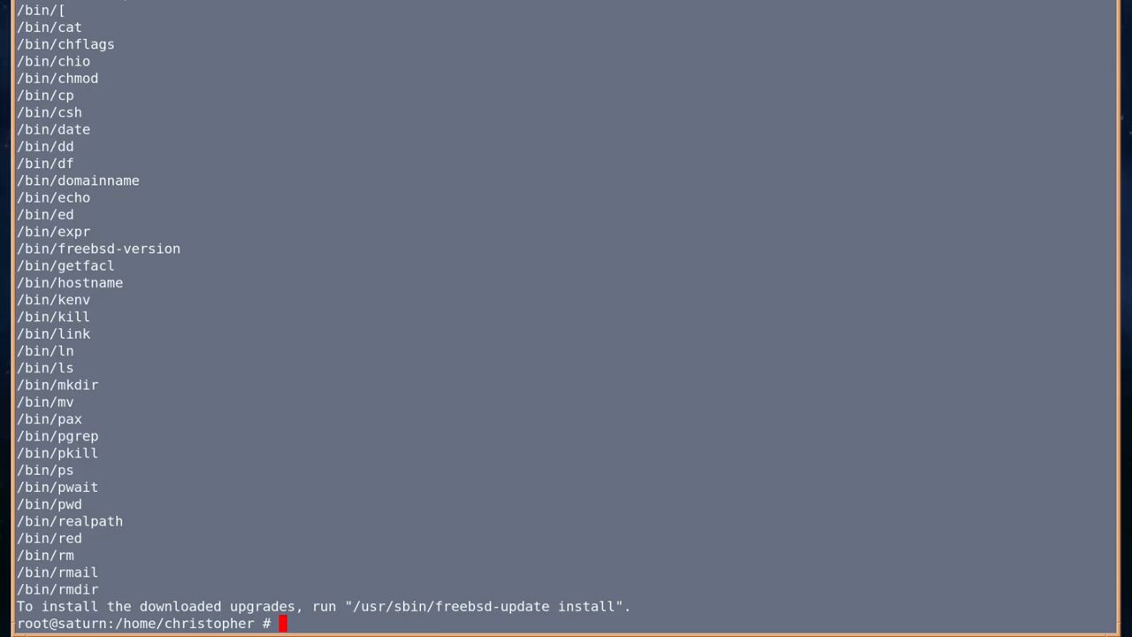
mouse_move(363, 609)
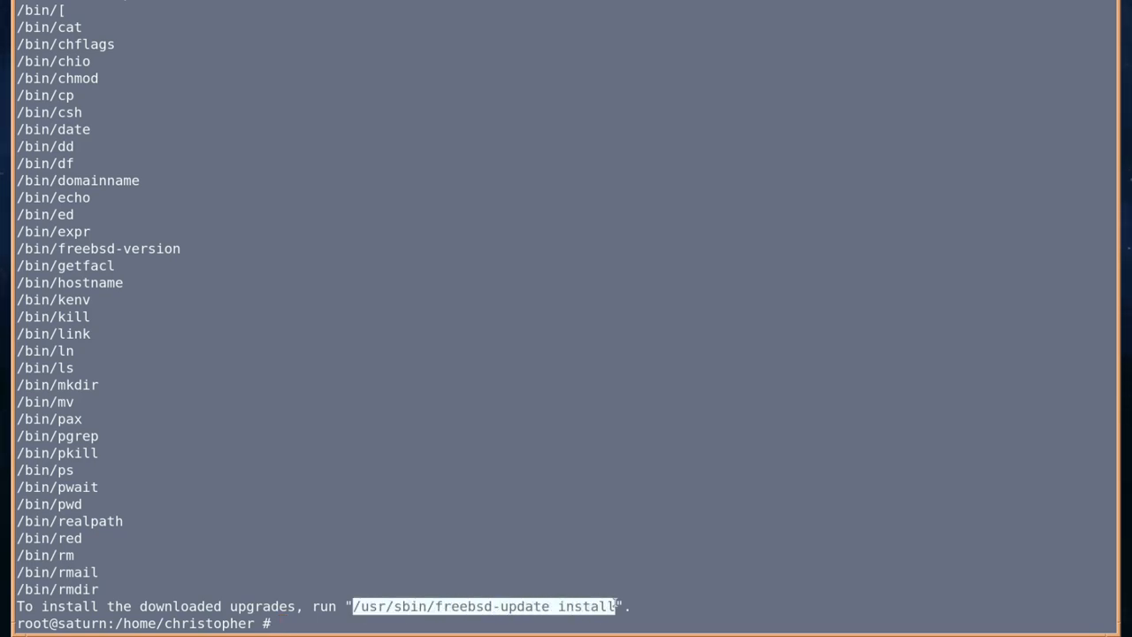
Run freebsd-update install for the kernel updates, then reboot as requested.
text(freebsd-update i)
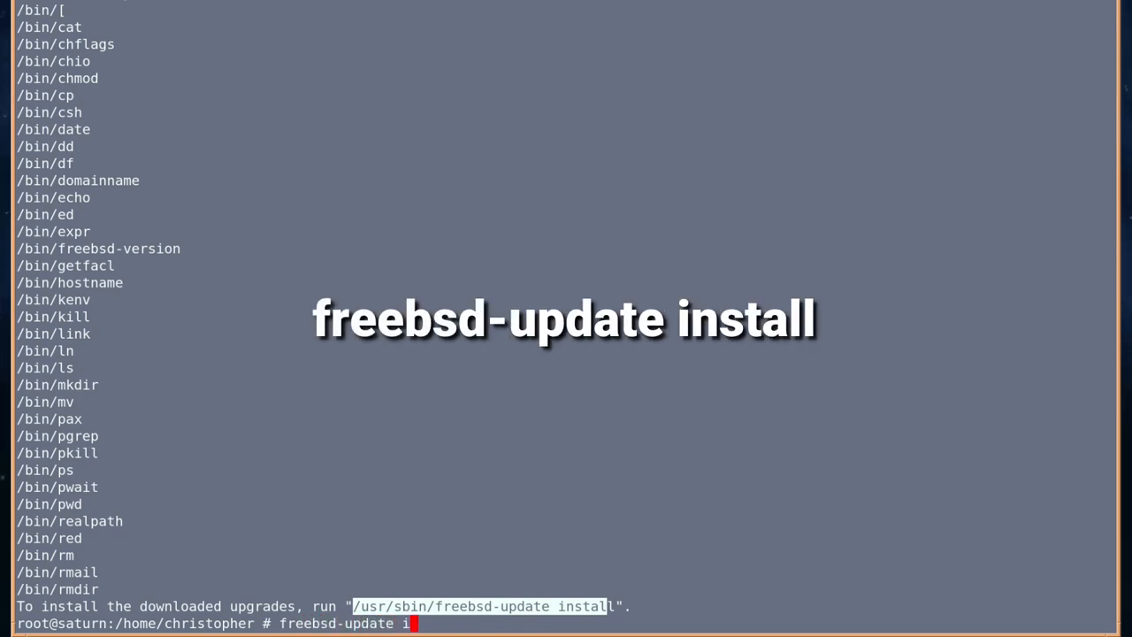
key(Return)
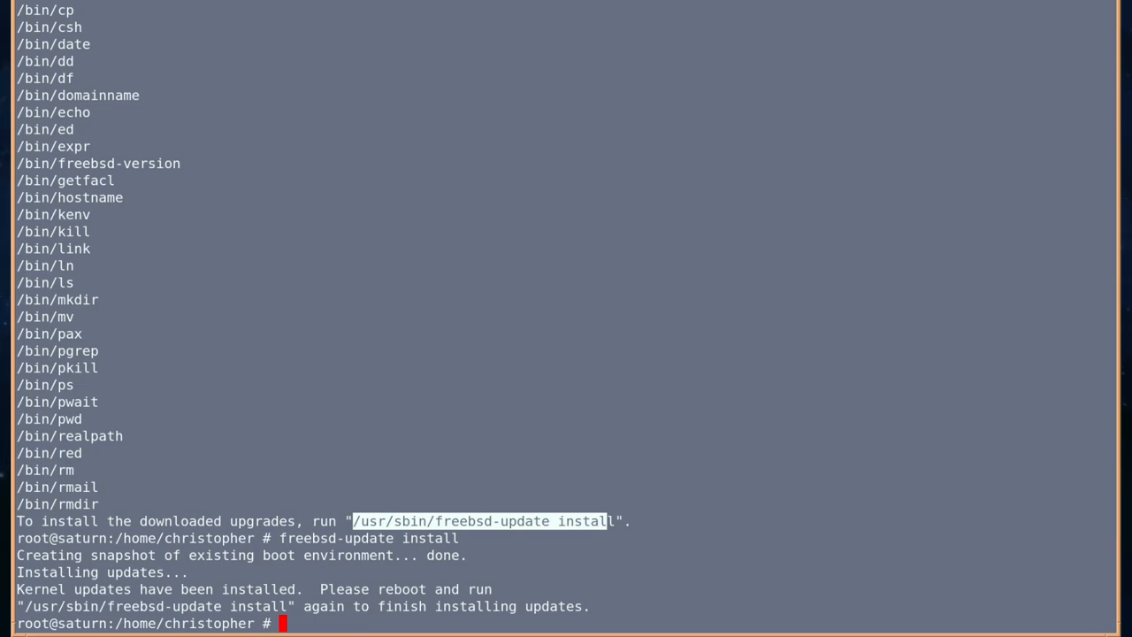
text(reboo)
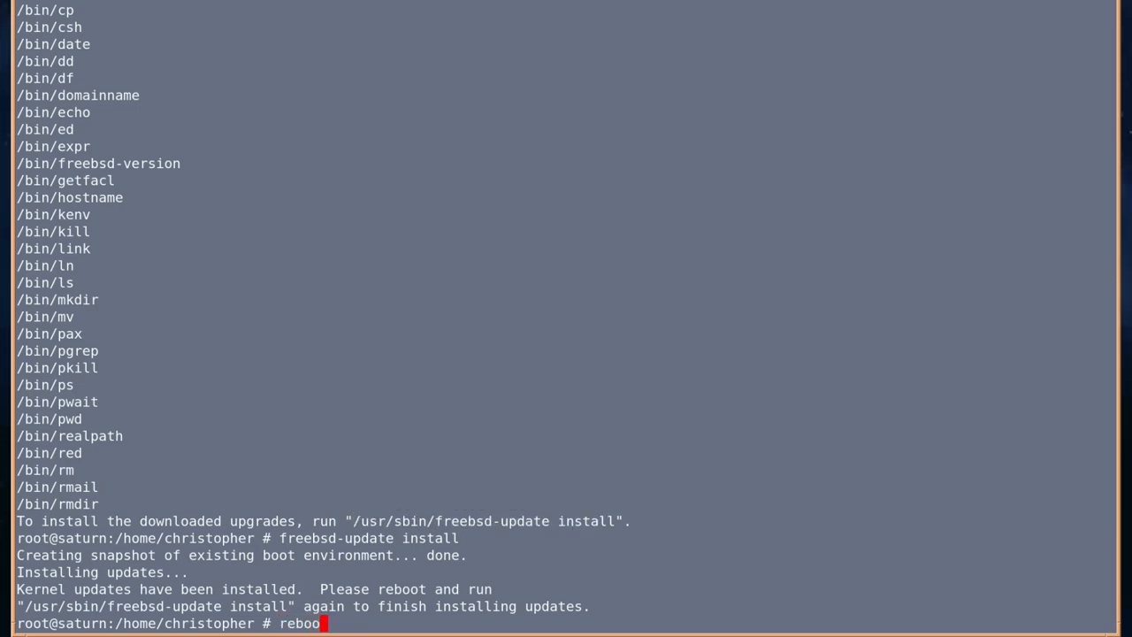
text(t)
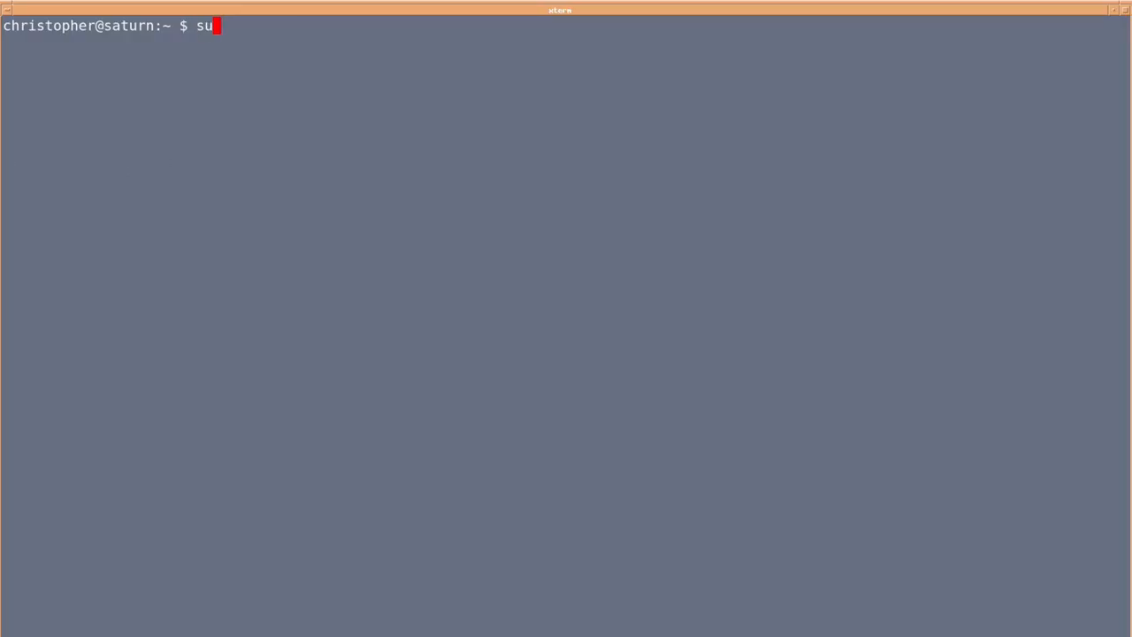
Become root with su and run freebsd-update install a second time to finish the remaining files.
key(Return)
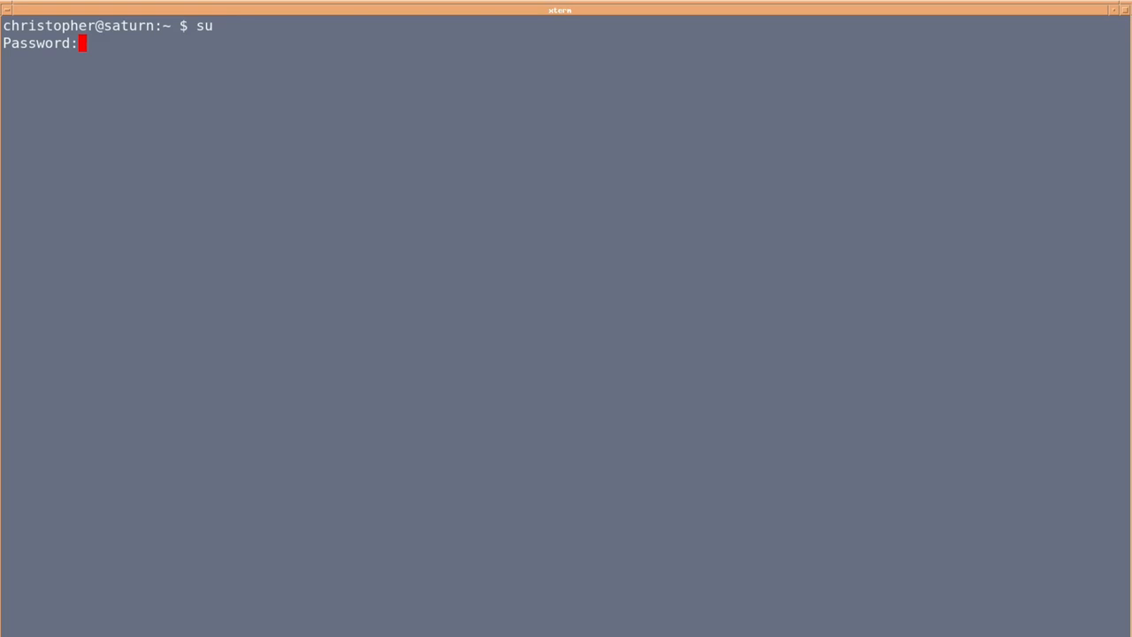
text(freebsd-up)
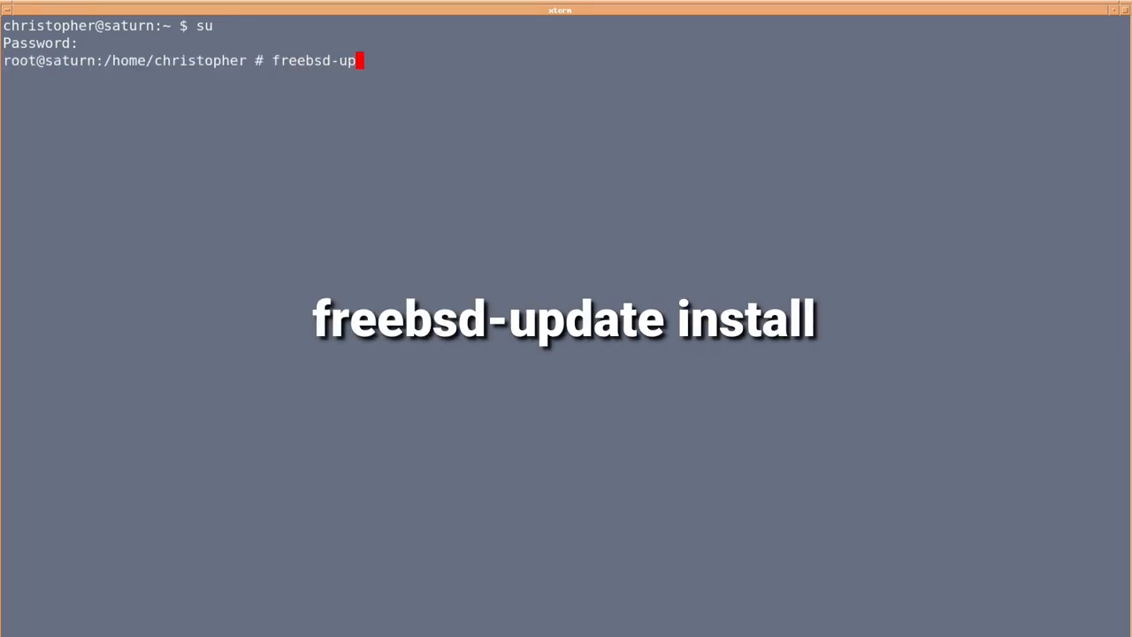
text(date f)
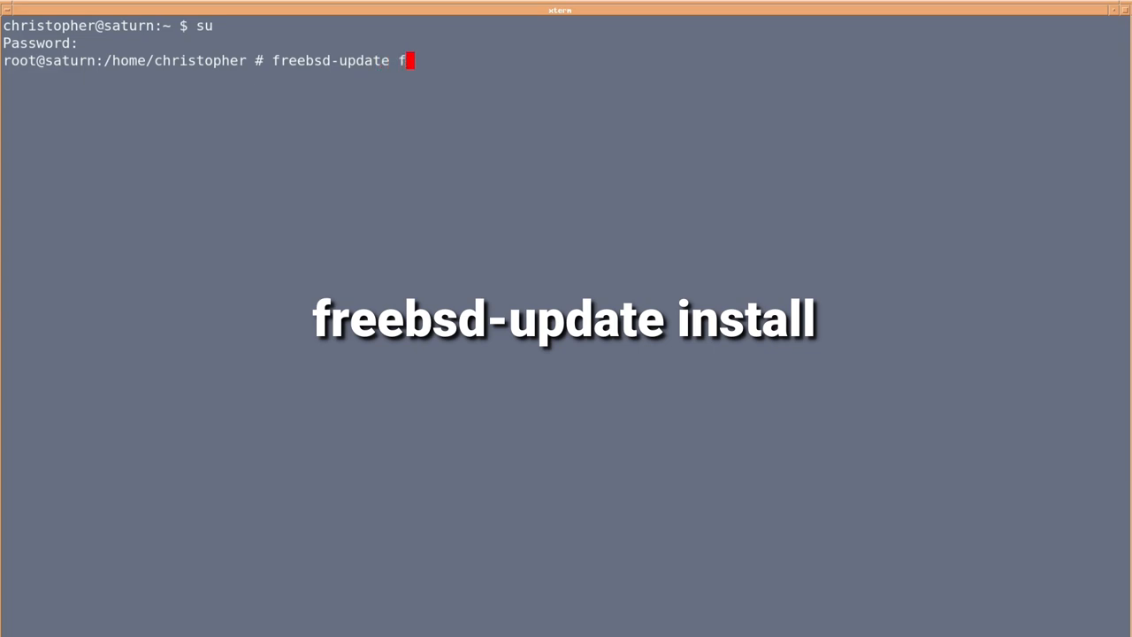
text(nstall)
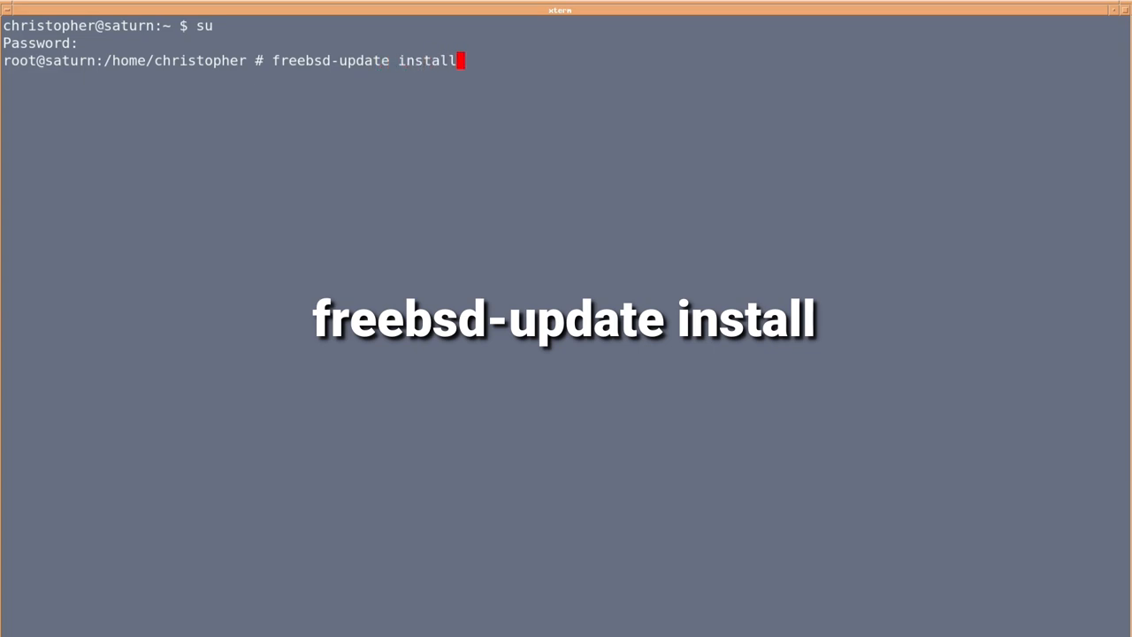
key(Return)
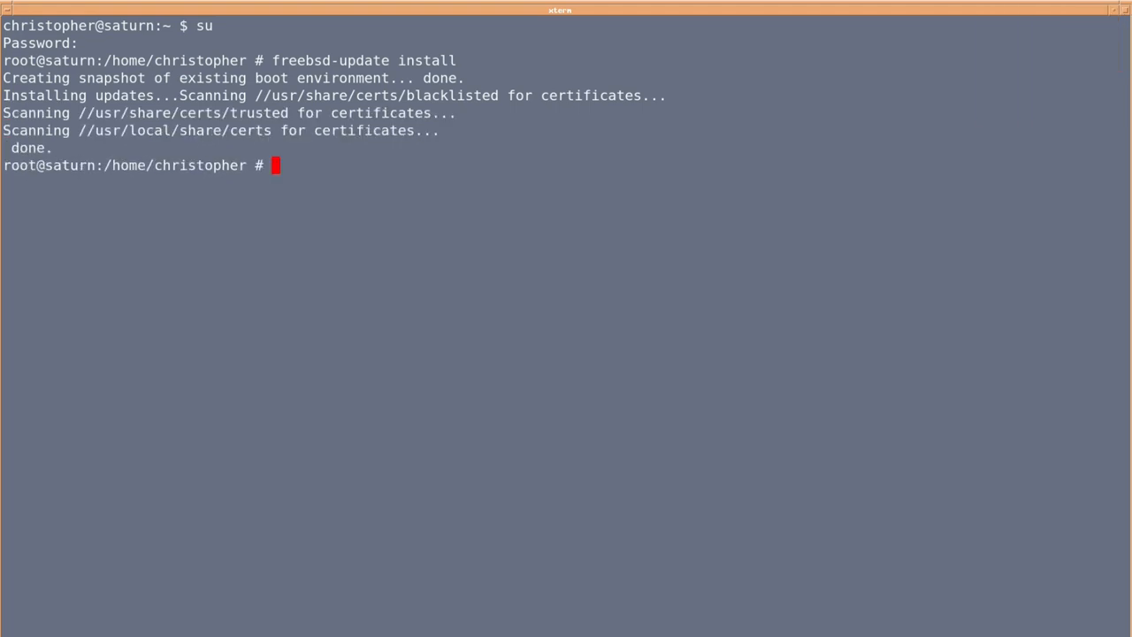
Check freebsd-version, uname -r and cat /etc/os-release for 13.2-RELEASE.
text(freebsd-)
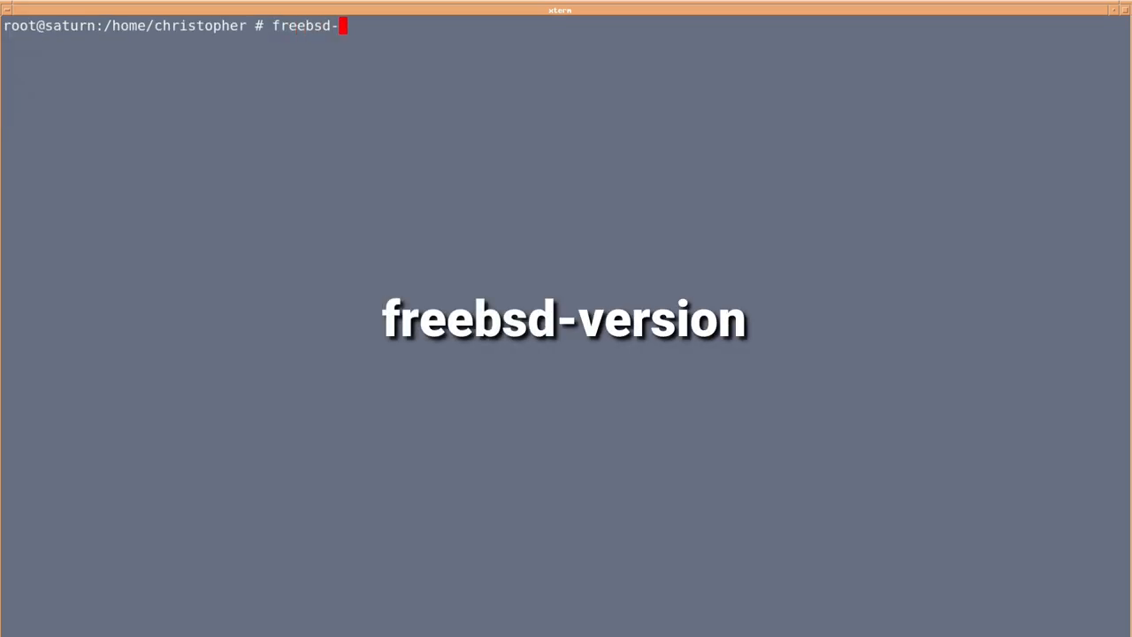
text(version)
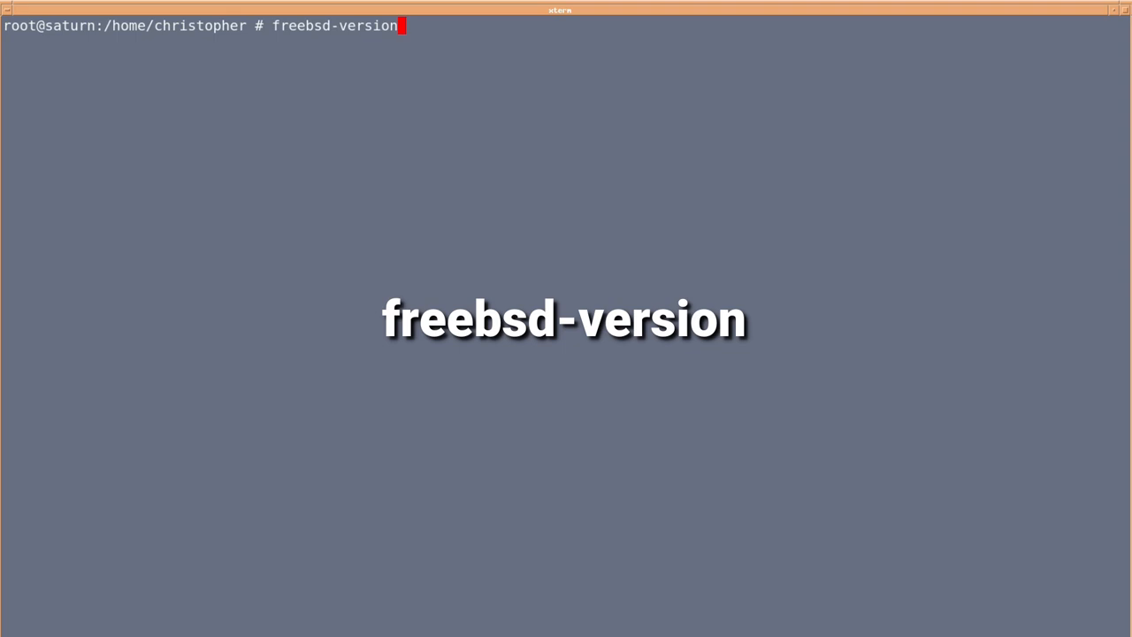
key(Return)
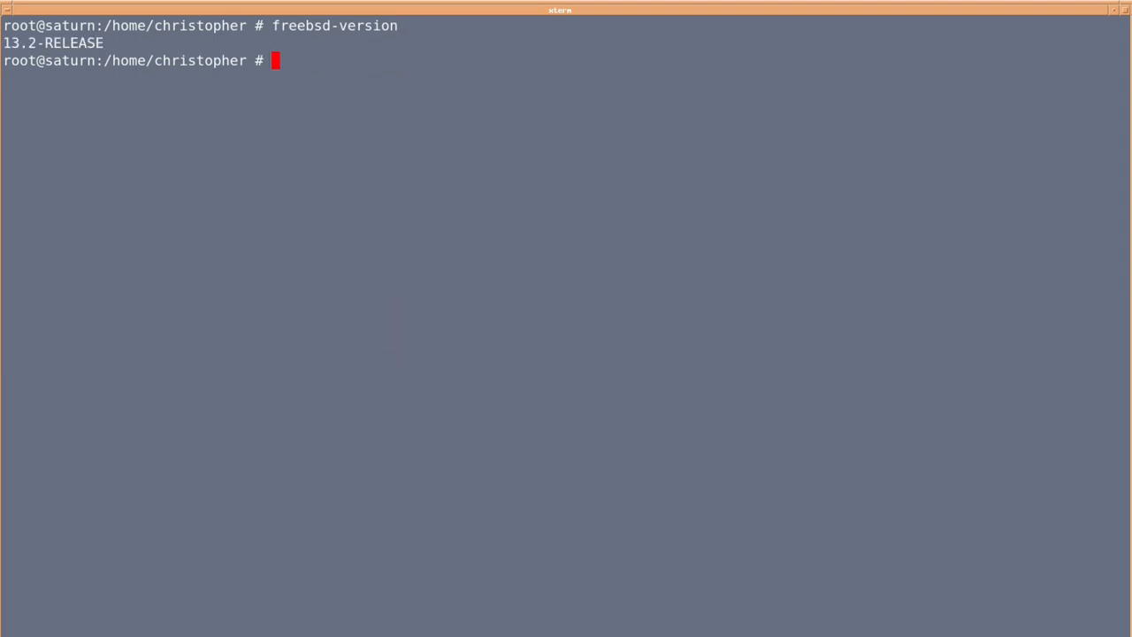
text(uname -r)
text(ca)
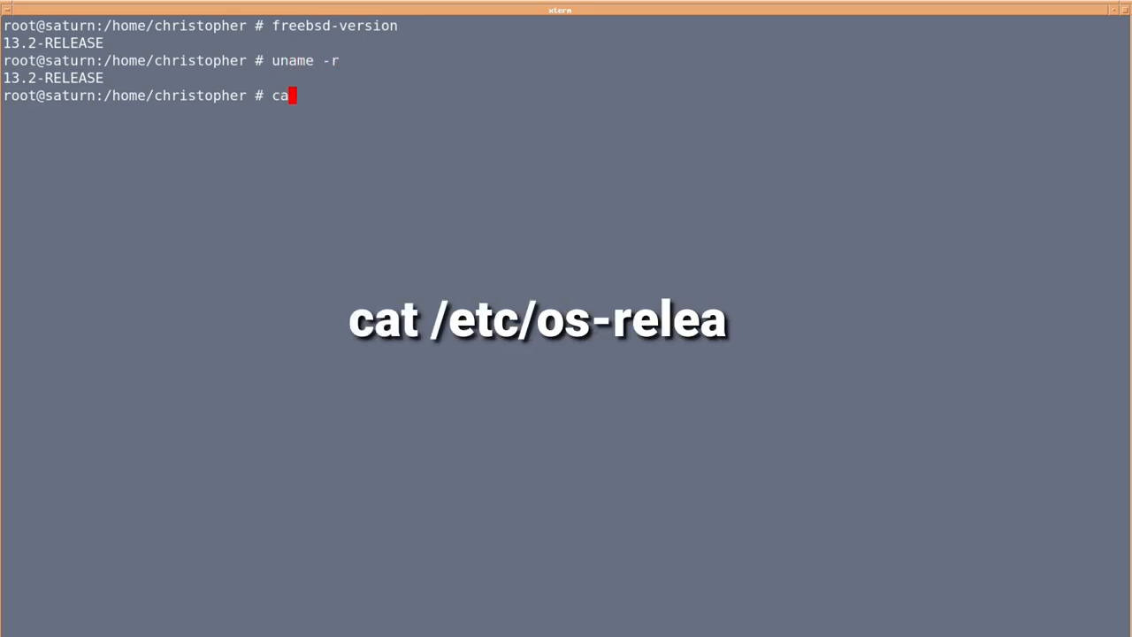
text(t /e)
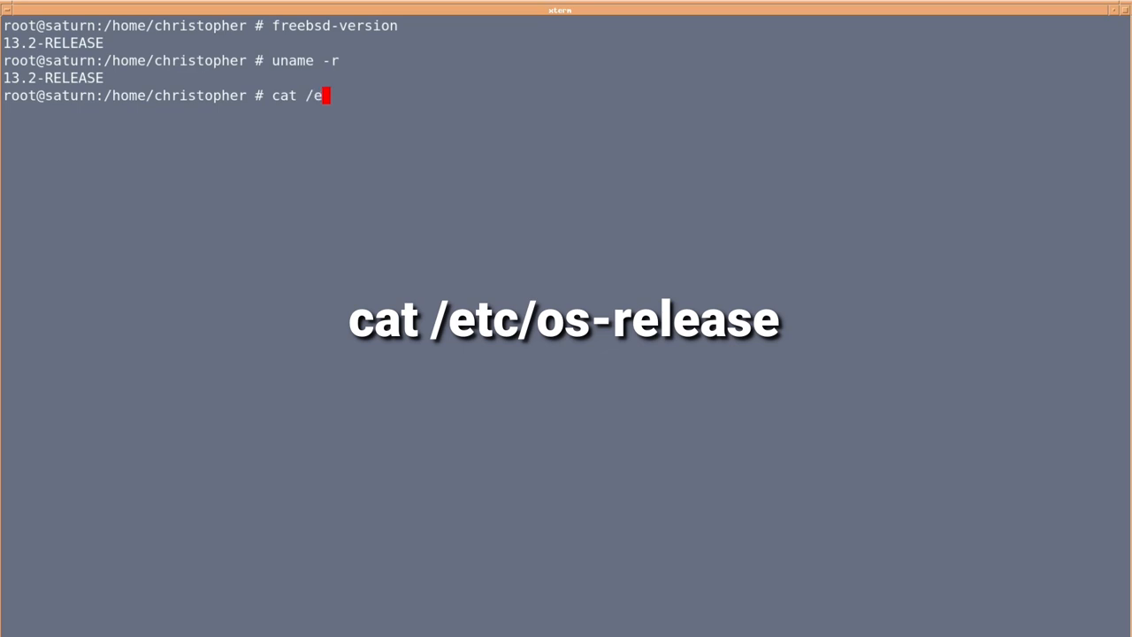
text(tc/o)
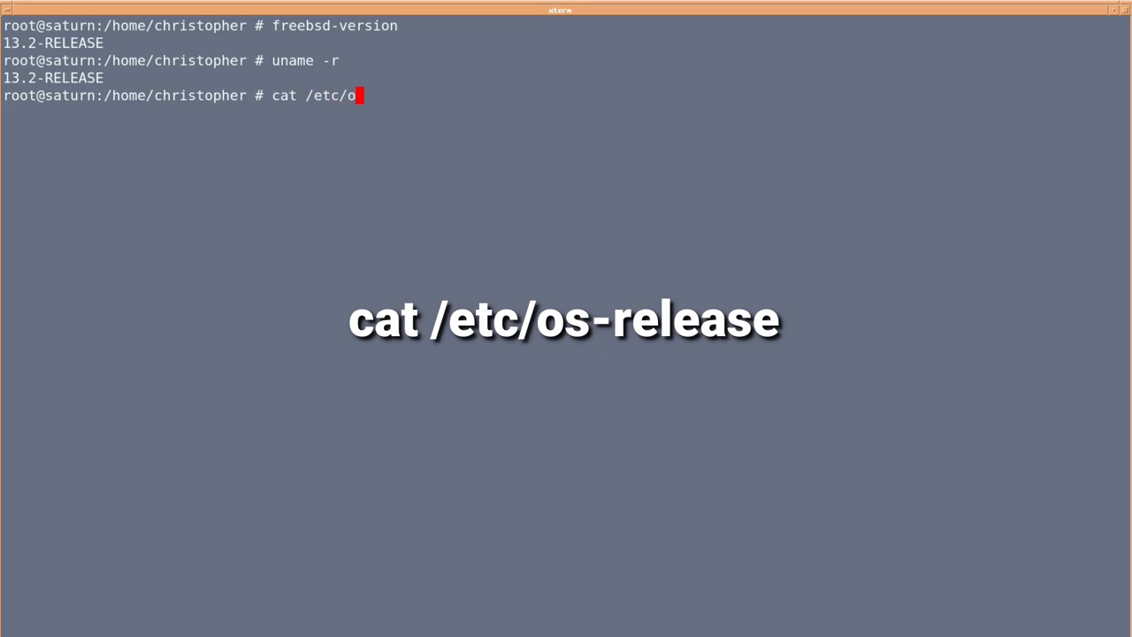
text(s-relea)
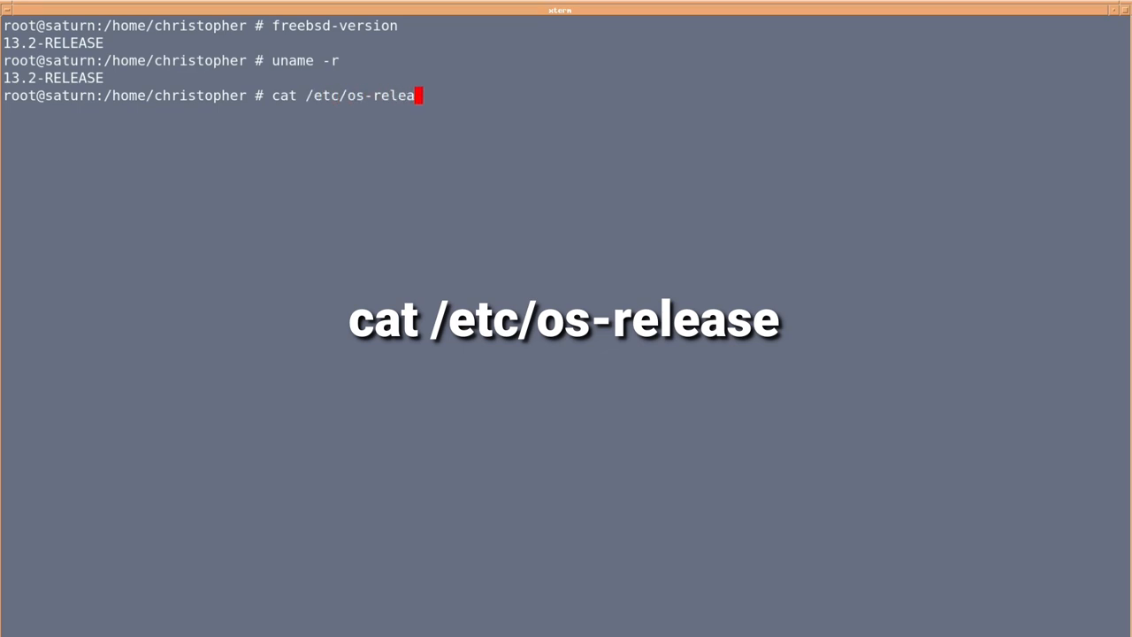
key(Return)
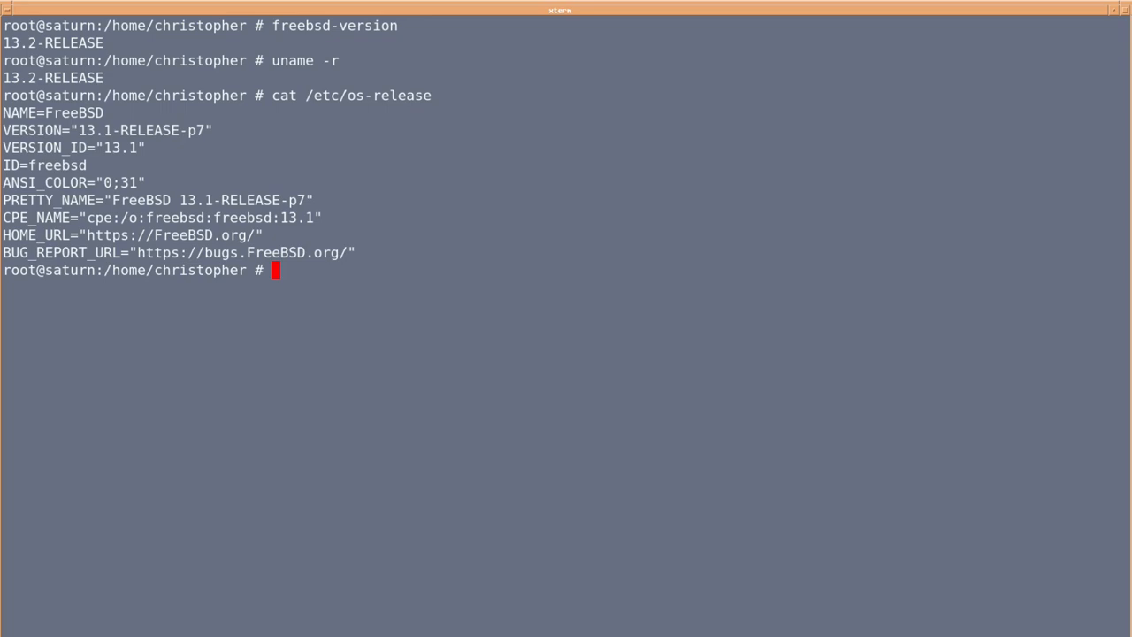
Reboot and print /etc/os-release again, now showing 13.2-RELEASE.
text(r)
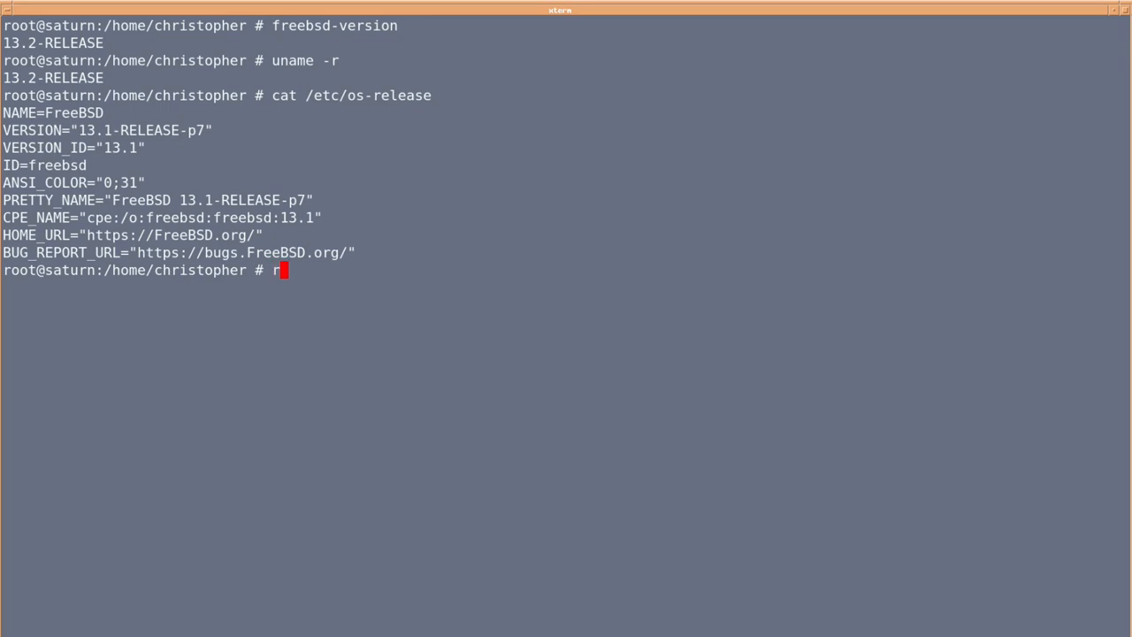
text(eboot)
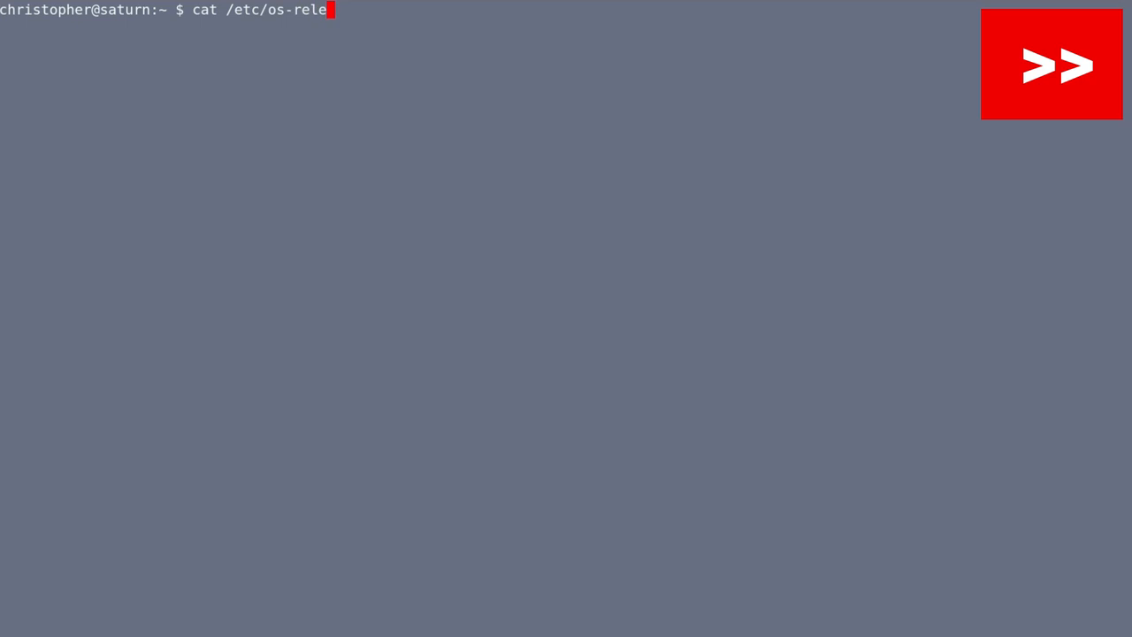
key(Return)
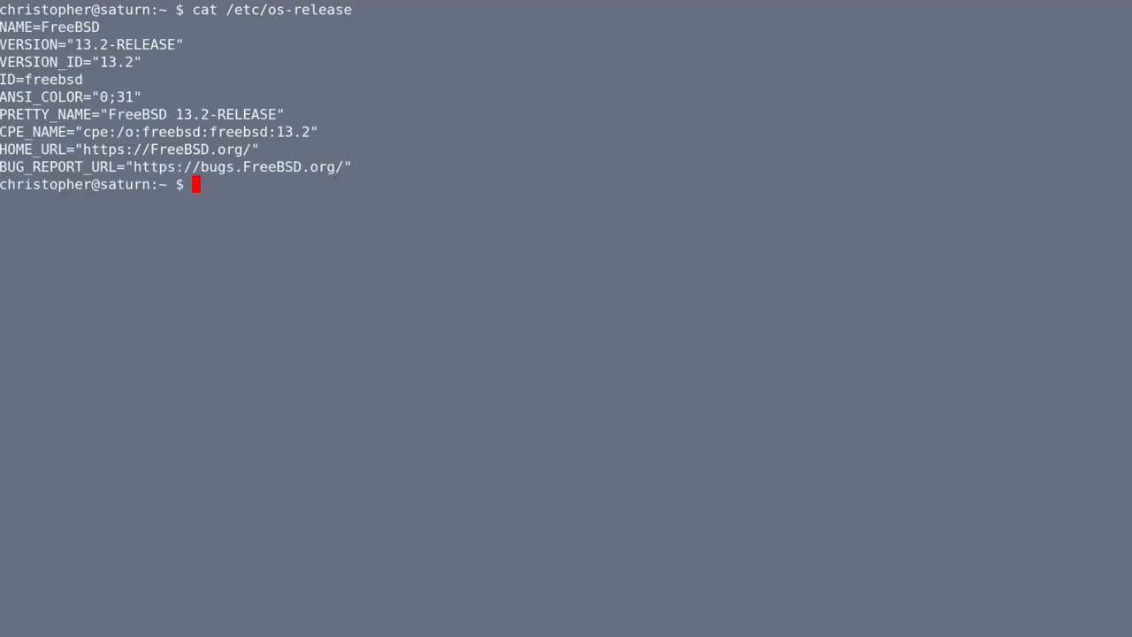